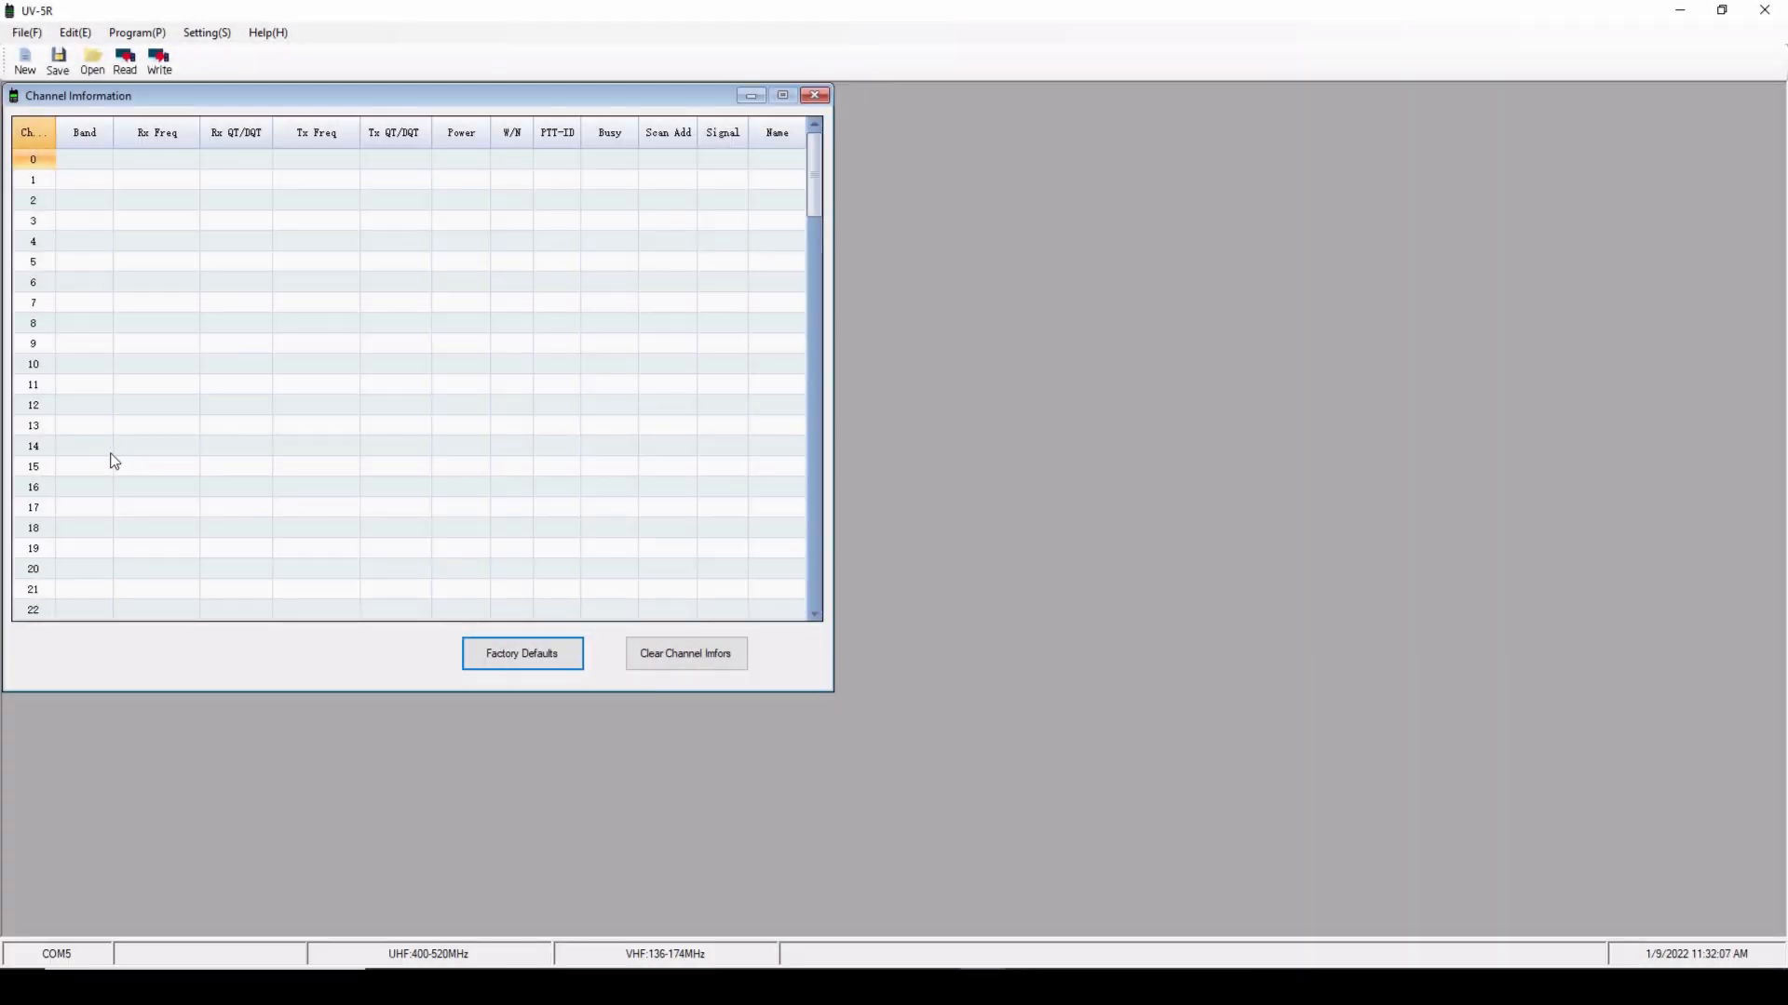
mouse_move(55, 23)
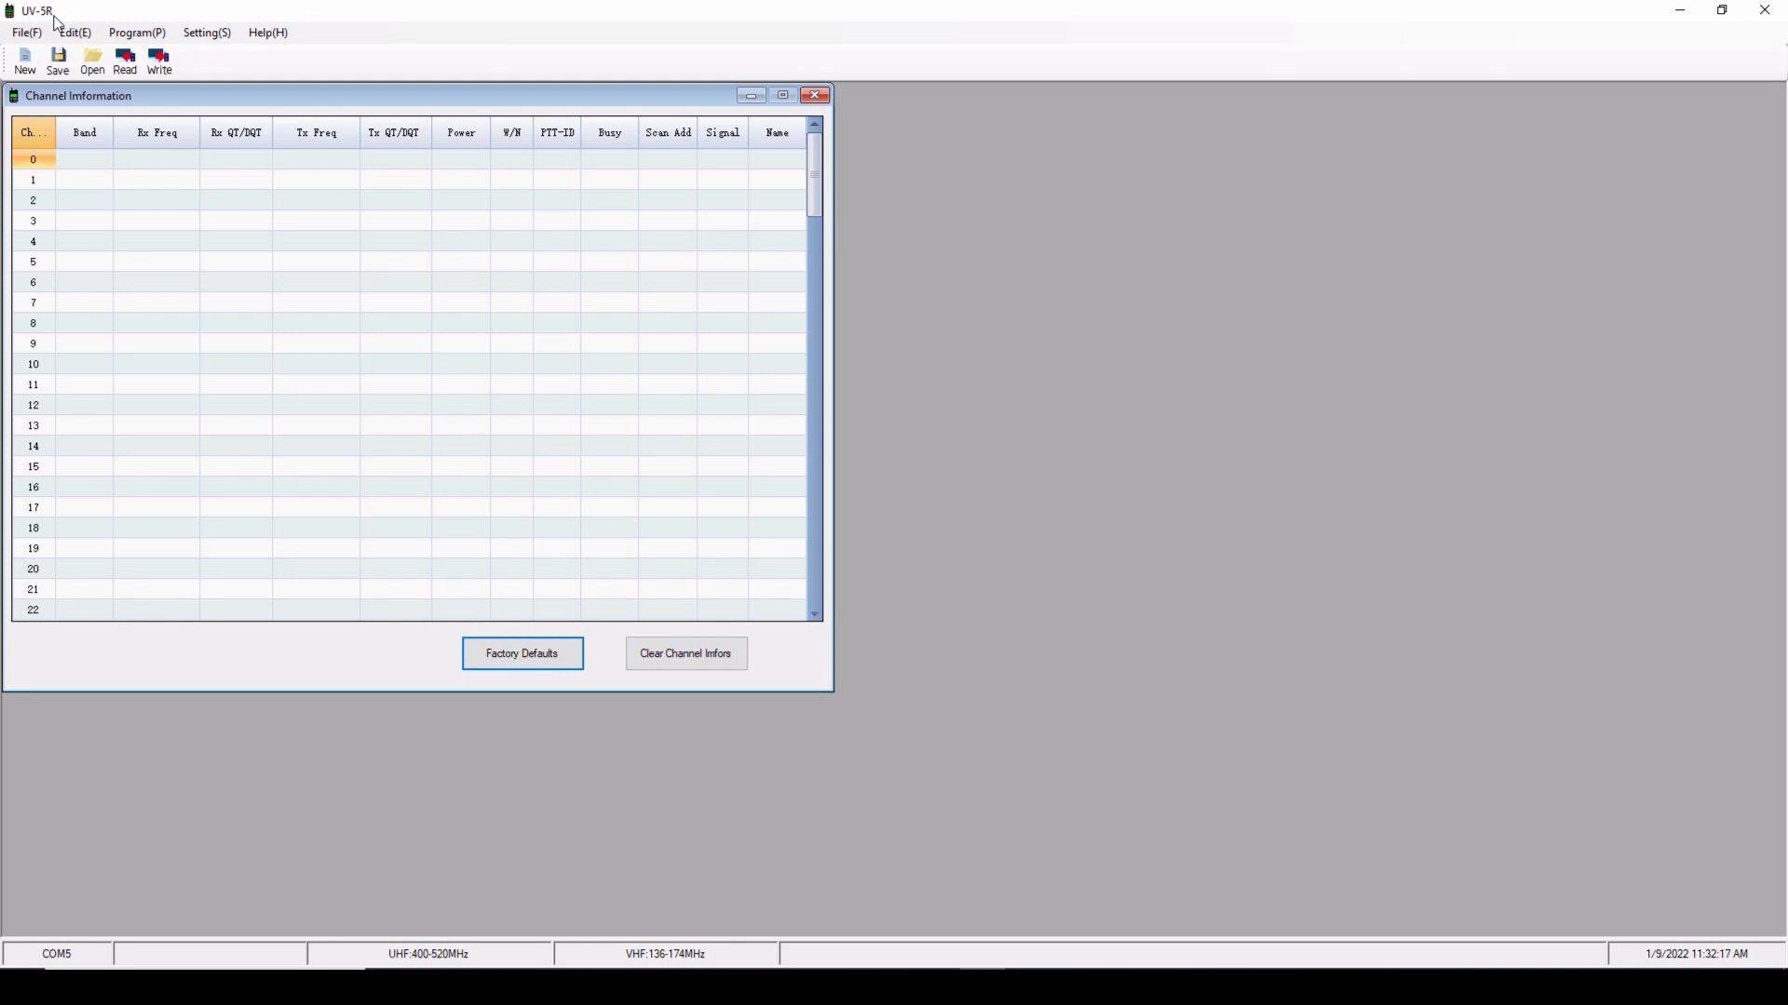
mouse_move(164, 324)
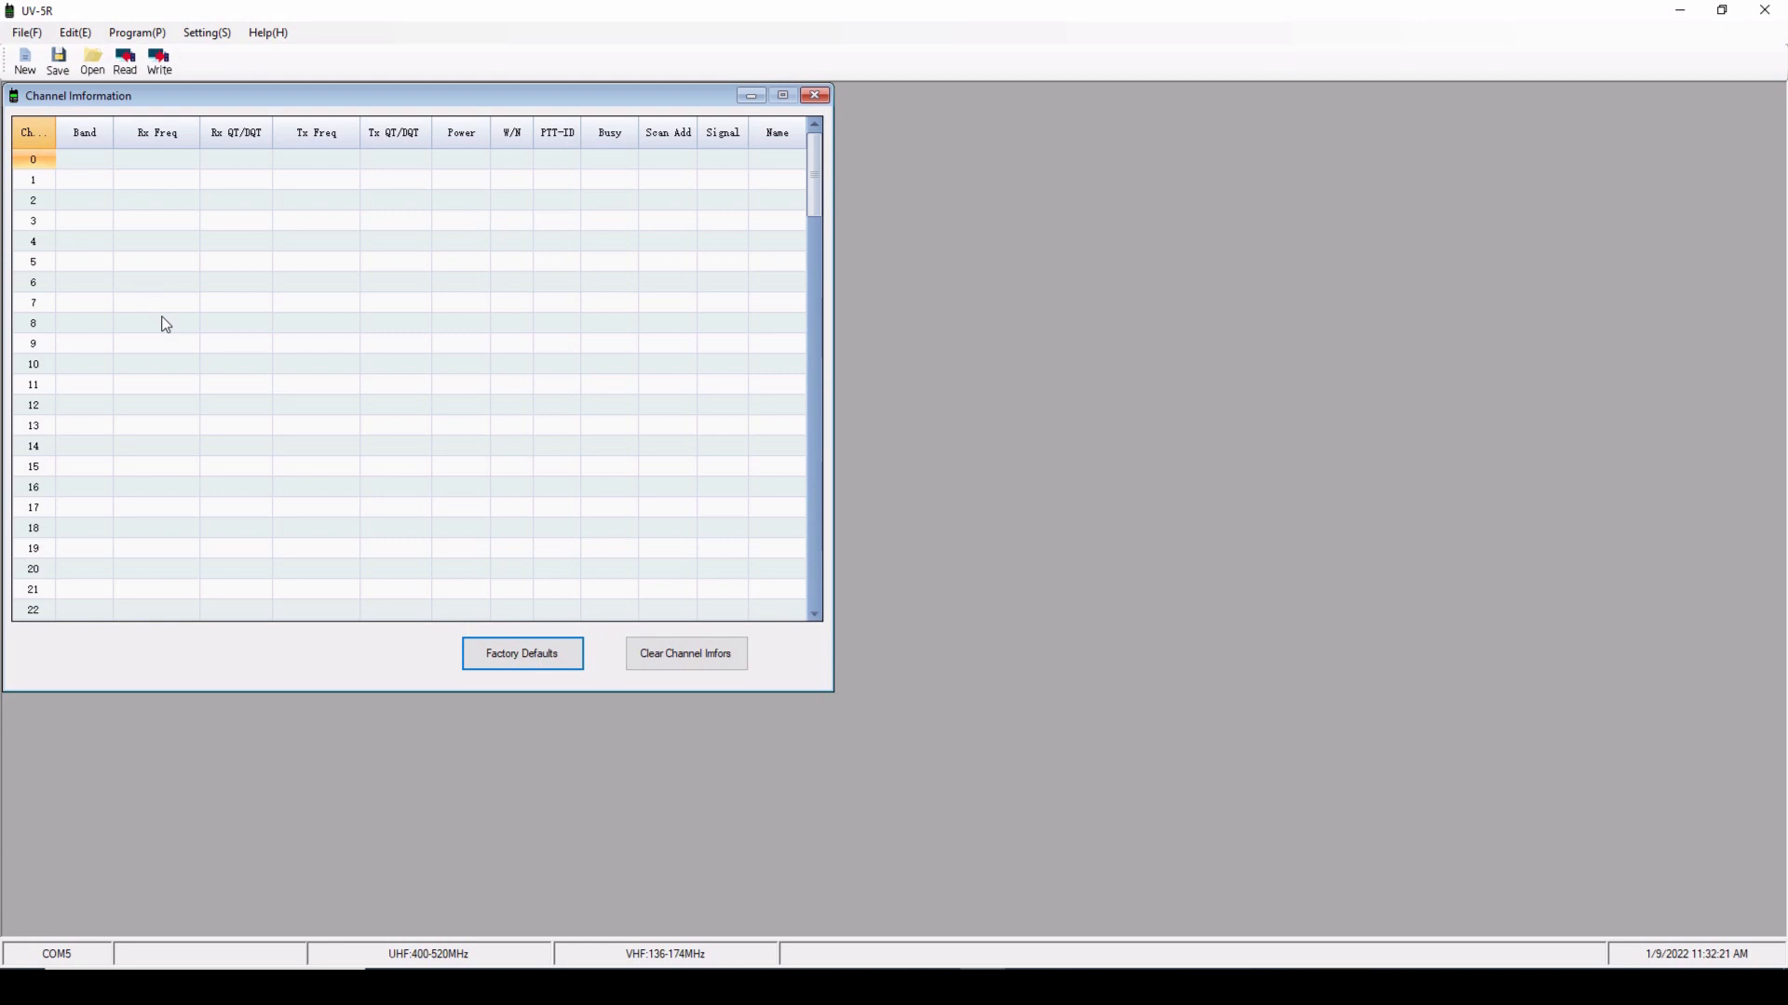
Step: Confirm COM5 as the UV-5R communication port in the Port settings
left_click(72, 32)
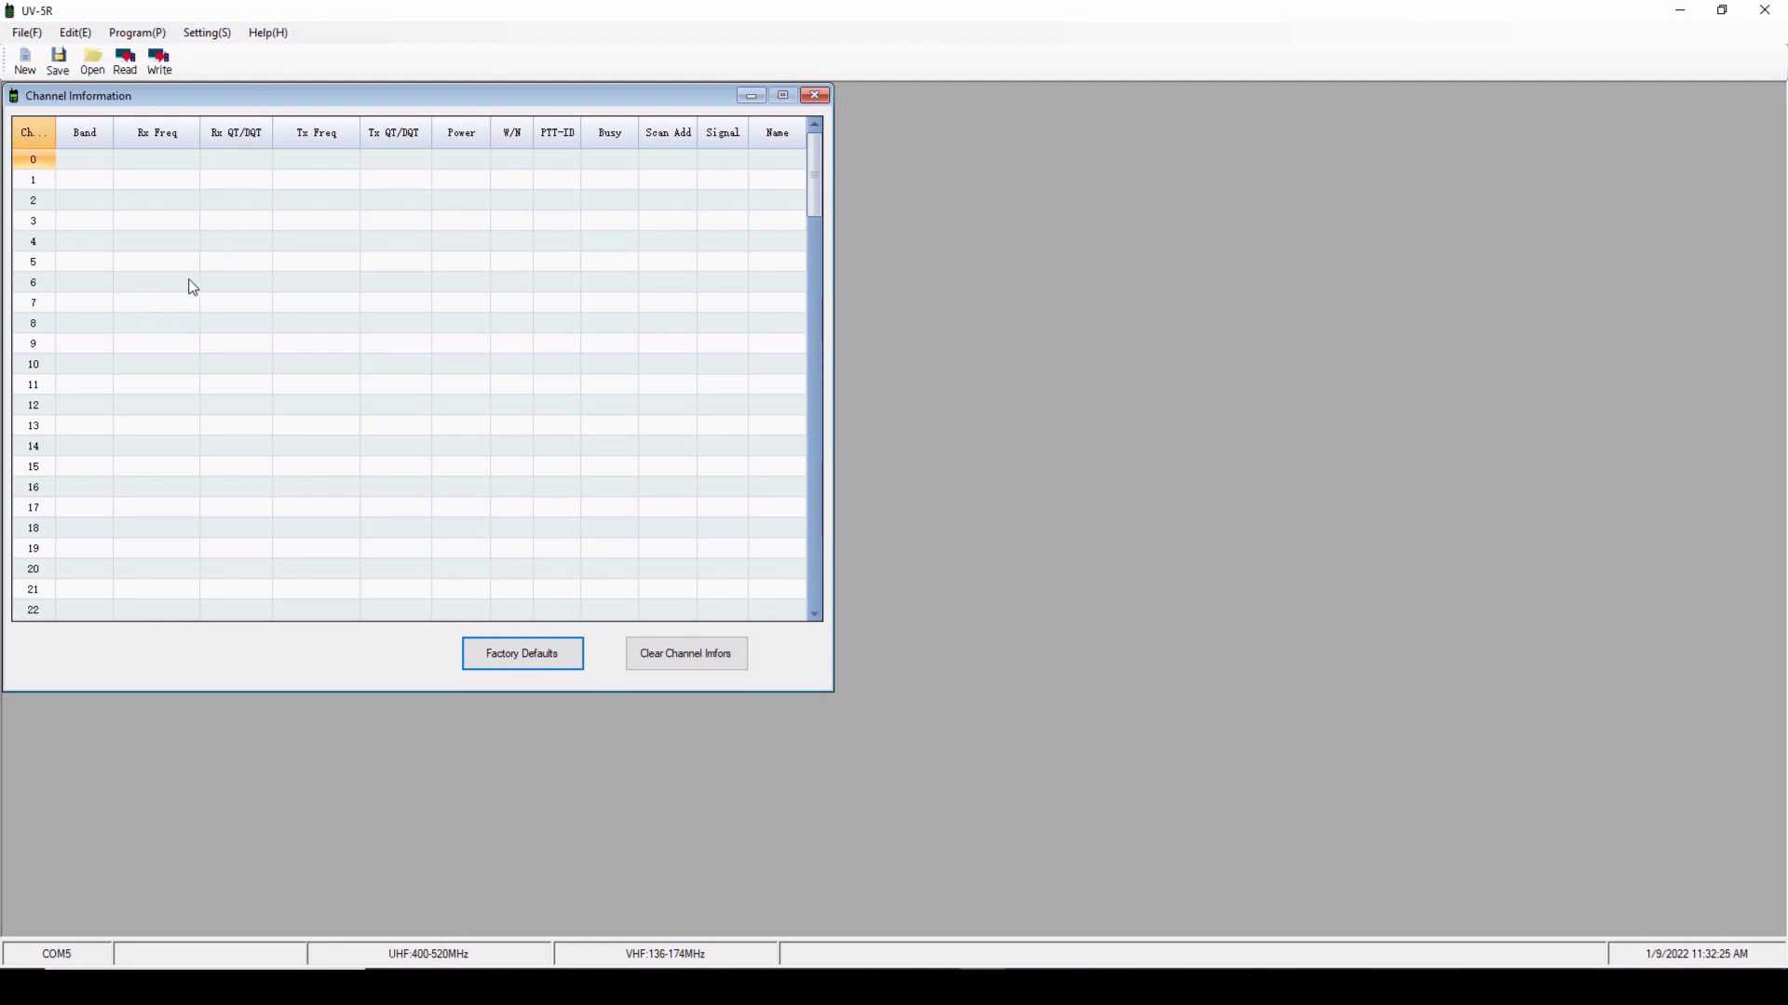
mouse_move(193, 62)
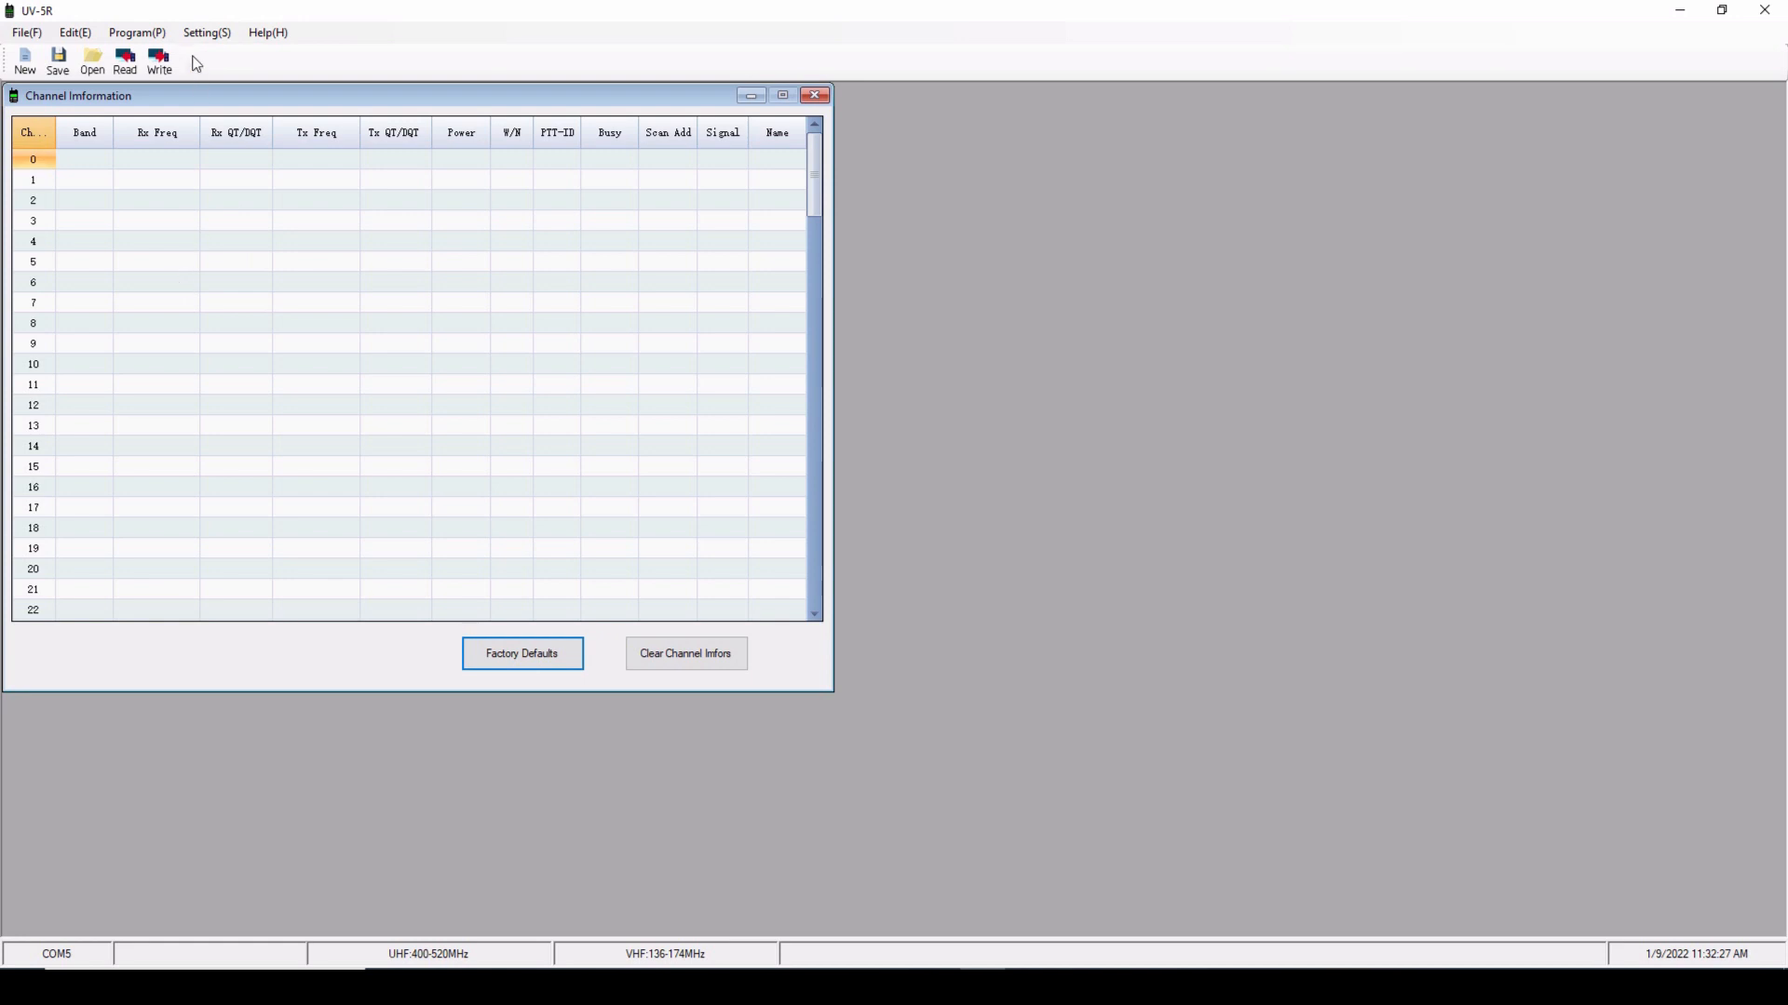
left_click(206, 32)
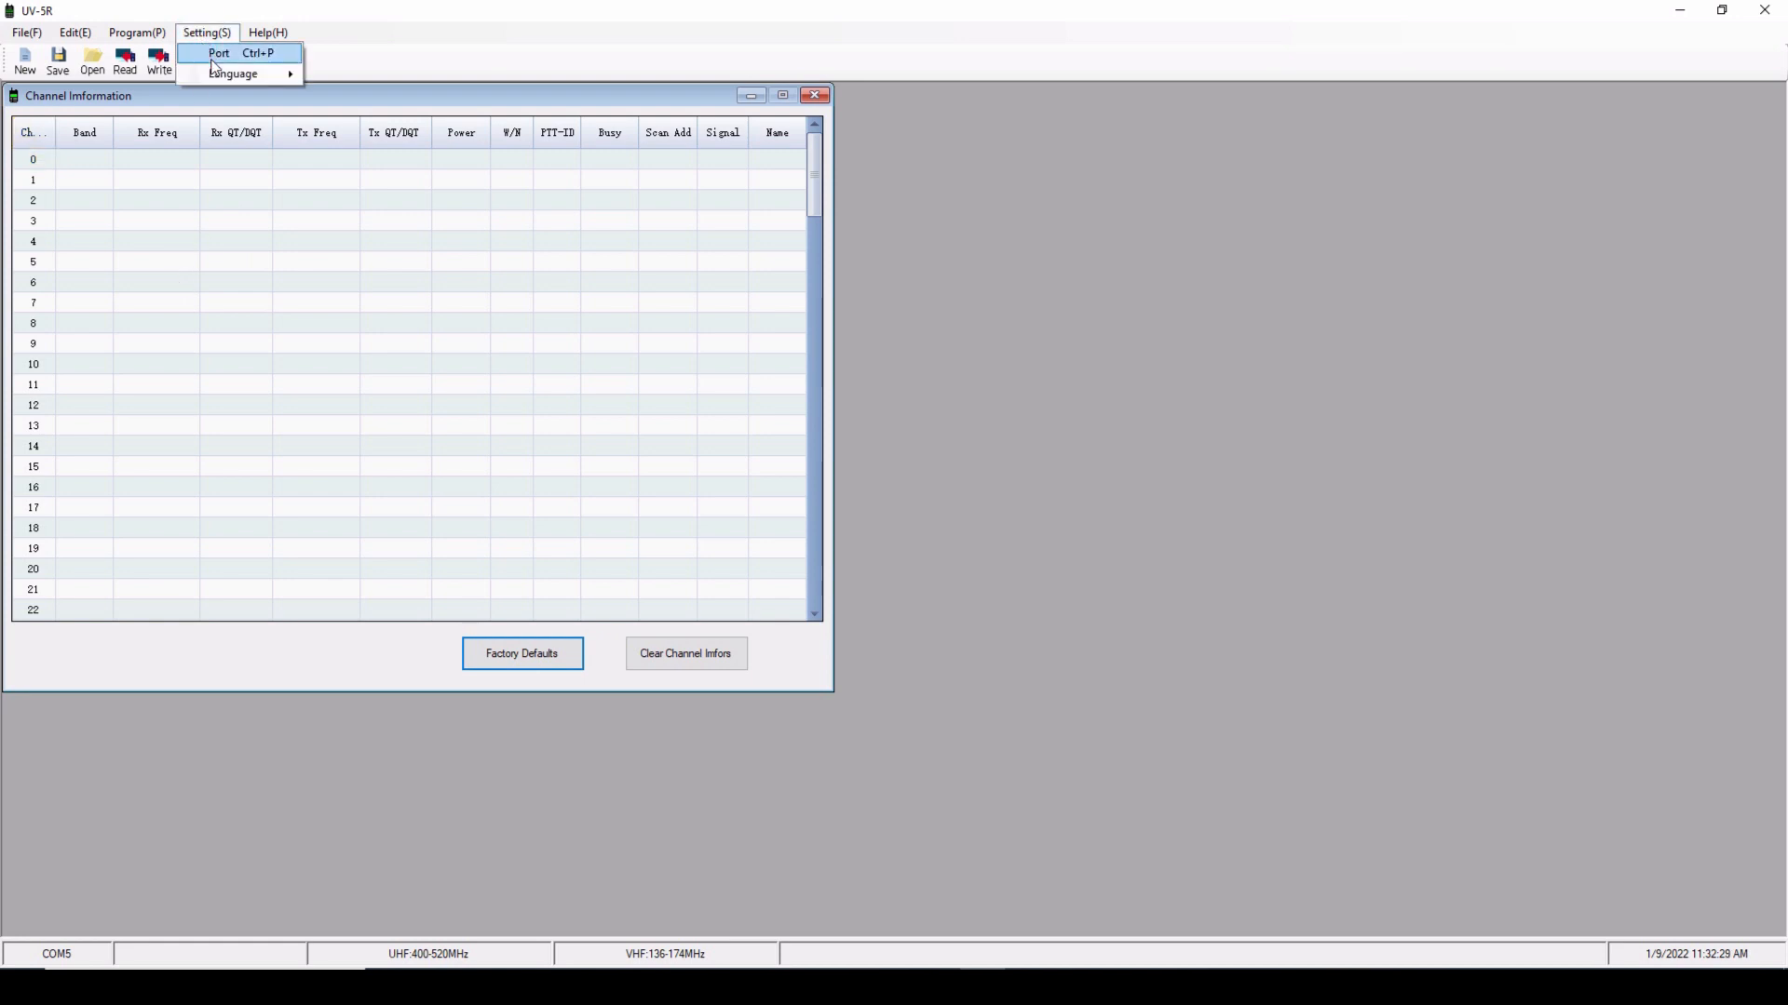
left_click(218, 52)
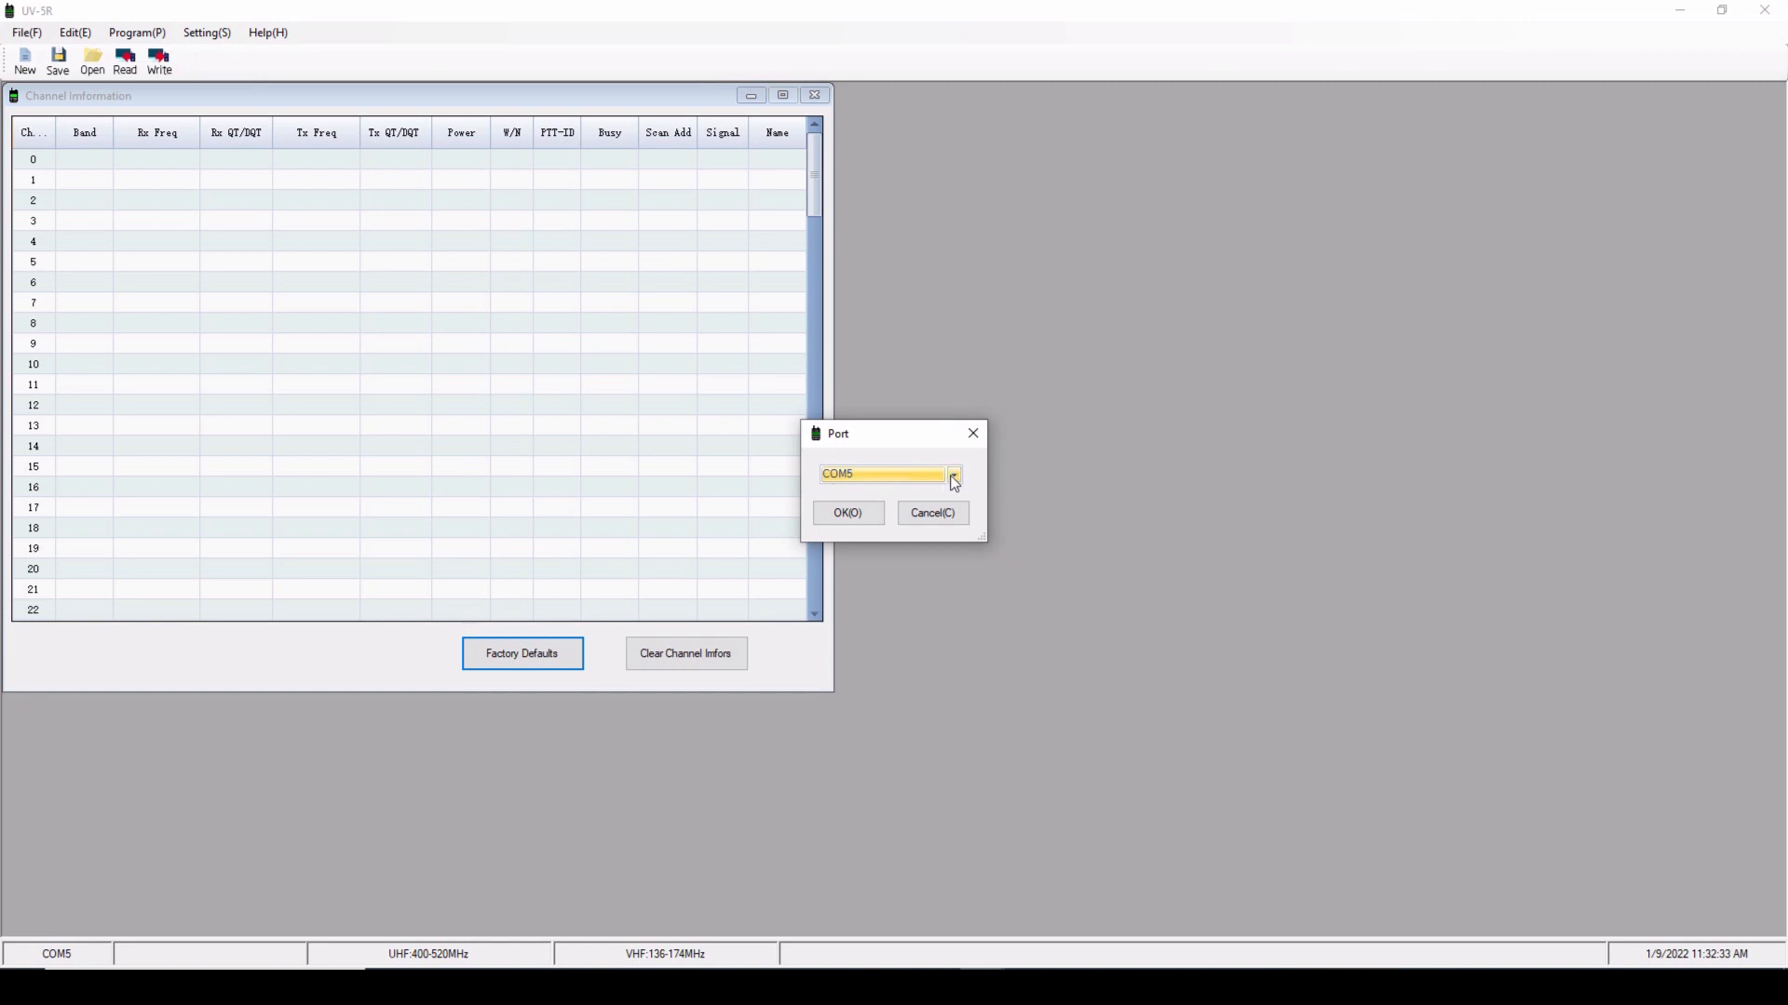
left_click(951, 474)
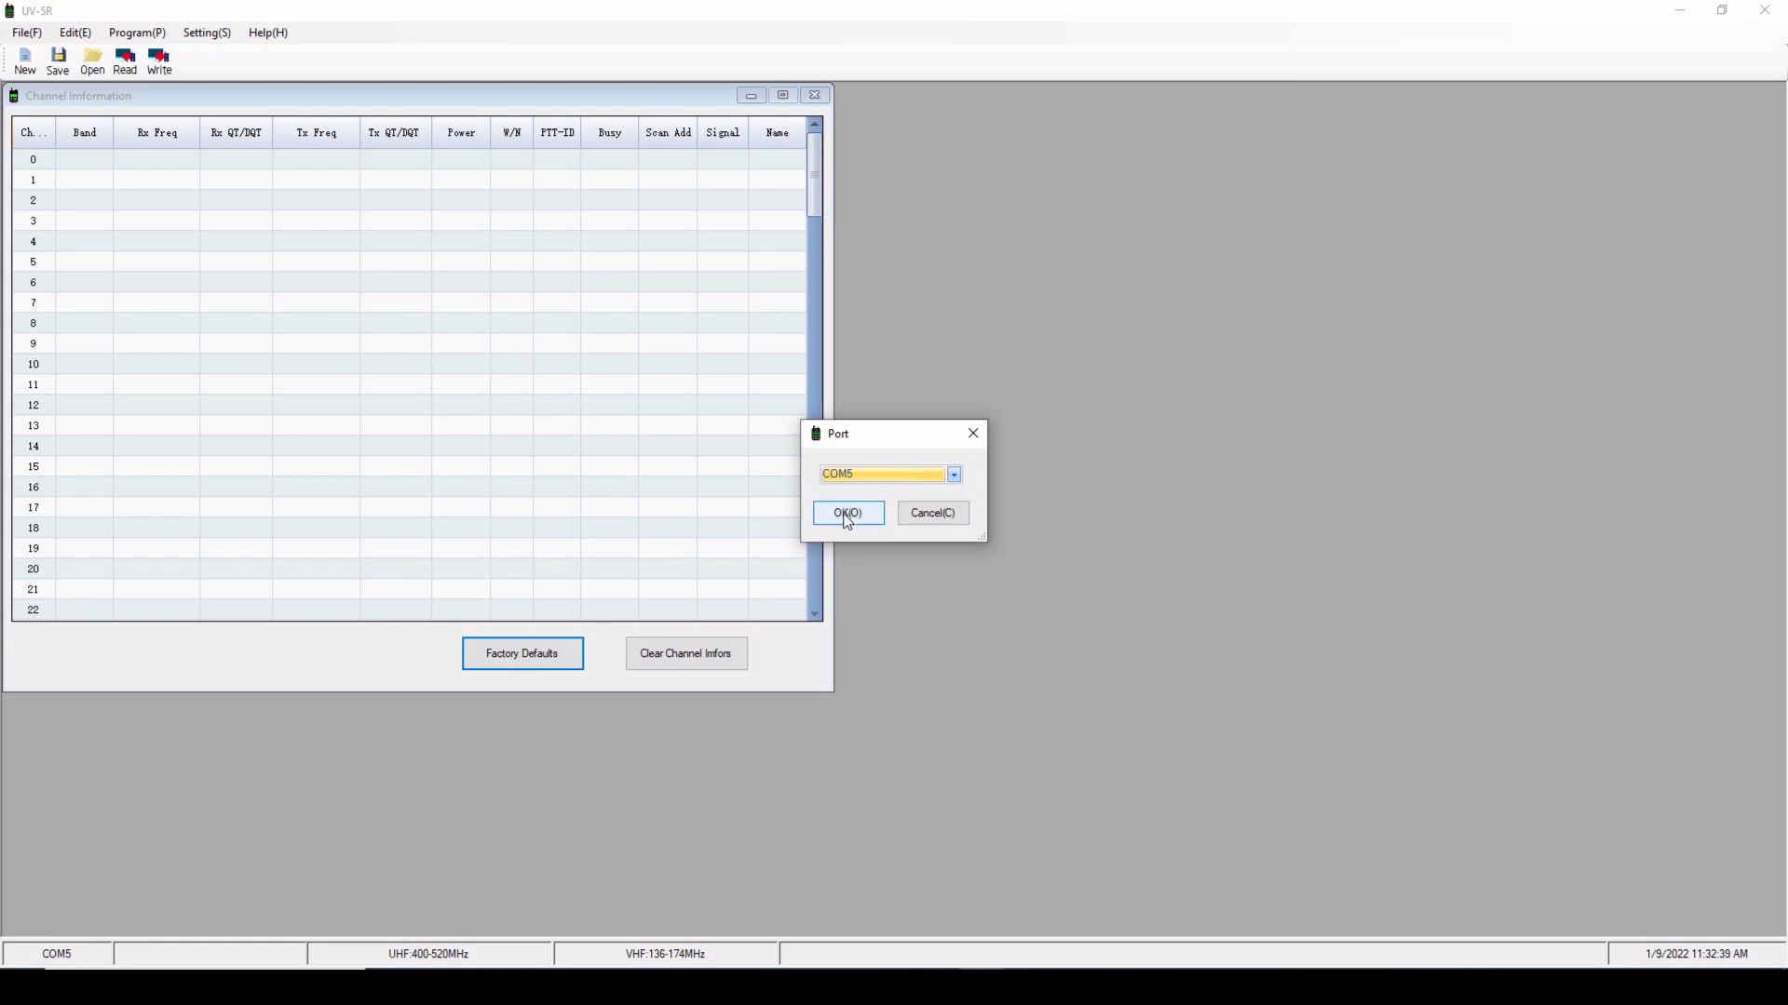
left_click(847, 513)
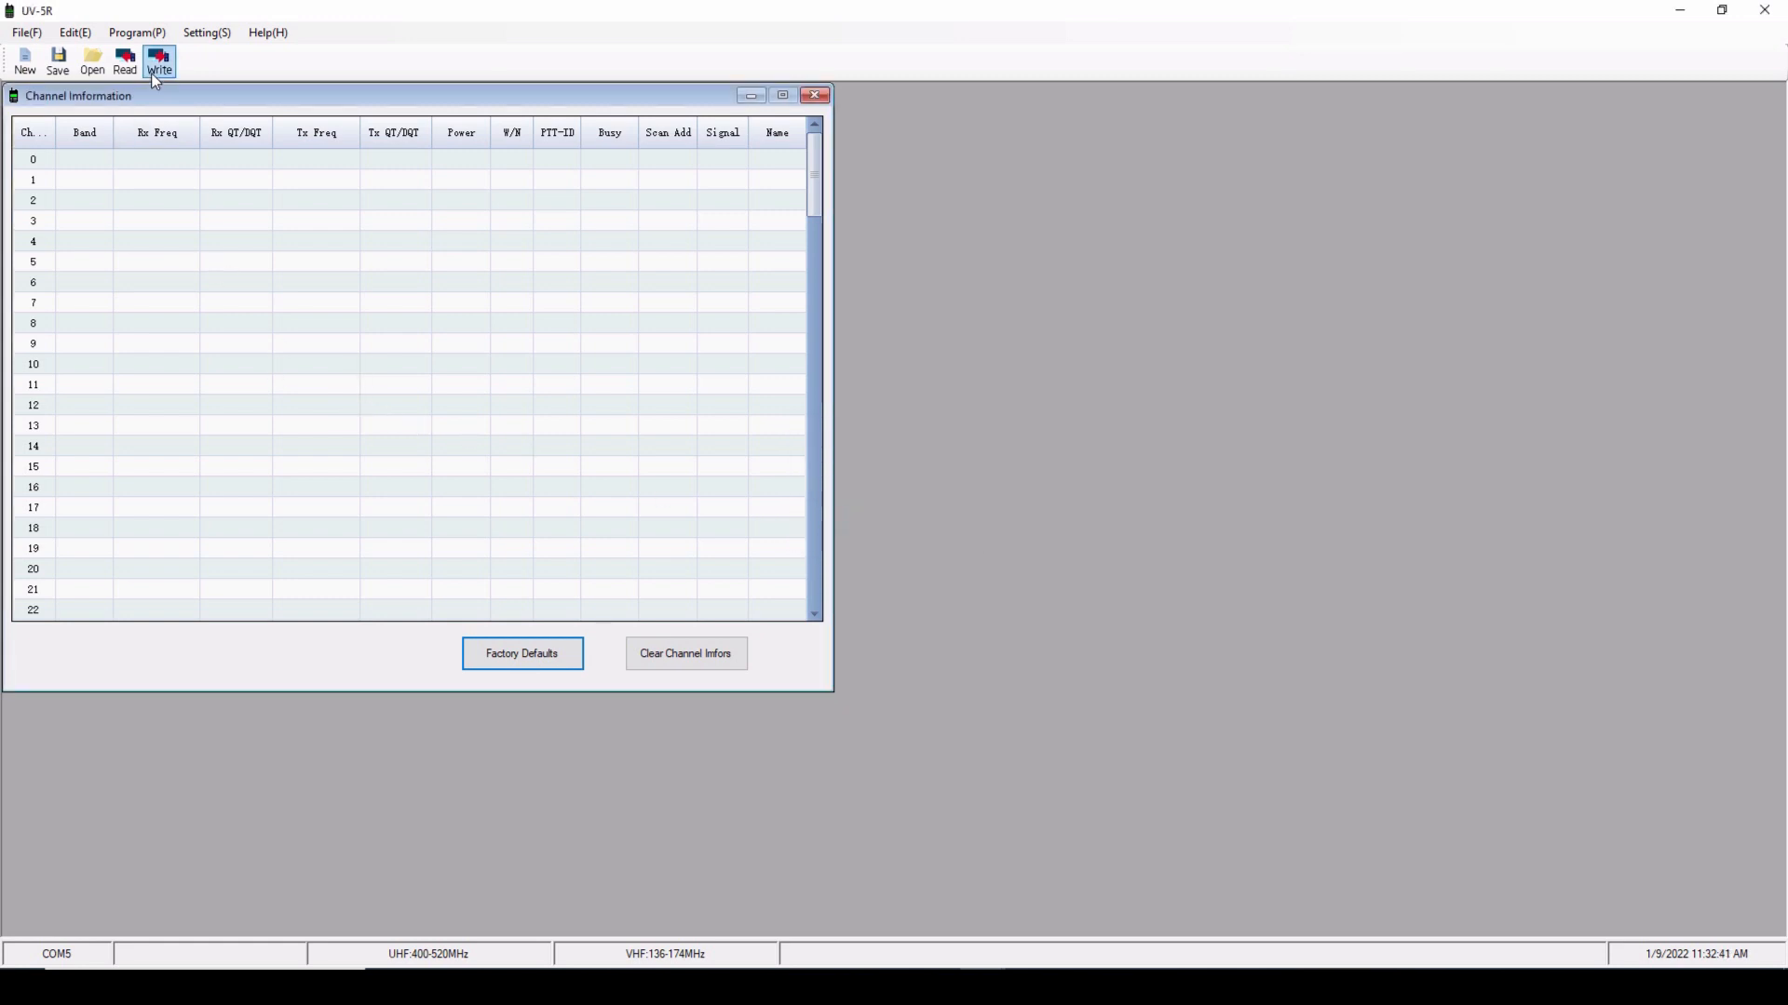
mouse_move(124, 57)
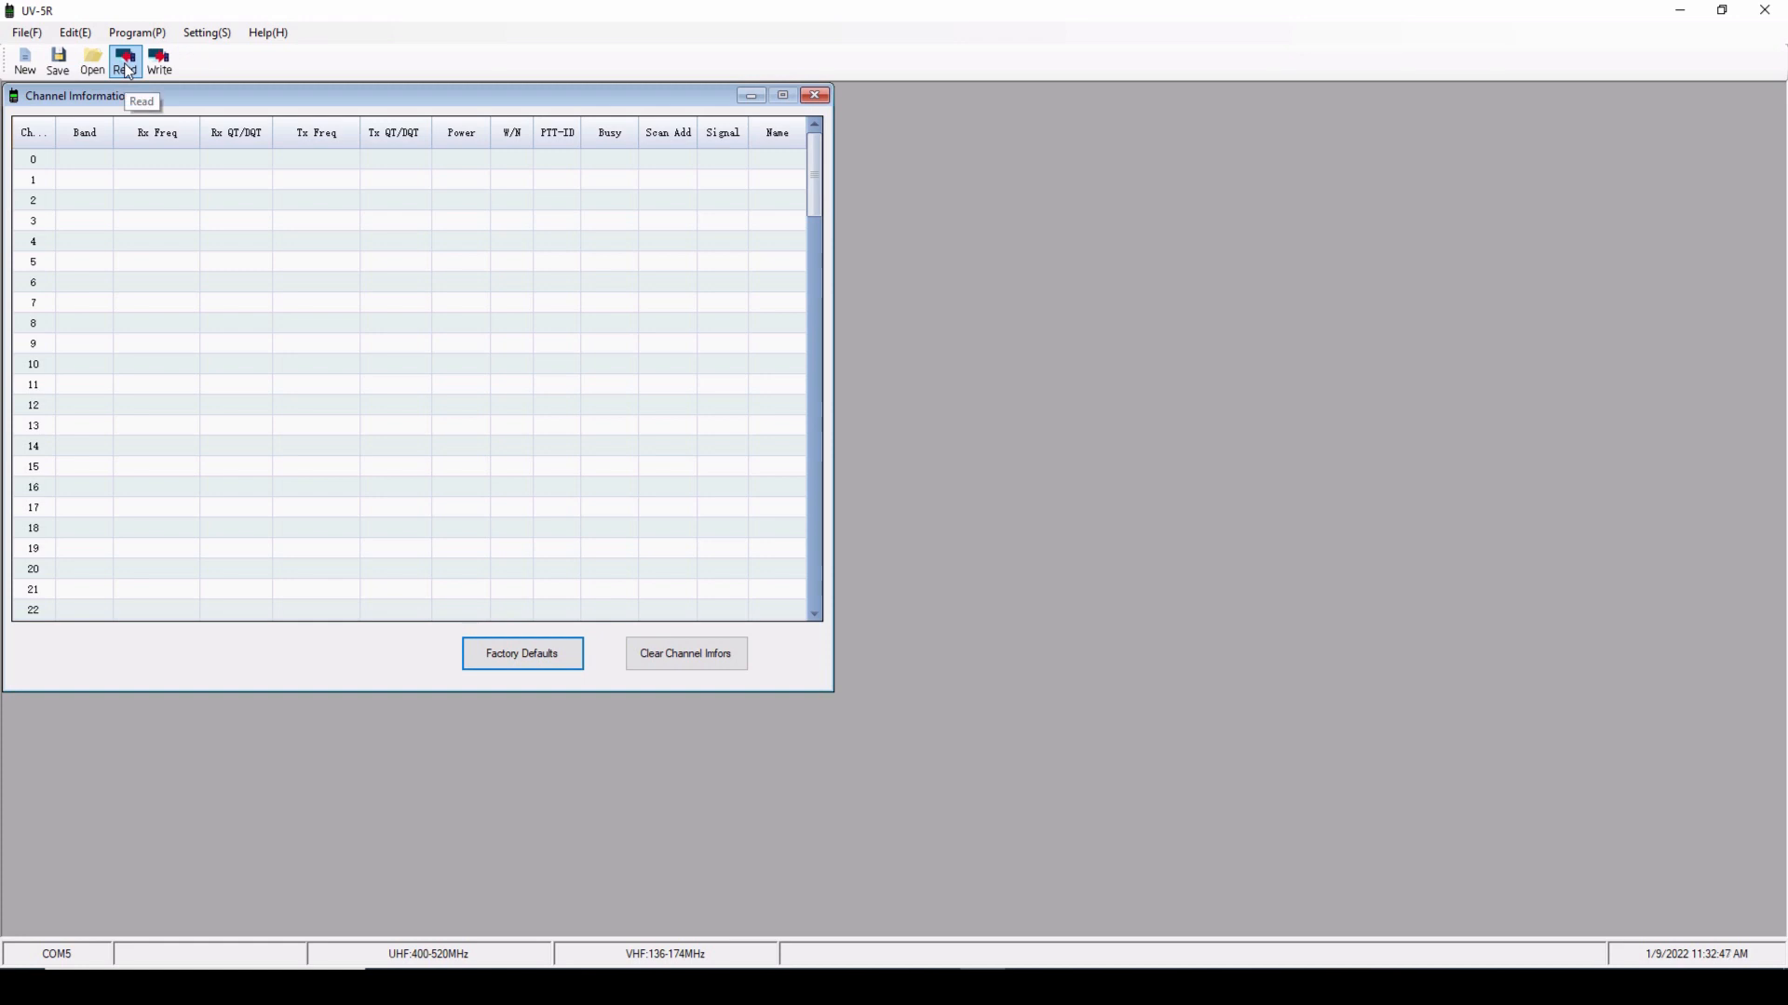
Step: Read the radio's channels into the UV-5R channel table
left_click(124, 60)
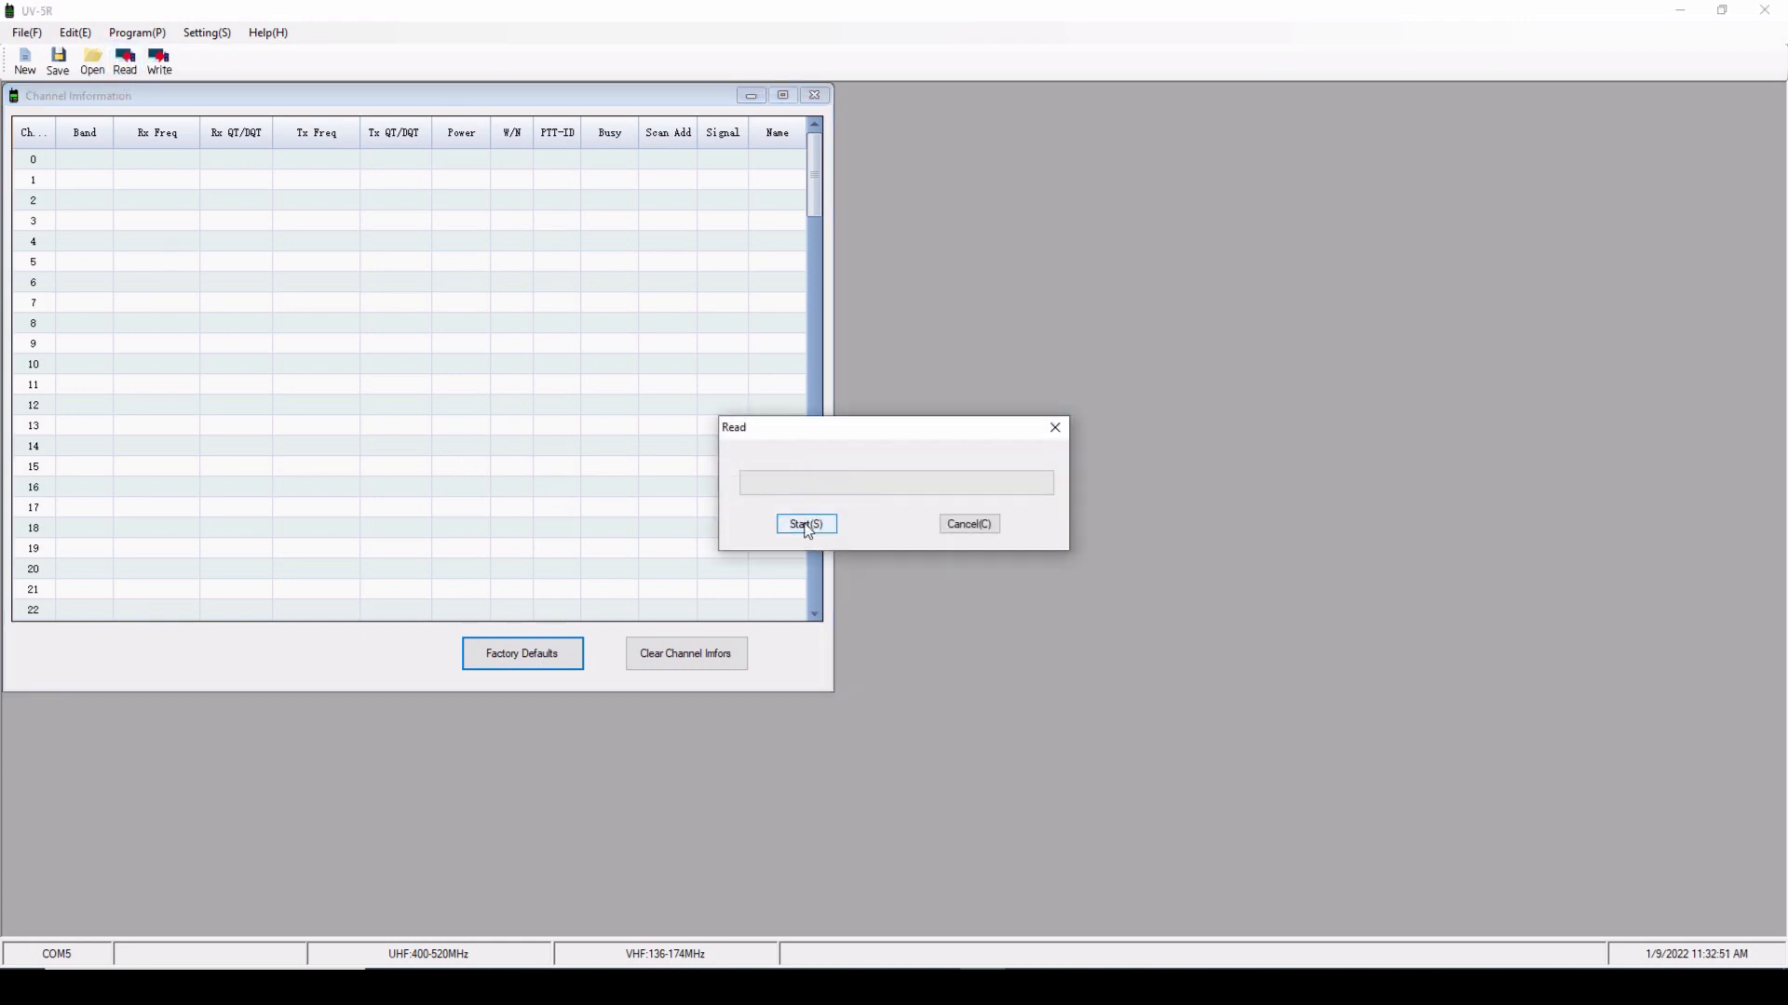
left_click(805, 524)
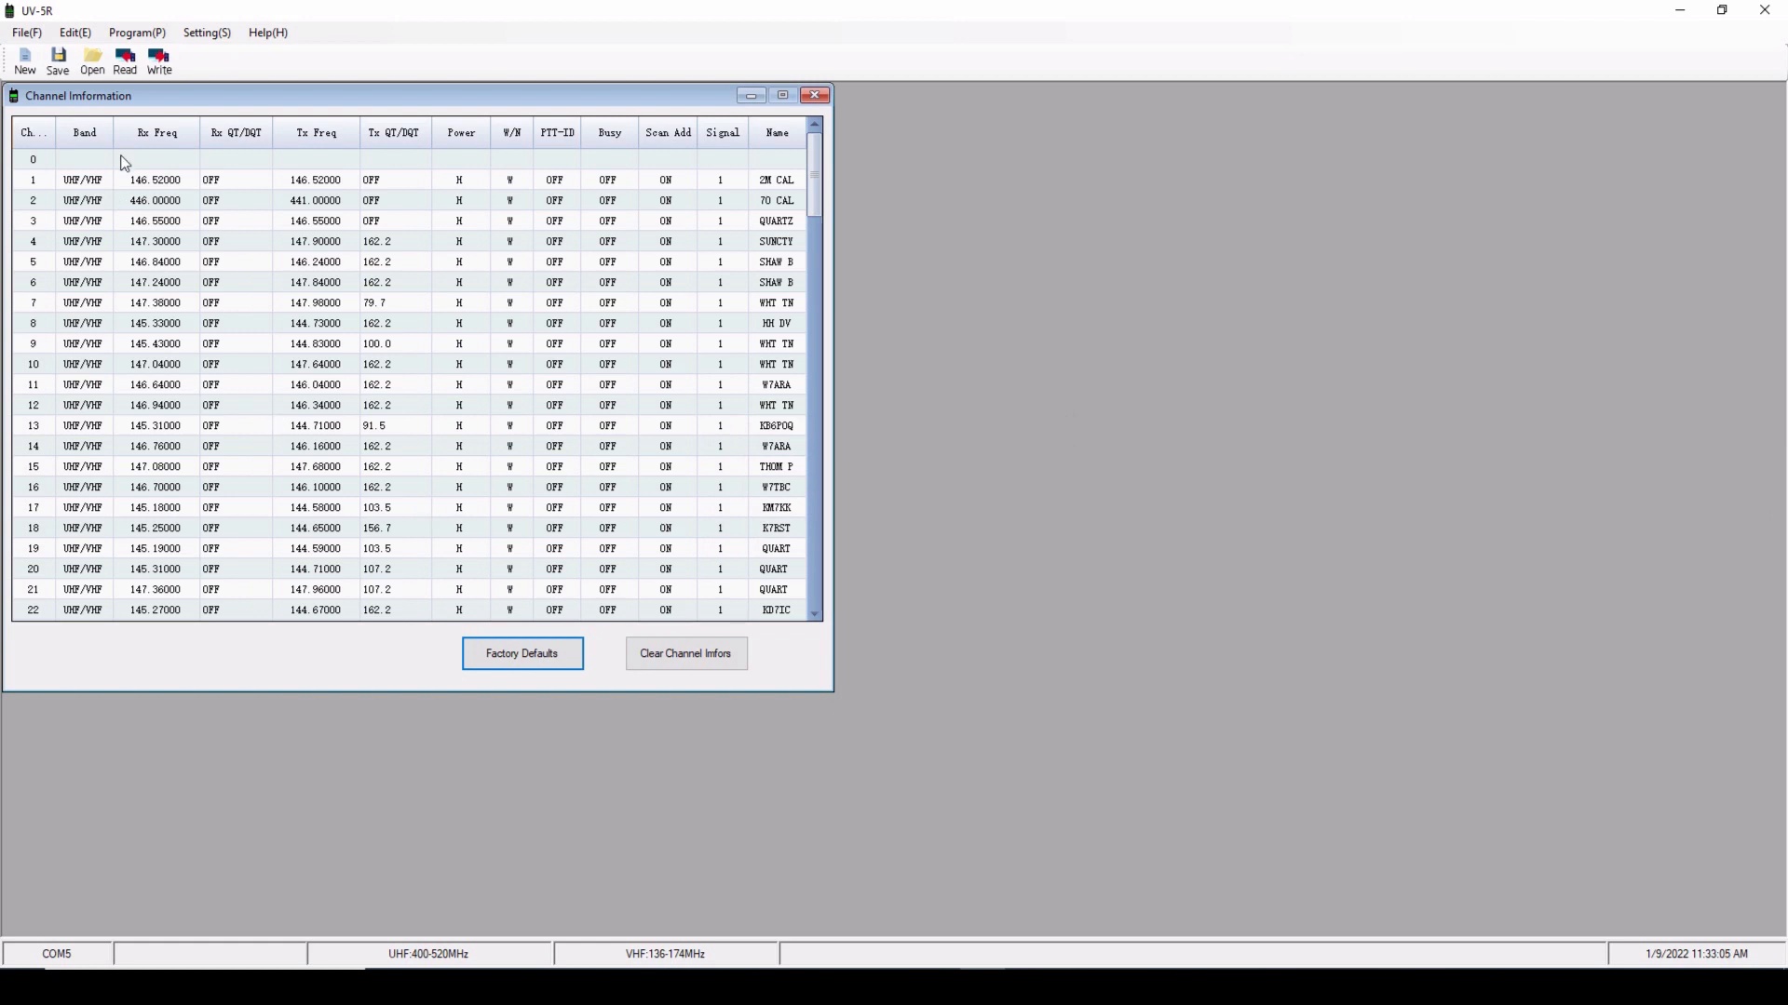
mouse_move(316, 593)
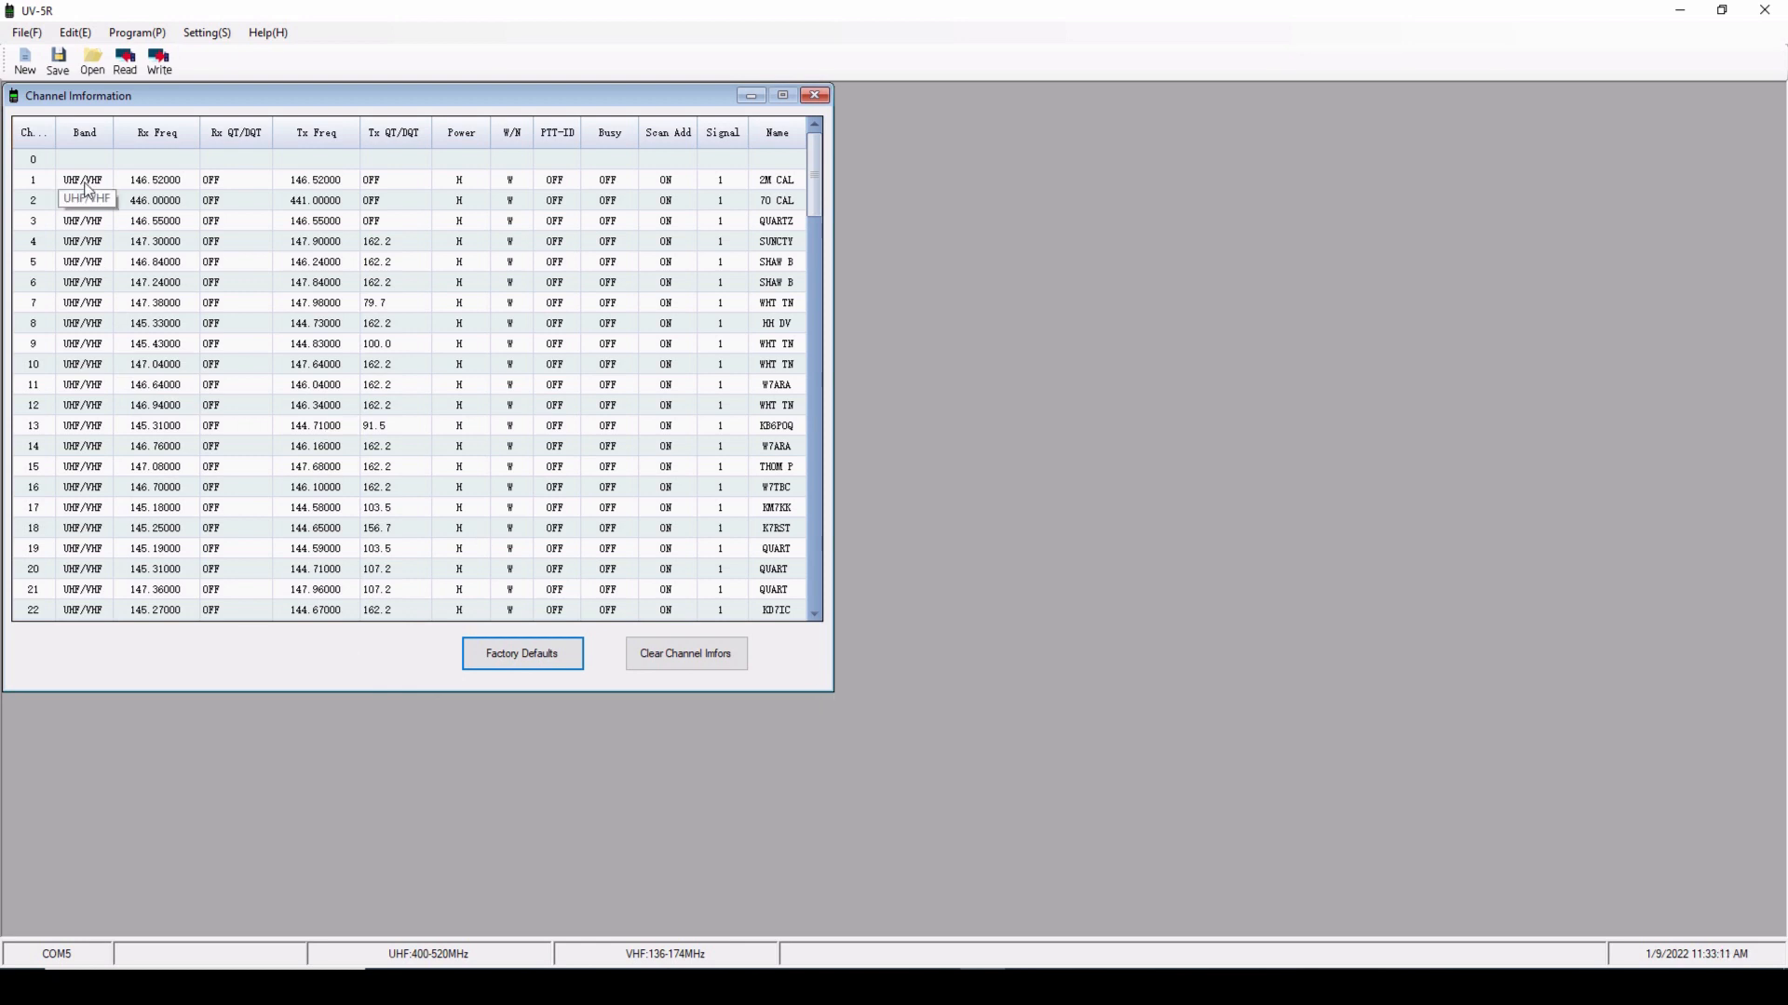
left_click(155, 179)
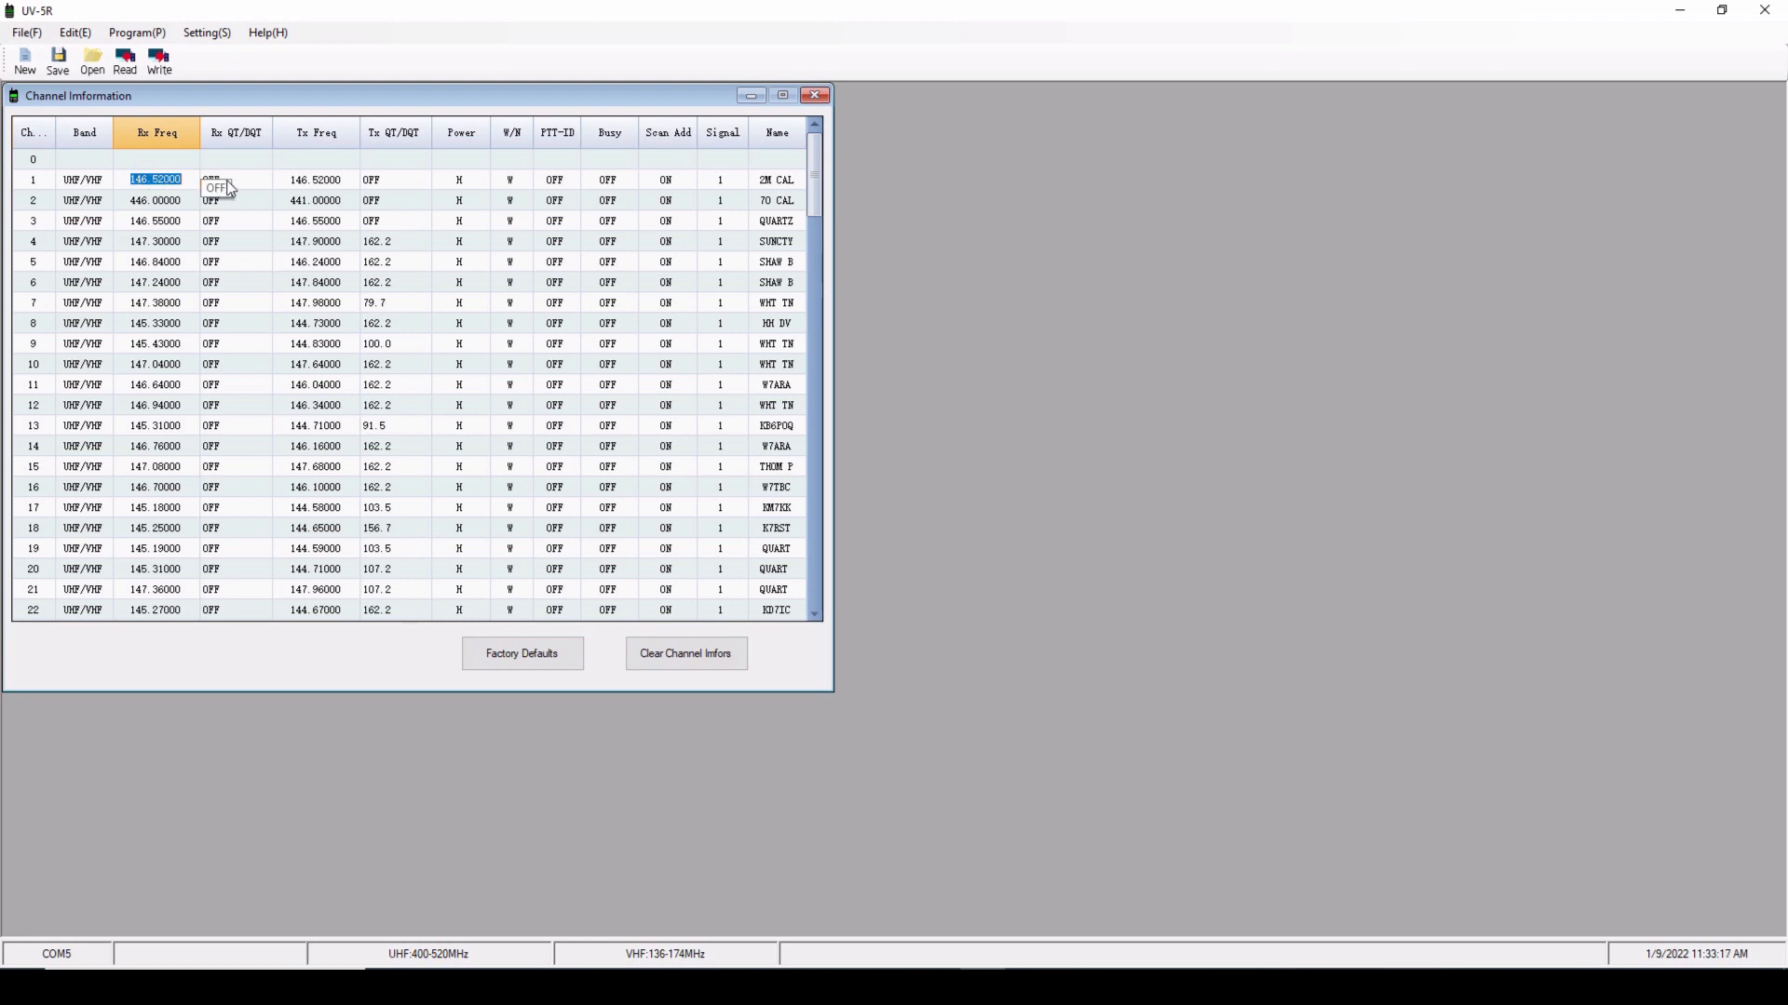
left_click(235, 179)
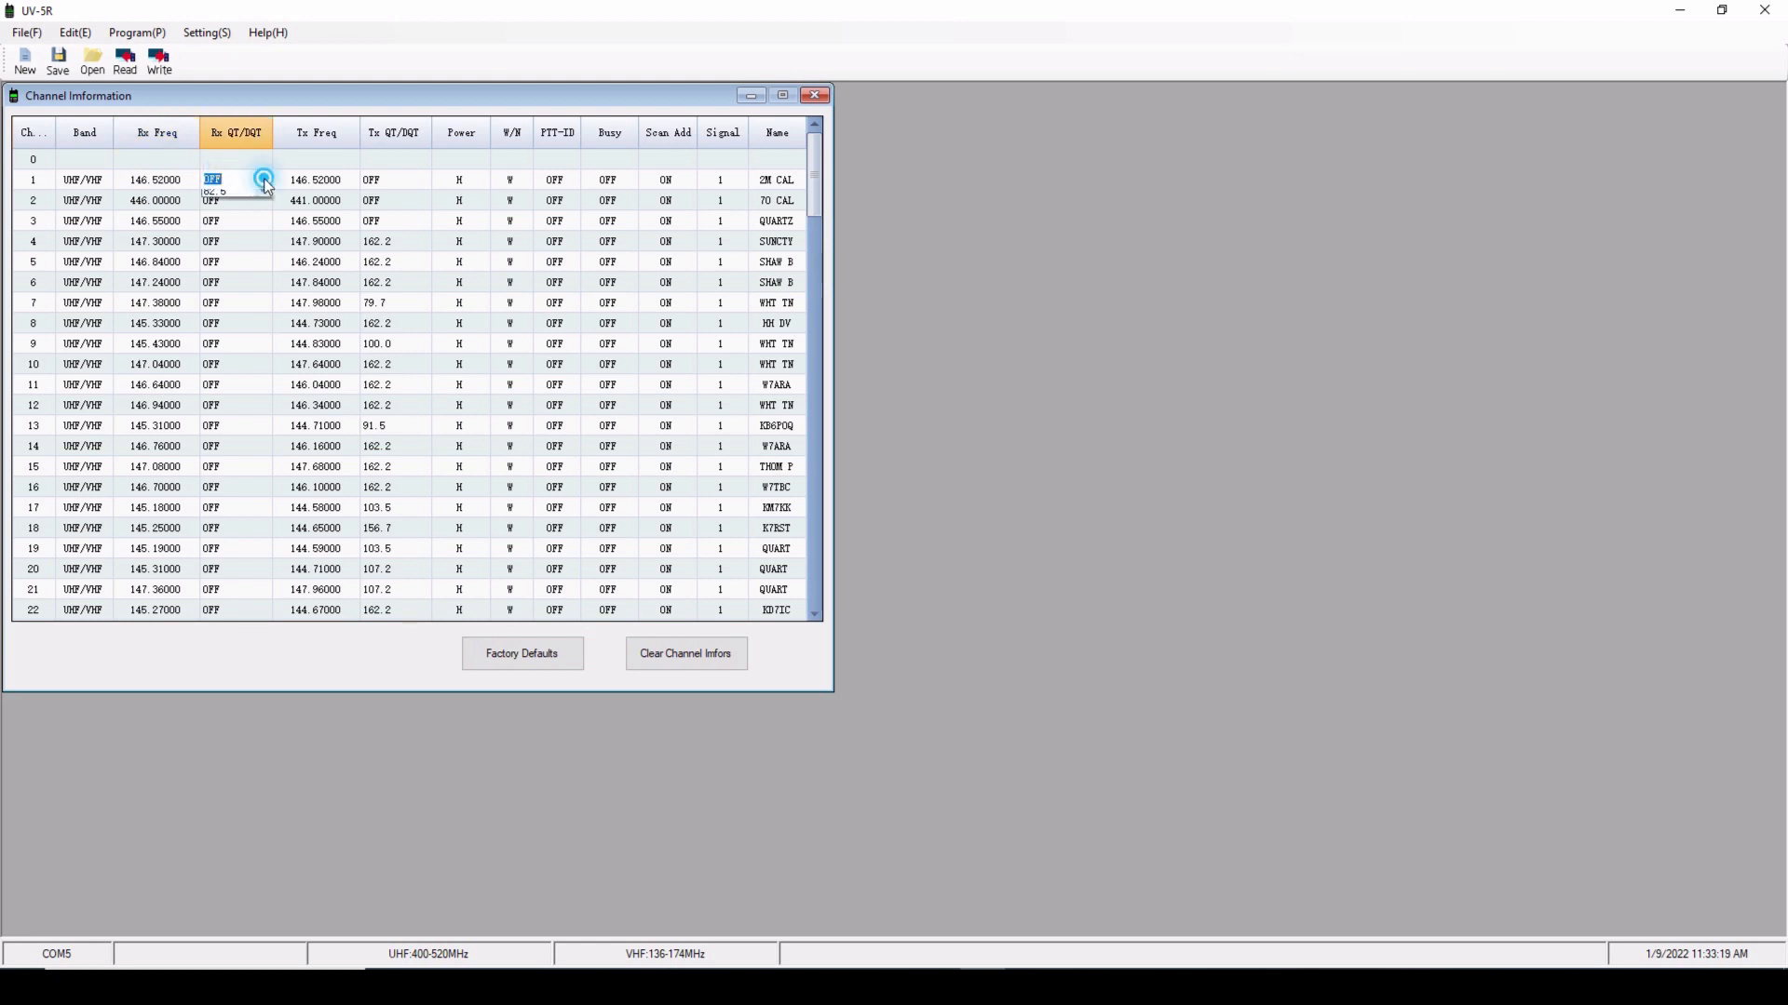
left_click(263, 178)
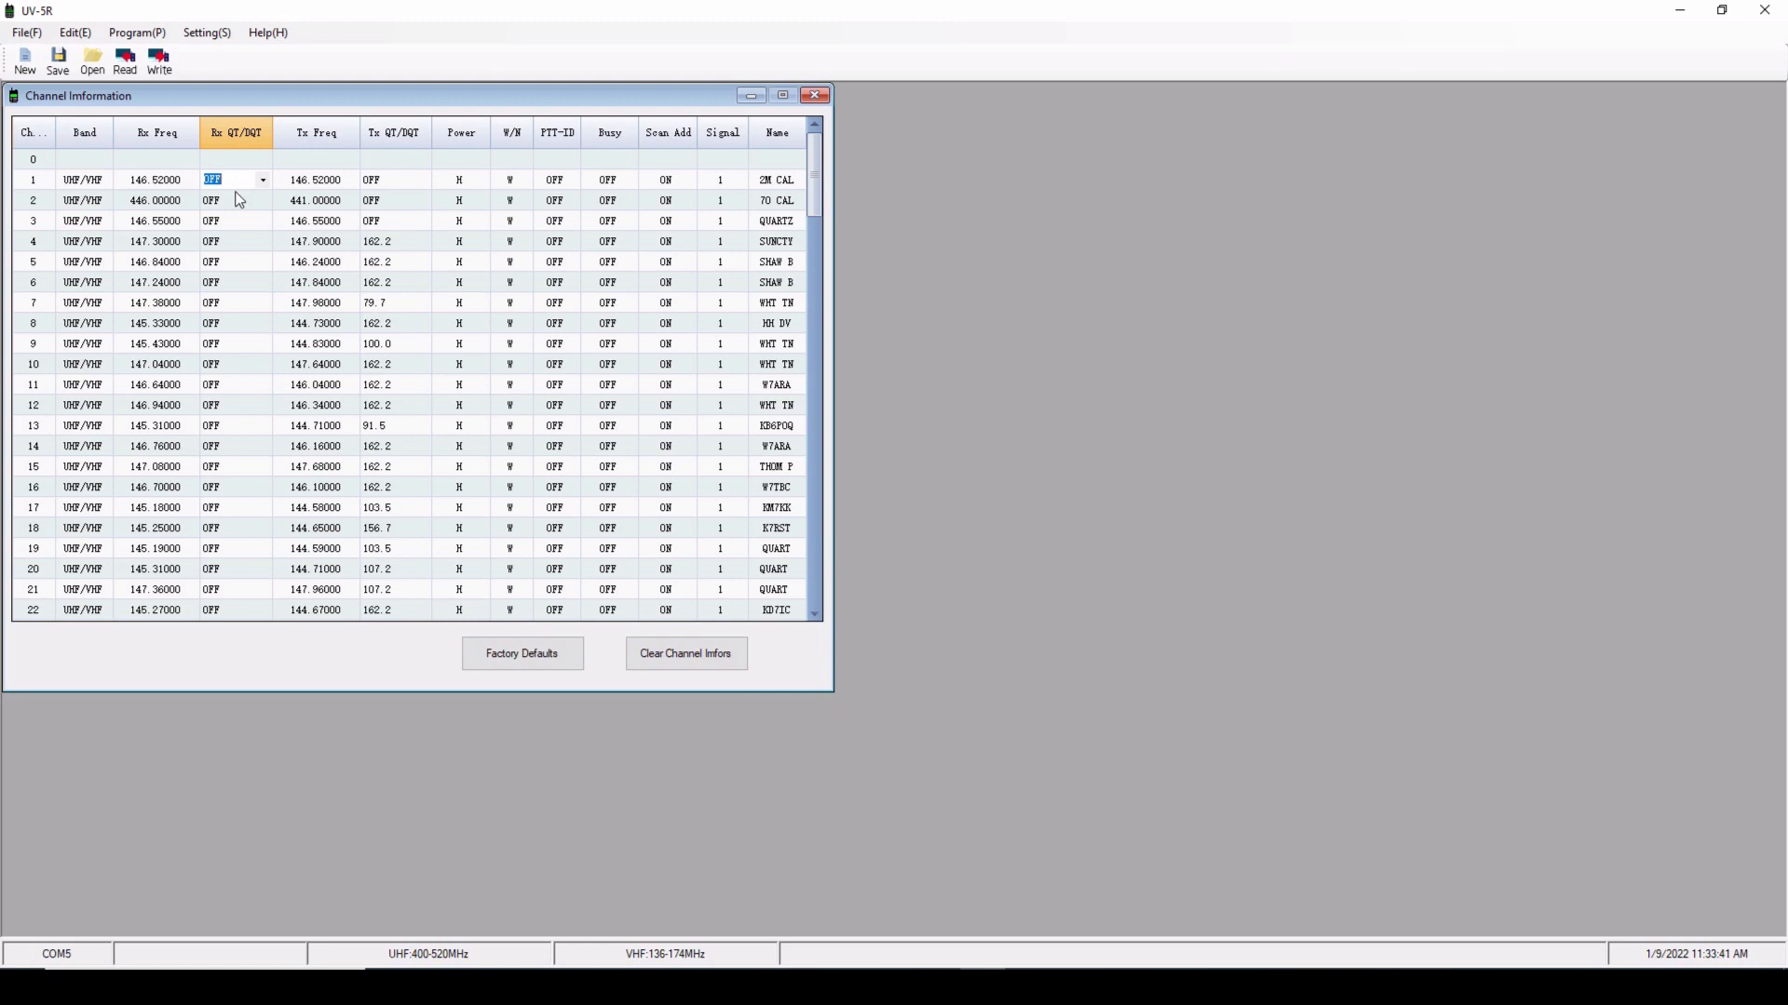
mouse_move(327, 190)
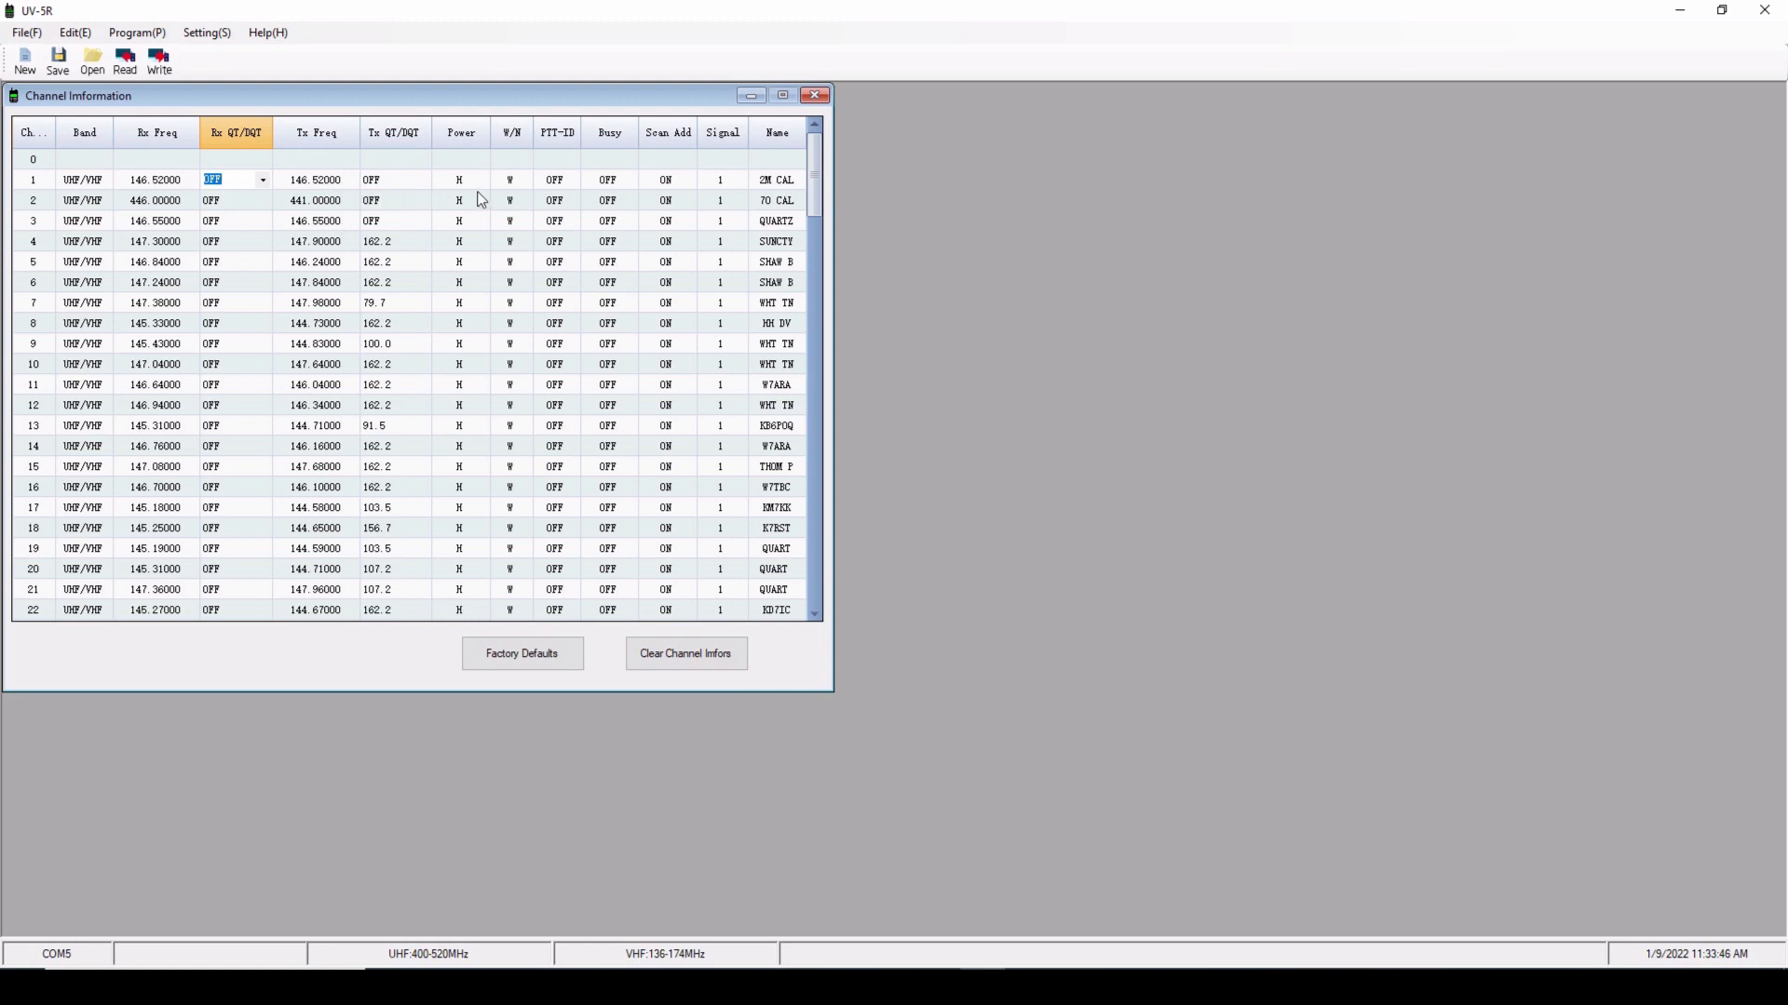
mouse_move(578, 190)
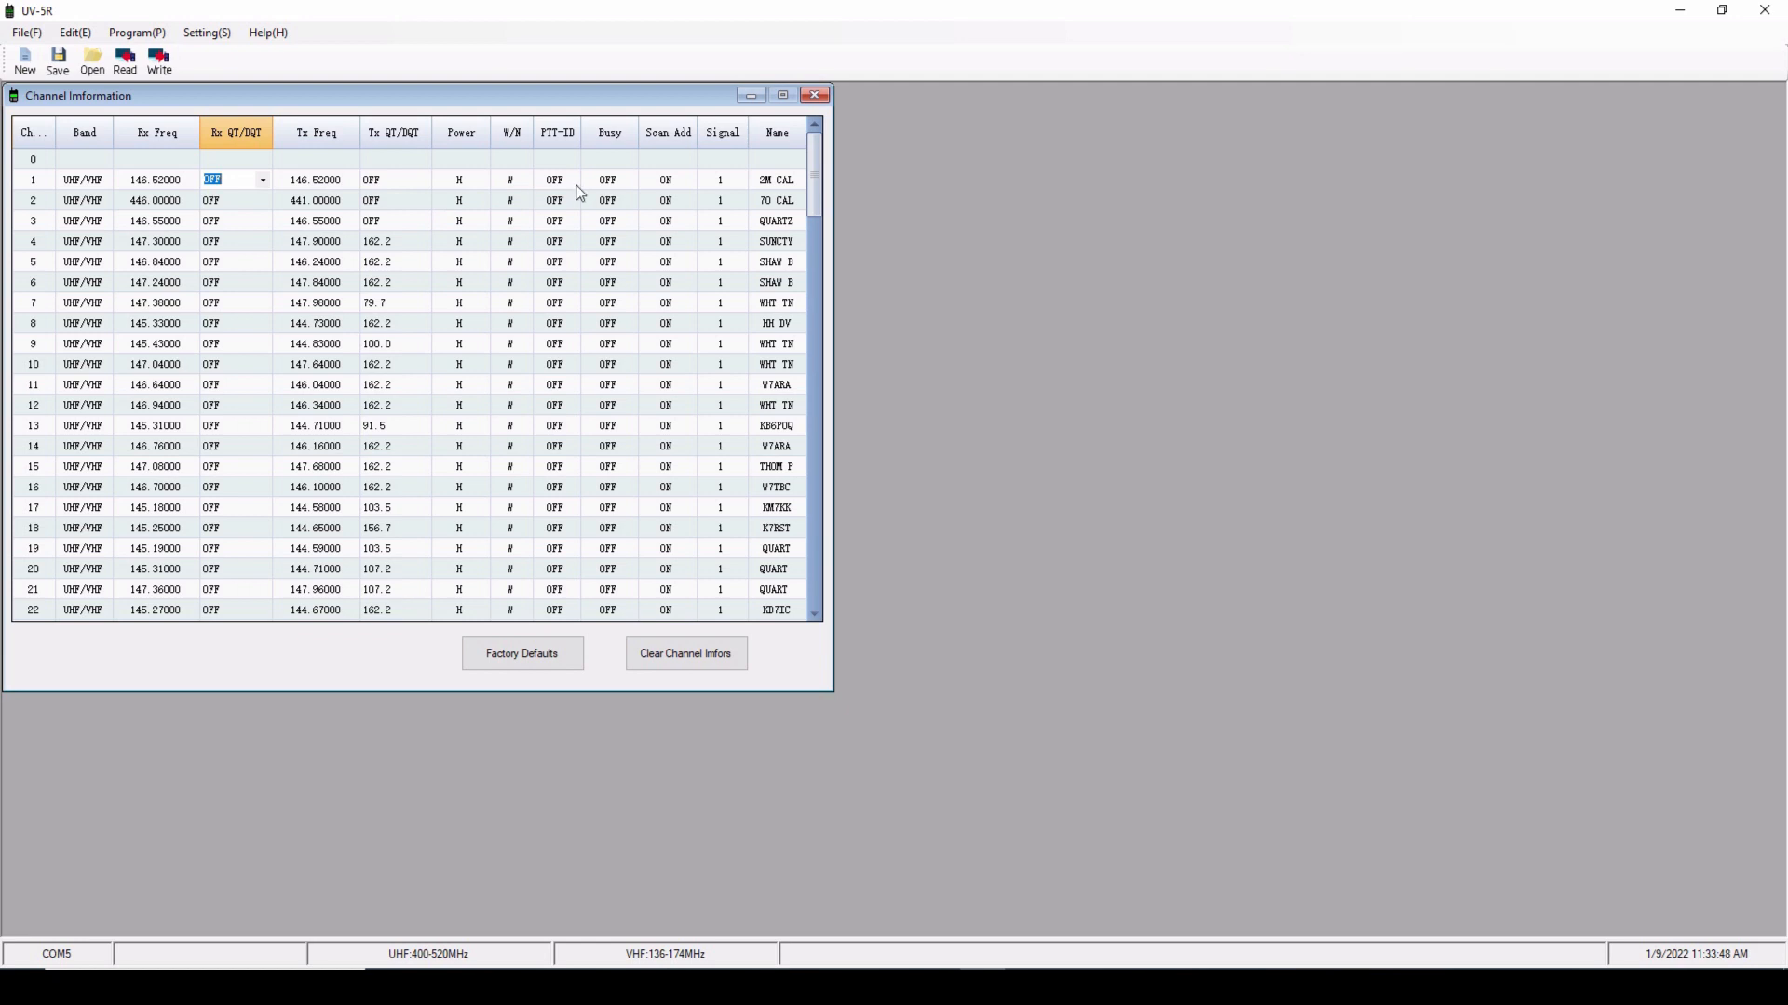
mouse_move(792, 189)
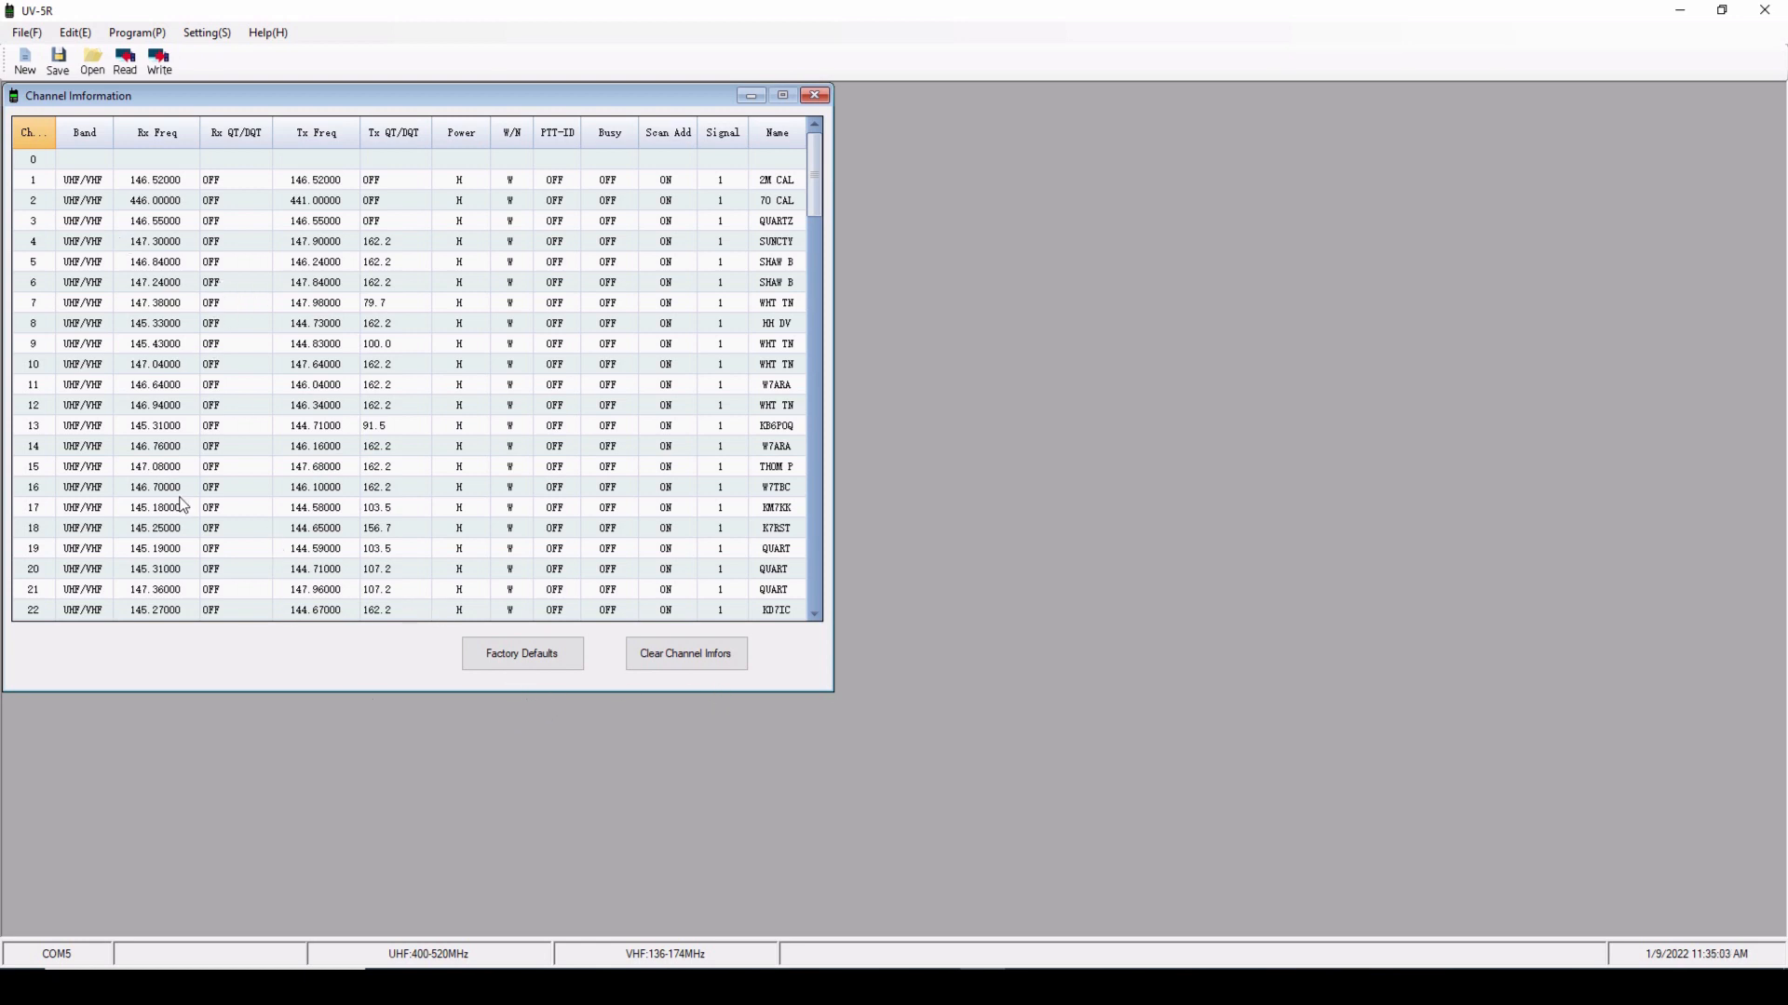
mouse_move(211, 427)
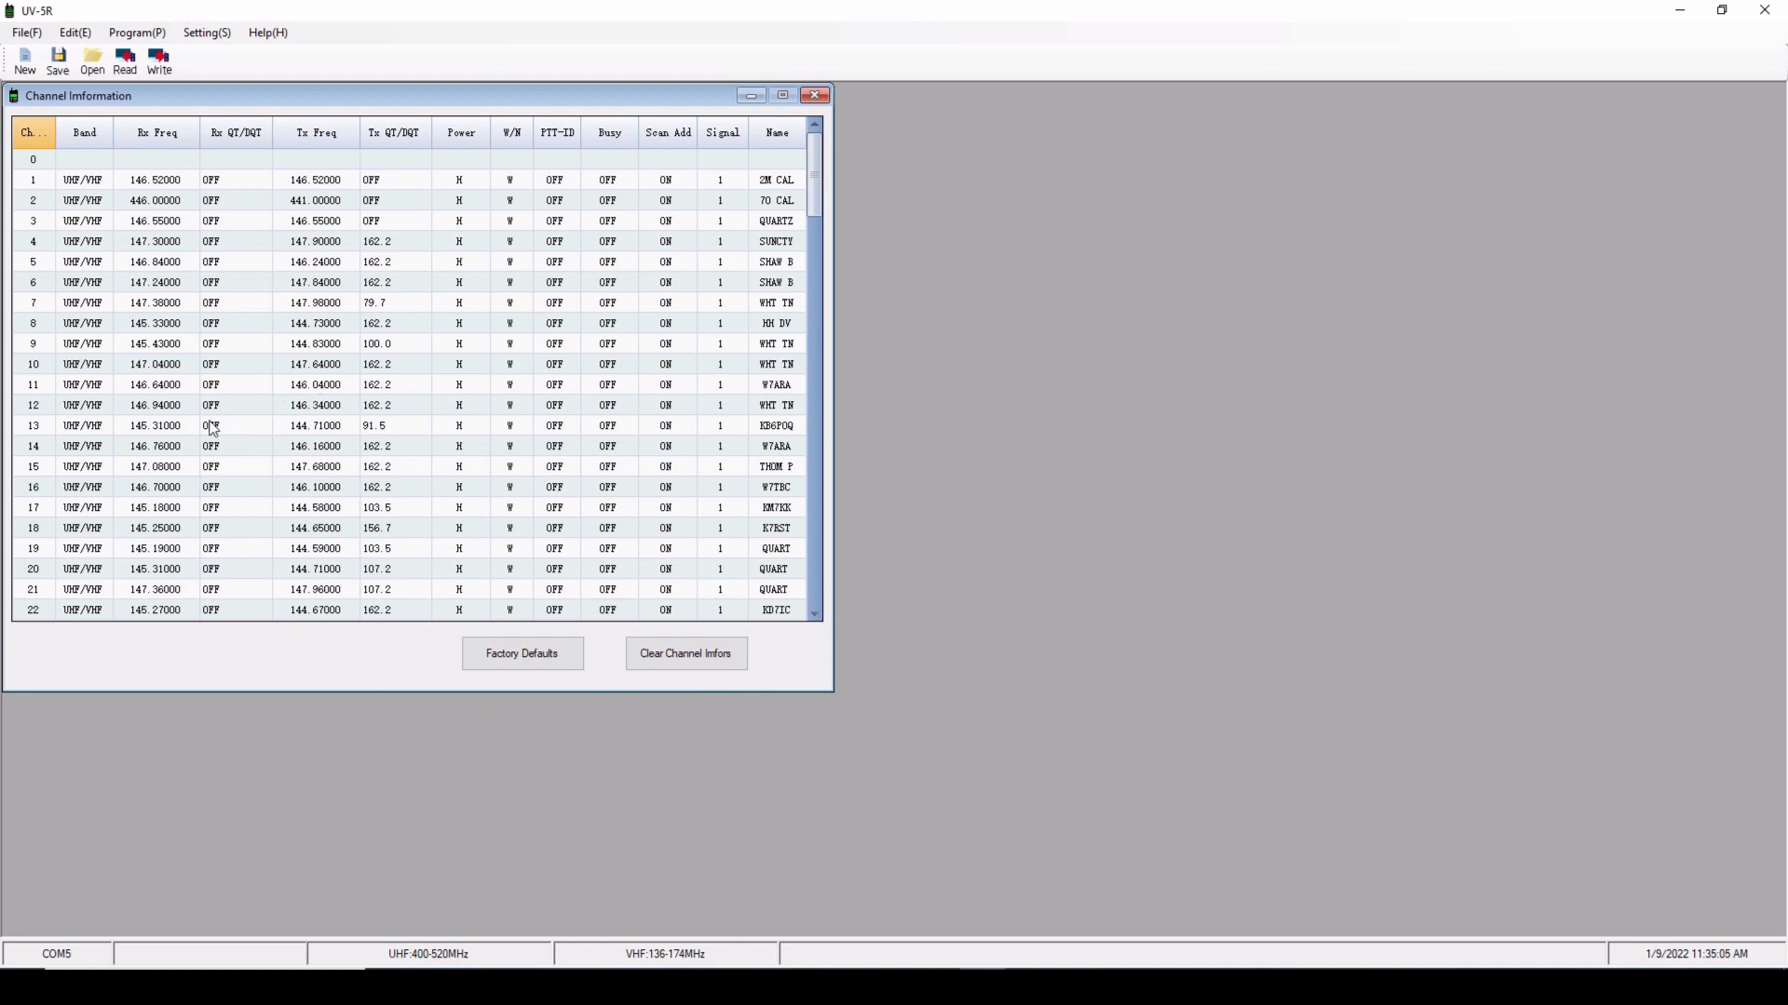
mouse_move(225, 435)
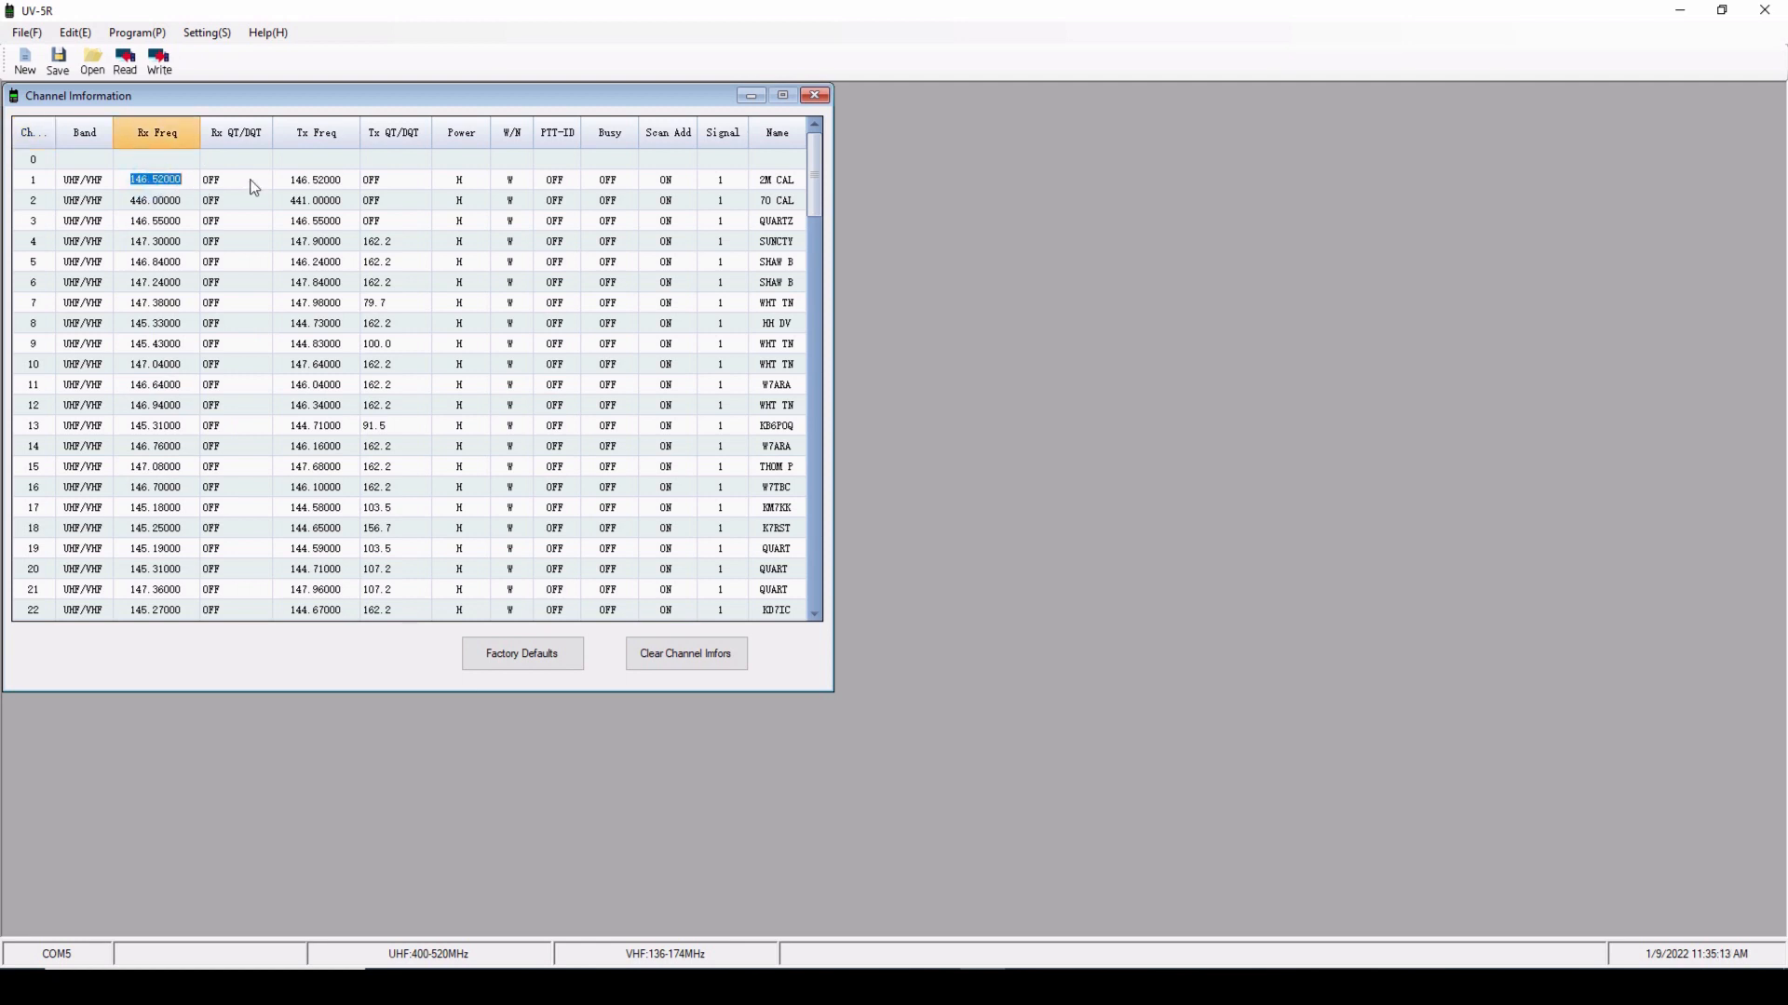
left_click(263, 180)
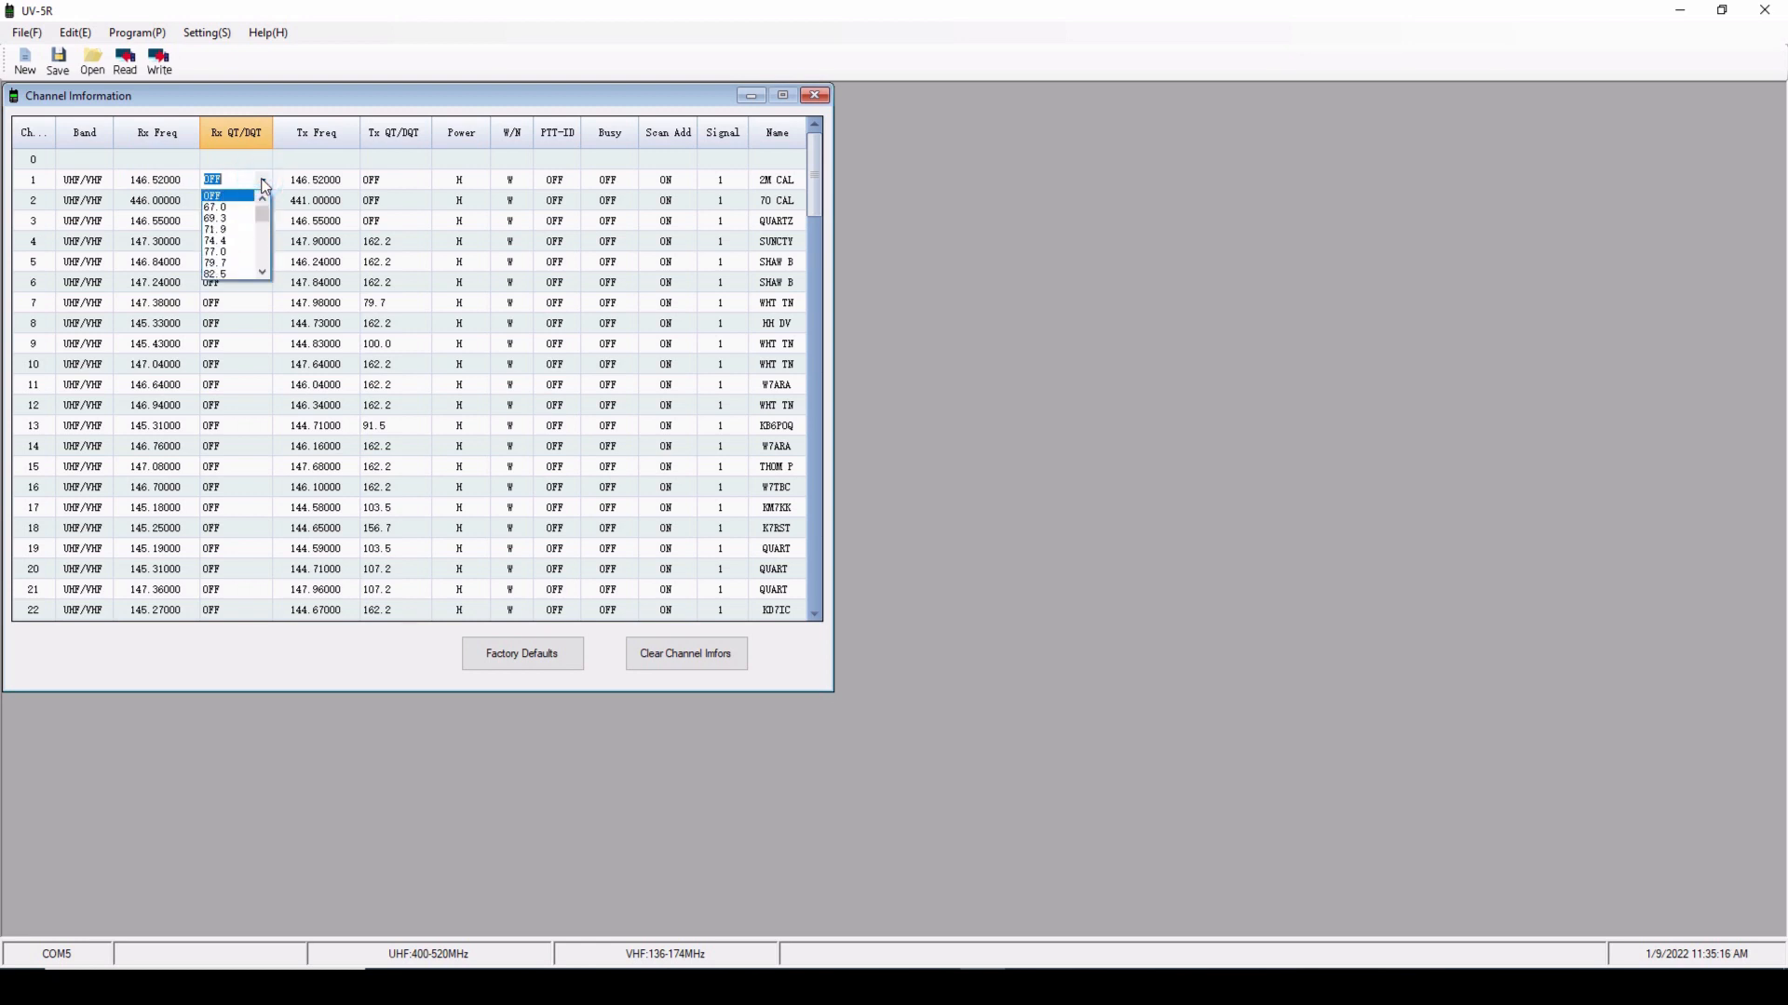
left_click(263, 179)
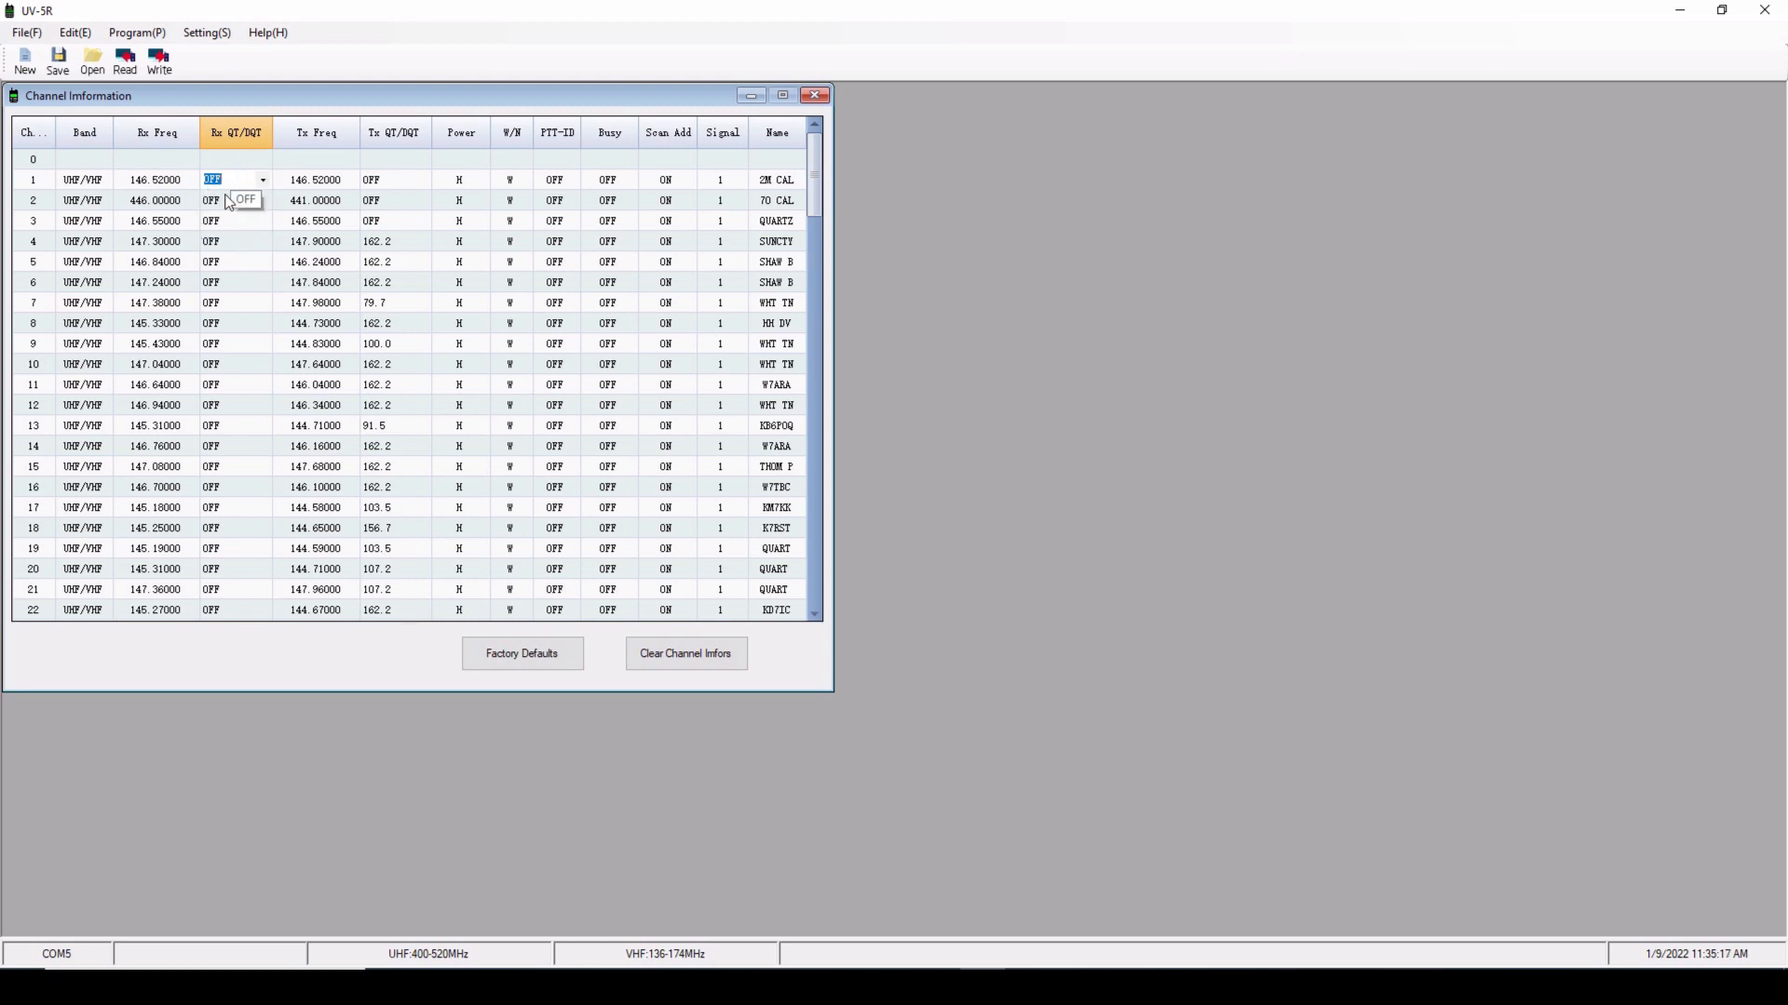
mouse_move(230, 375)
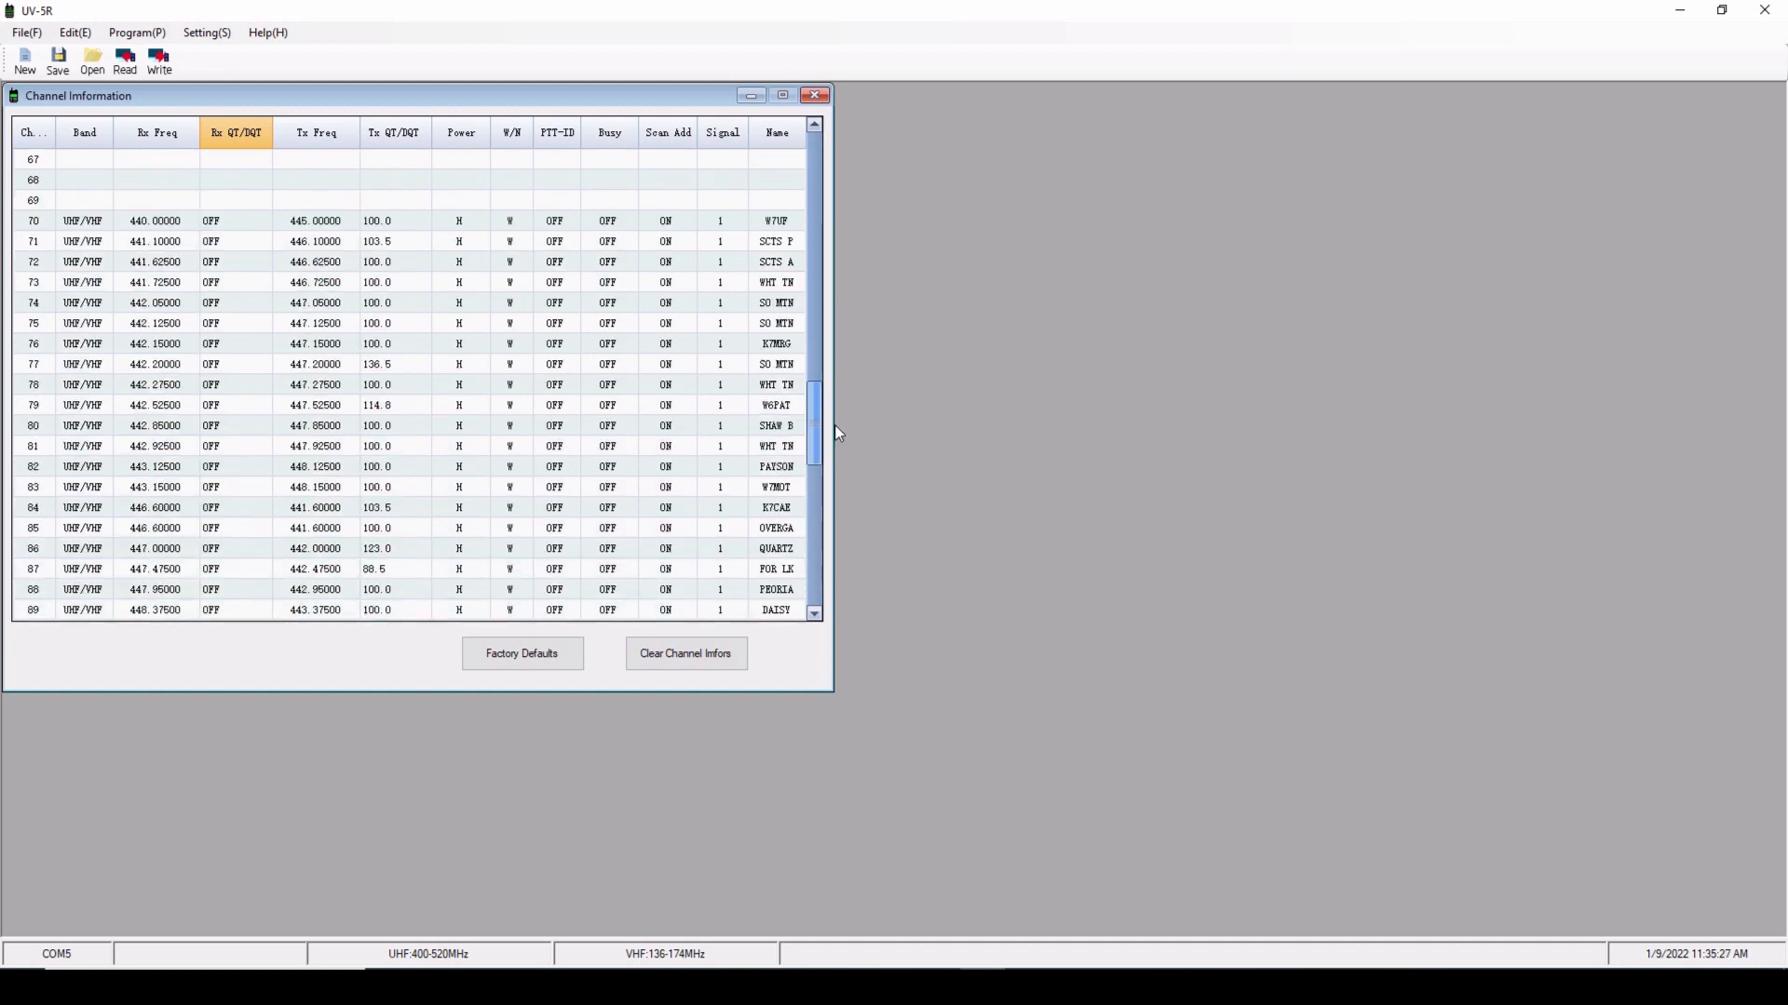
scroll("down", 3)
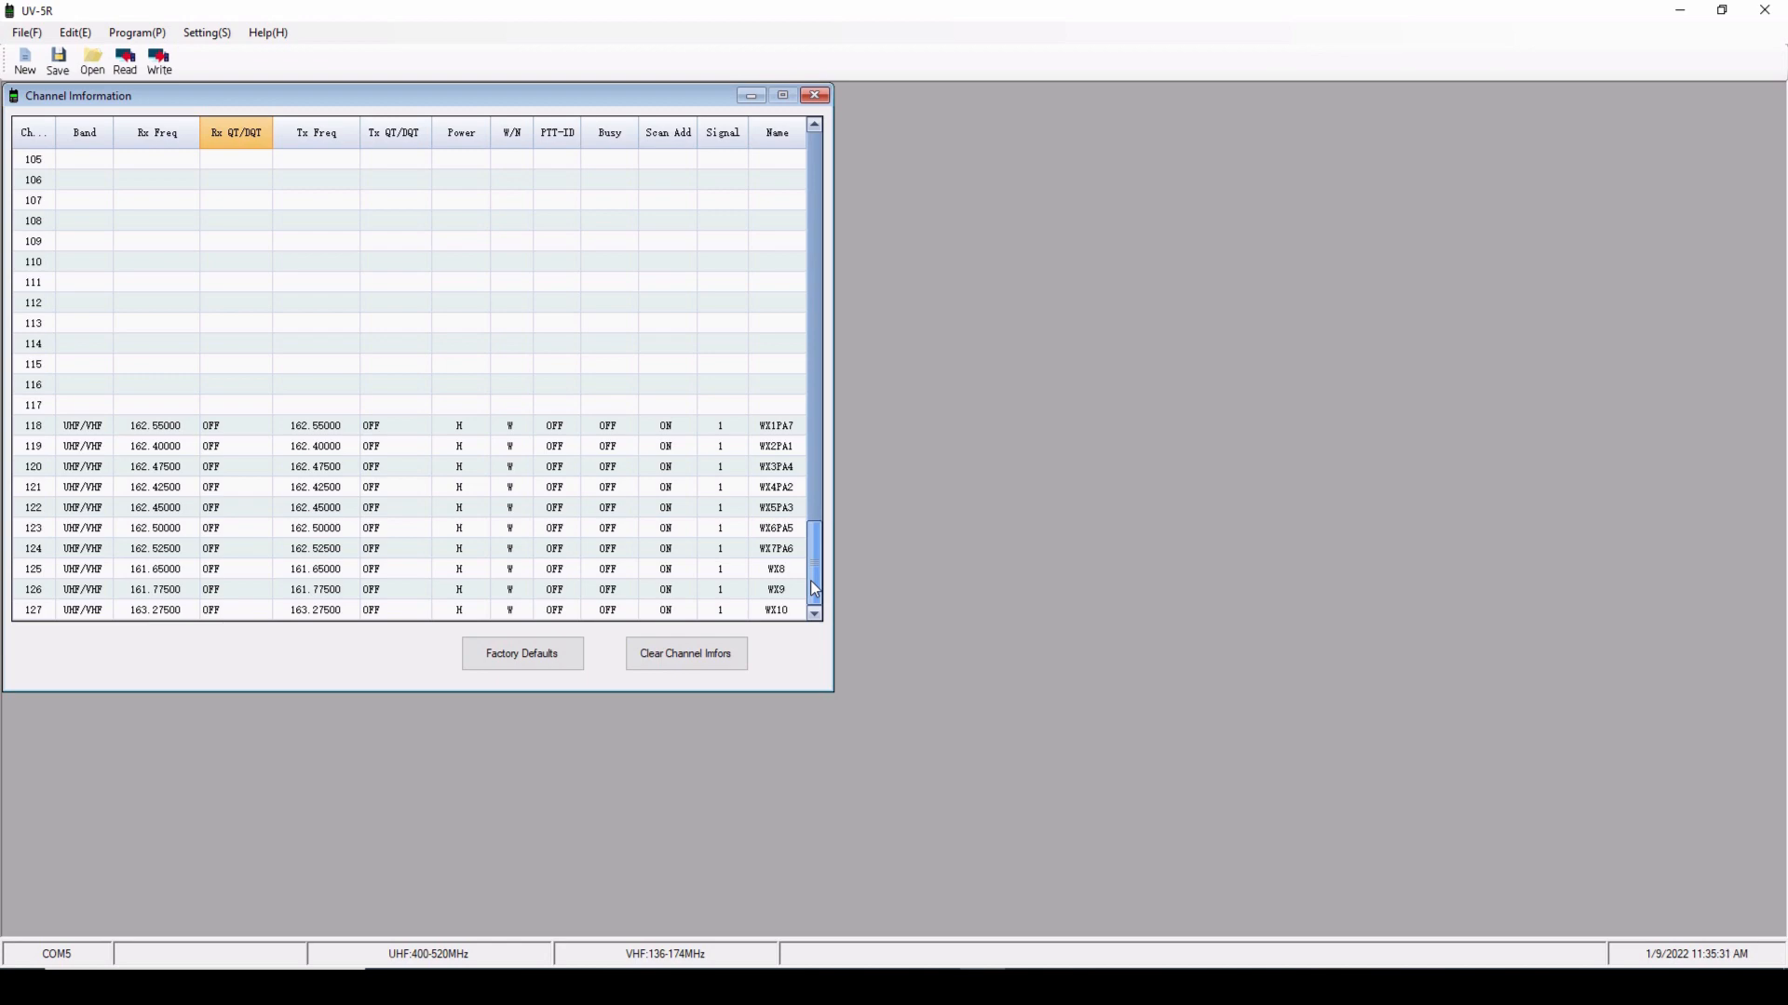
mouse_move(812, 576)
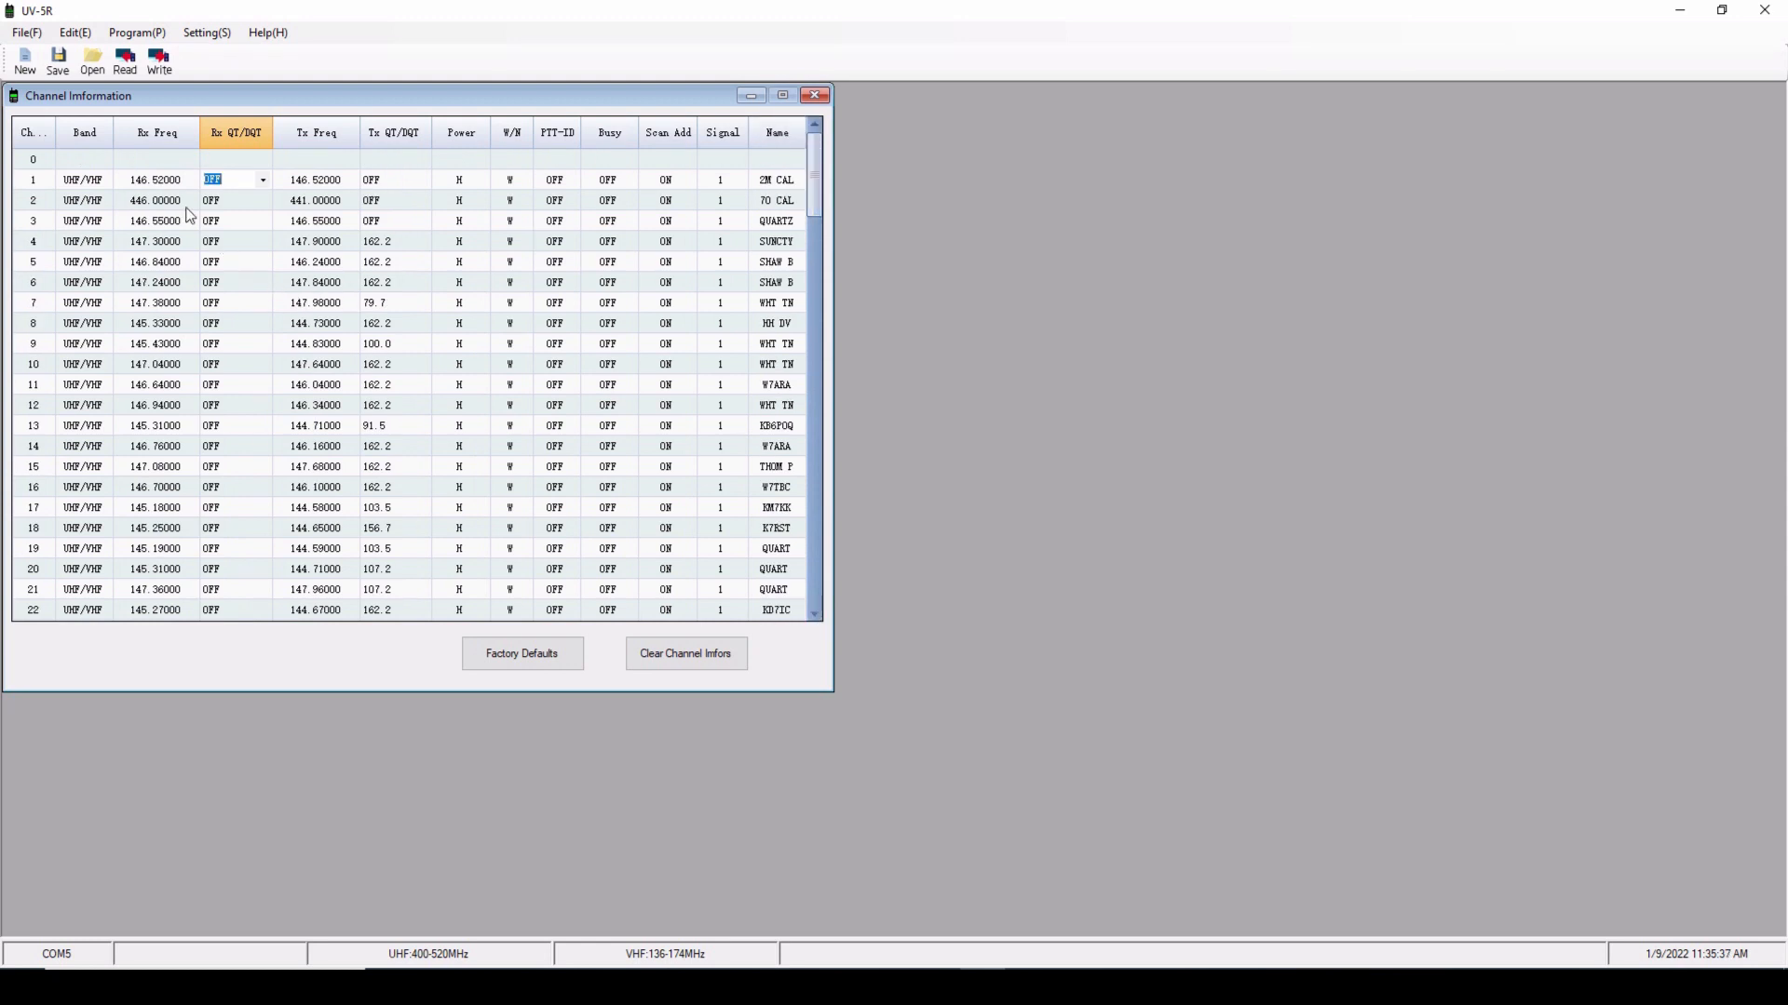
left_click(73, 32)
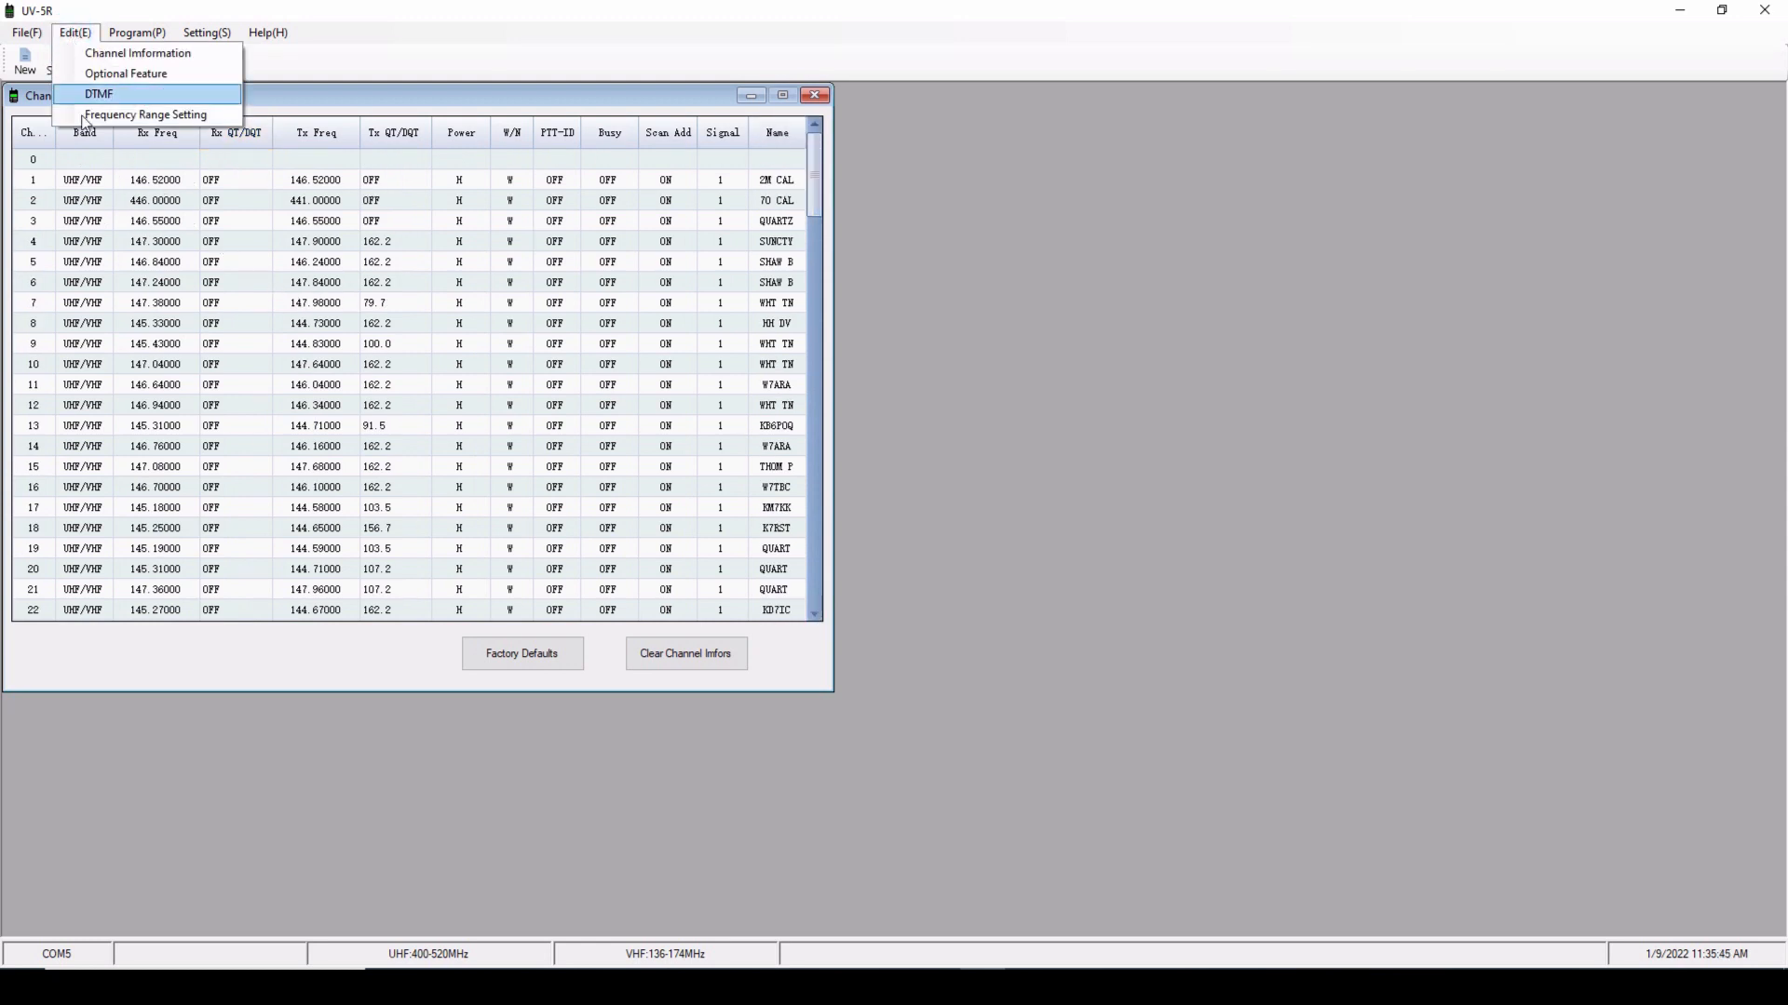
left_click(126, 73)
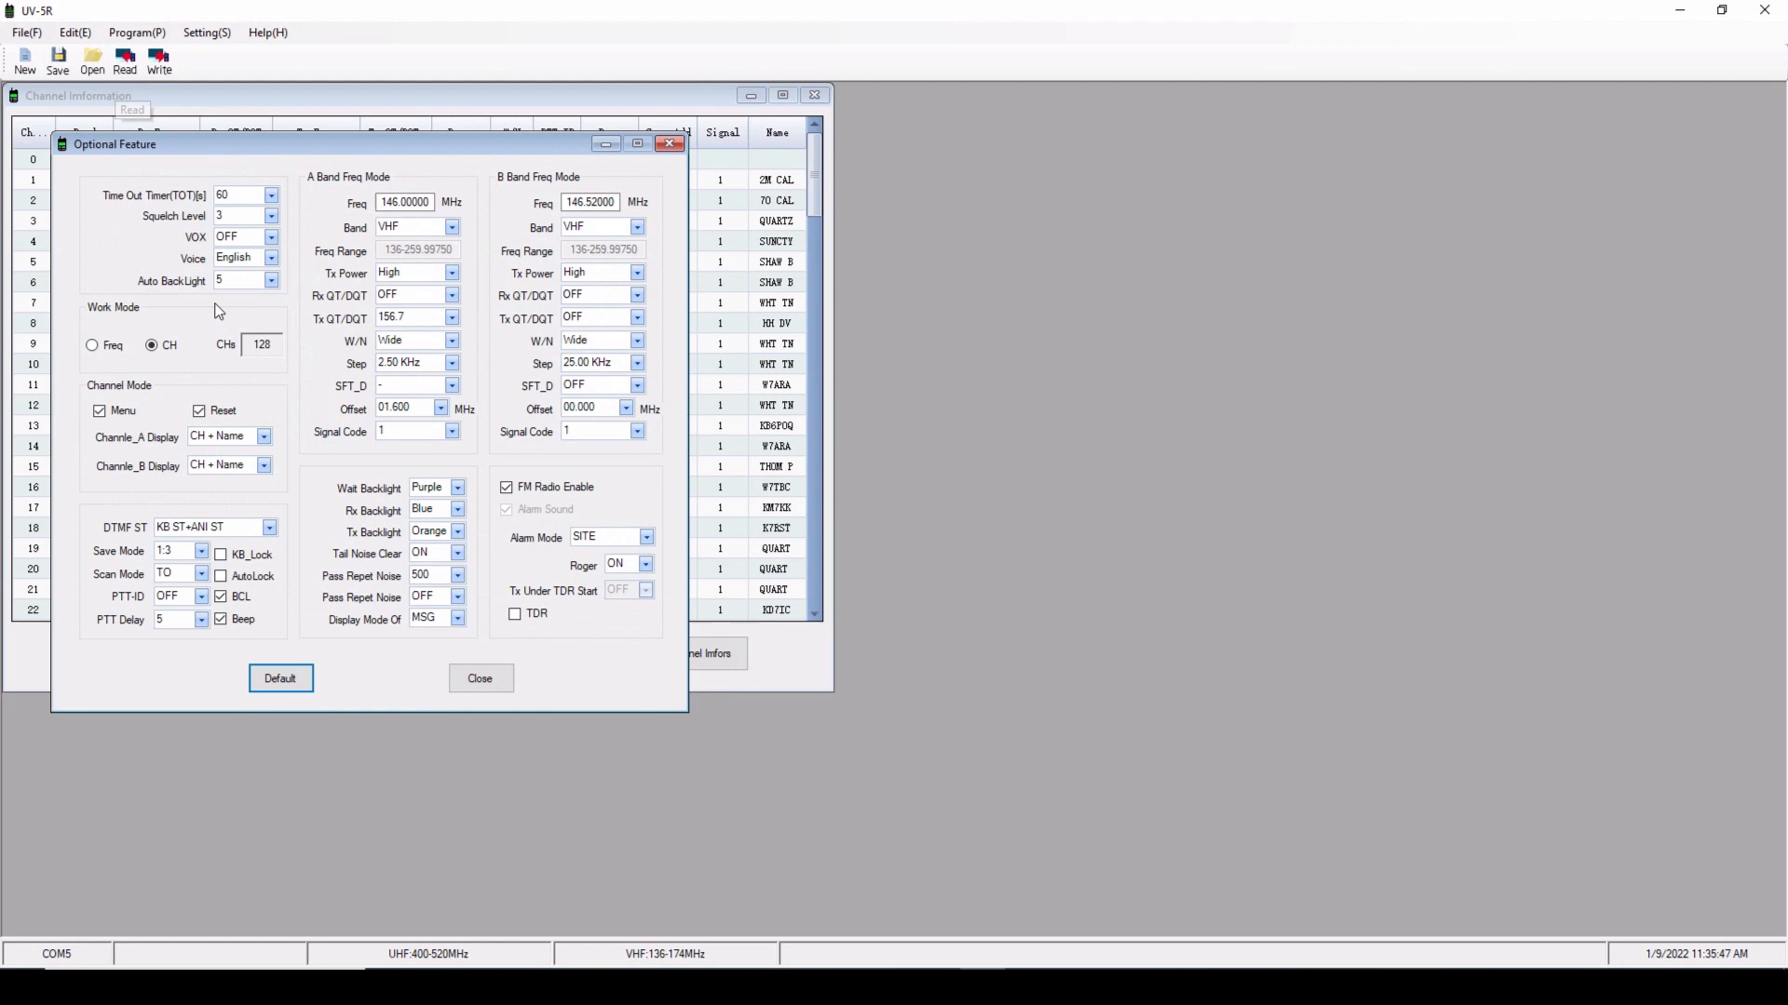
mouse_move(126, 225)
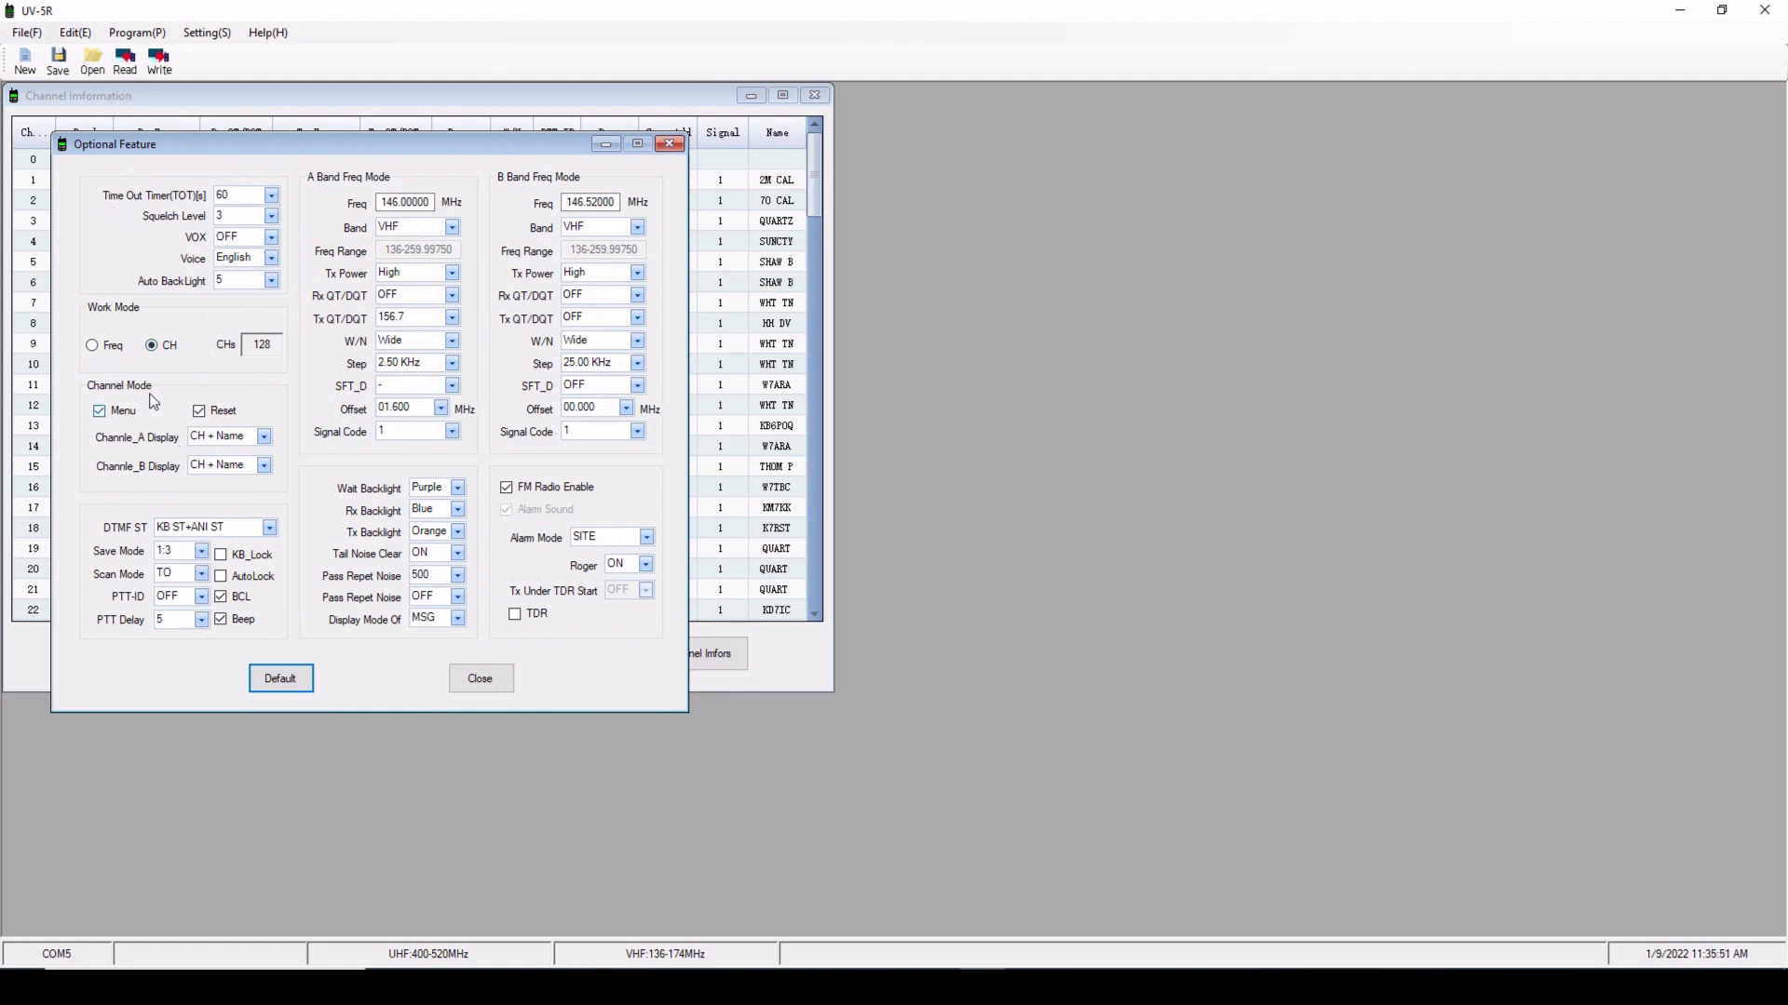
mouse_move(367, 510)
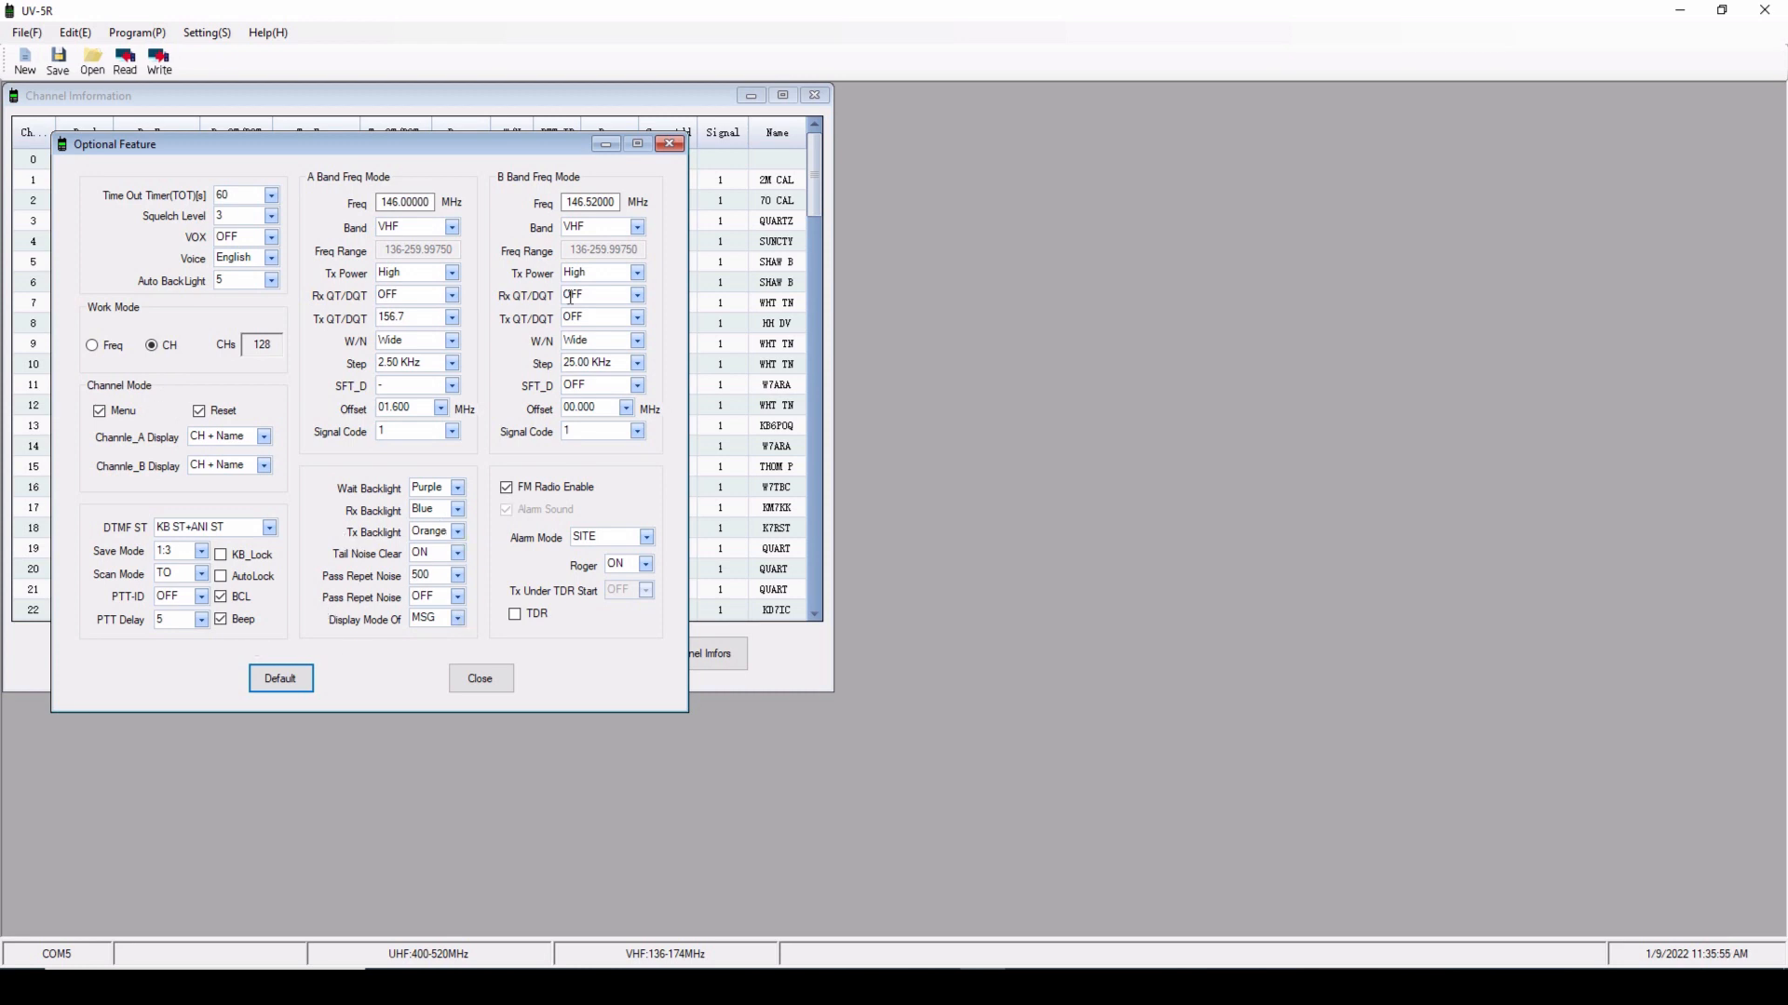
mouse_move(513, 342)
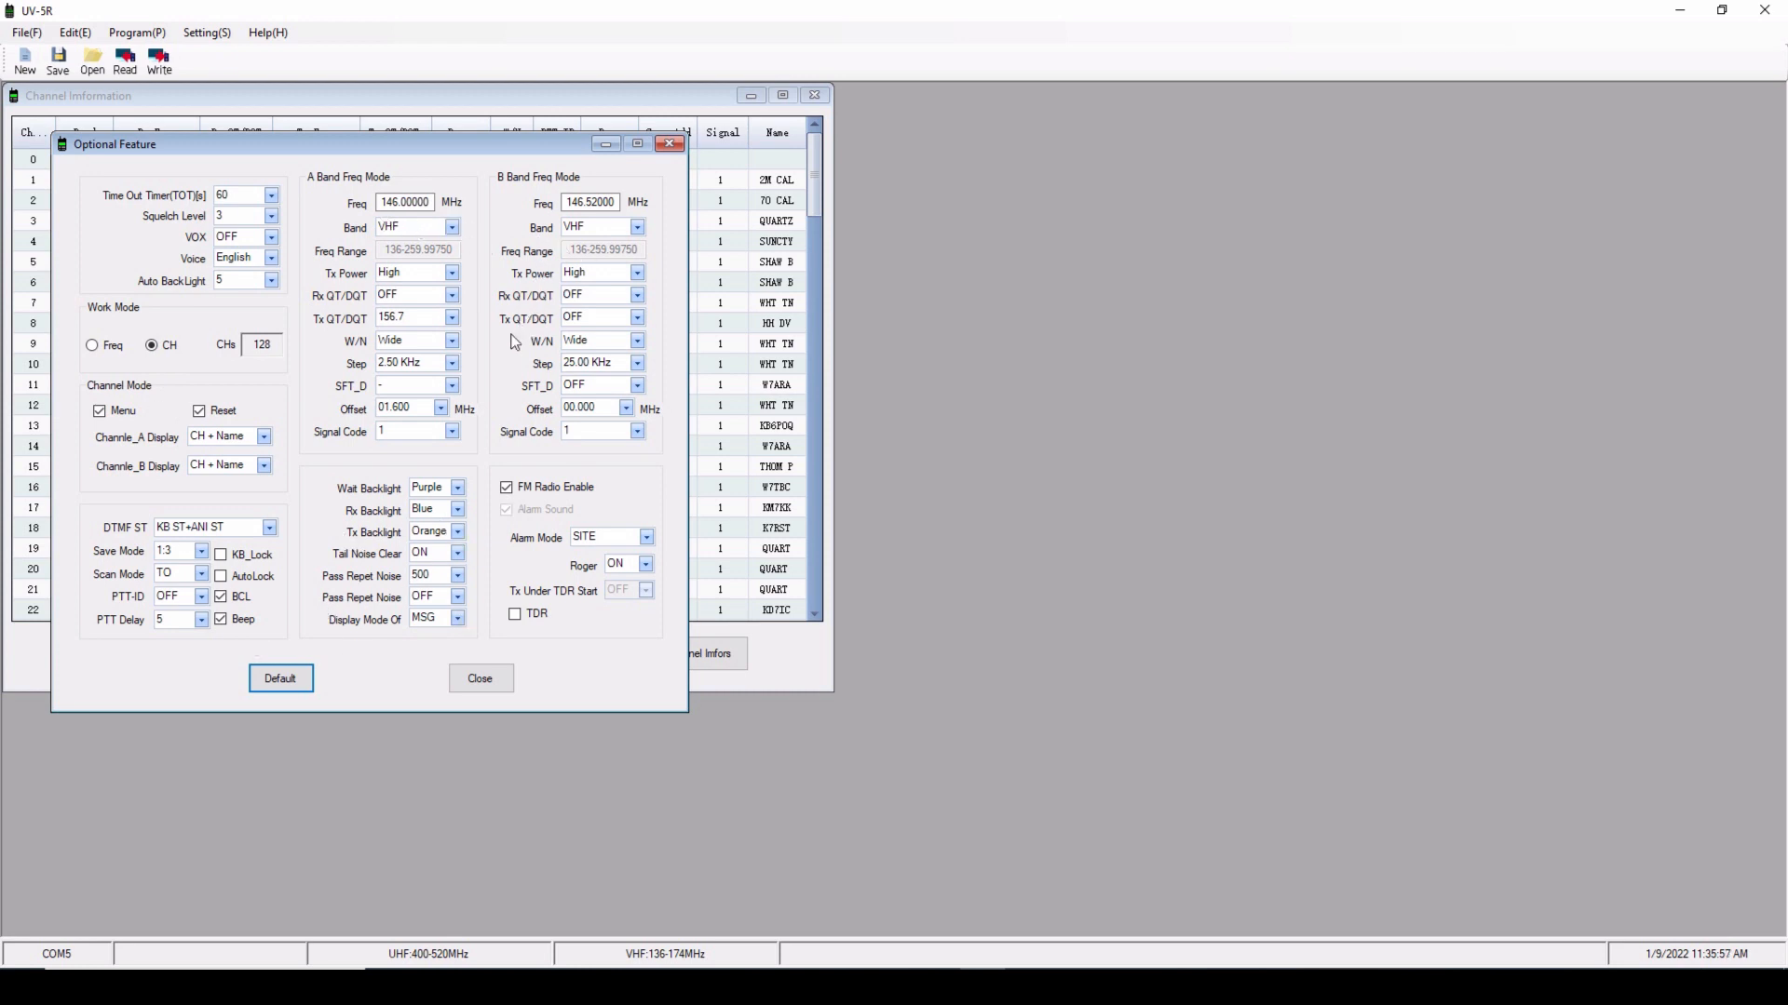
mouse_move(505, 156)
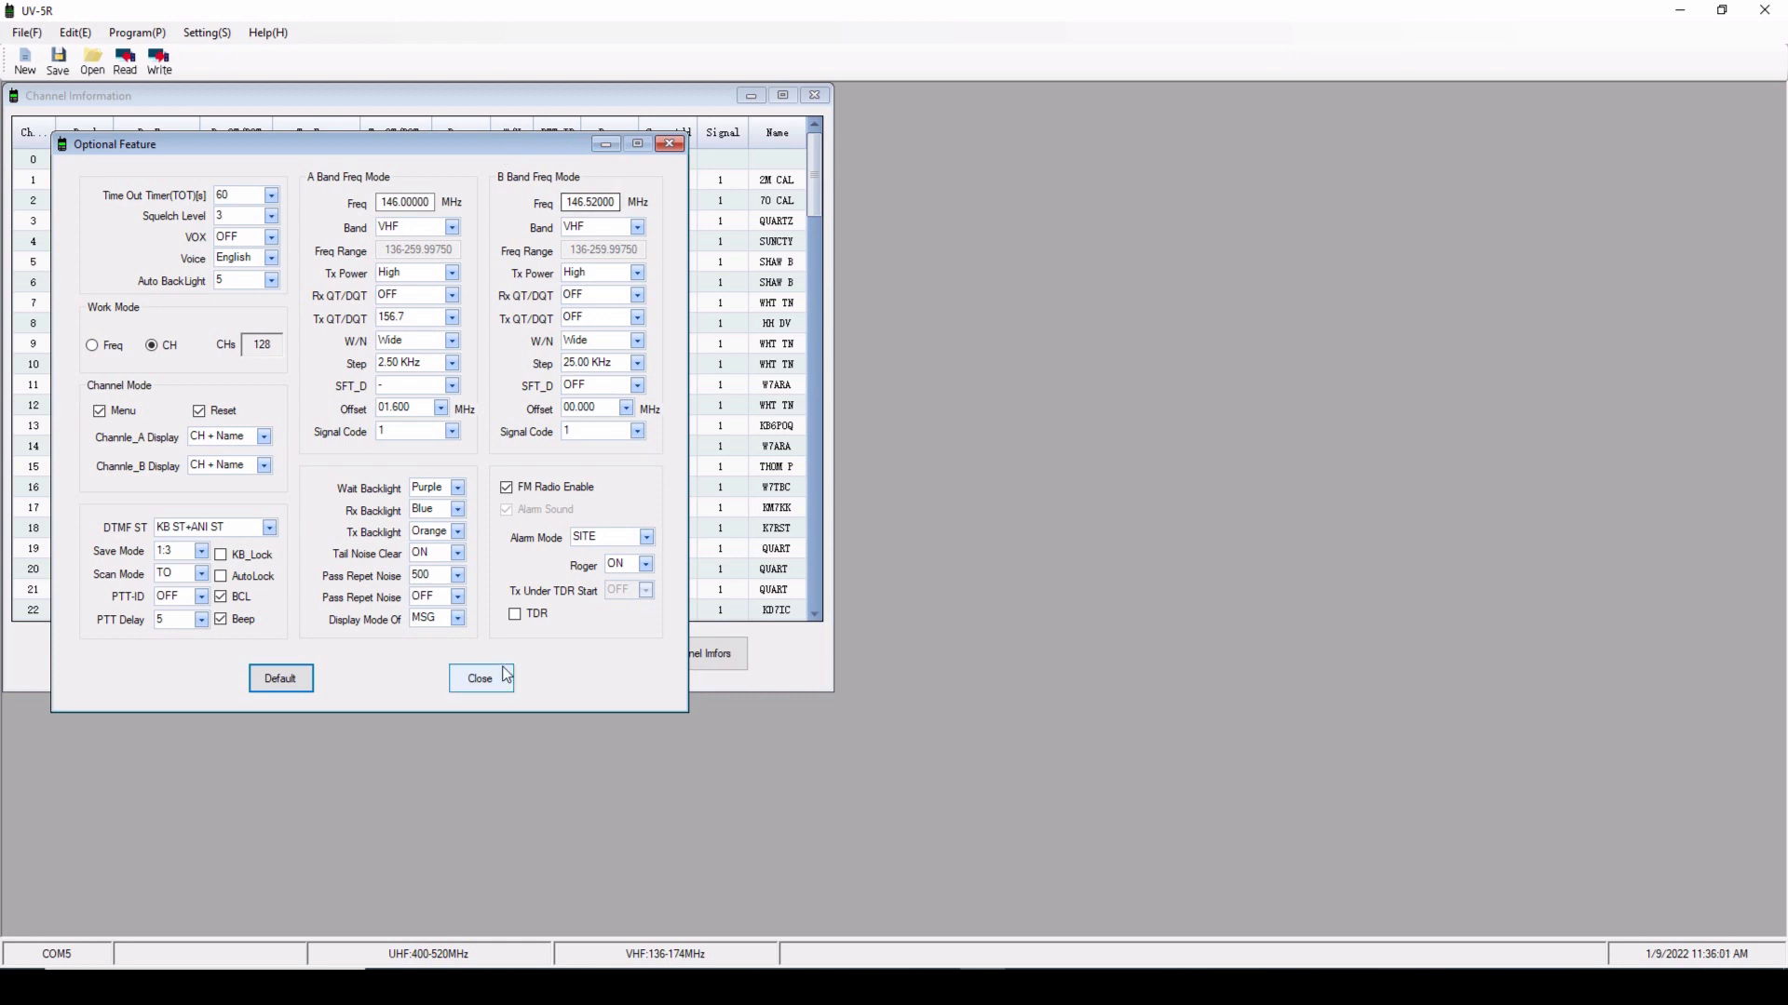
left_click(478, 679)
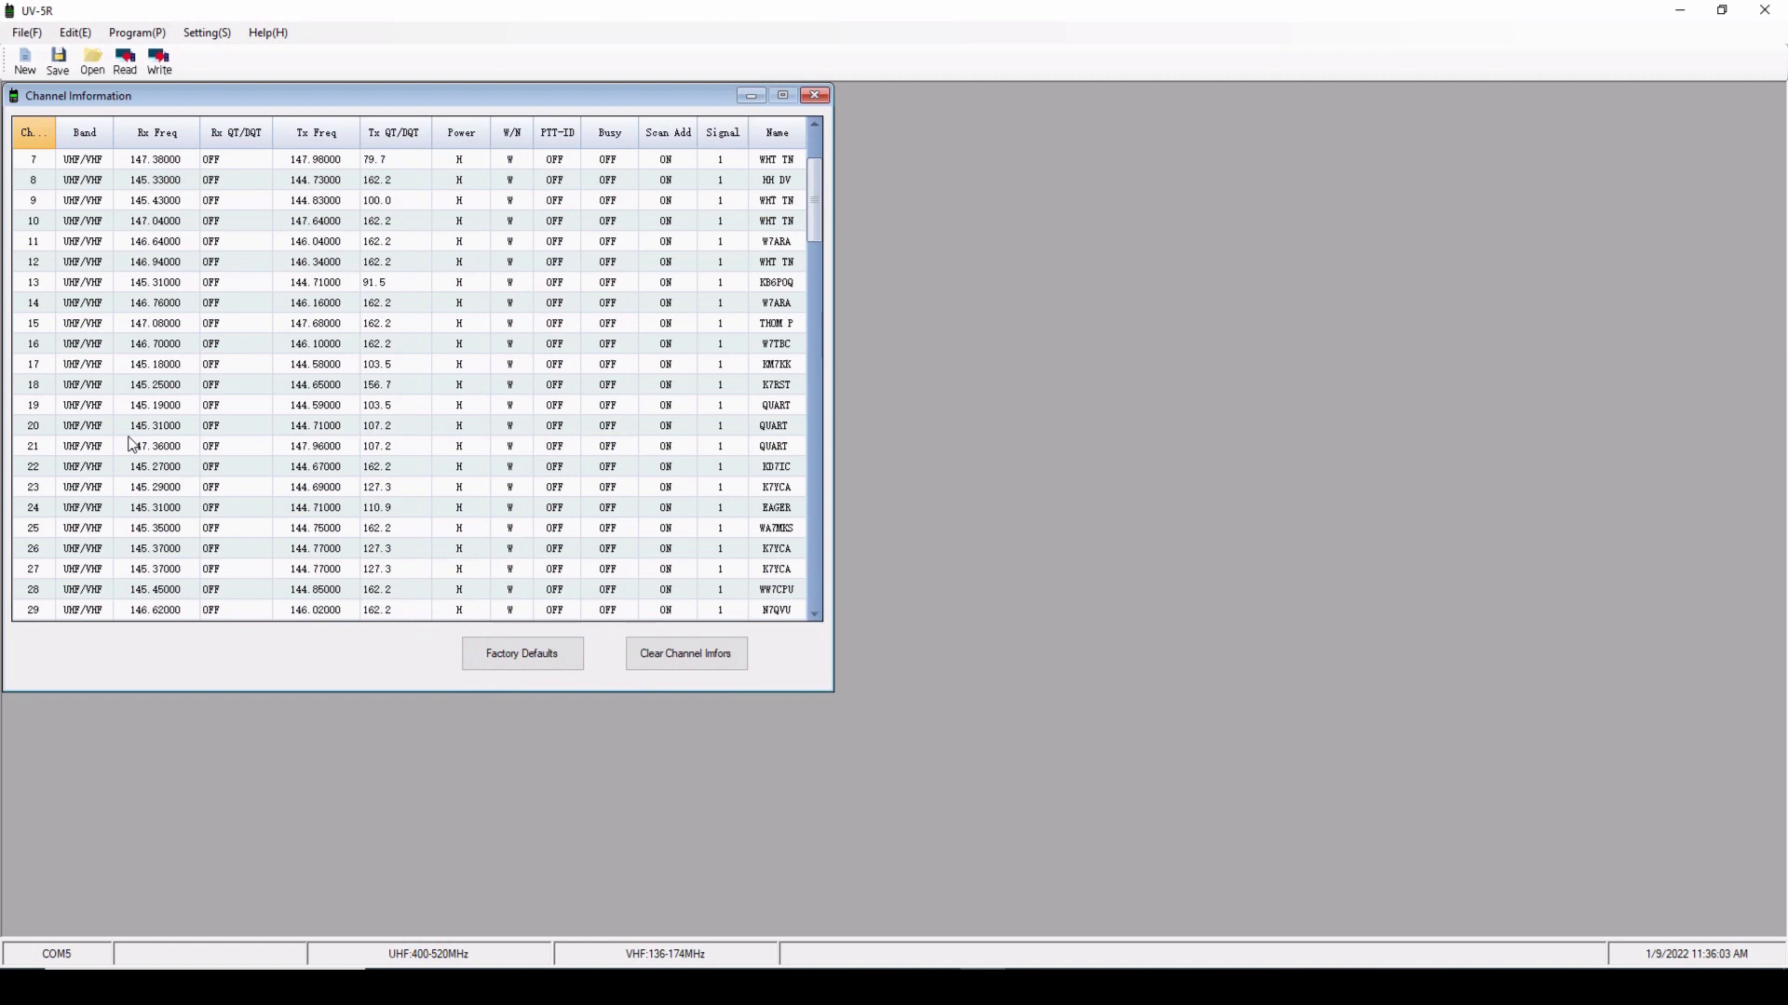
Step: Scroll the channel list and bring up the Write-to-radio dialog
scroll("down", 3)
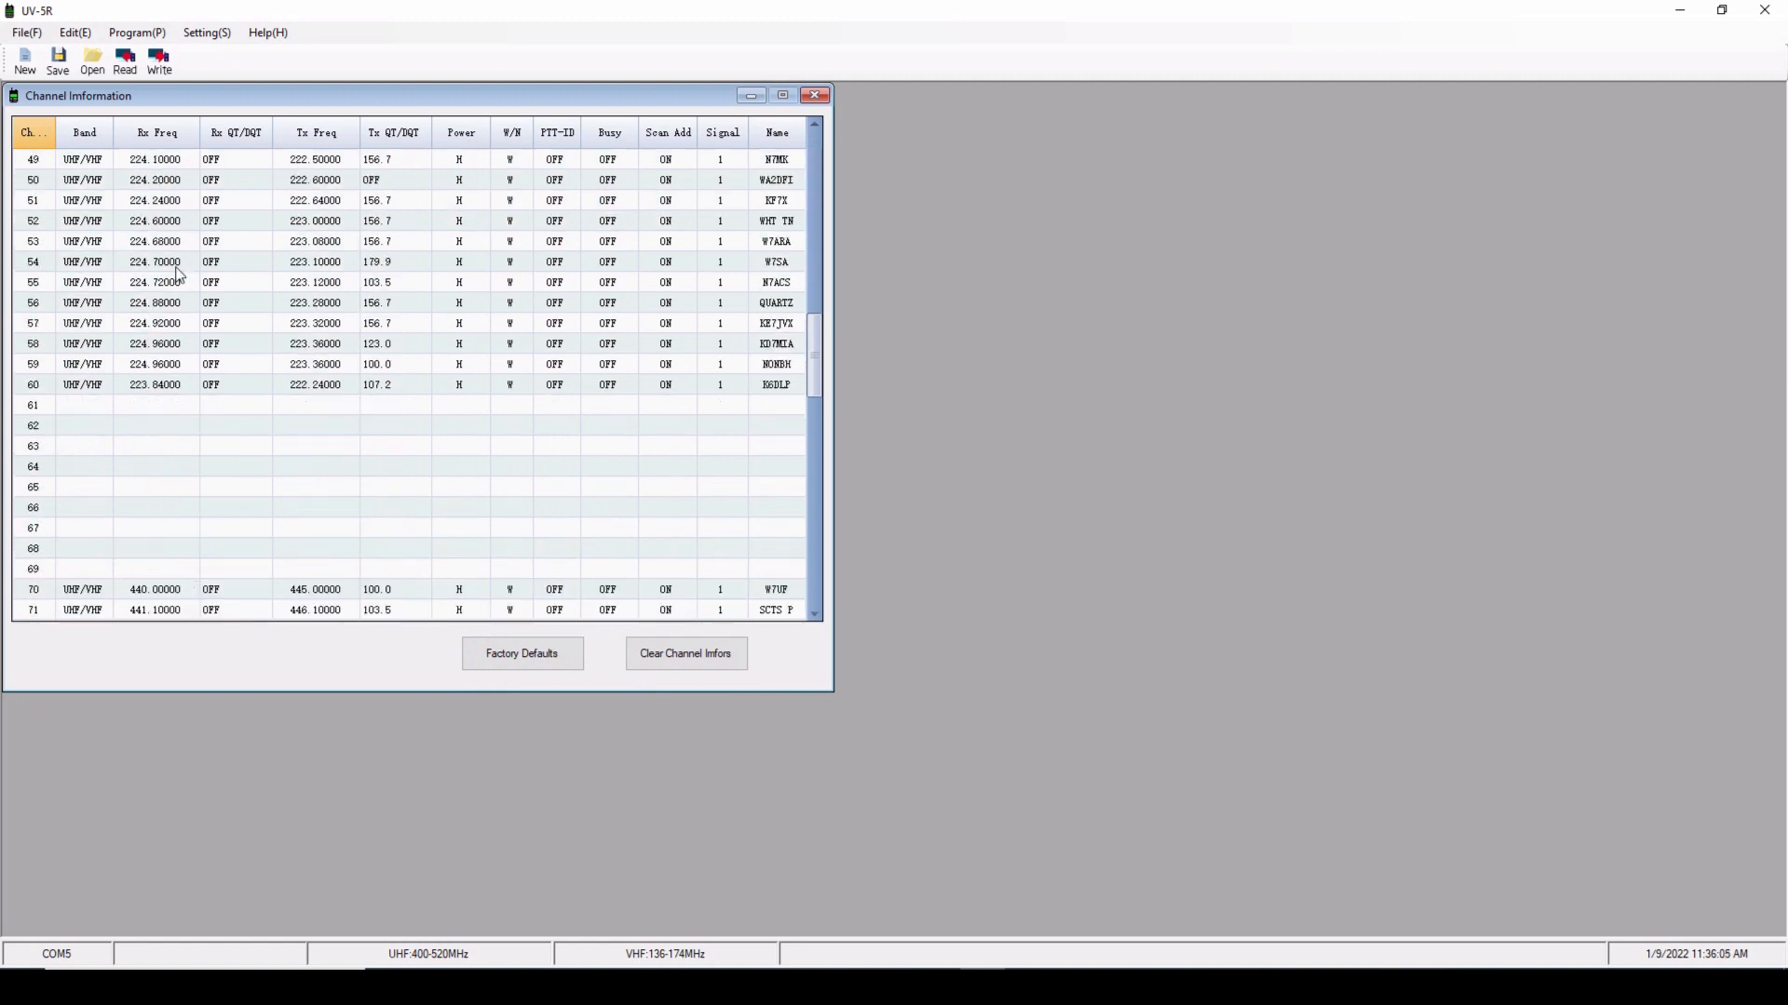
mouse_move(153, 316)
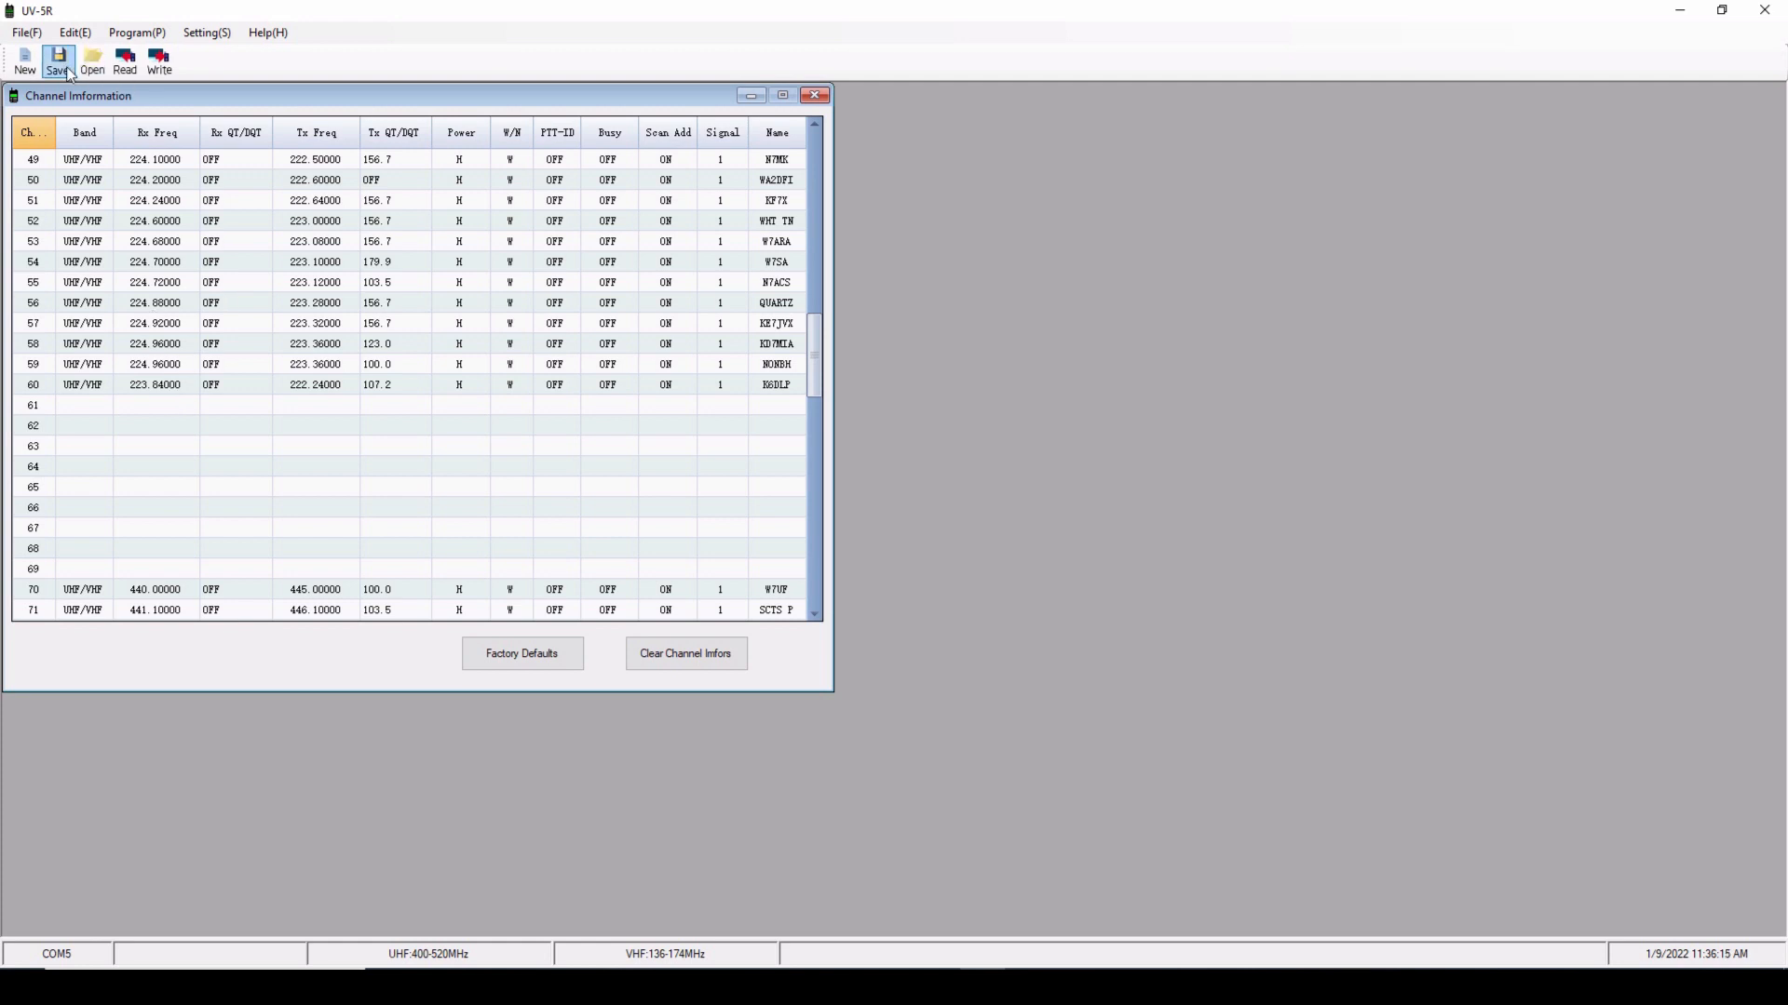
mouse_move(58, 61)
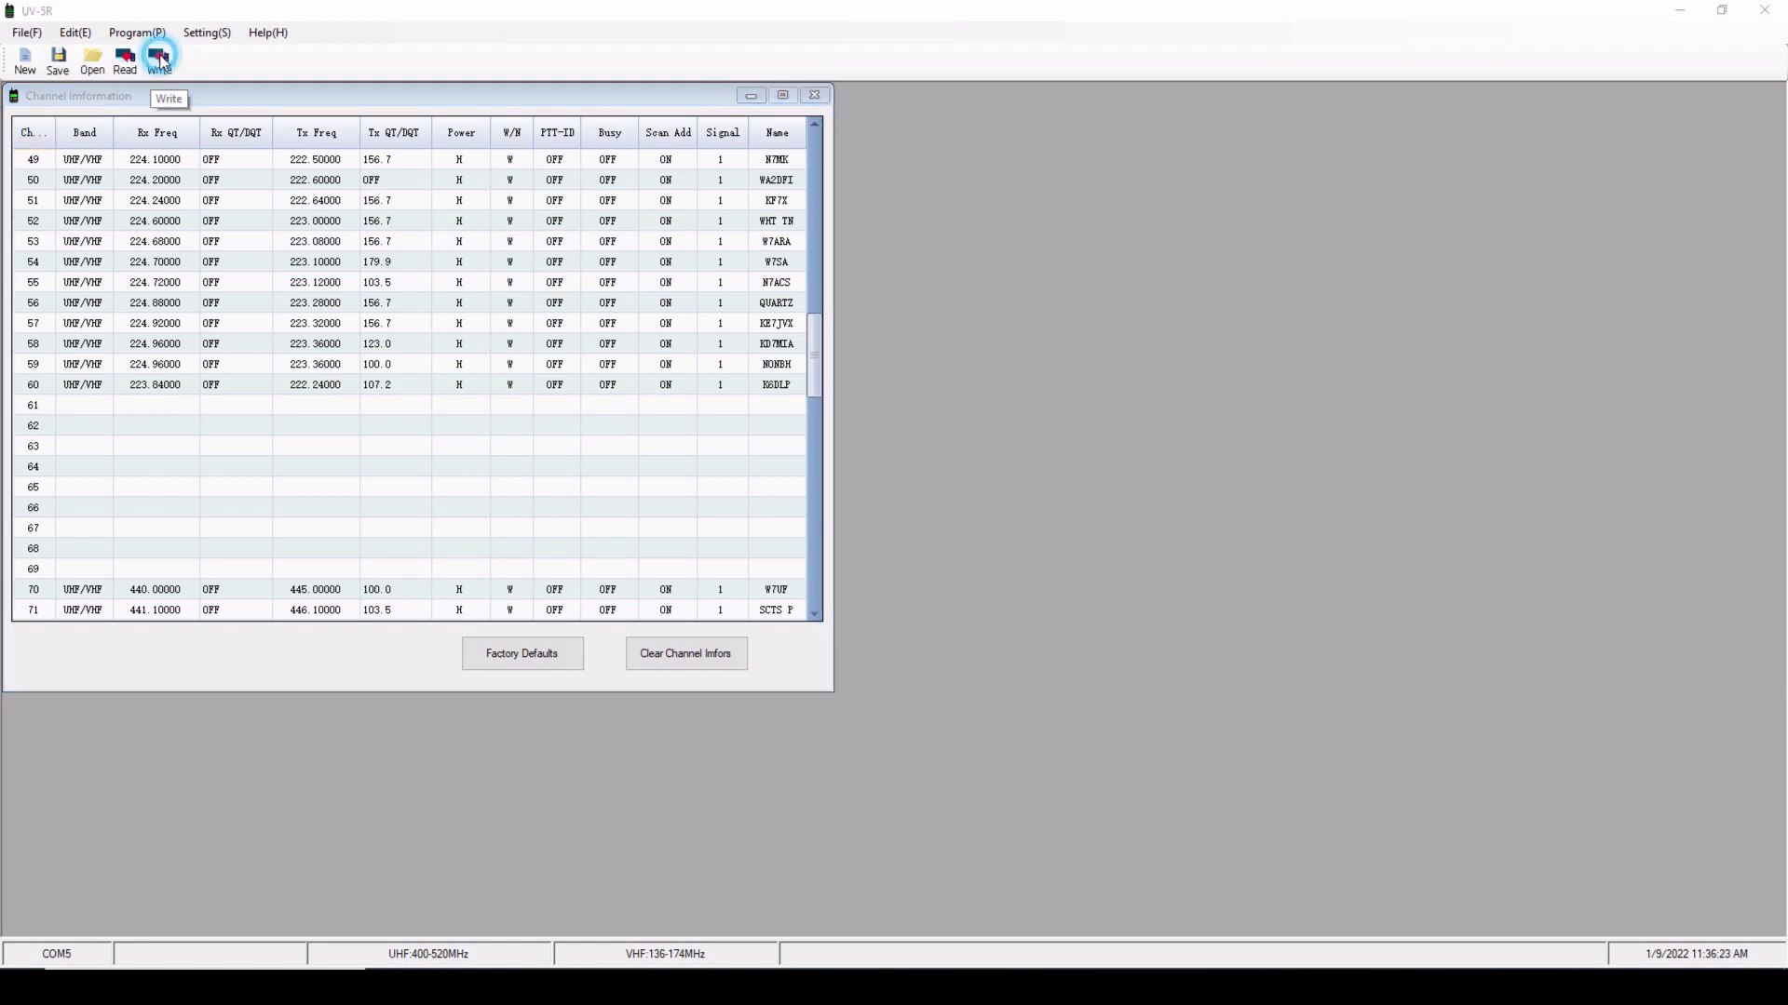
left_click(158, 57)
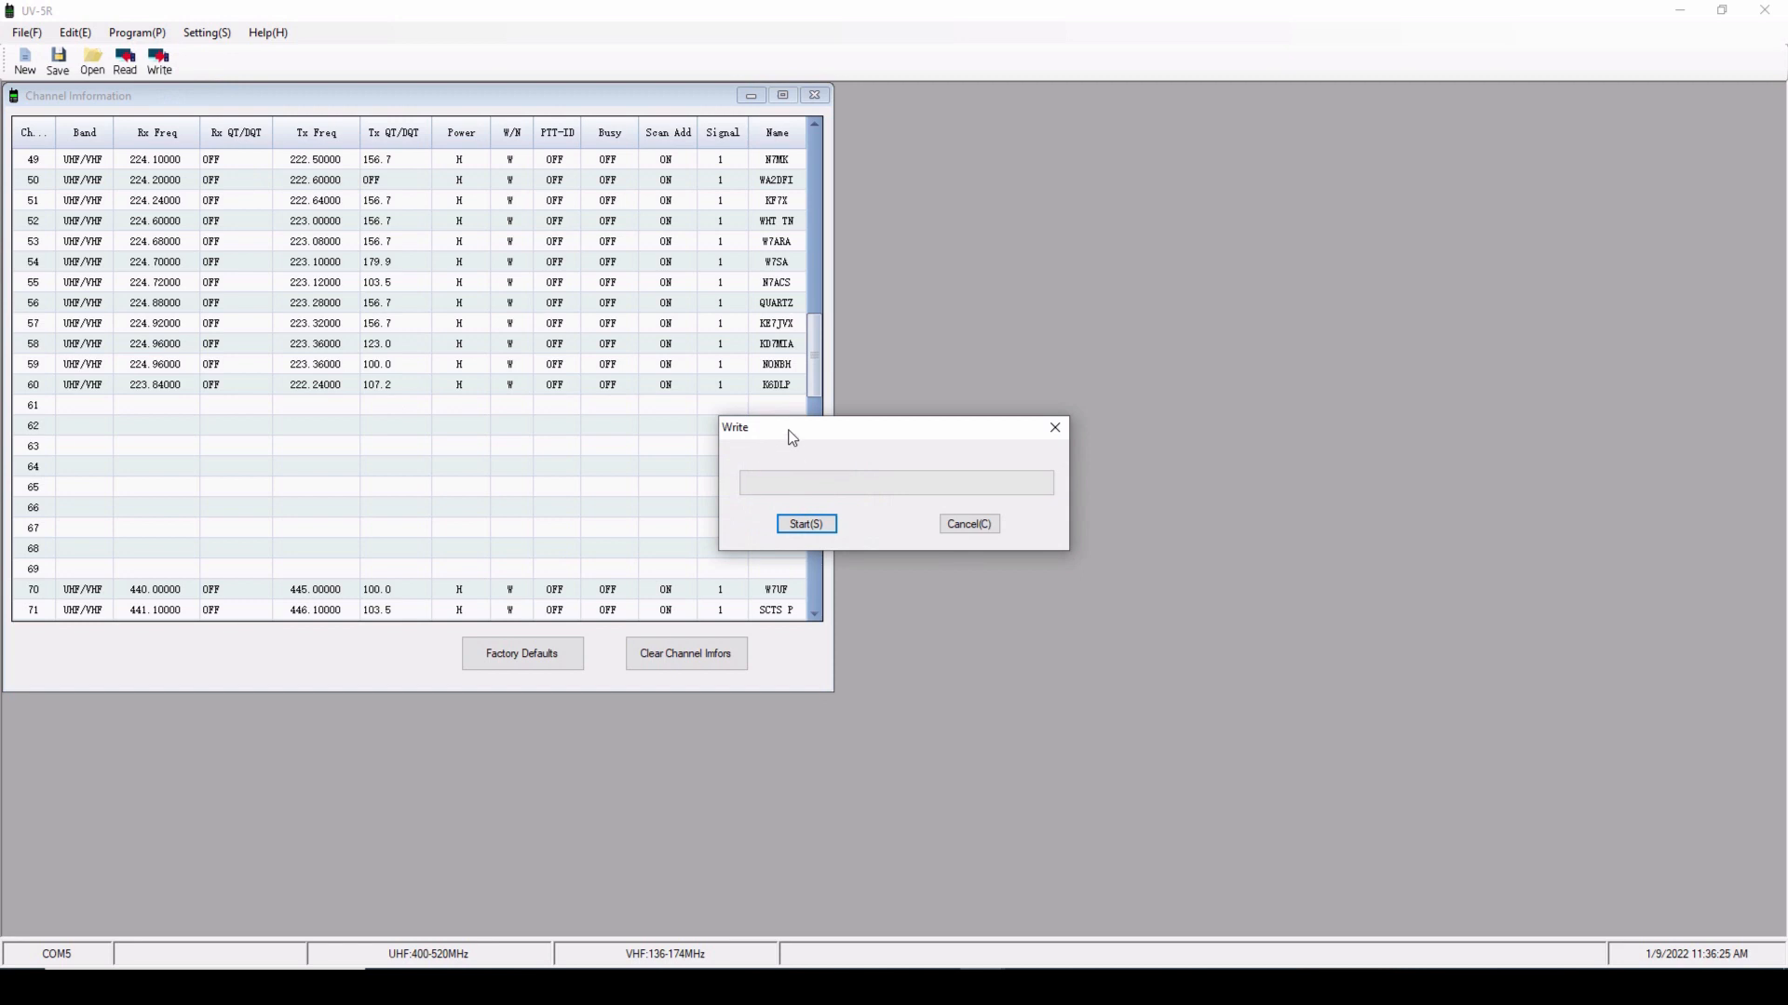
Step: Start writing the channel list to the radio from the Write dialog
left_click(805, 523)
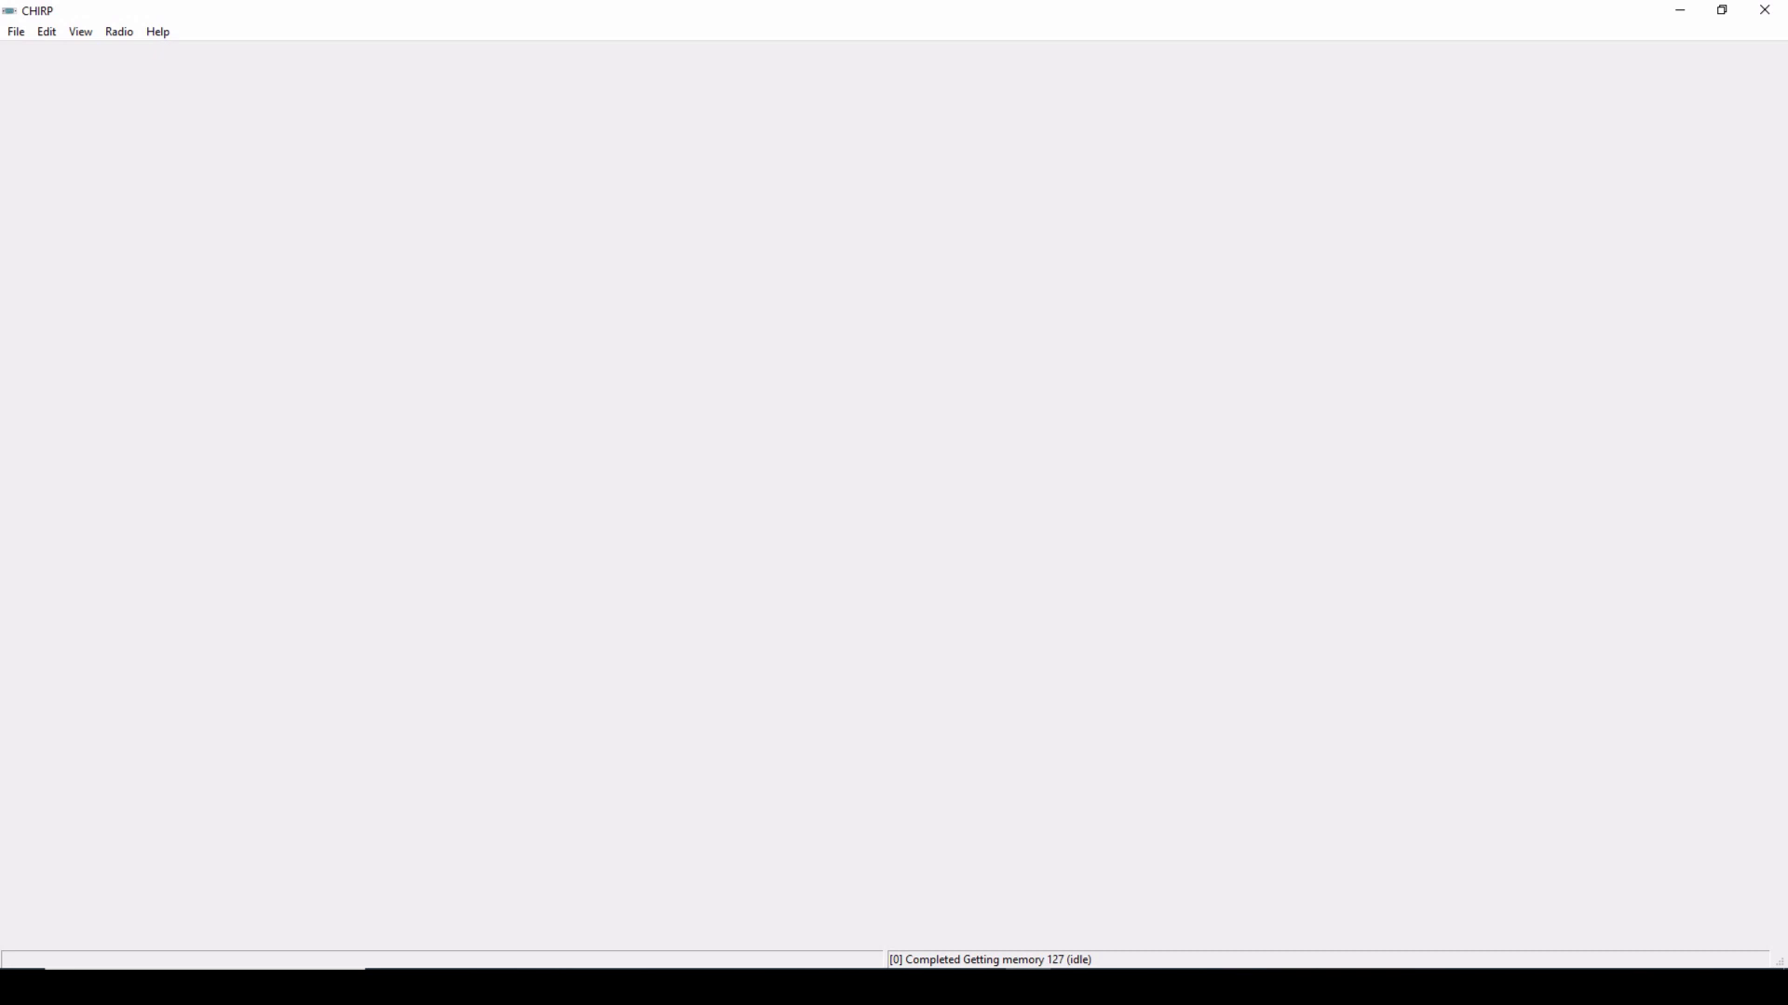
mouse_move(276, 451)
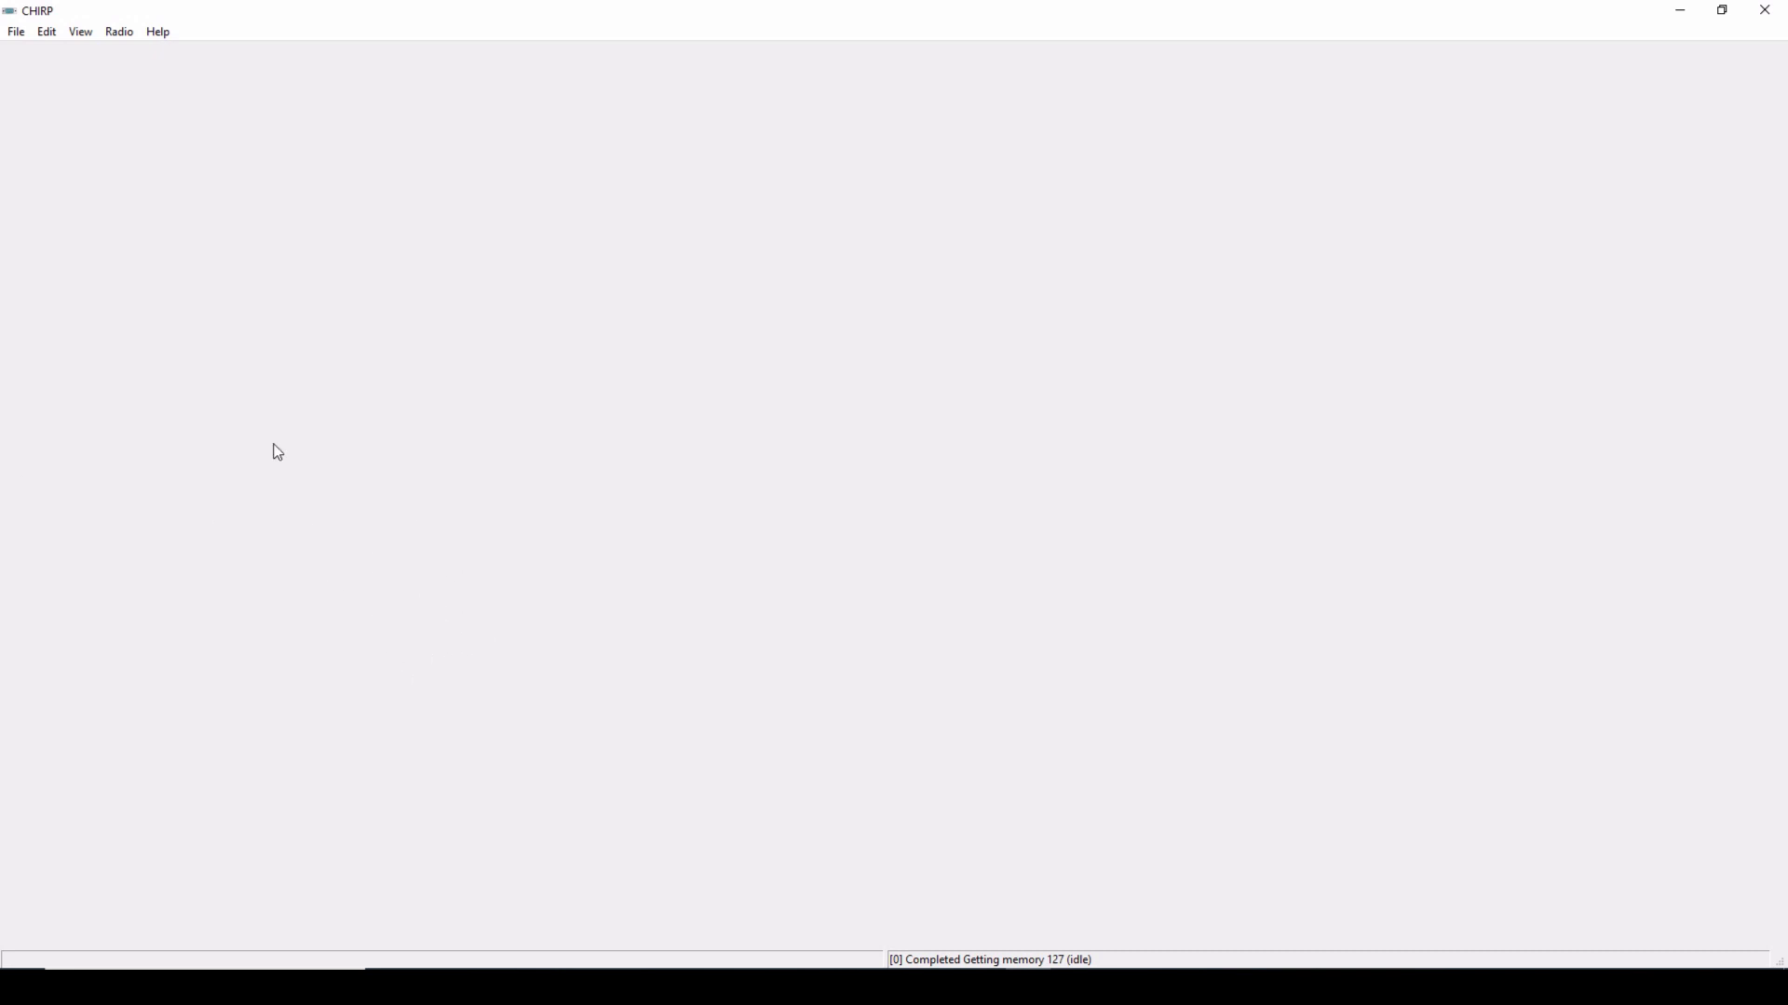
mouse_move(254, 381)
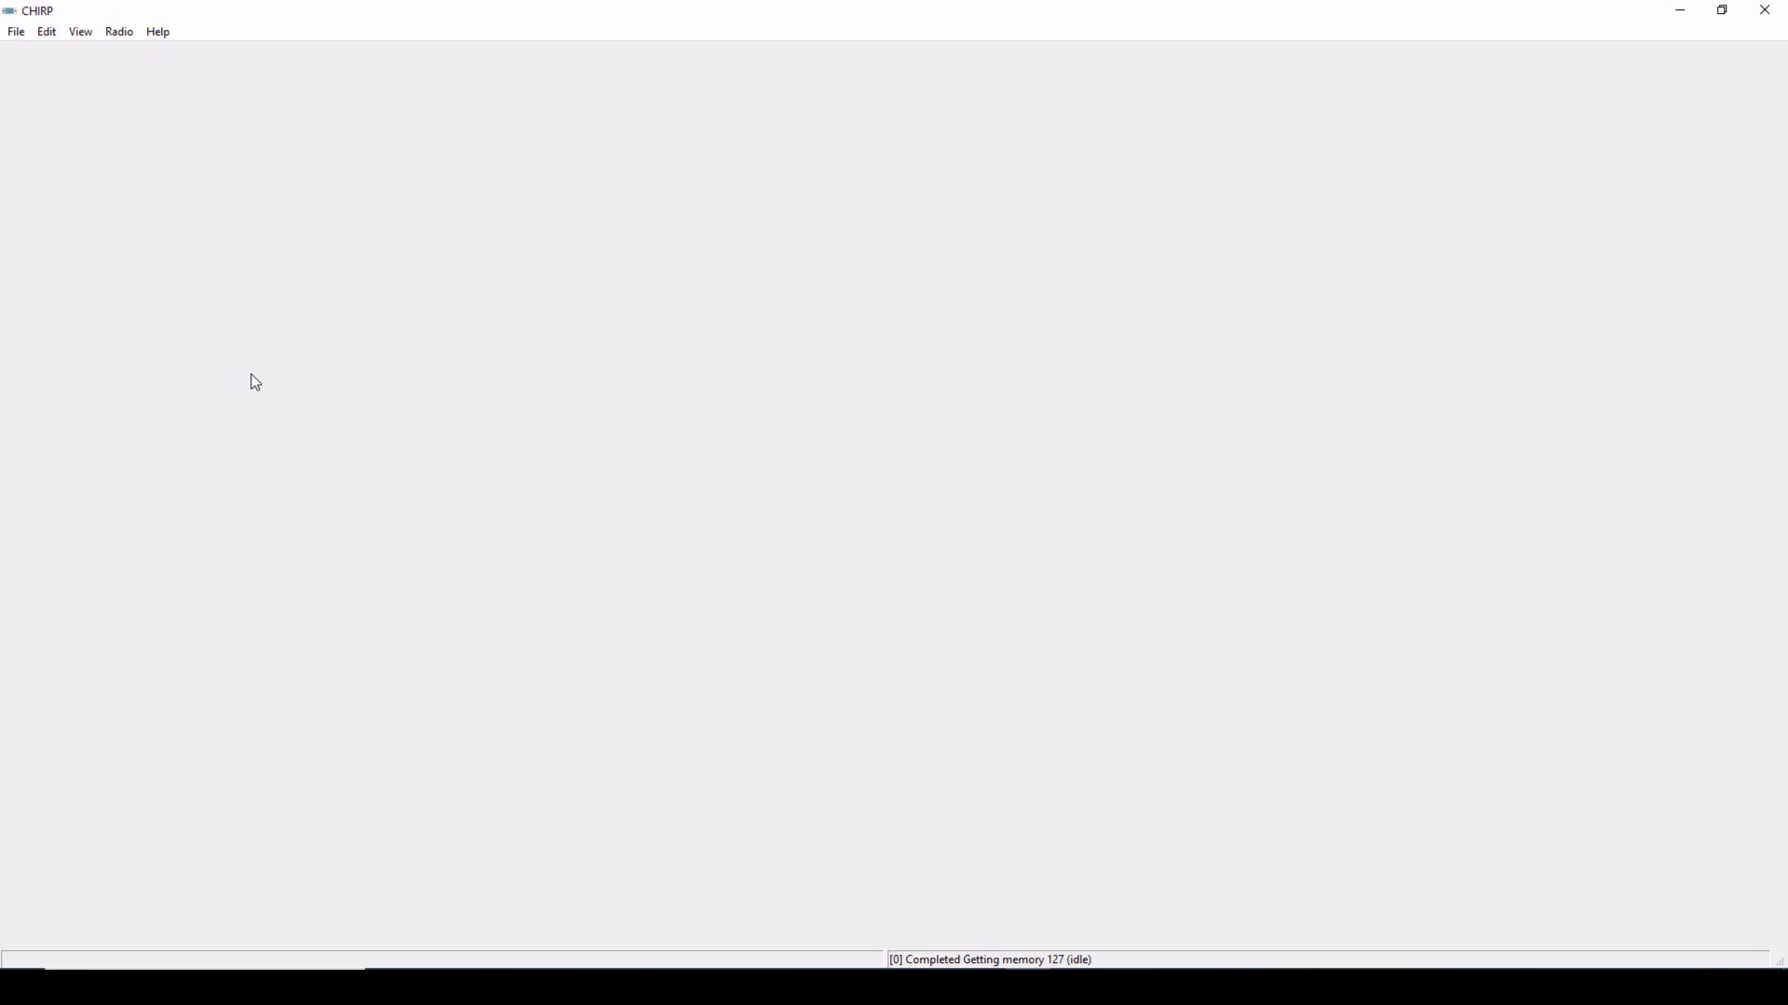
mouse_move(325, 411)
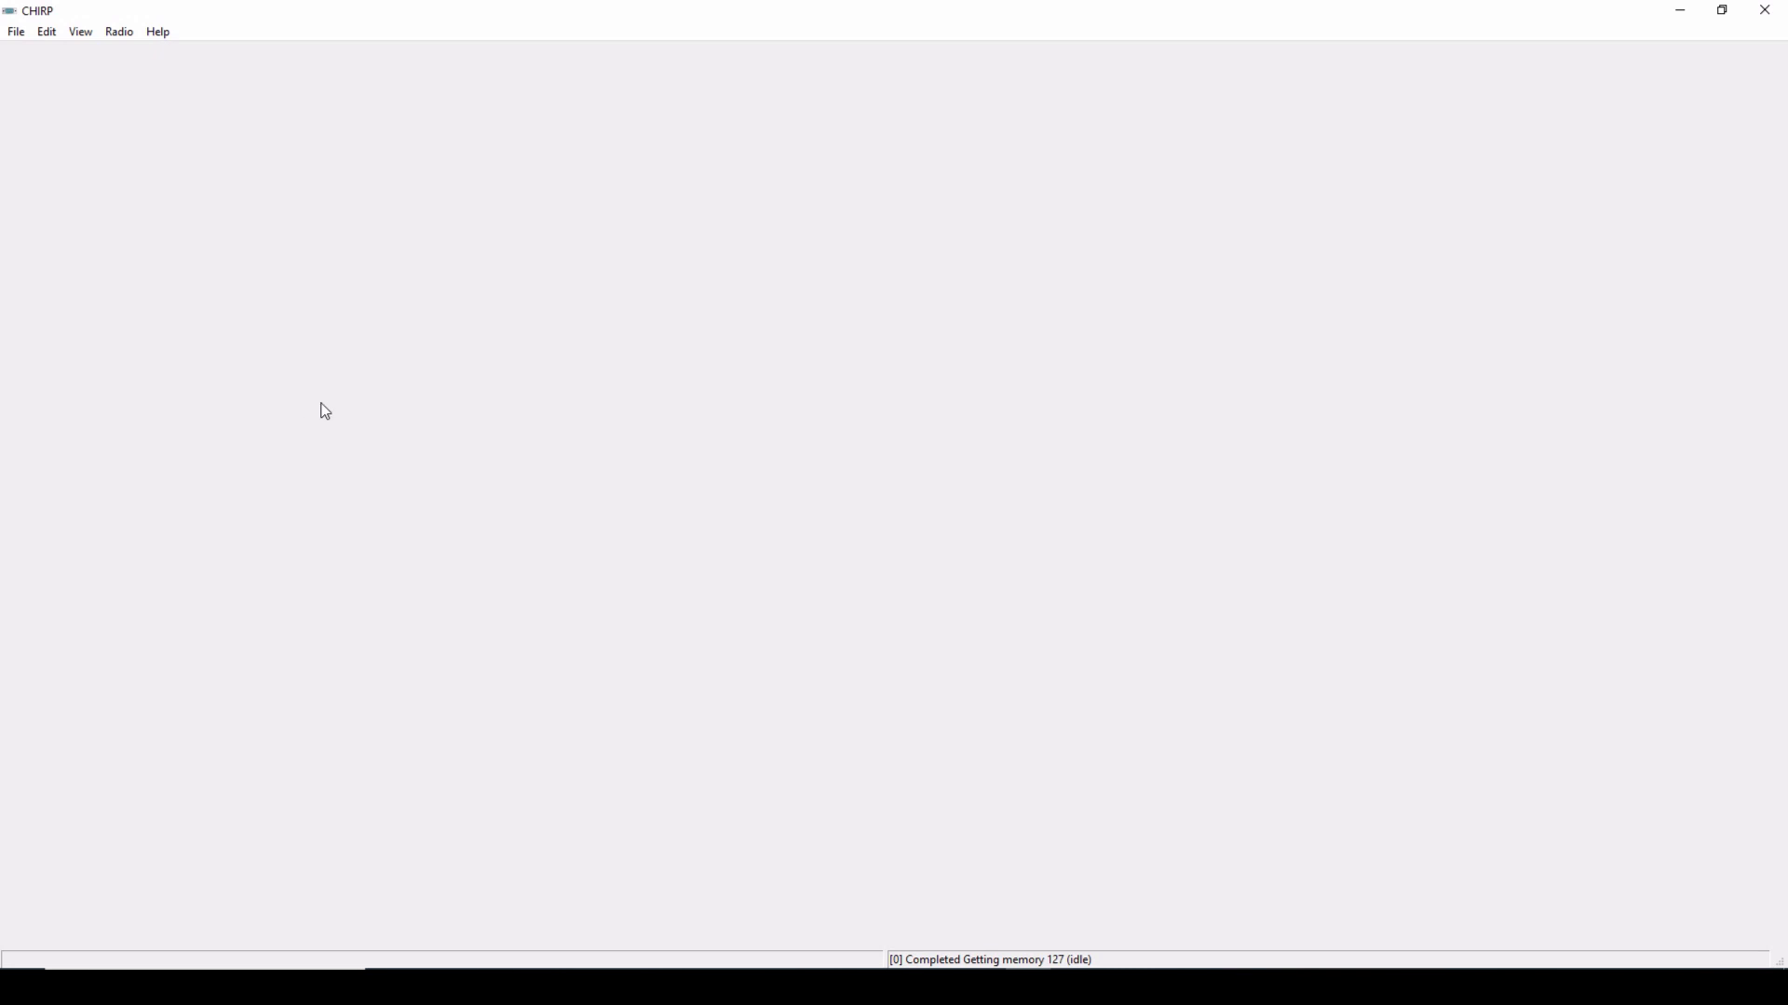
mouse_move(118, 31)
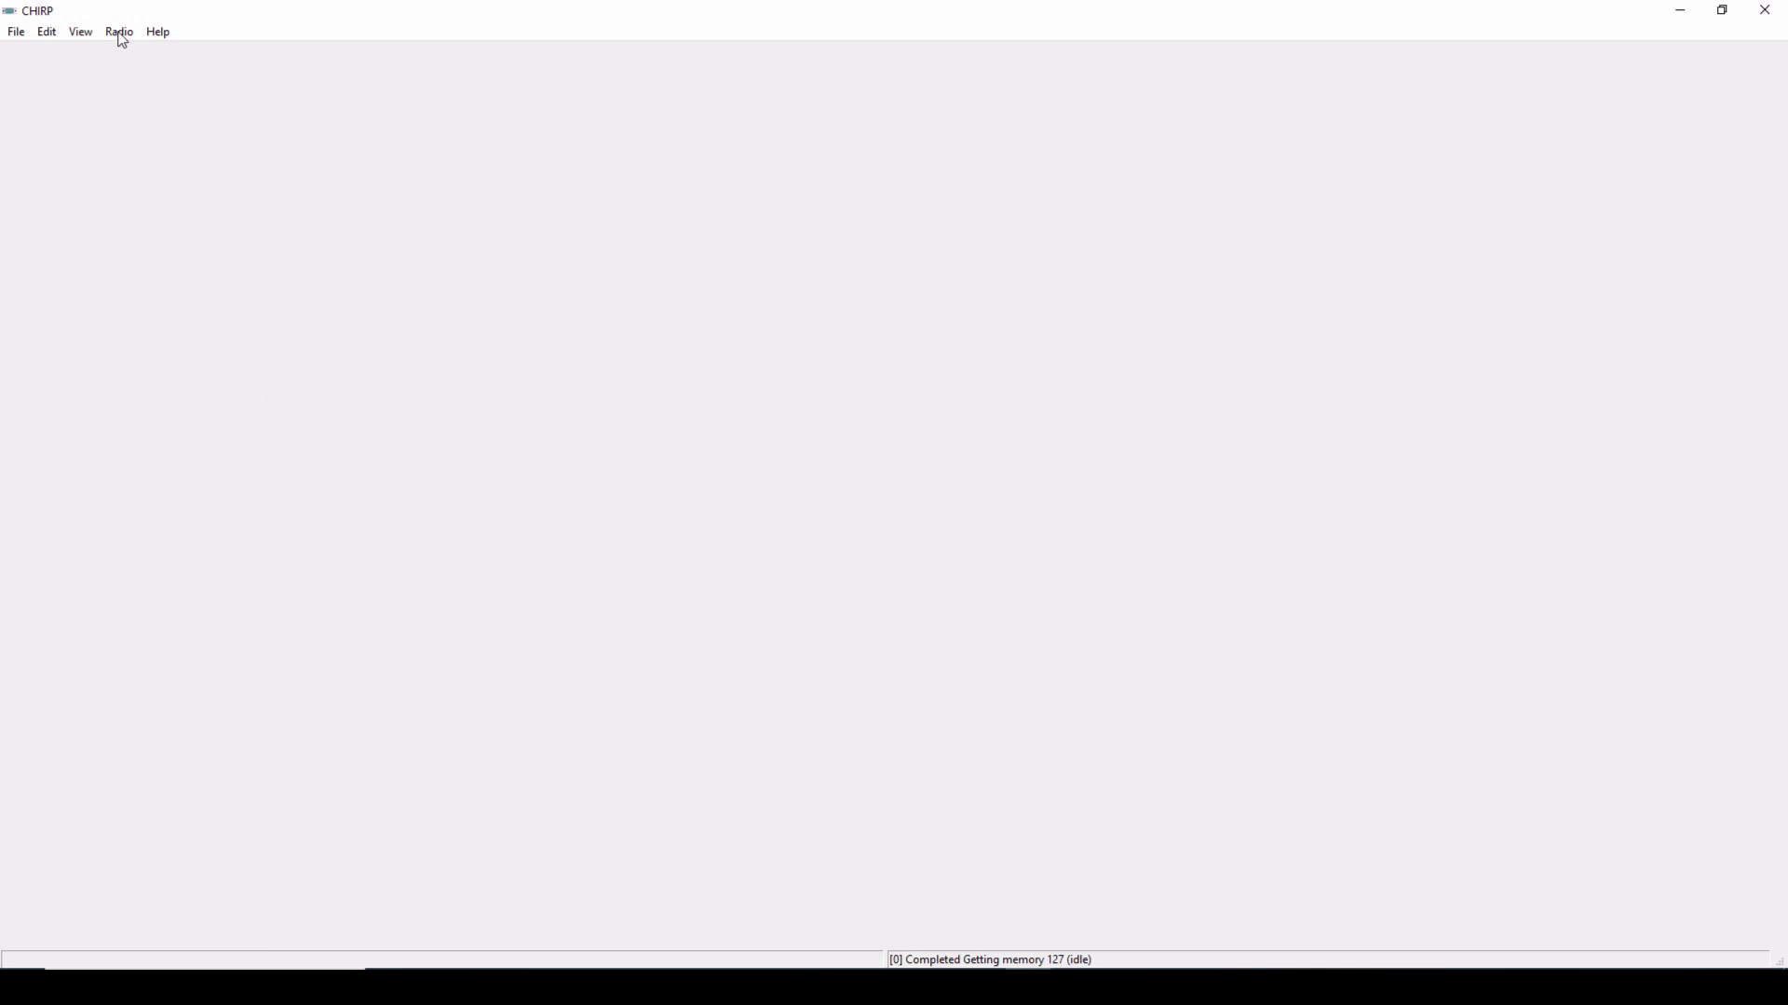
Step: Set up a download on COM5 for the Radioddity UV-5RX3
left_click(117, 31)
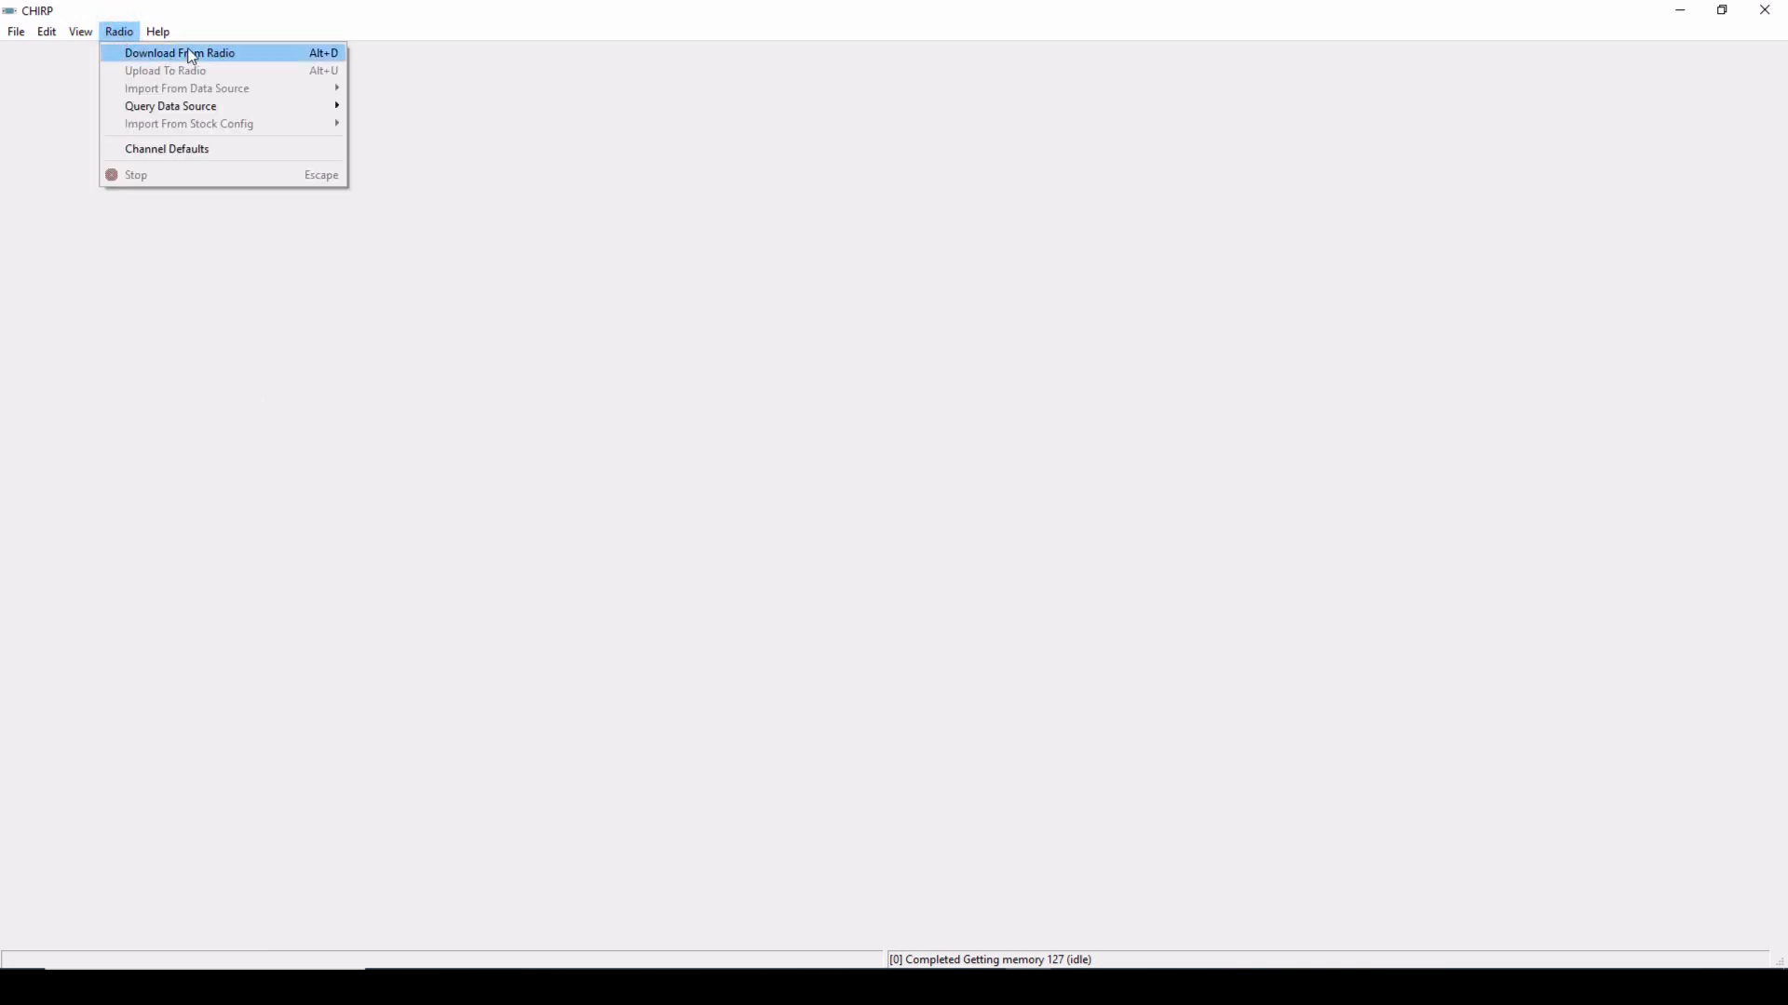
left_click(178, 52)
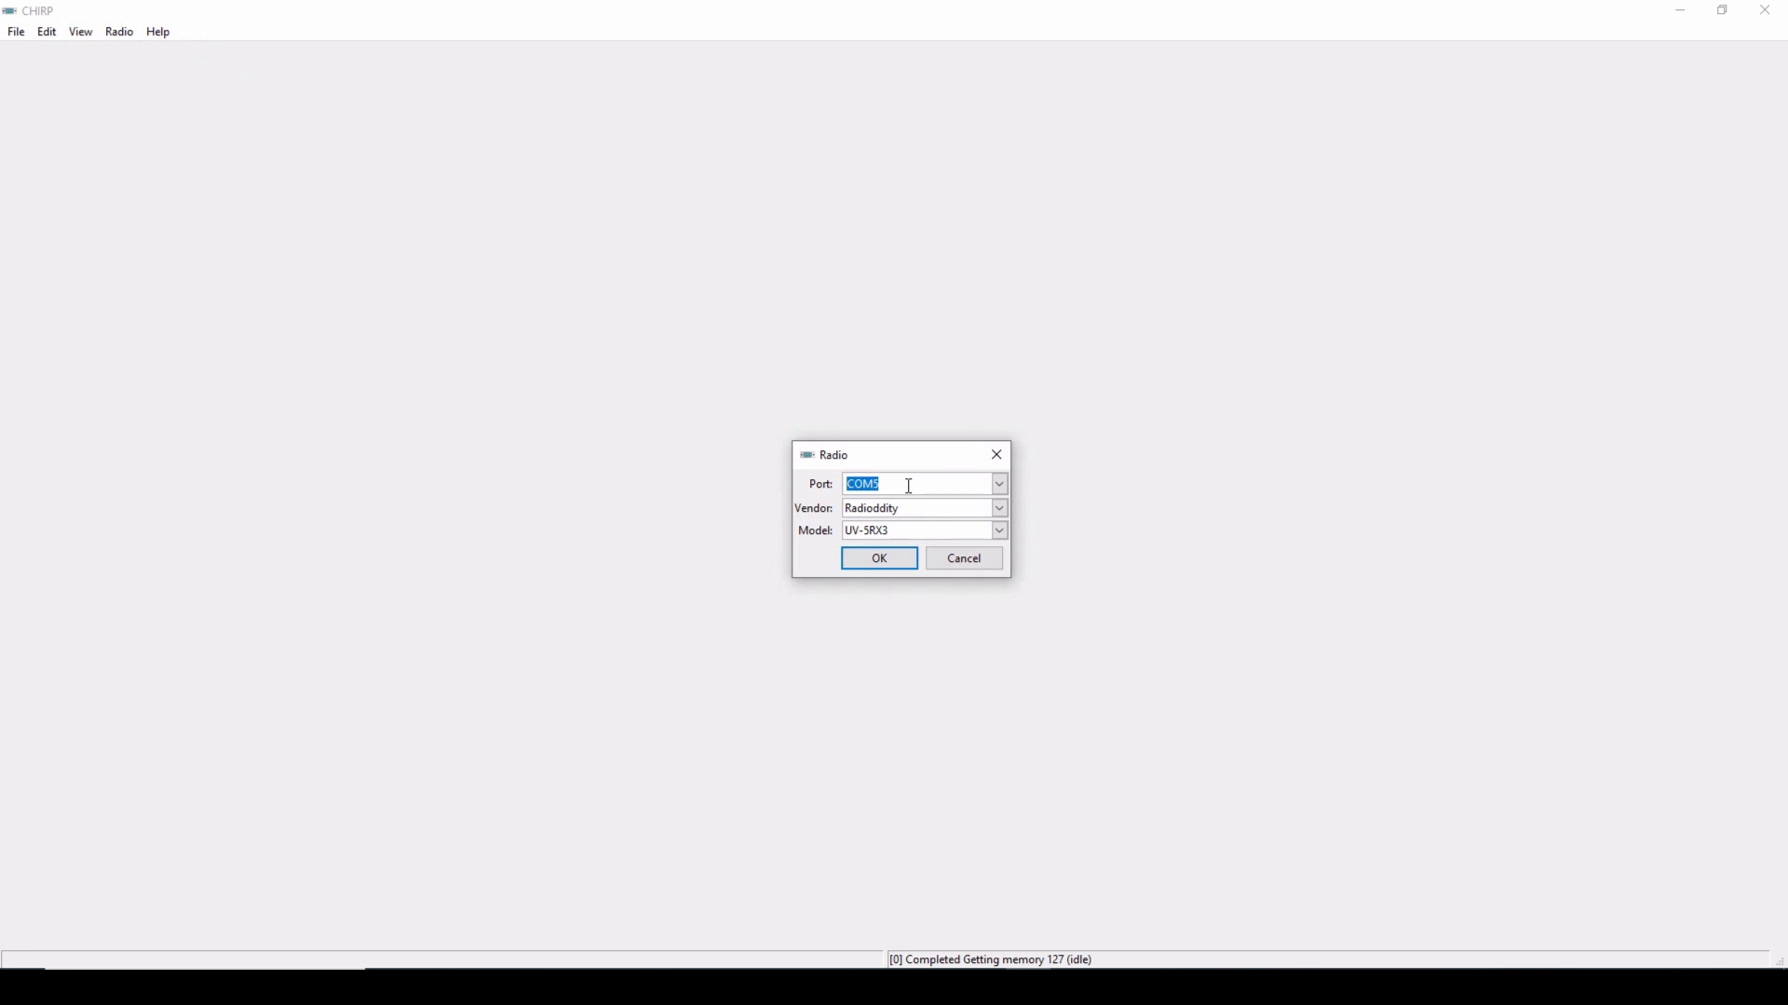
left_click(997, 483)
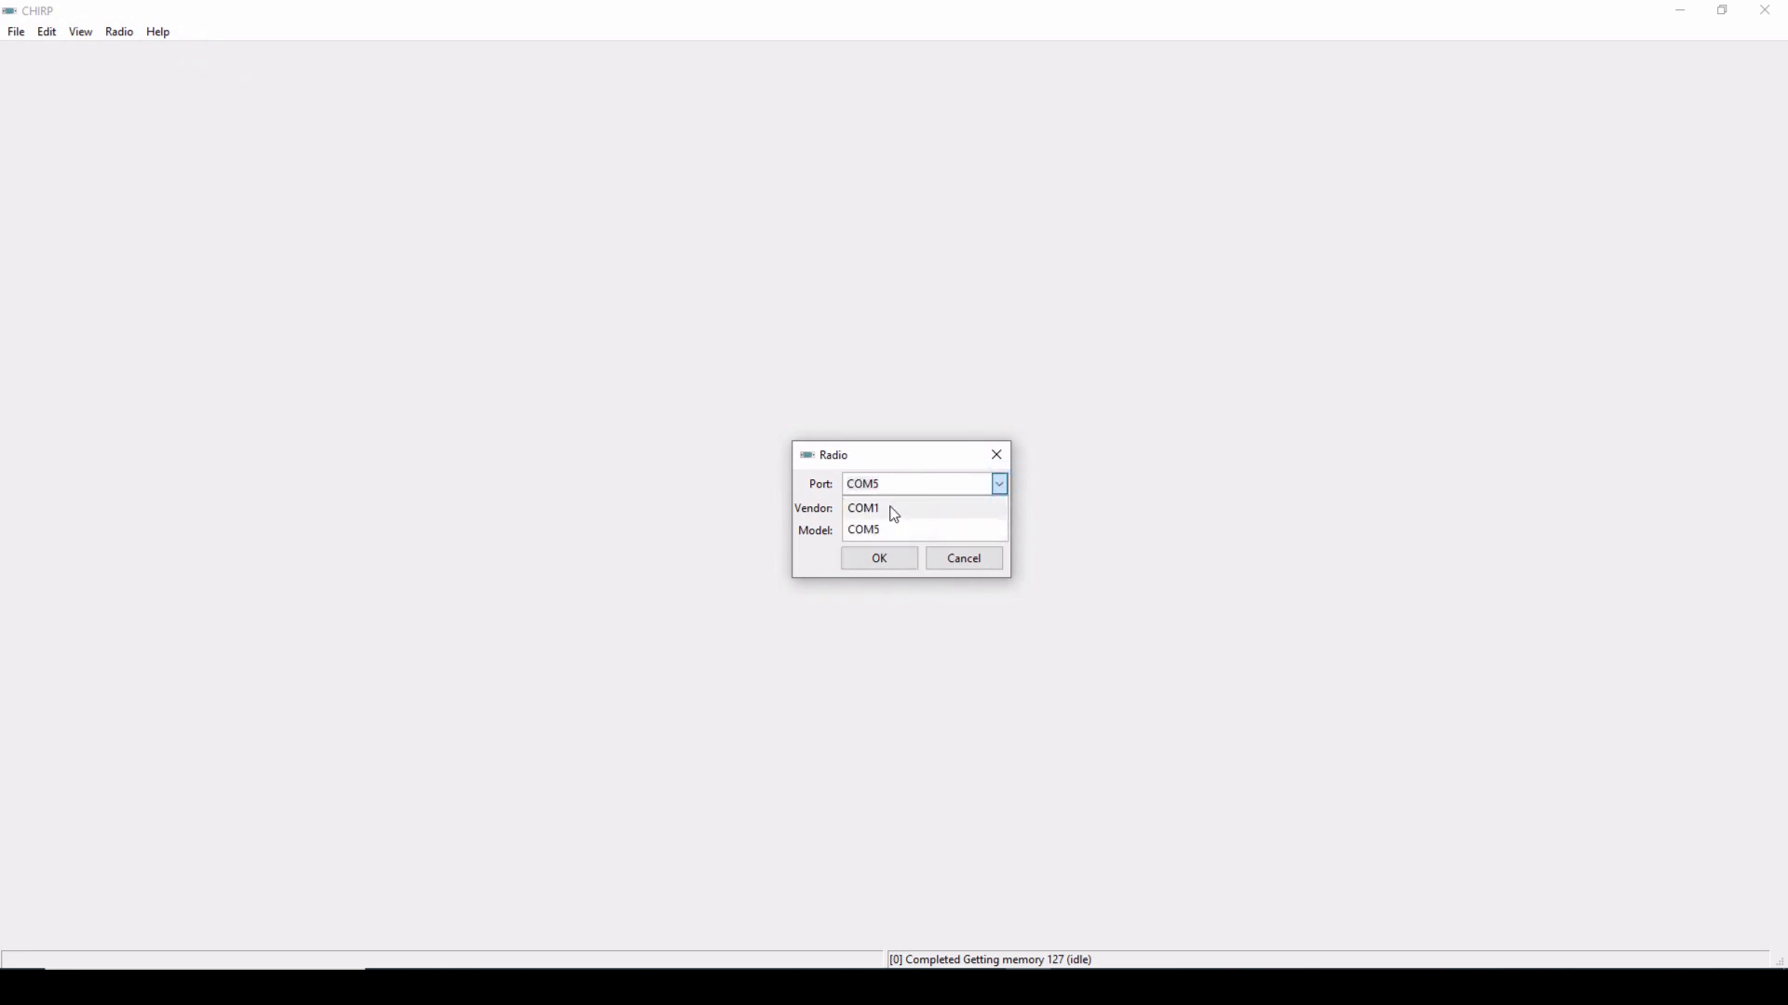
mouse_move(874, 540)
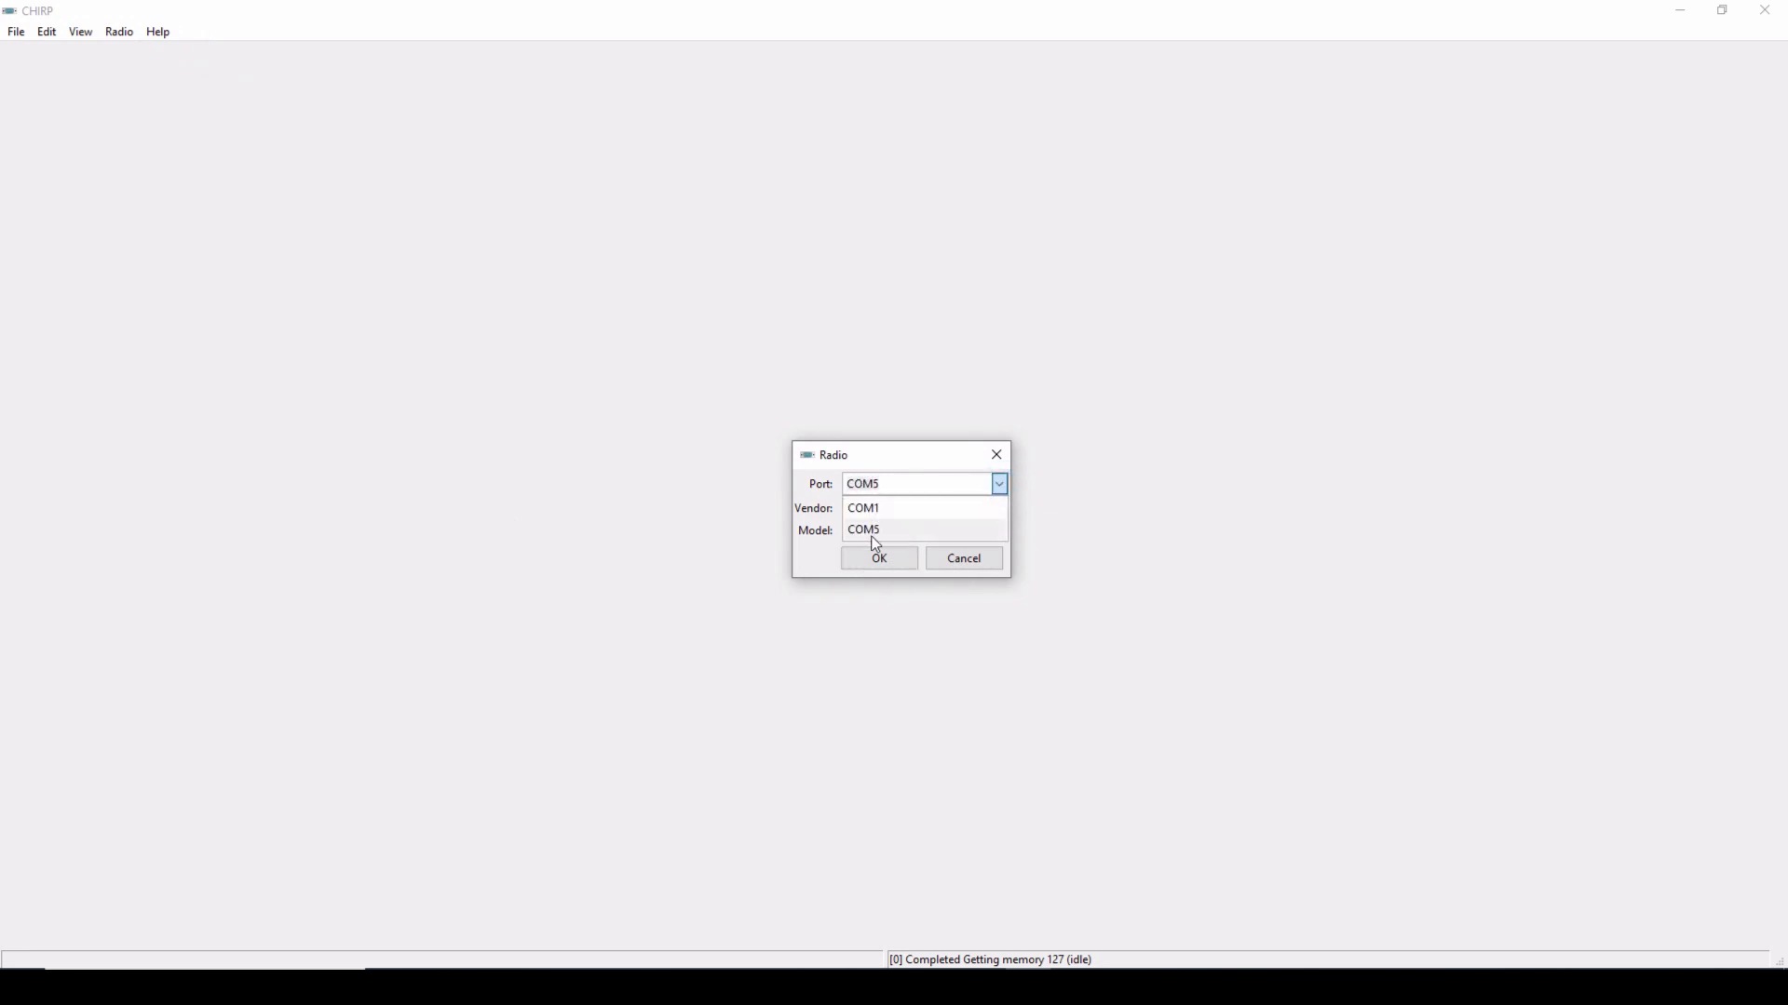
left_click(863, 529)
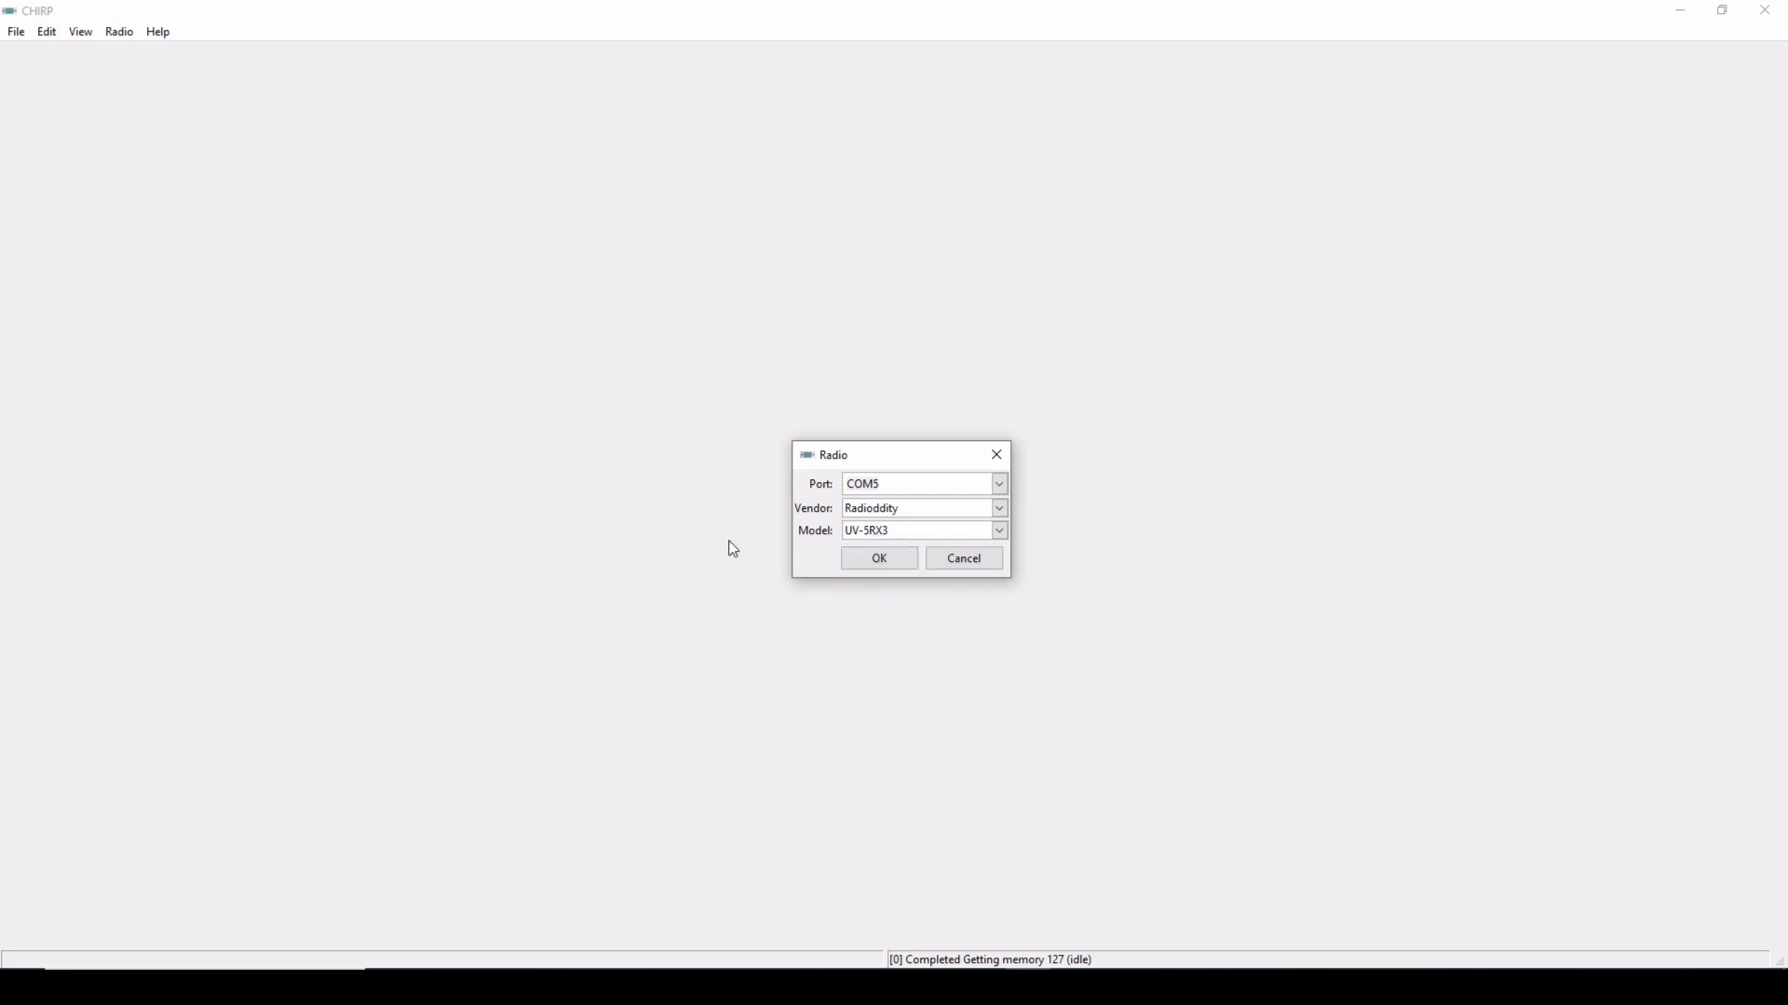
mouse_move(908, 514)
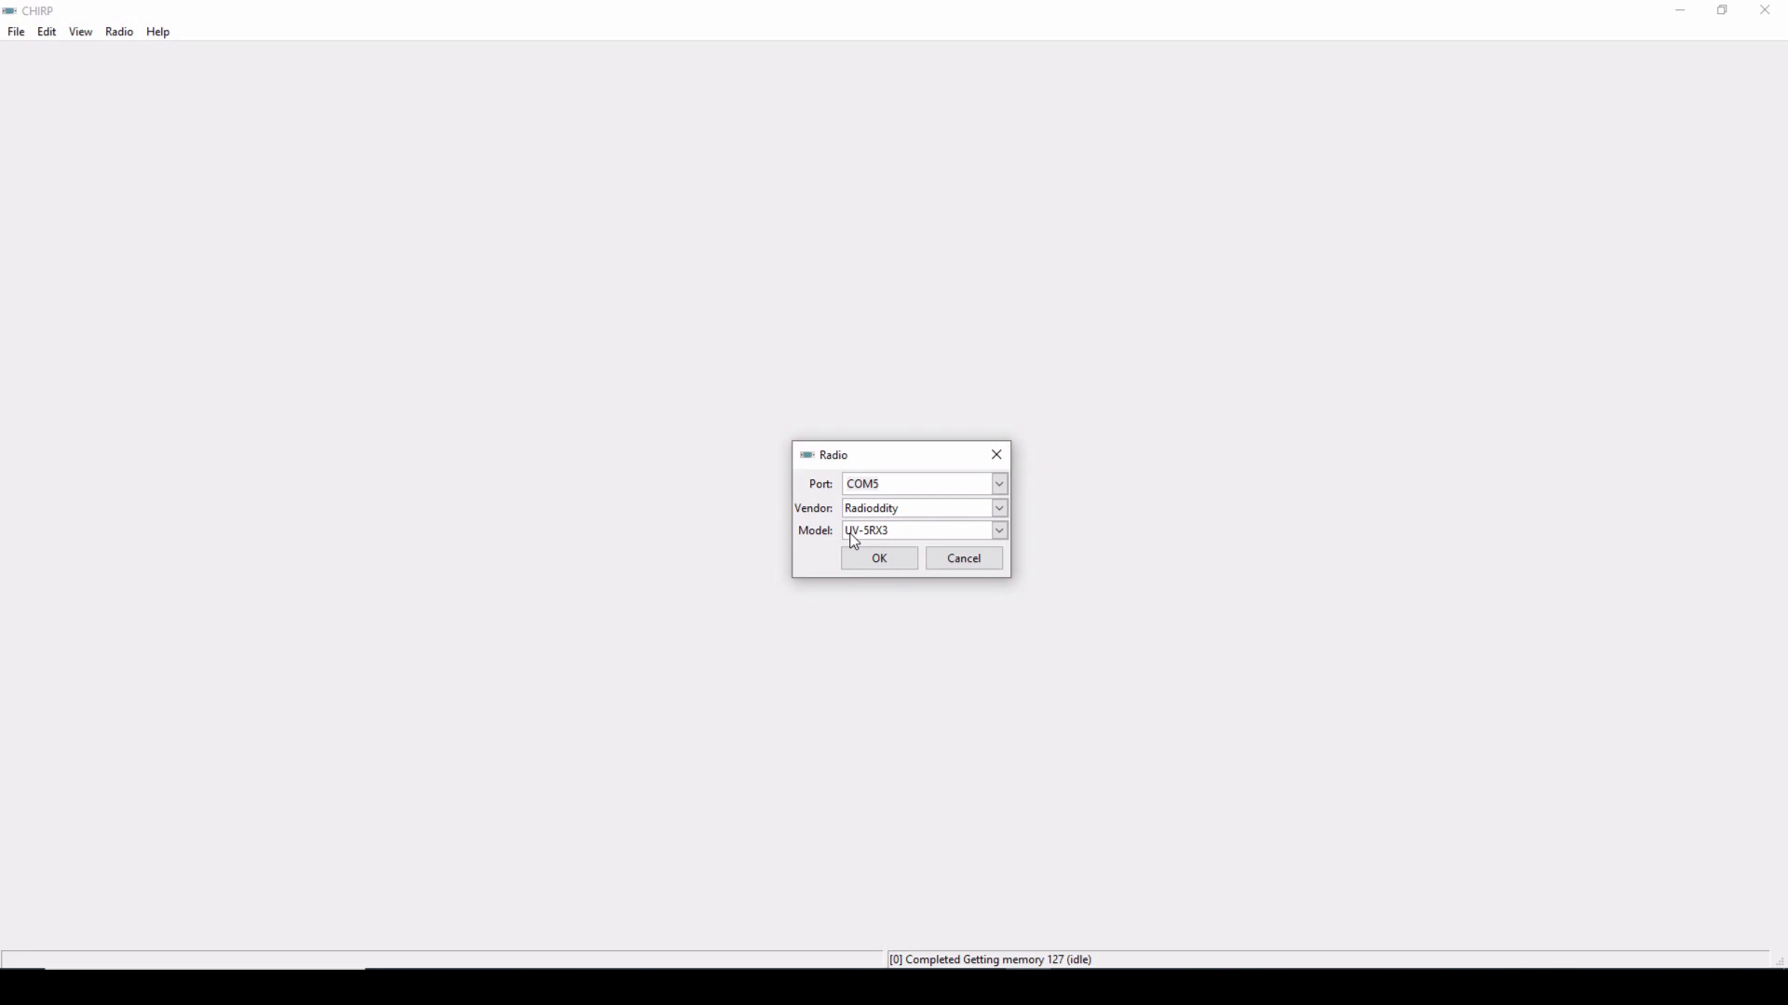
mouse_move(853, 640)
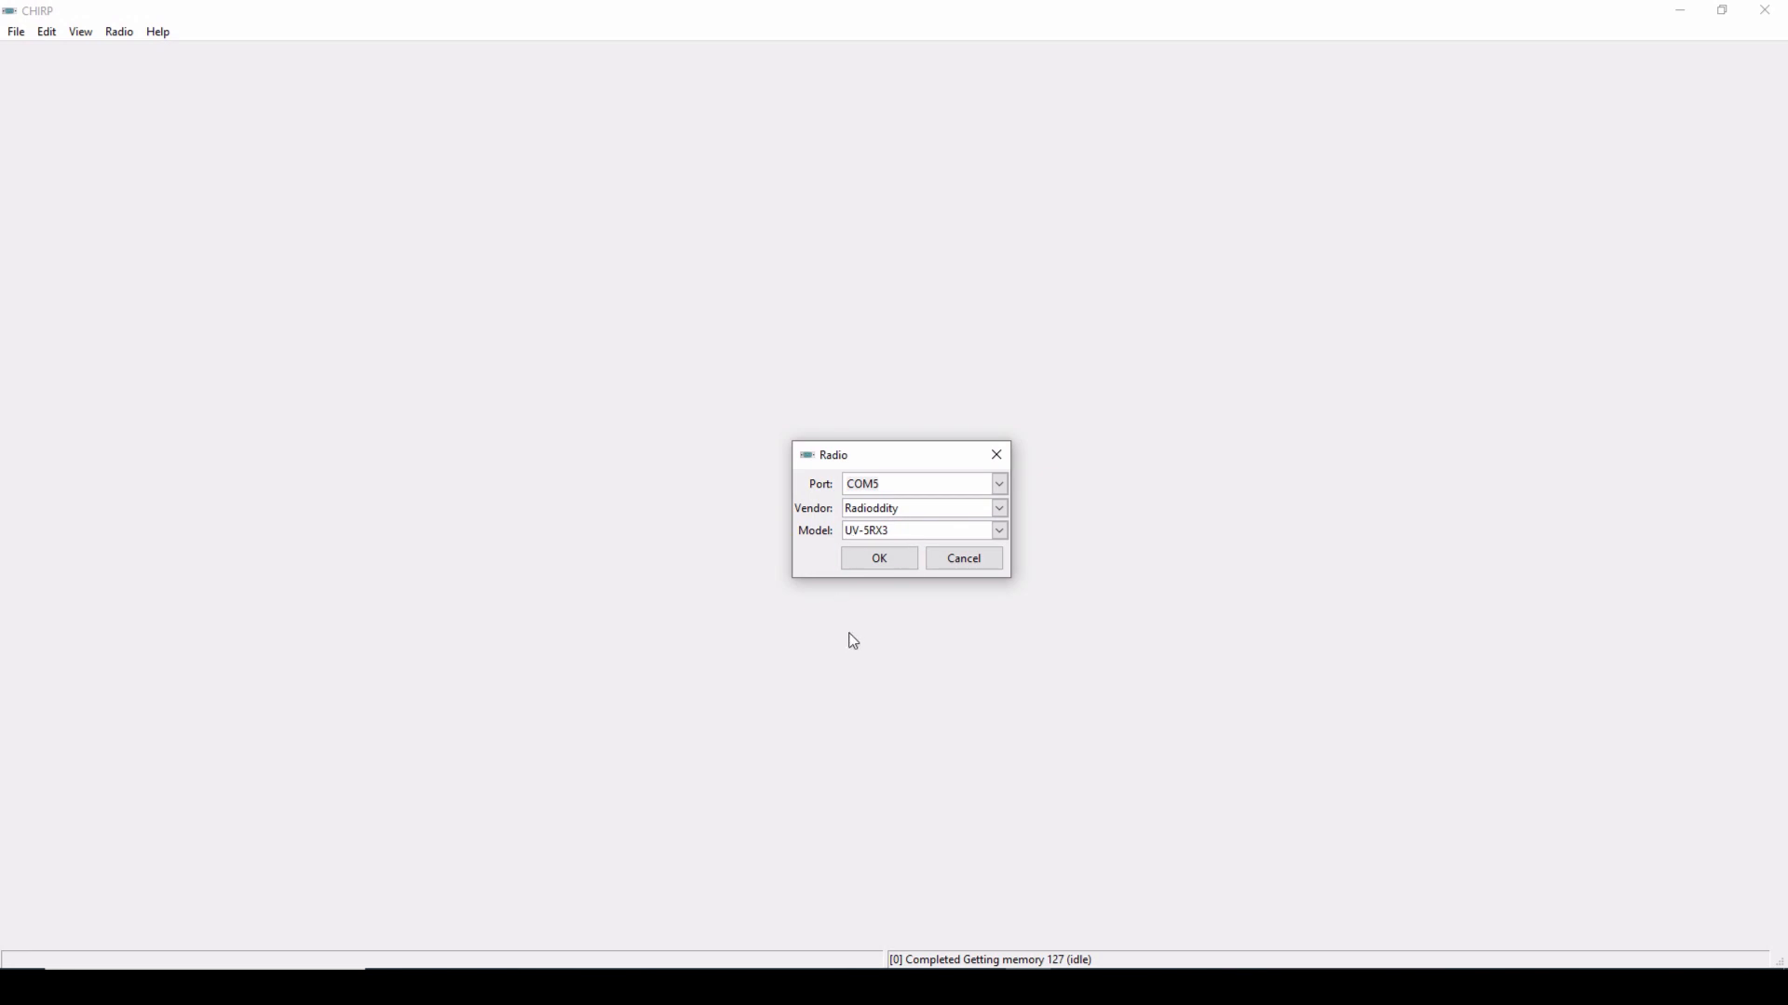
left_click(877, 557)
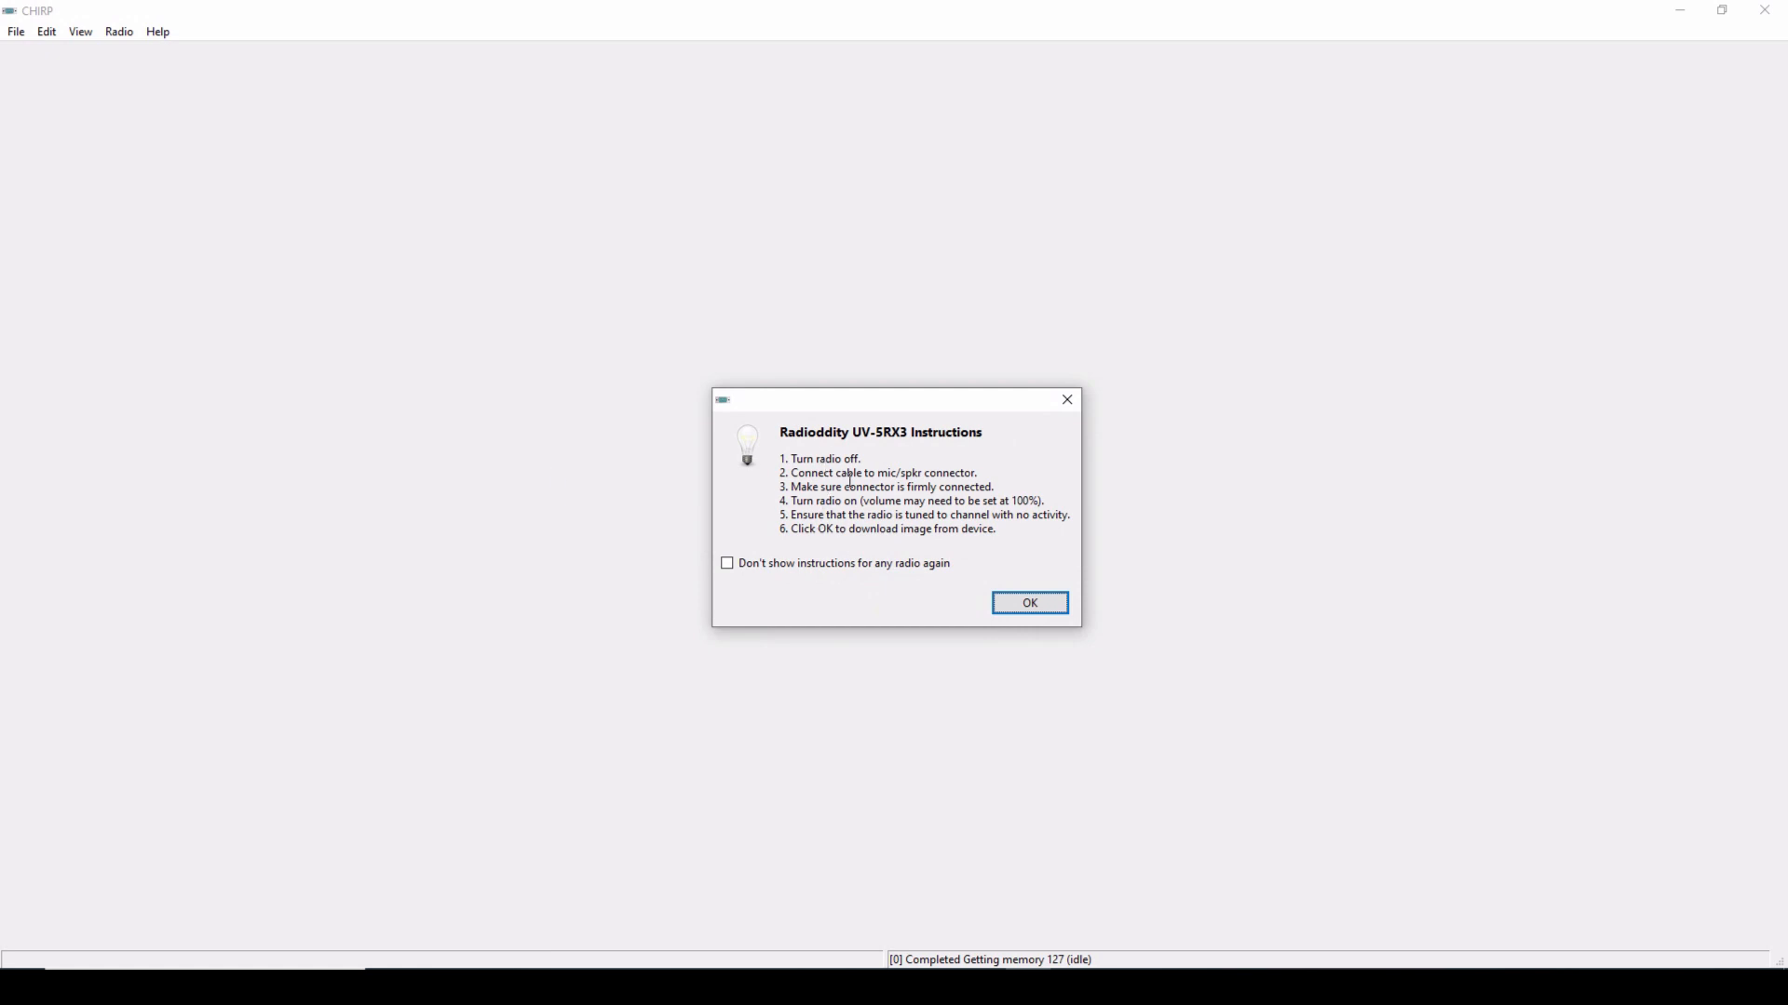
Step: Accept the UV-5RX3 instructions to download channels like 2M CAL and SHAW B
left_click(1026, 602)
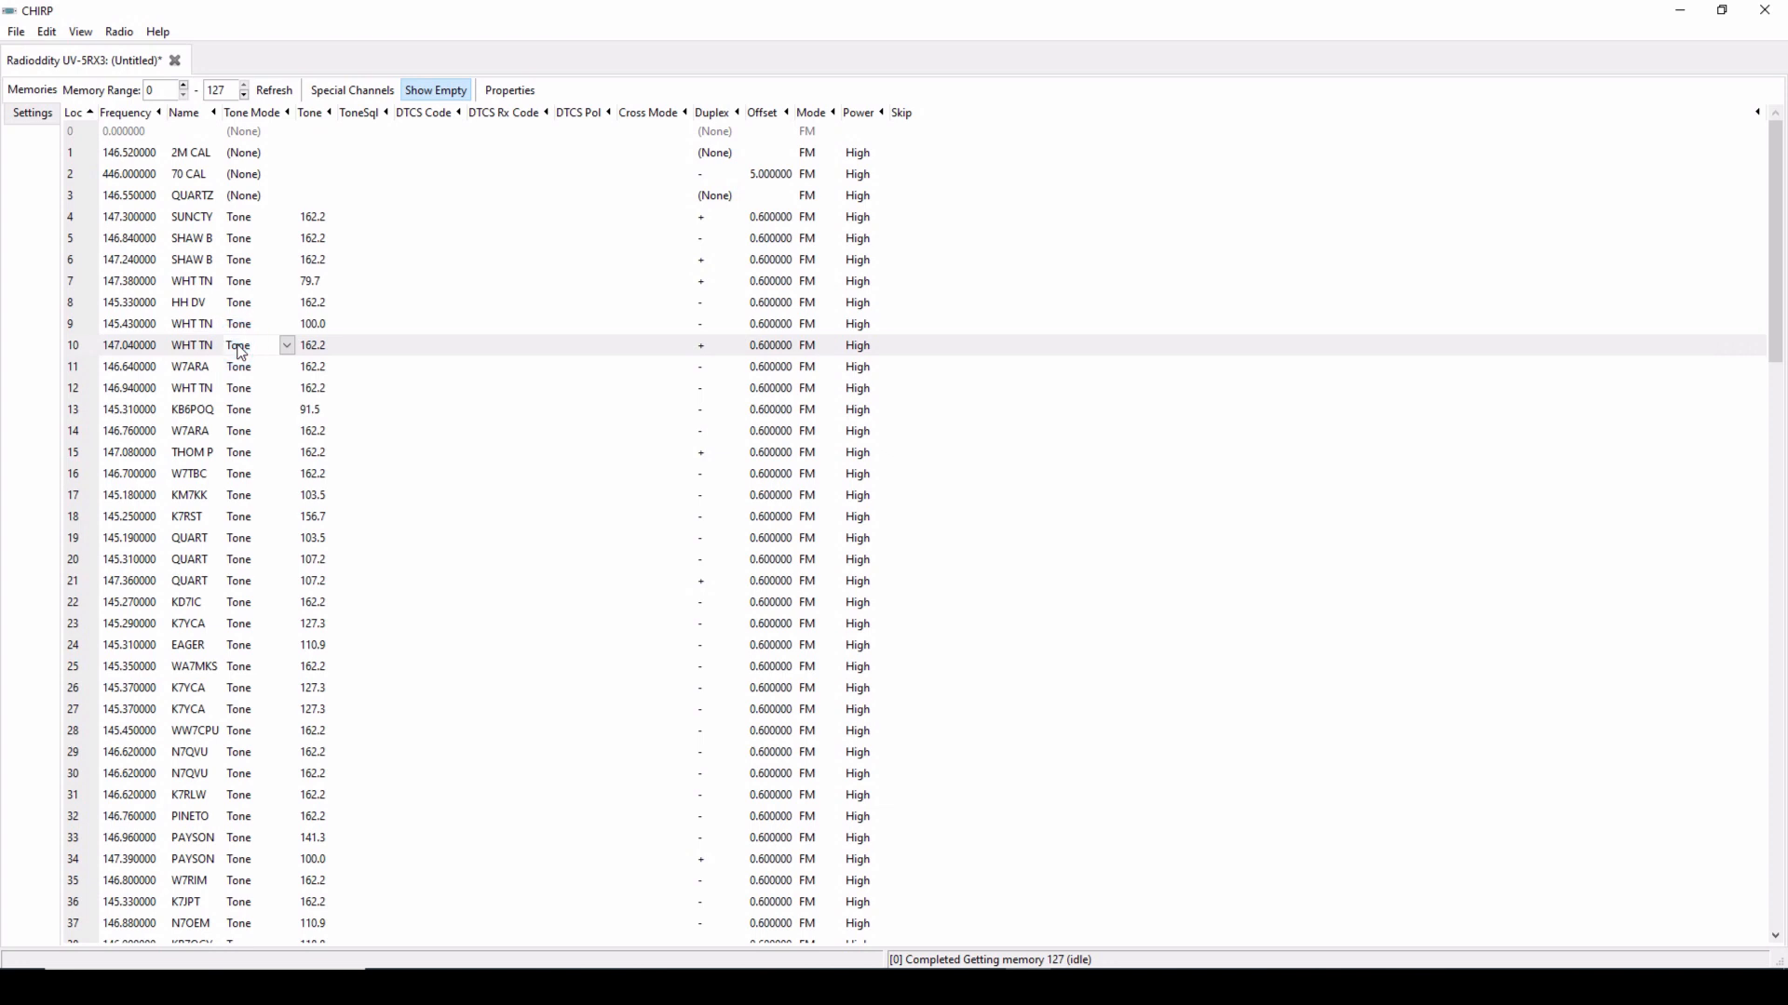
left_click(286, 344)
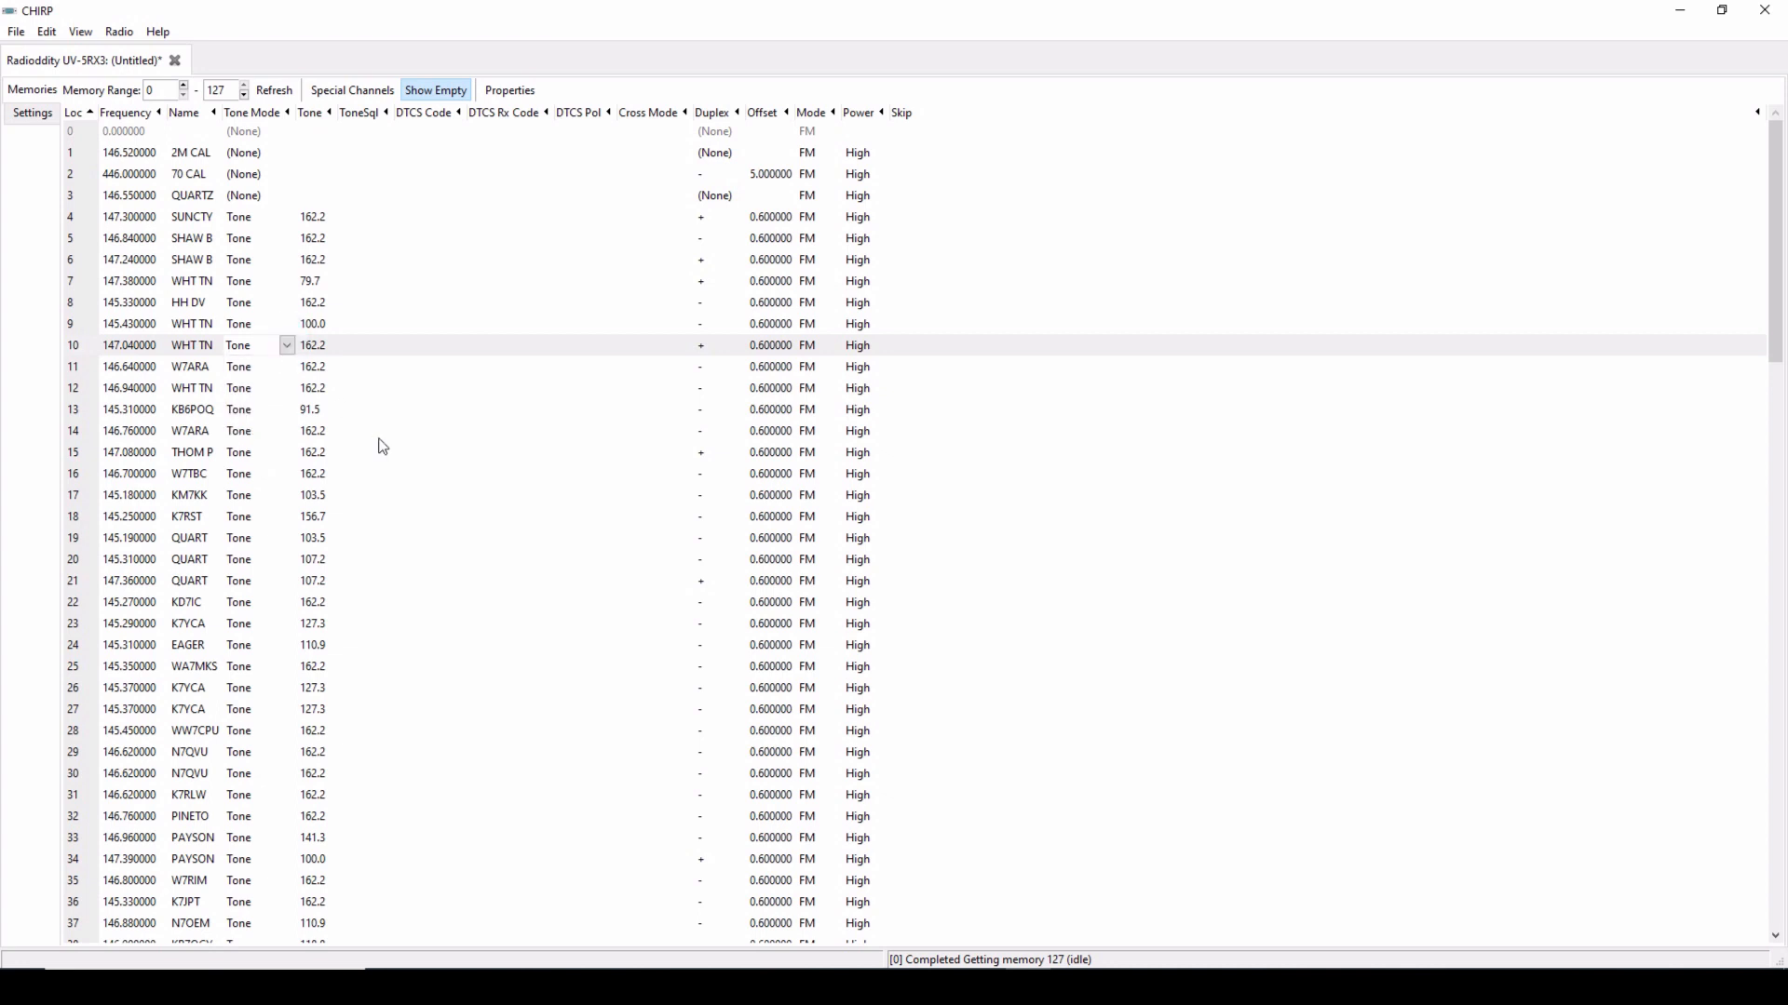
mouse_move(74, 393)
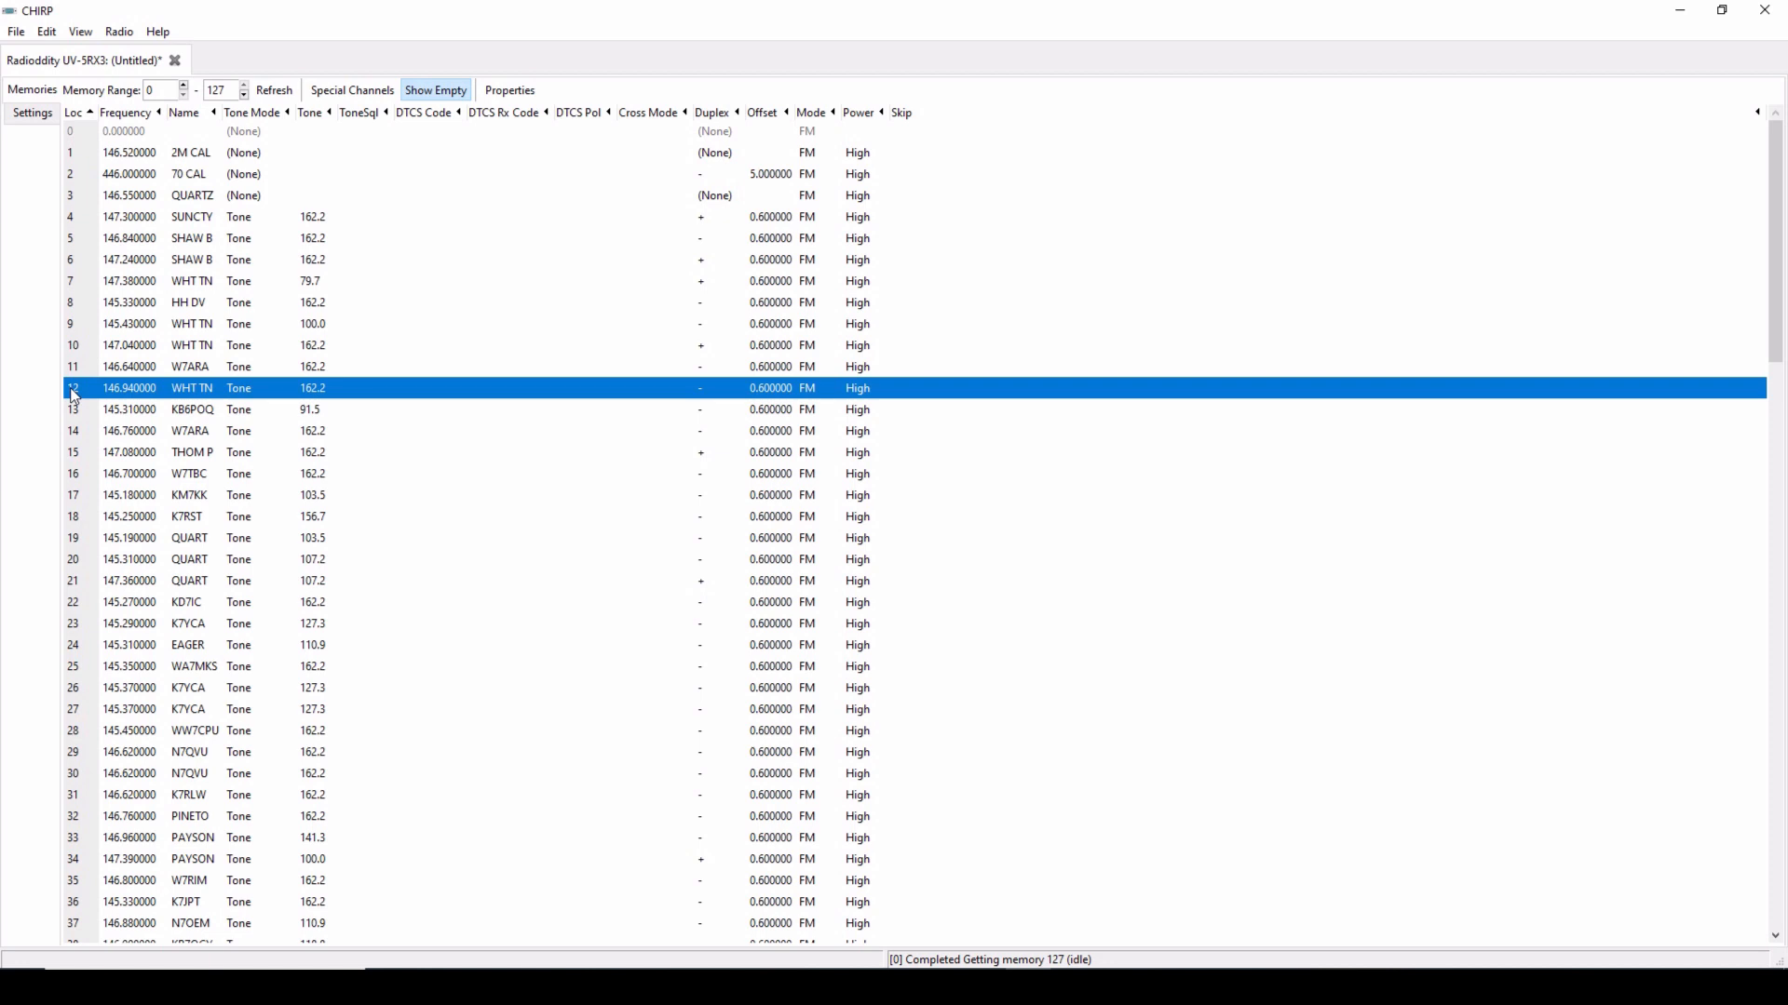
right_click(128, 387)
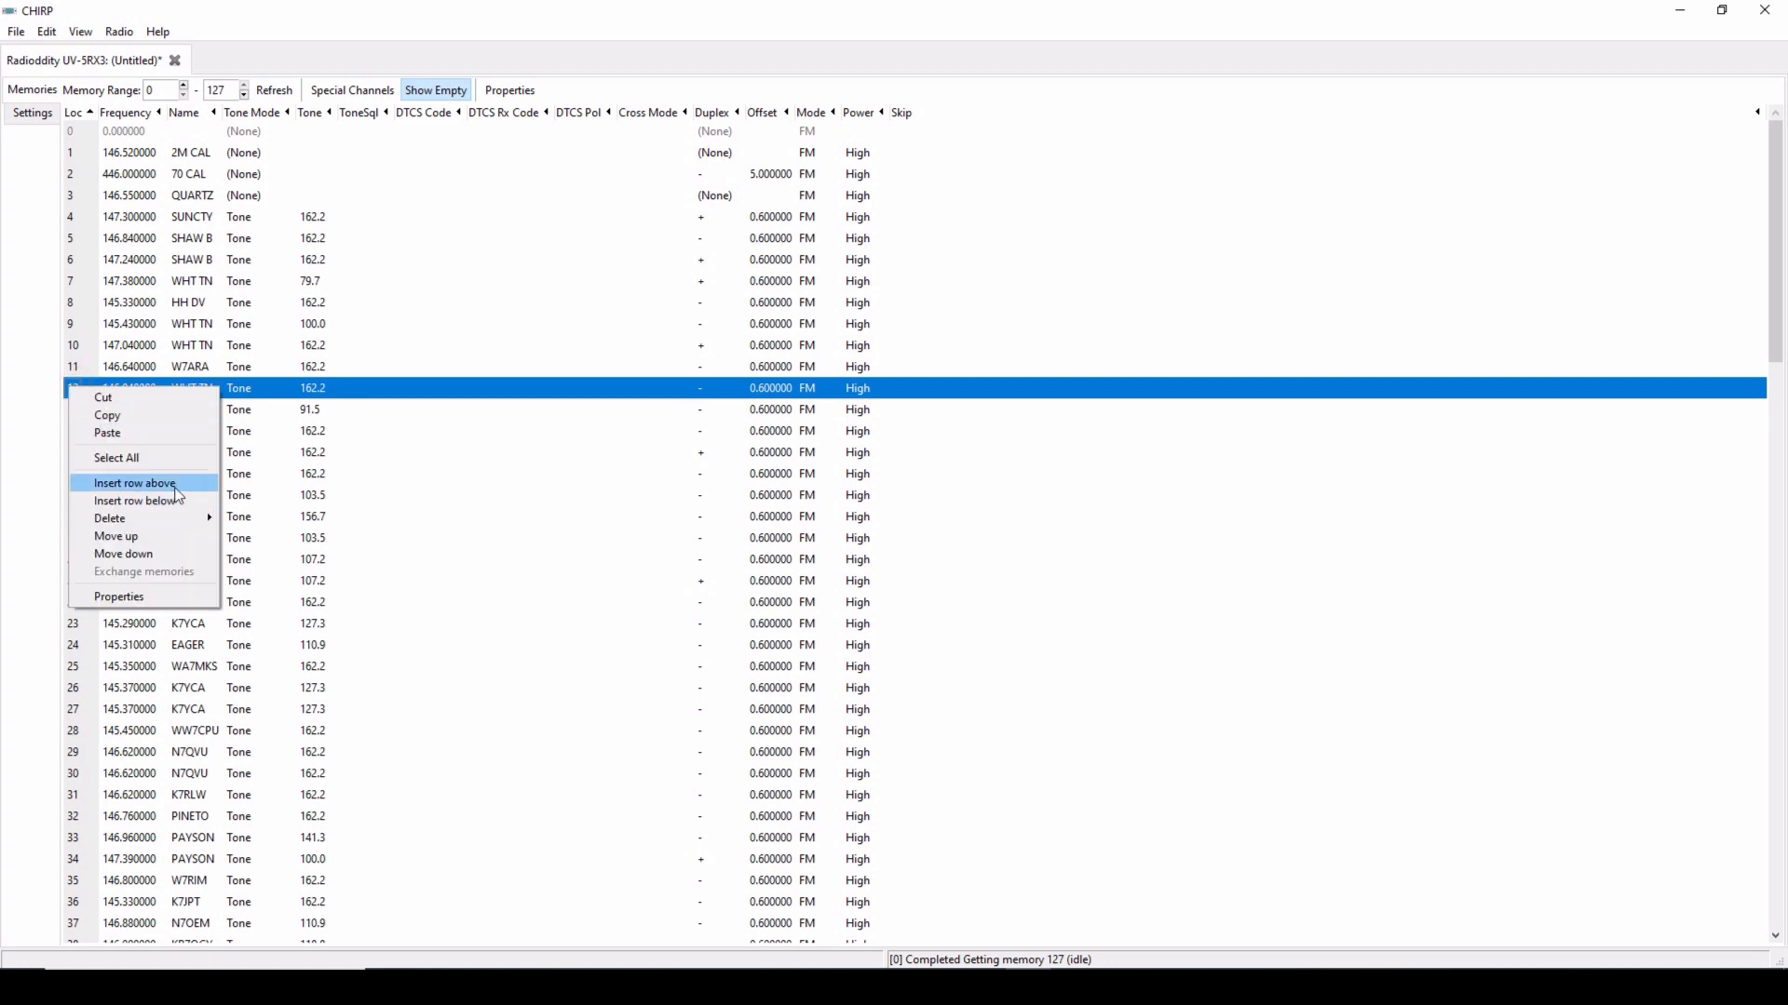
mouse_move(109, 519)
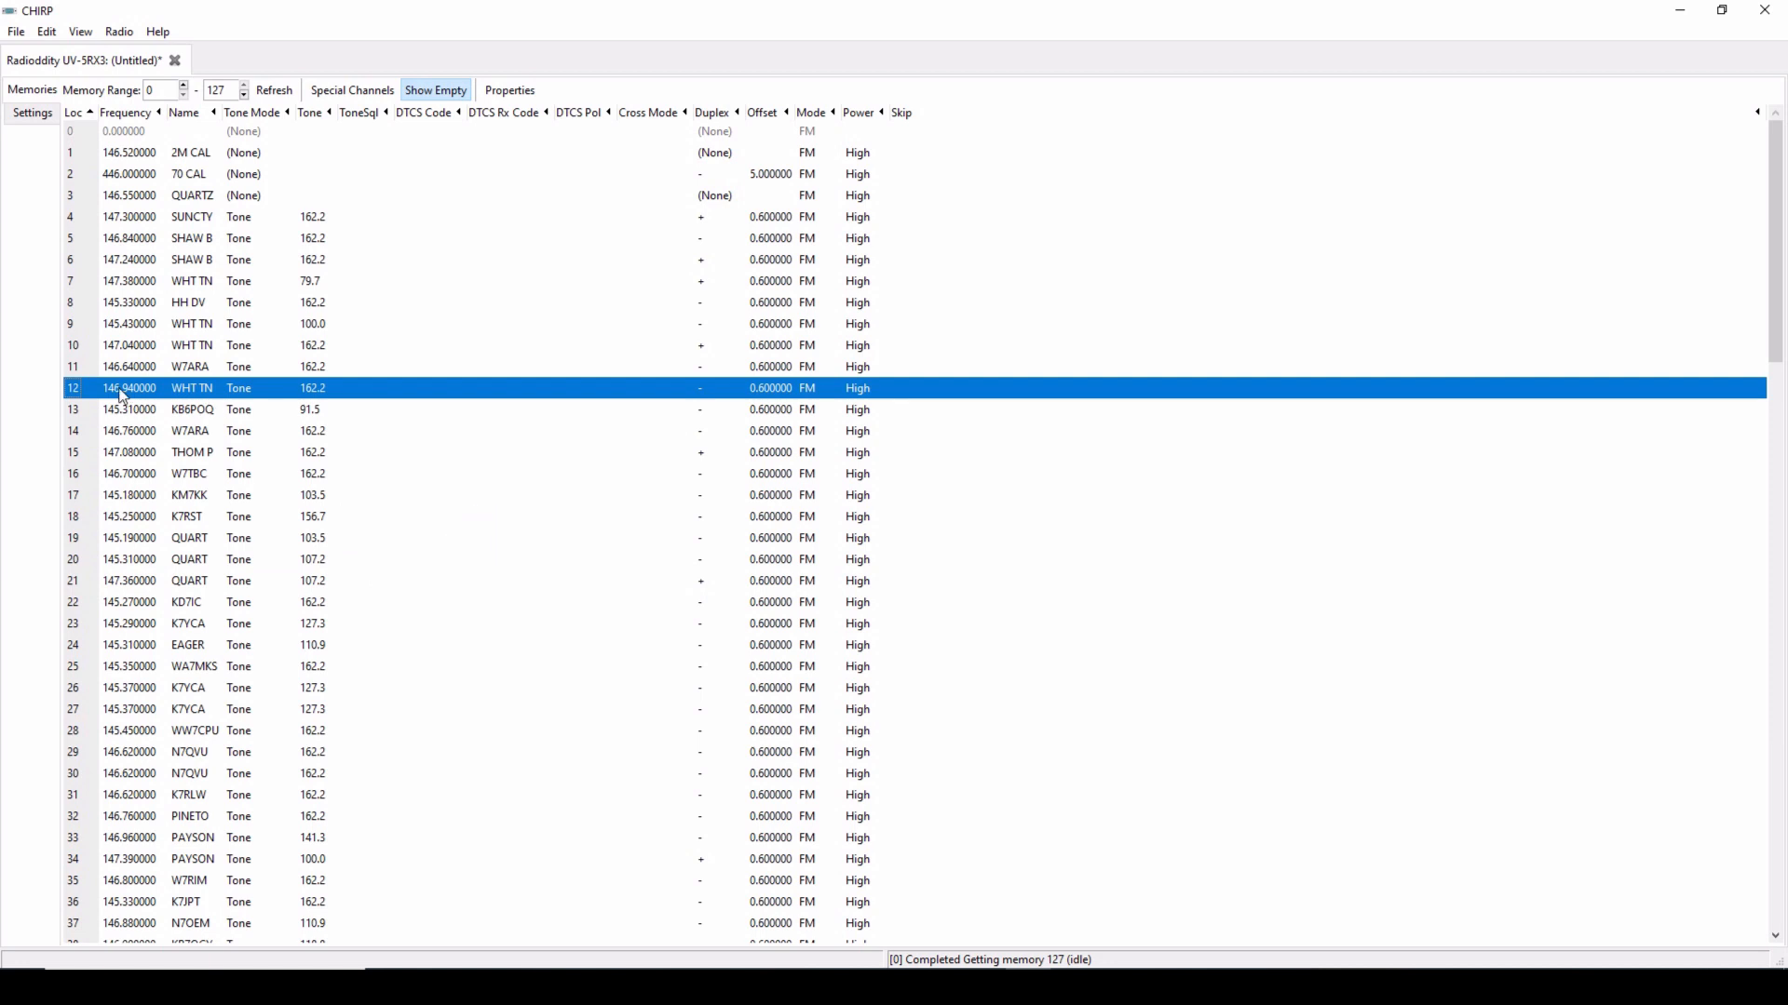
mouse_move(80, 623)
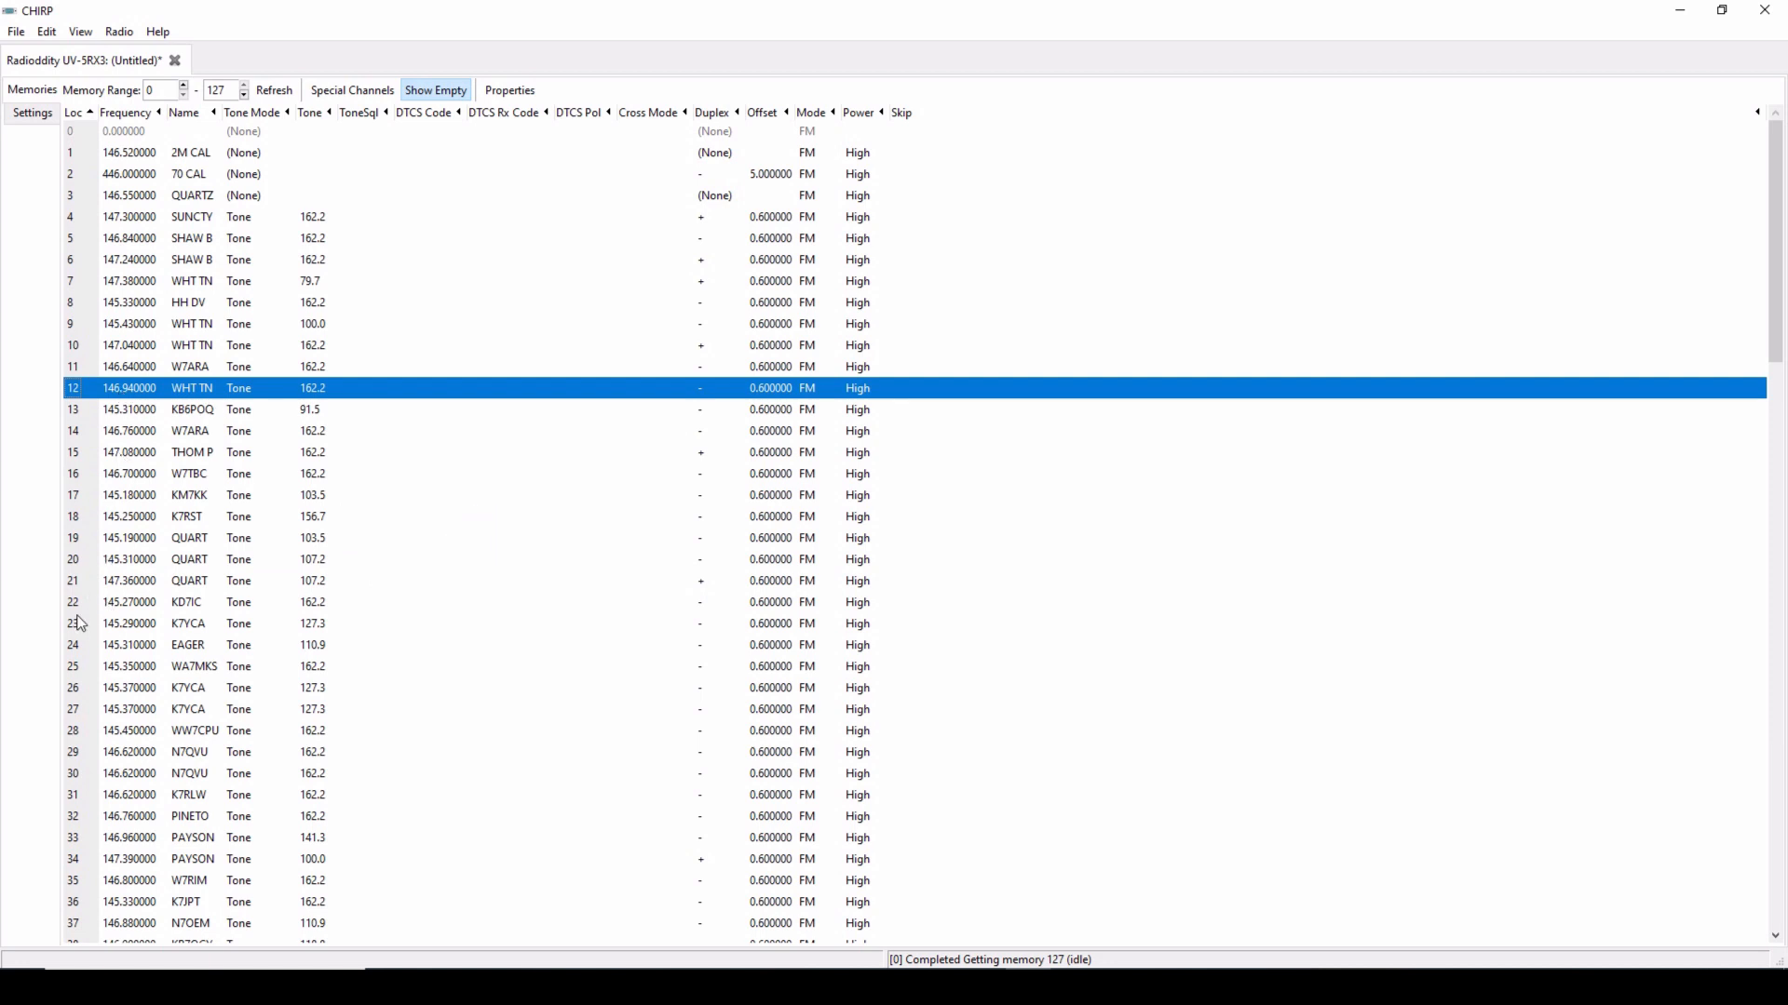
mouse_move(77, 605)
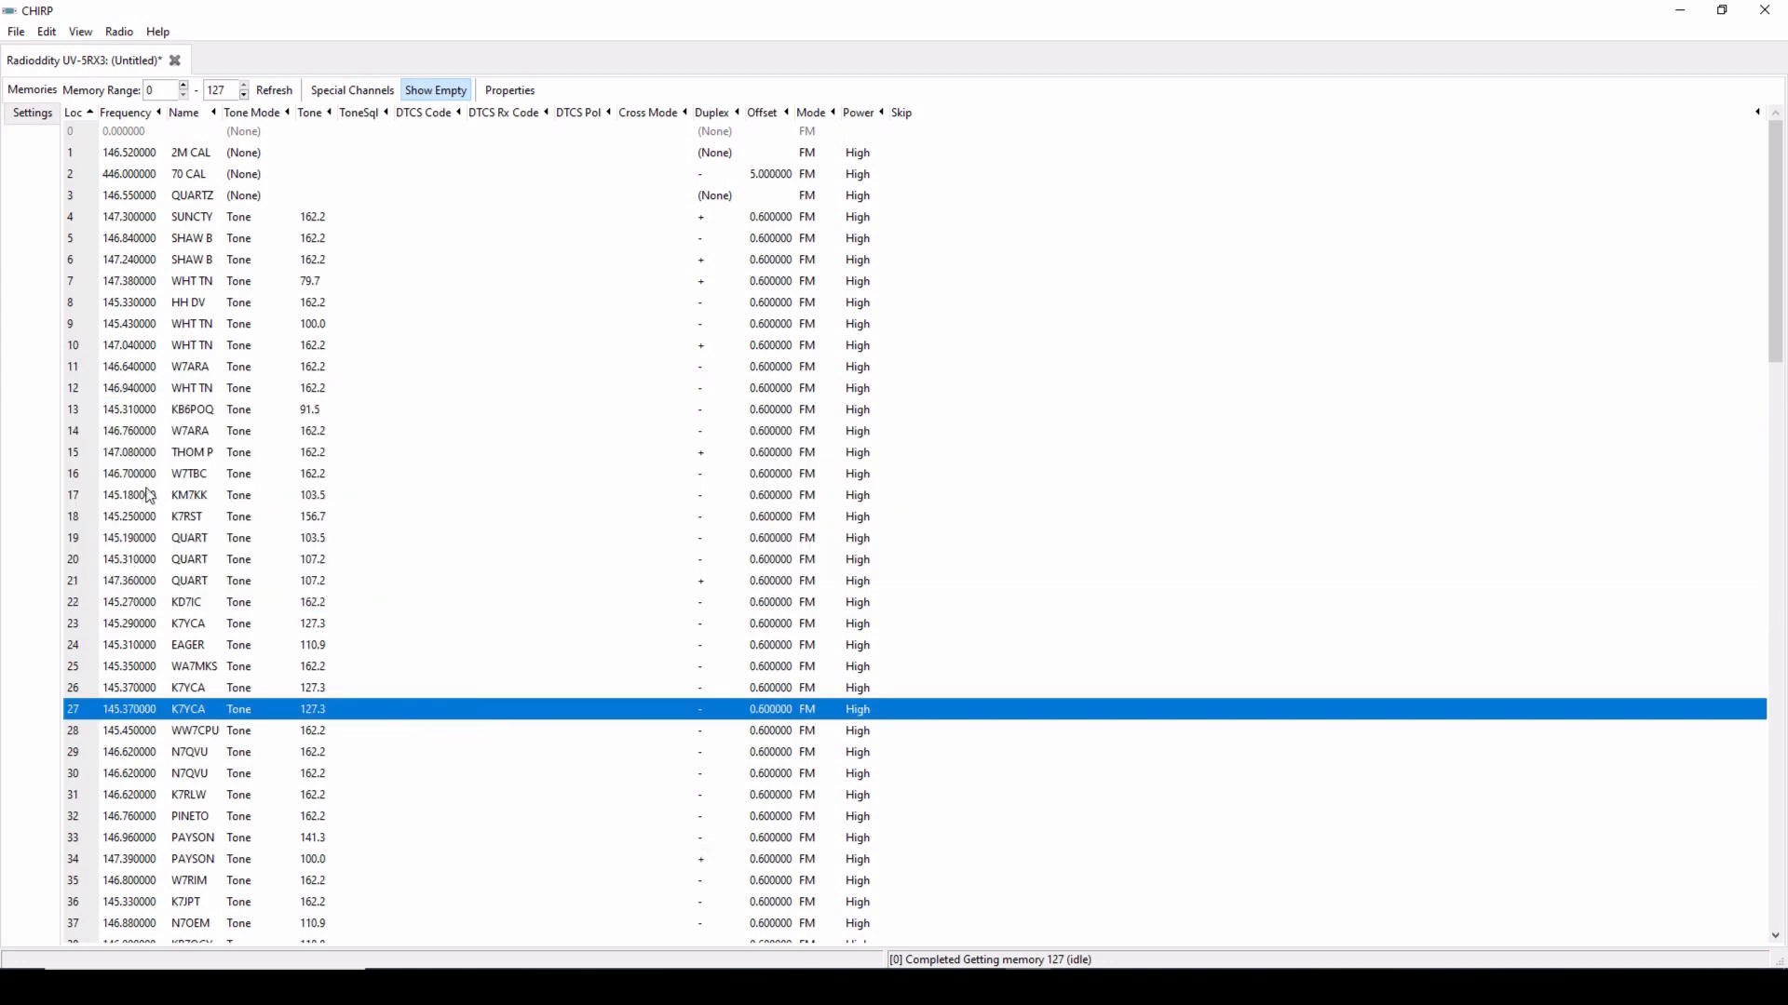
mouse_move(432, 564)
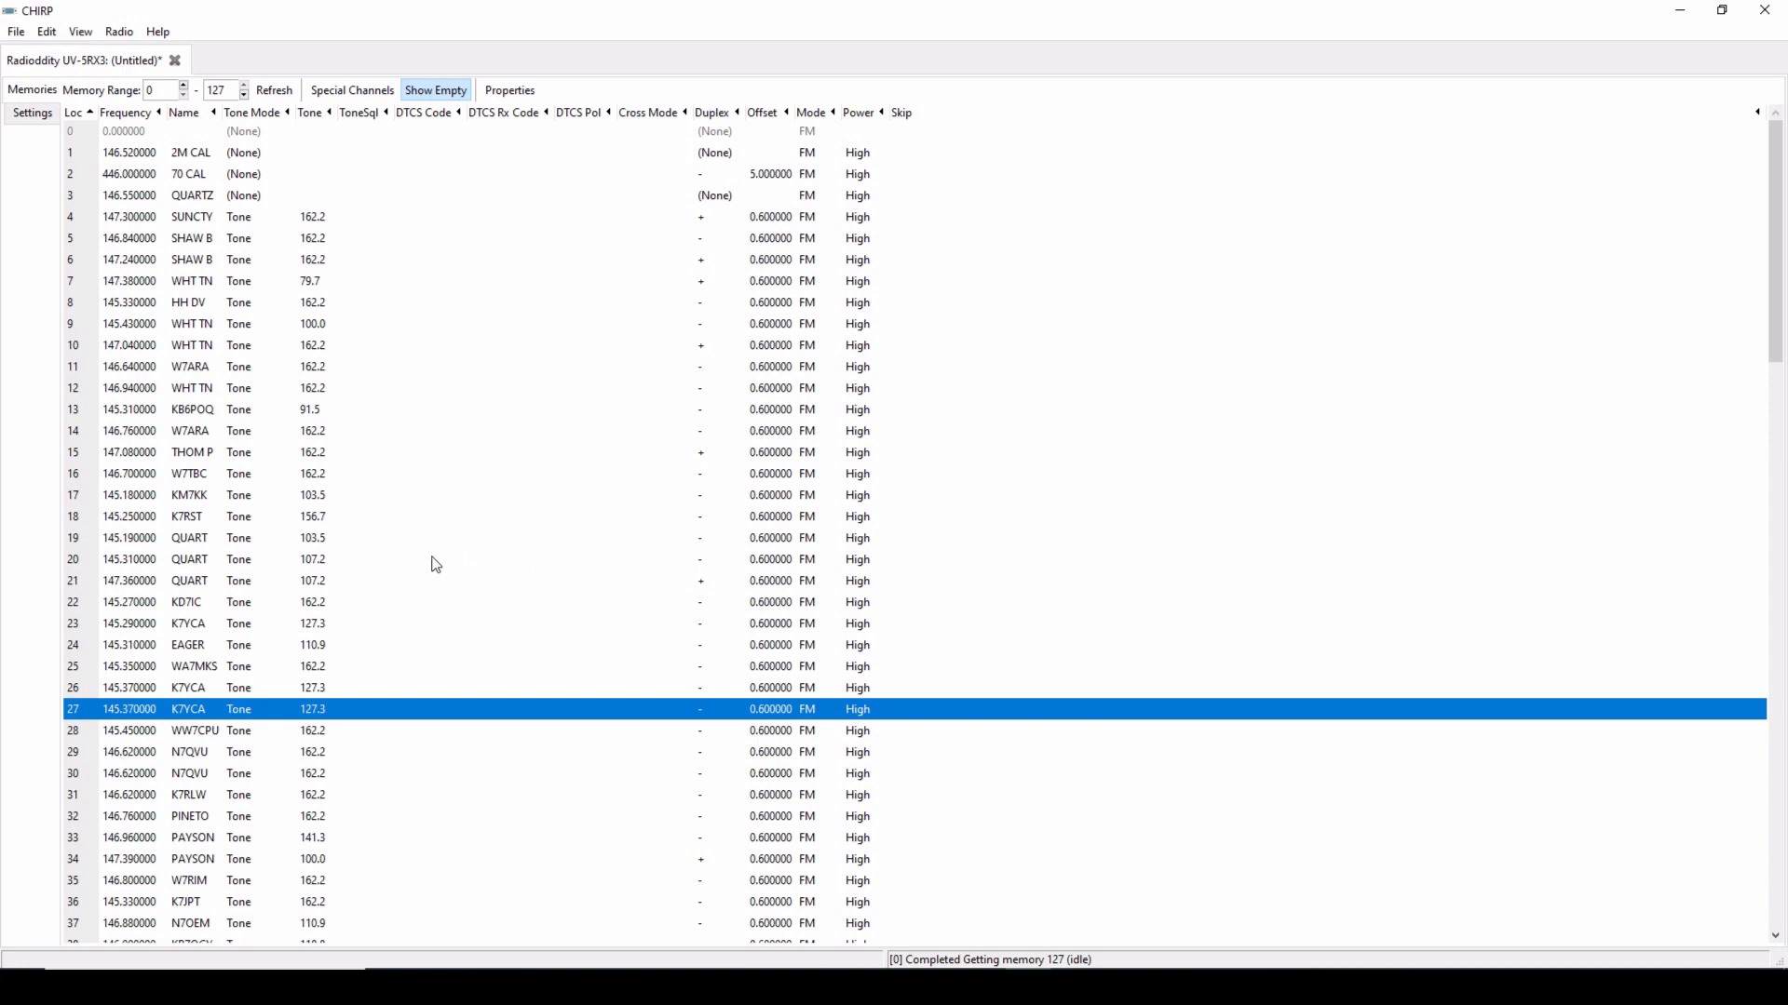
mouse_move(218, 456)
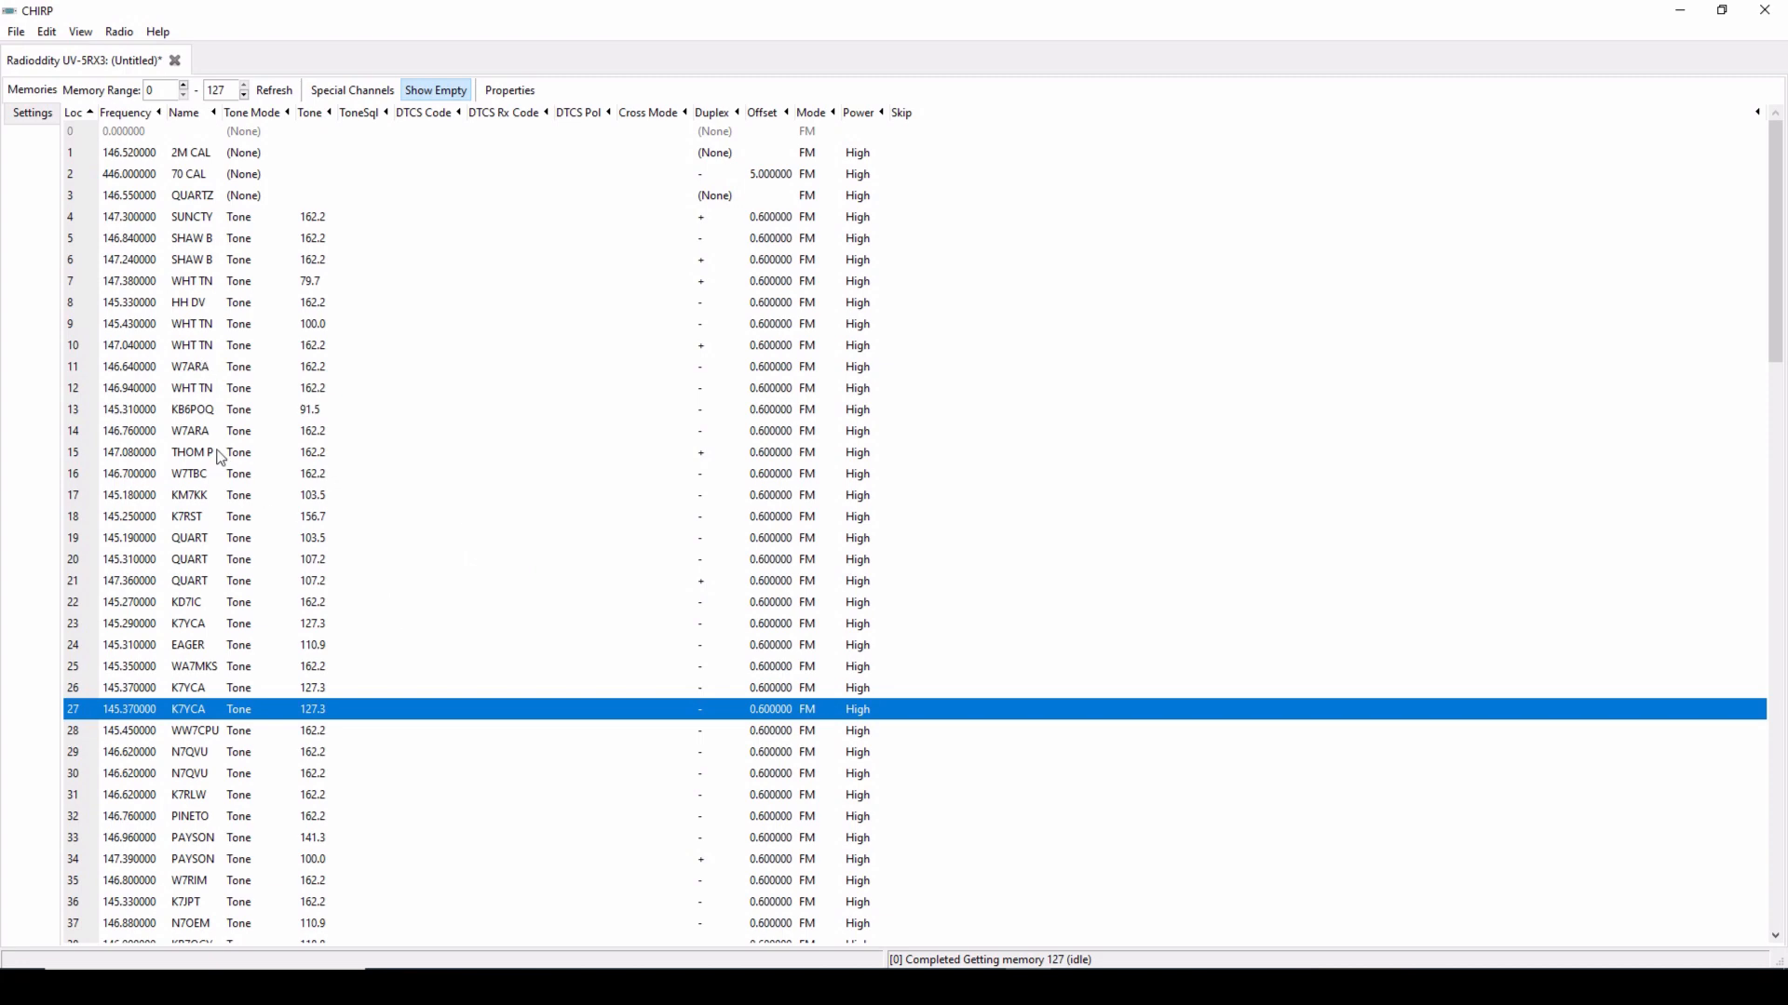
scroll("down", 3)
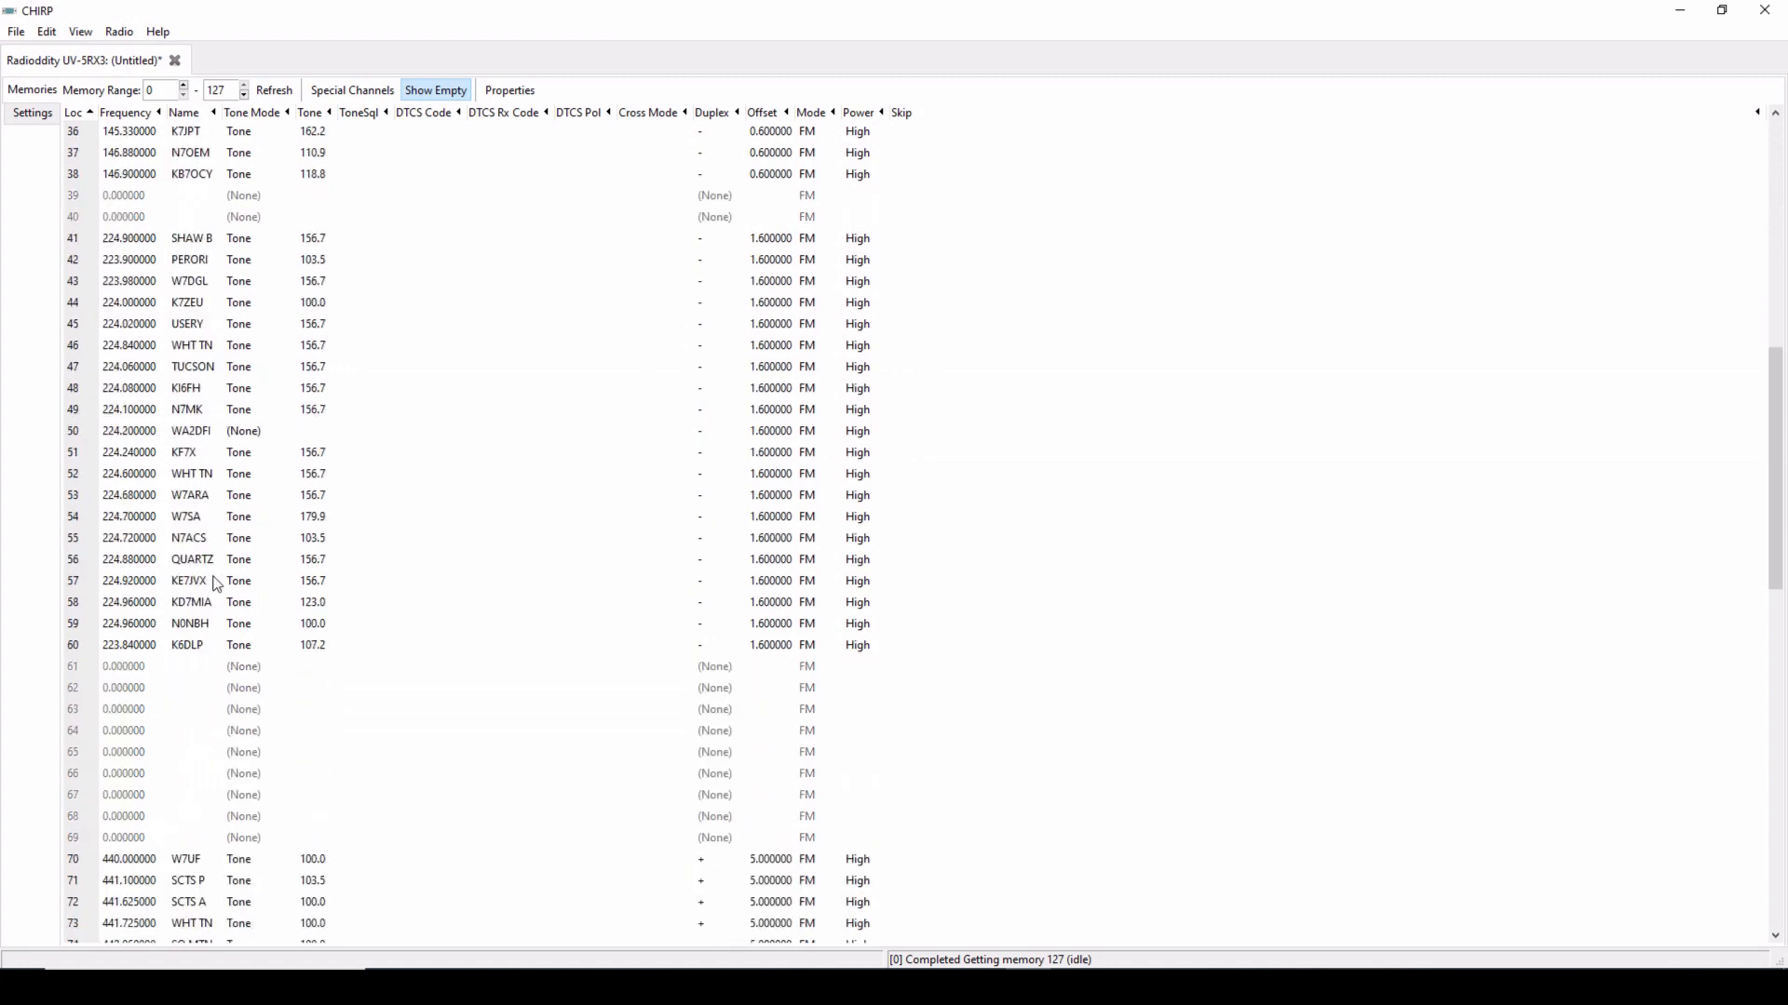
scroll("down", 3)
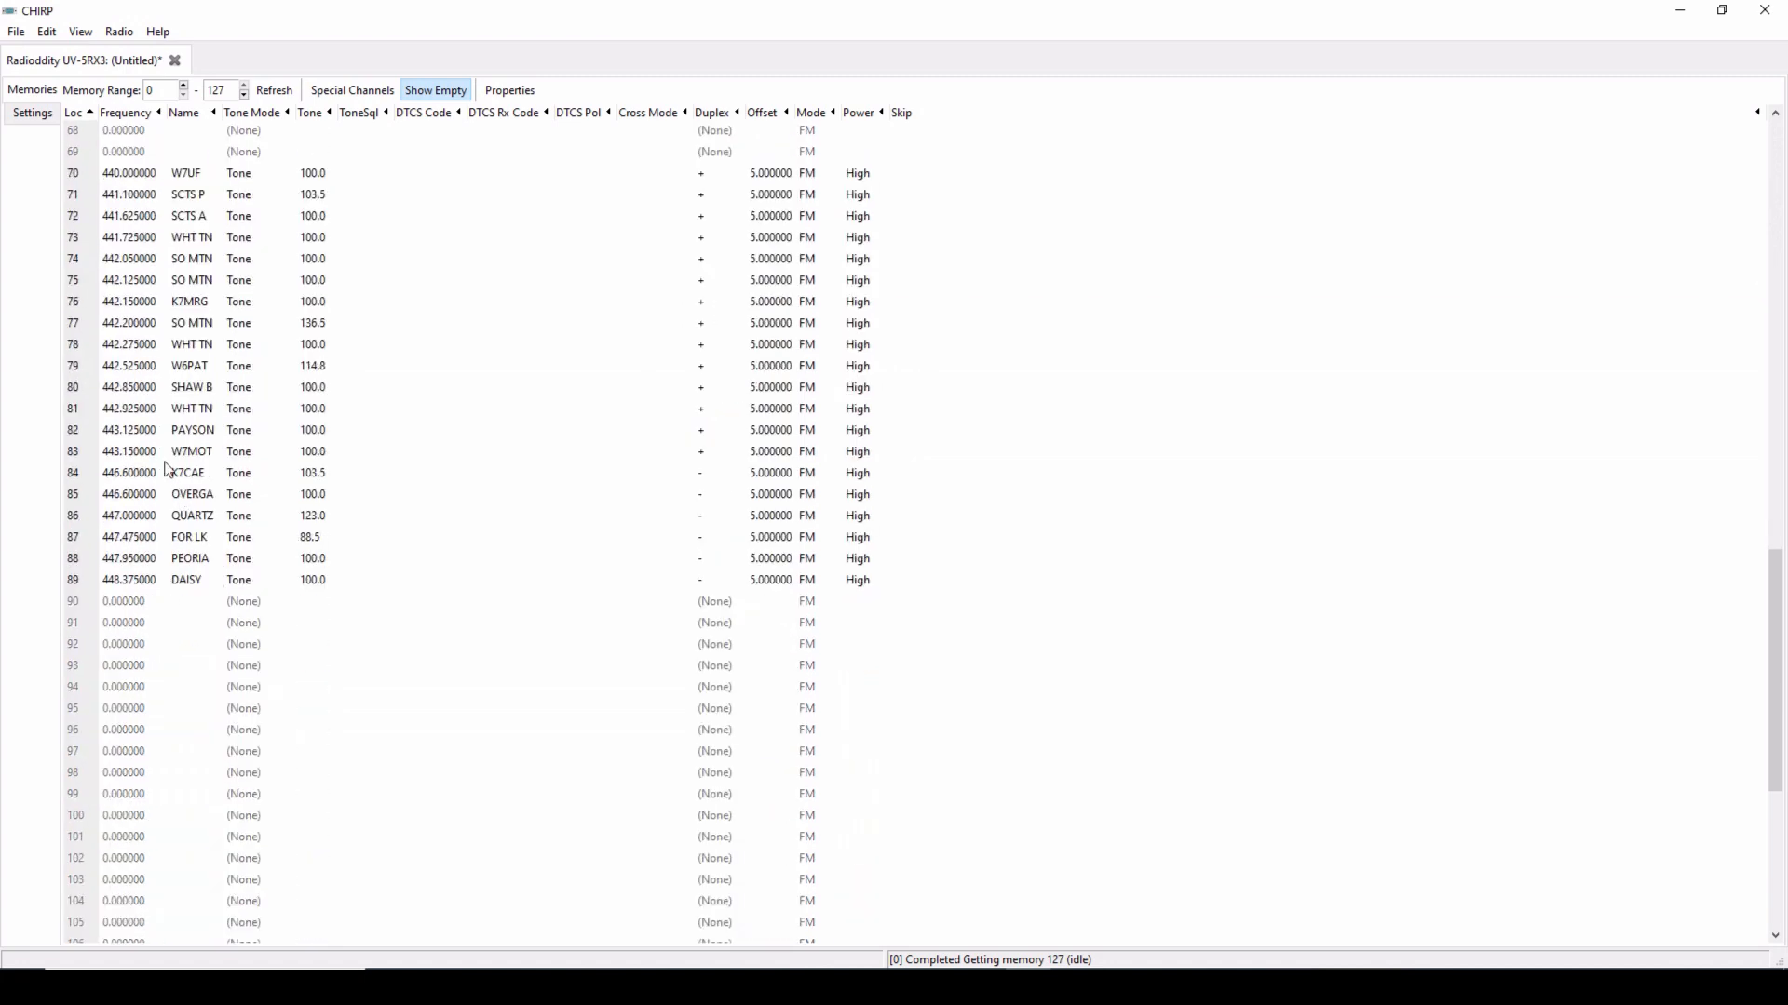
mouse_move(445, 400)
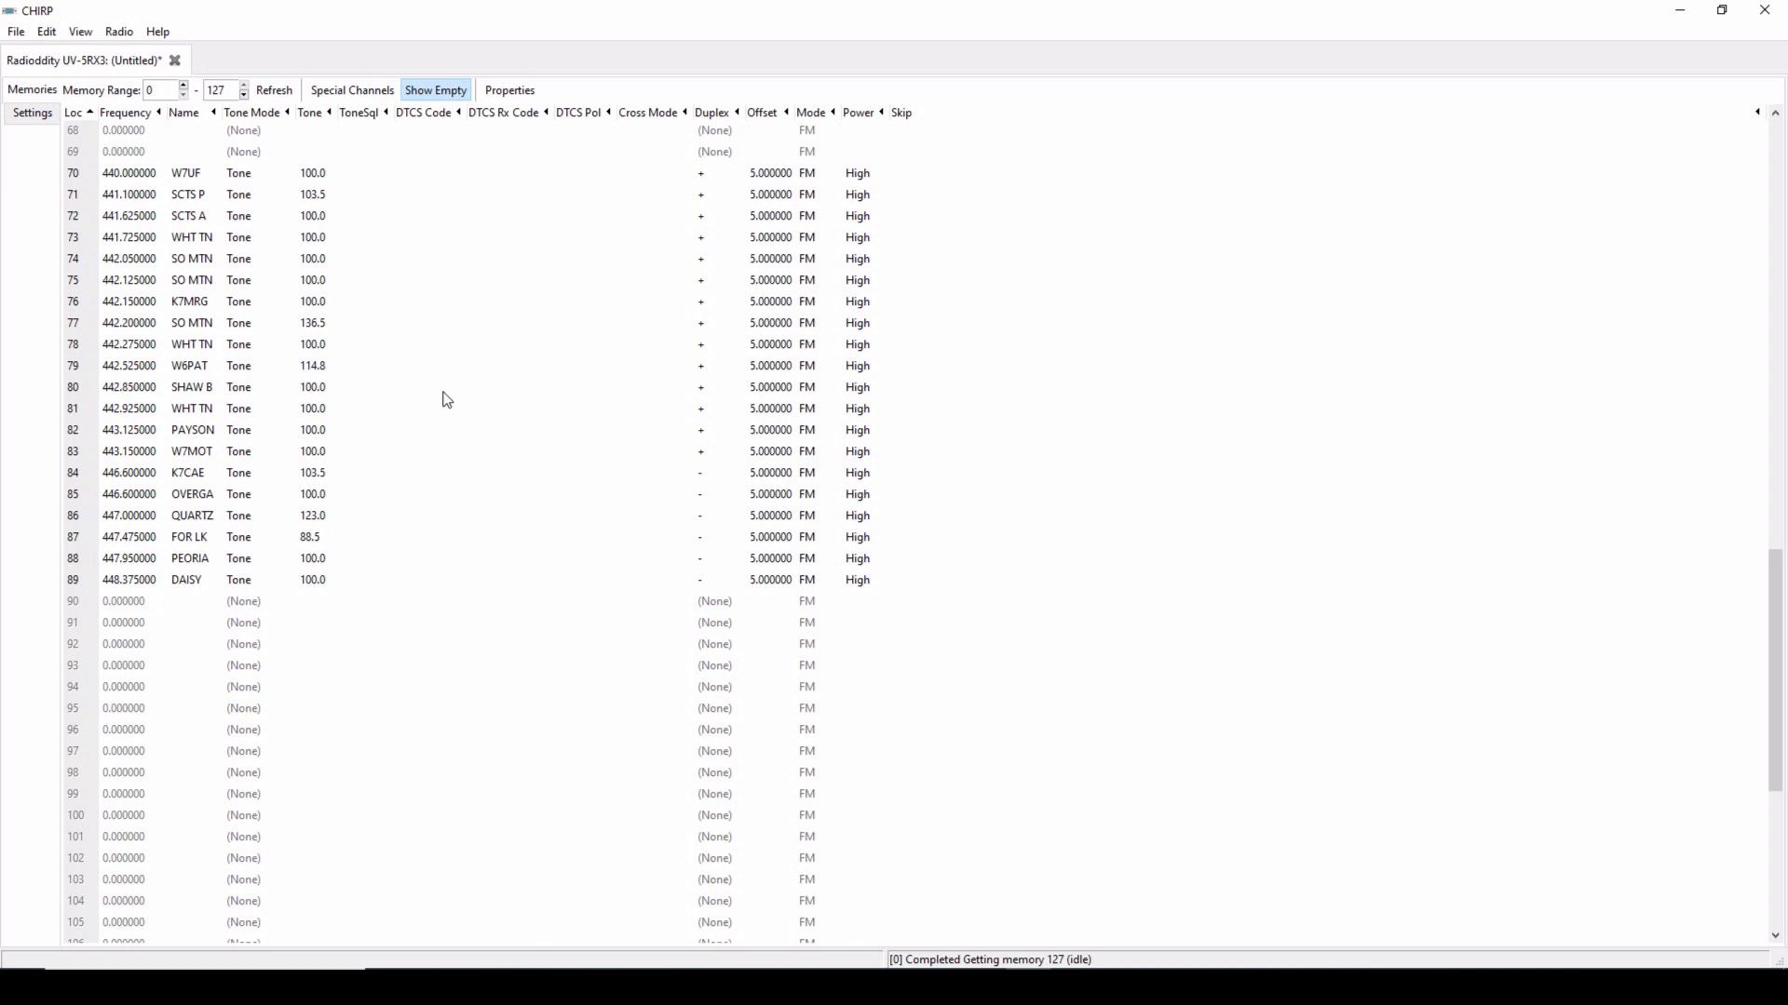
mouse_move(118, 537)
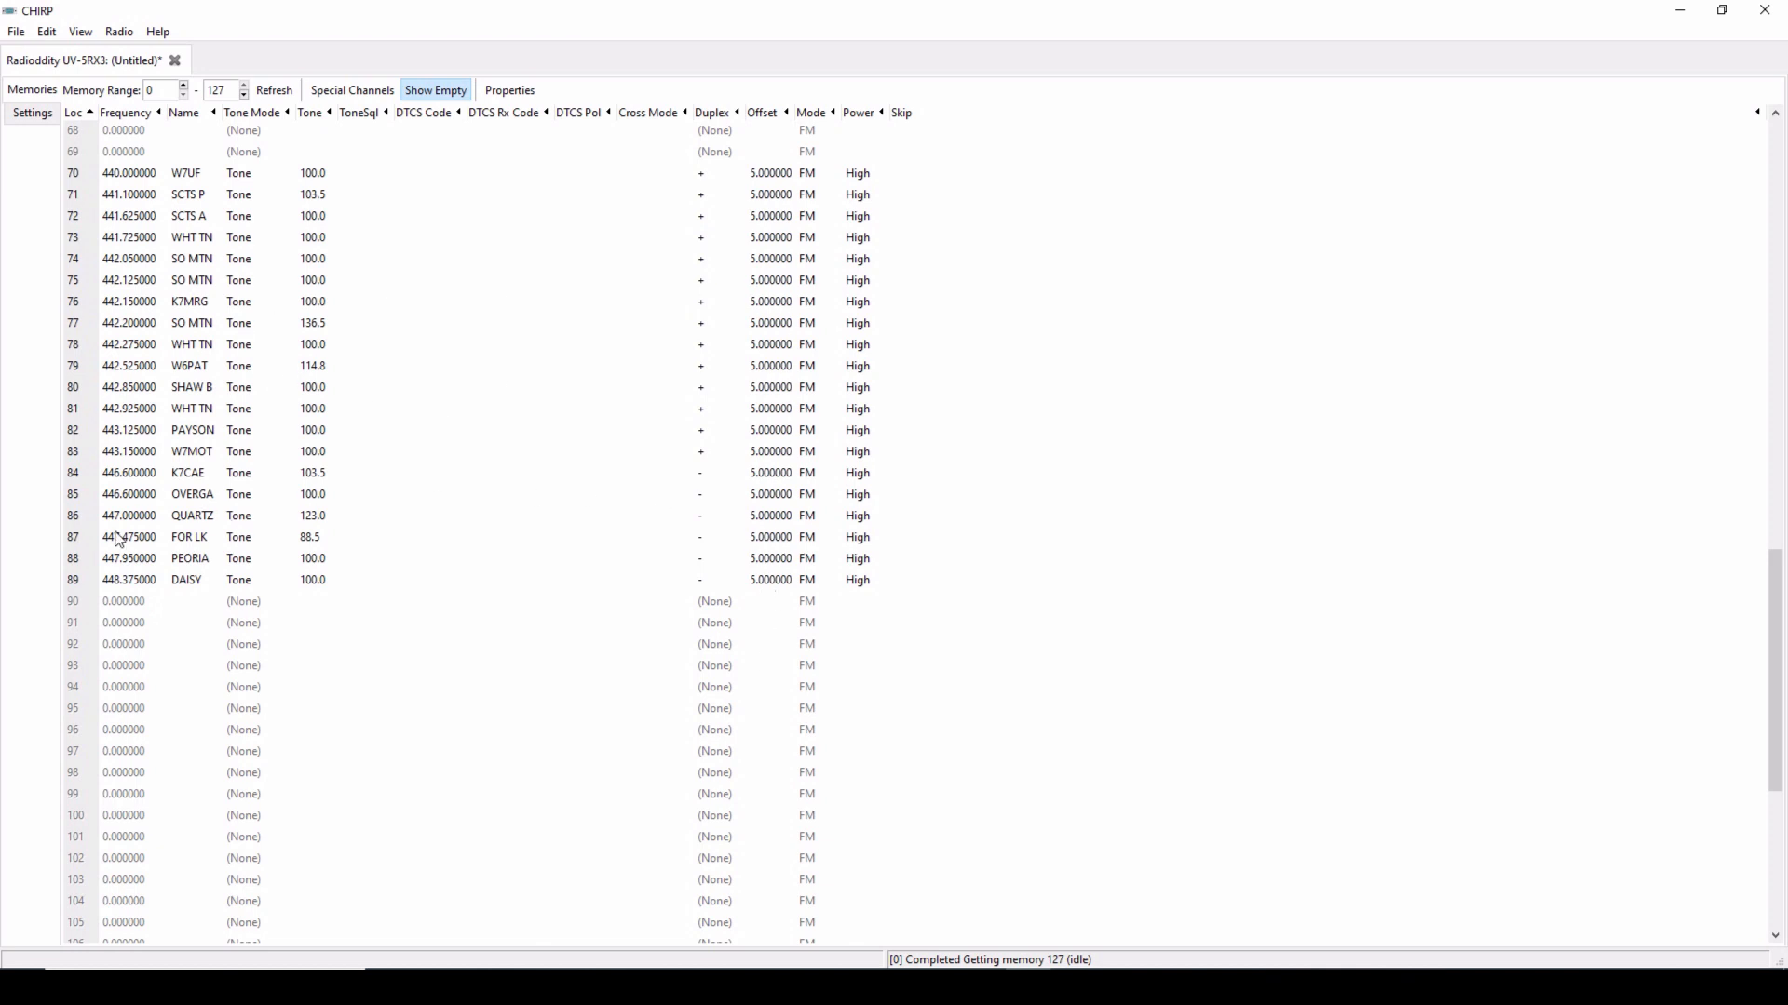
mouse_move(110, 471)
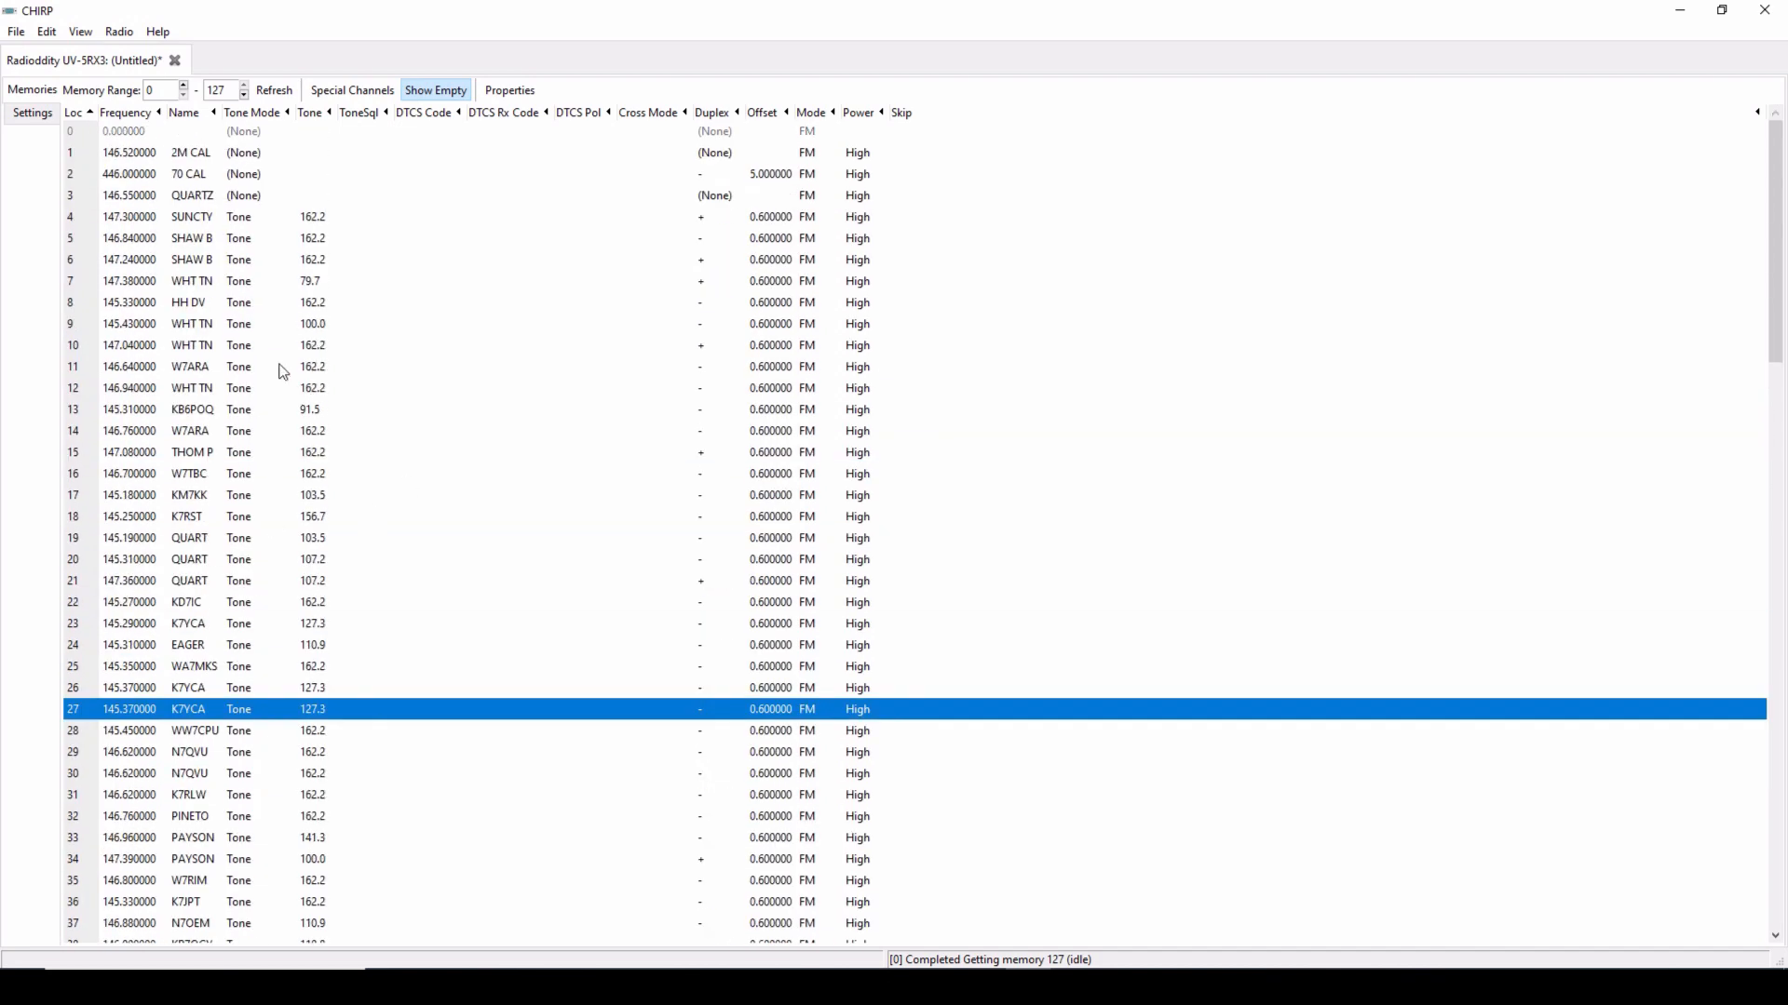
Step: Browse the Radio and File menus to reach Import From Data Source > RepeaterBook
left_click(118, 30)
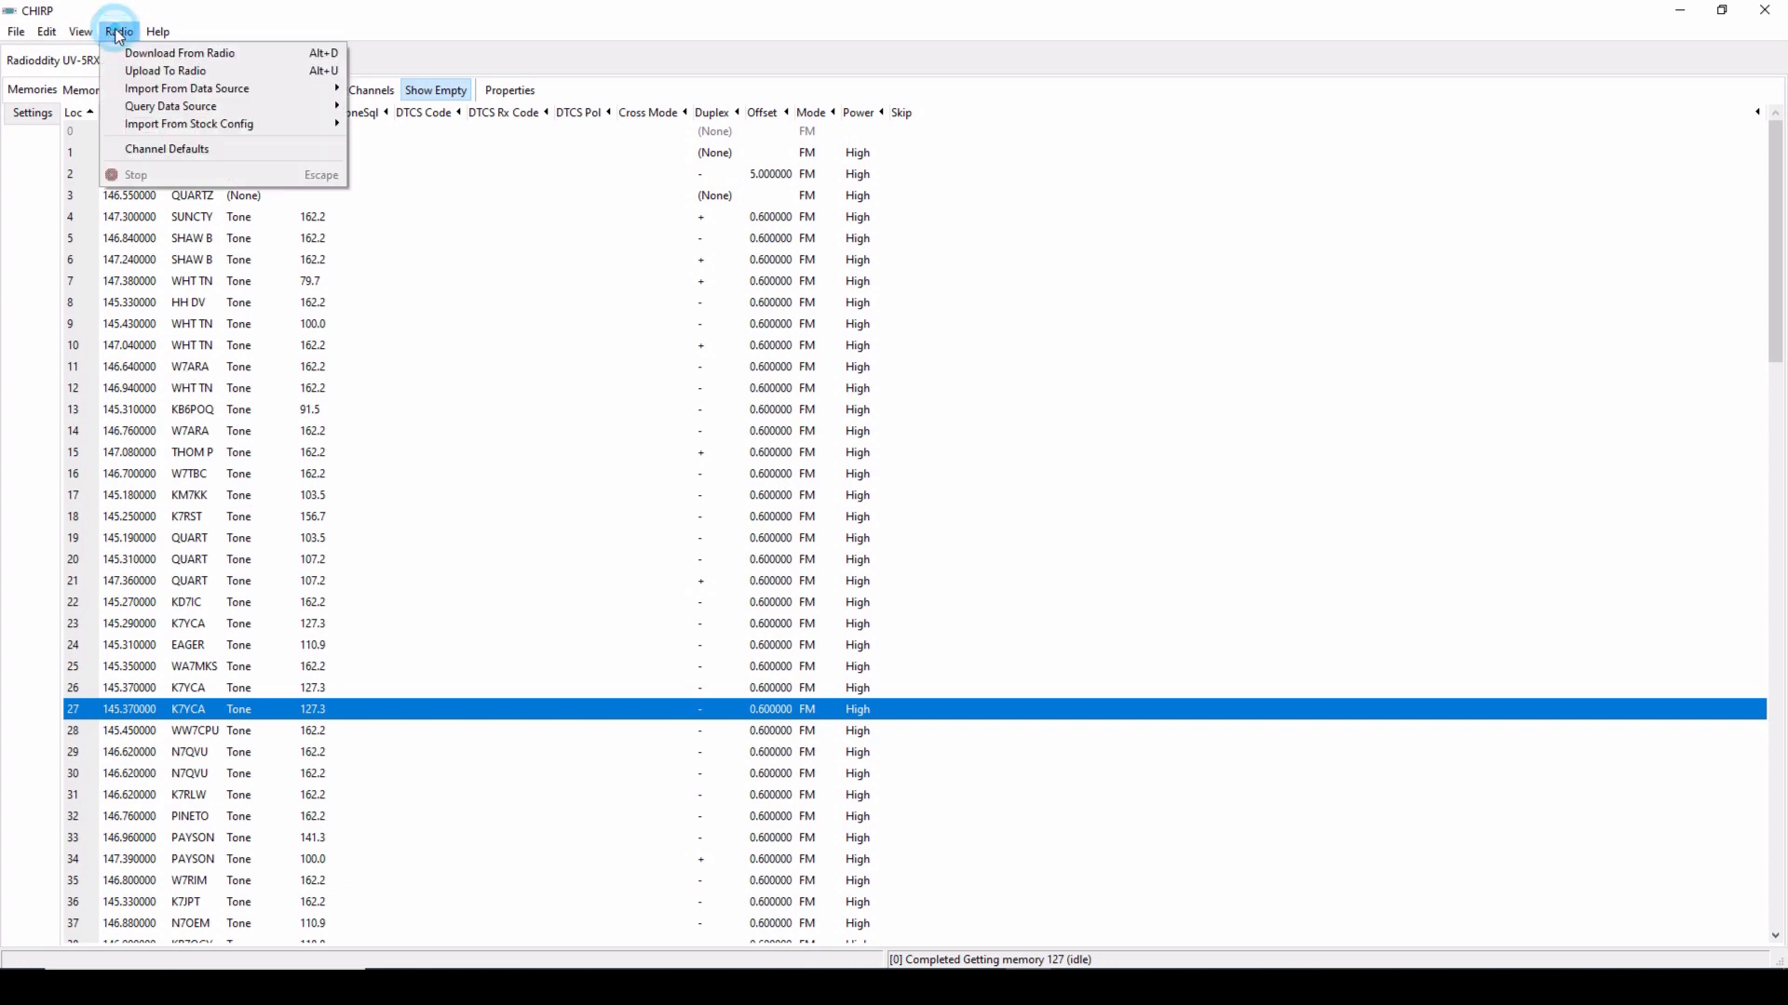
mouse_move(186, 89)
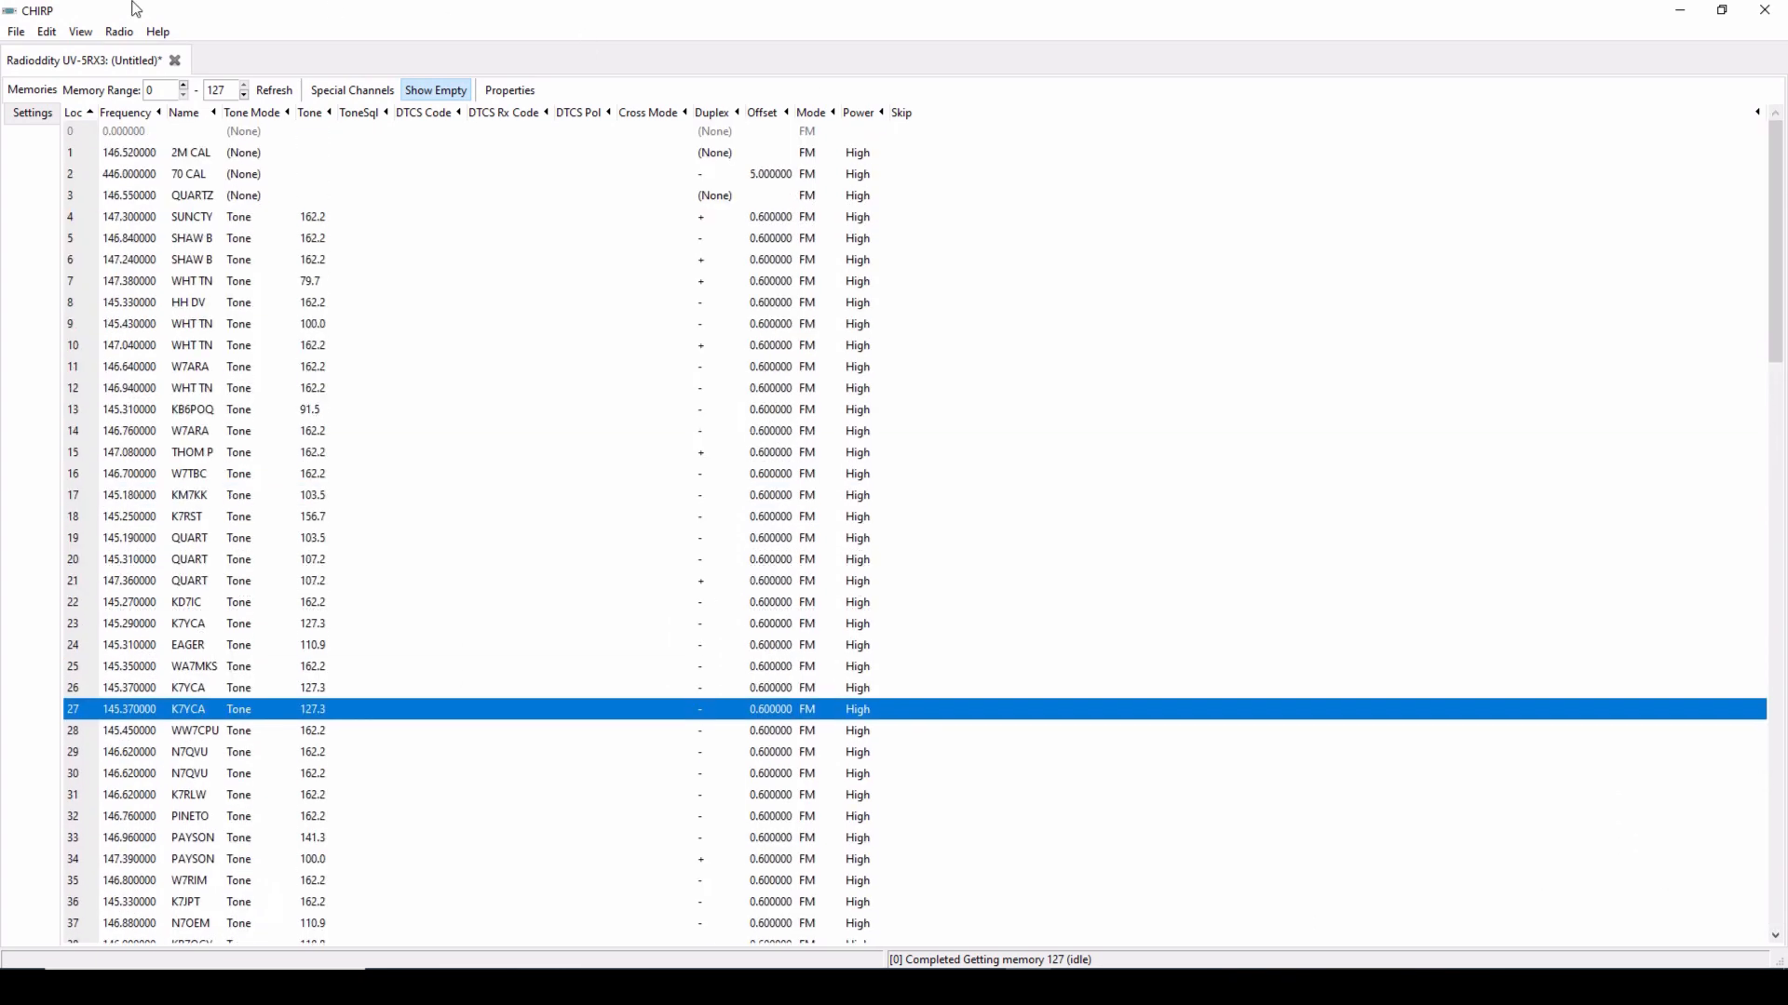
left_click(16, 31)
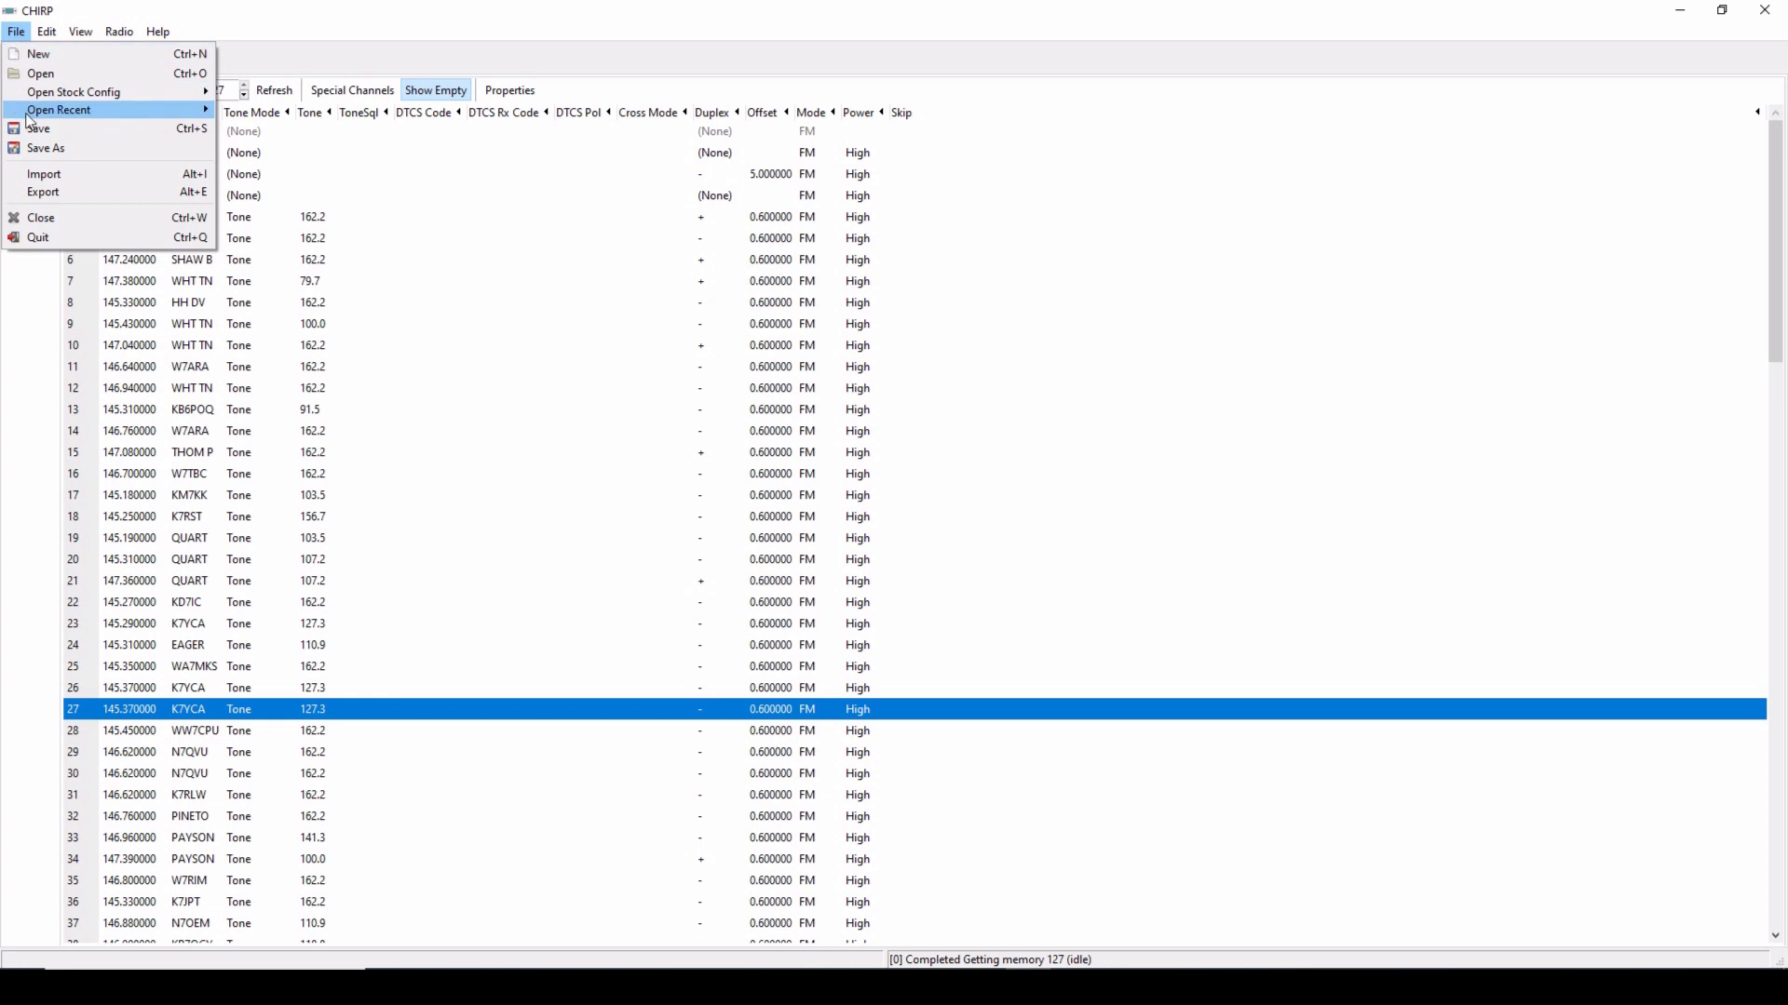
mouse_move(44, 190)
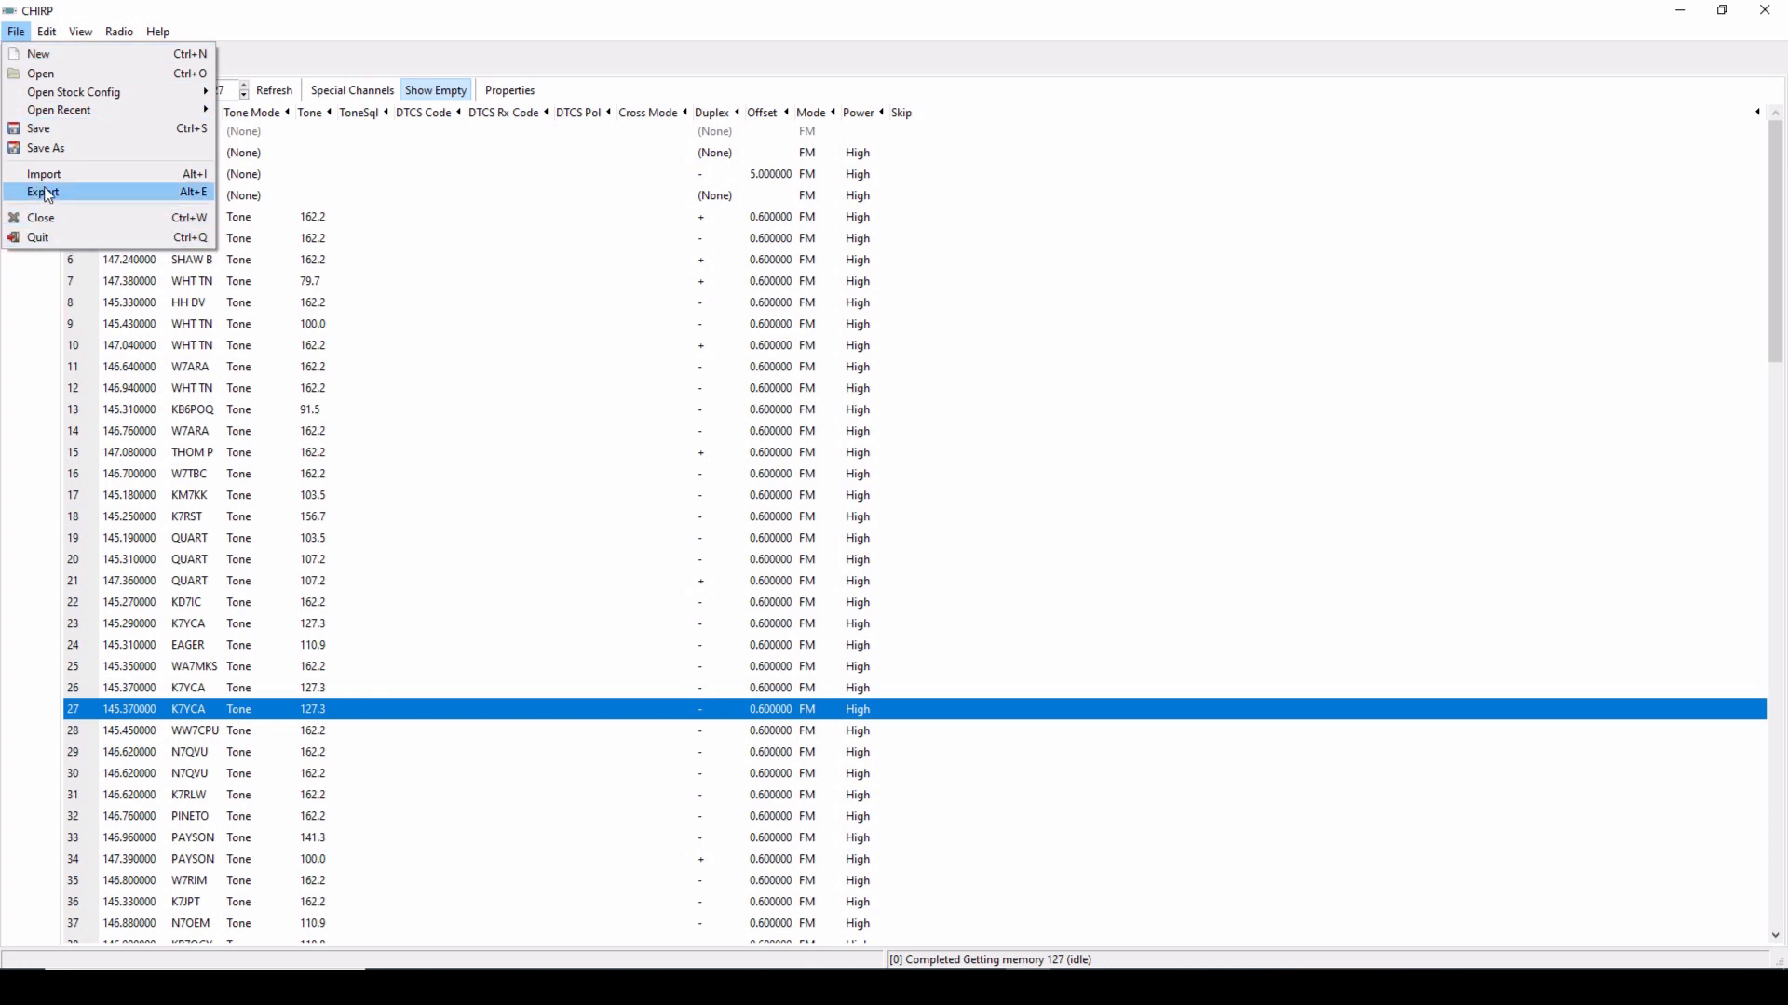
mouse_move(46, 173)
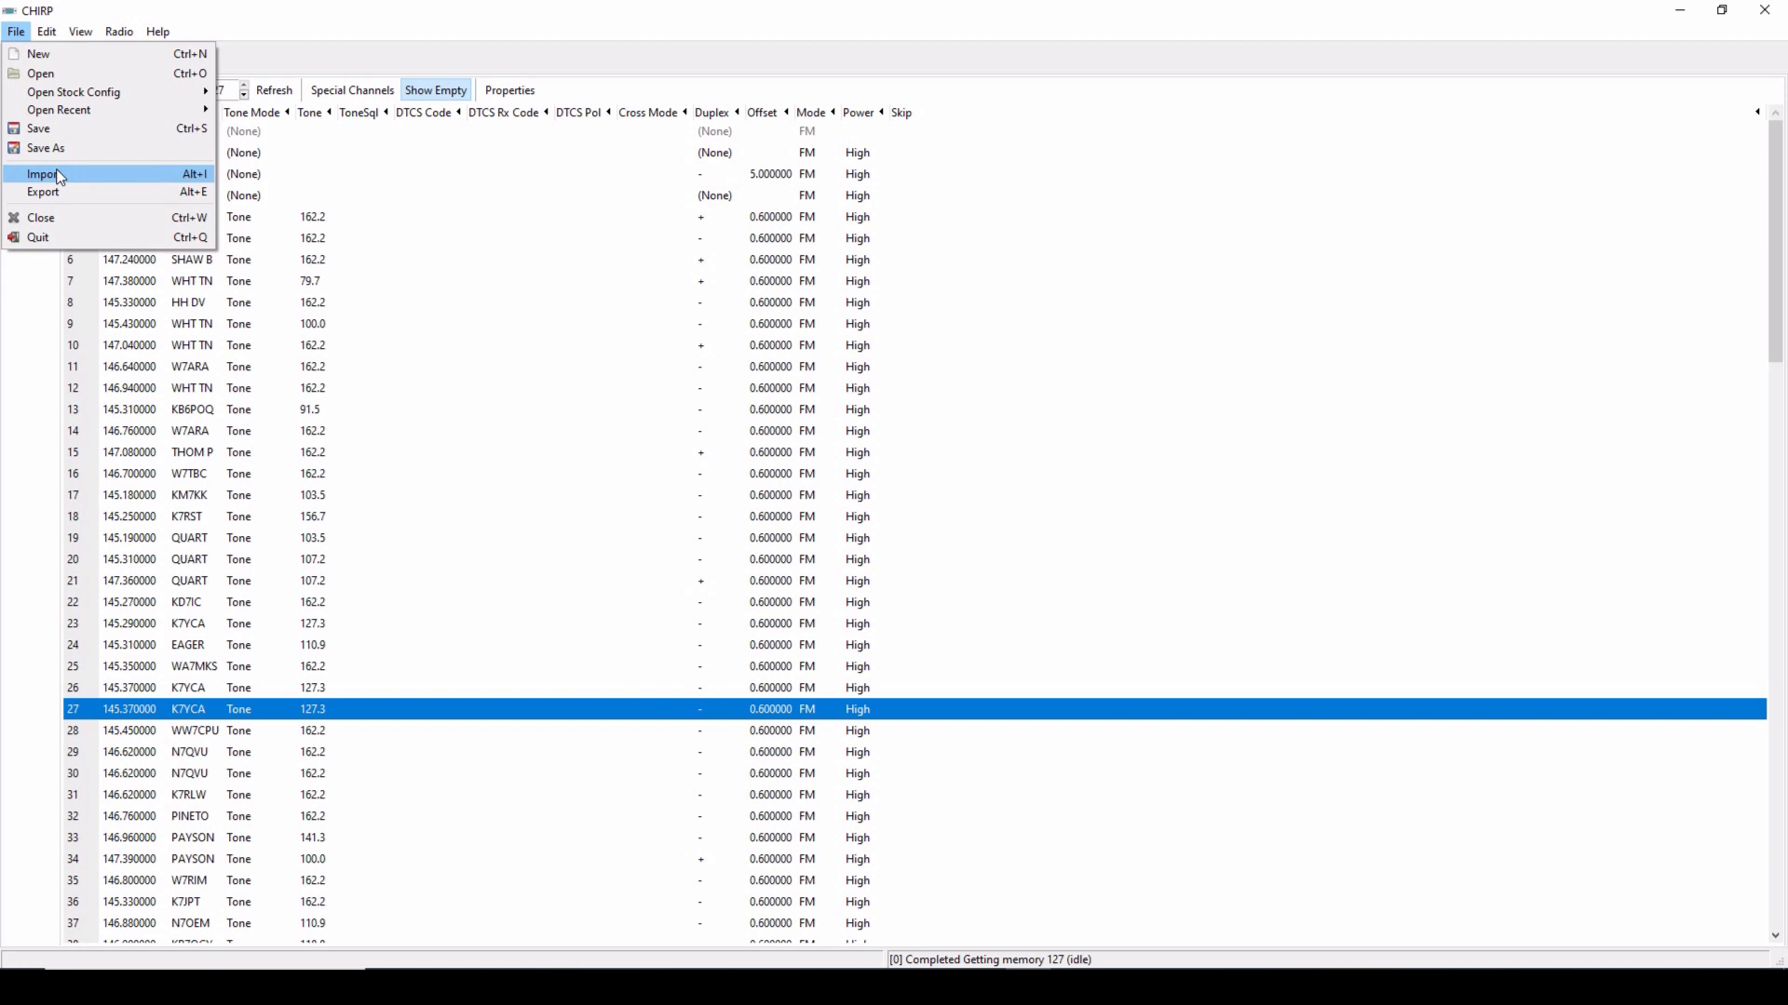
left_click(117, 31)
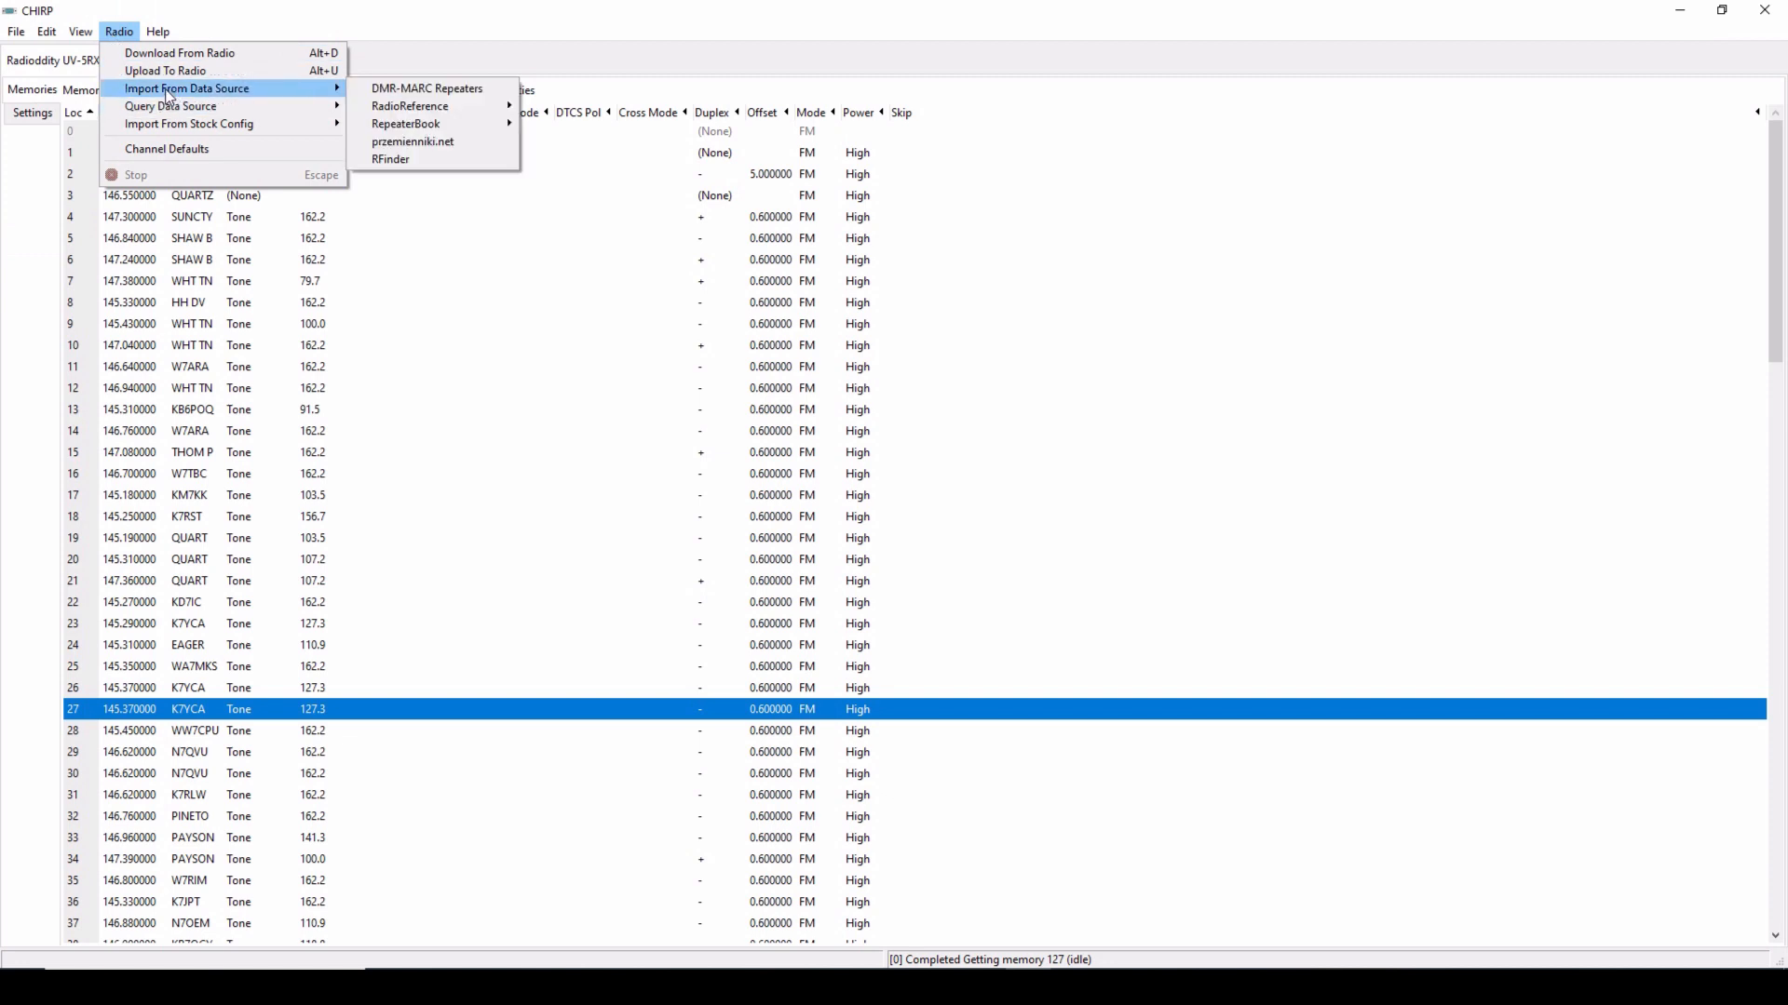
mouse_move(405, 123)
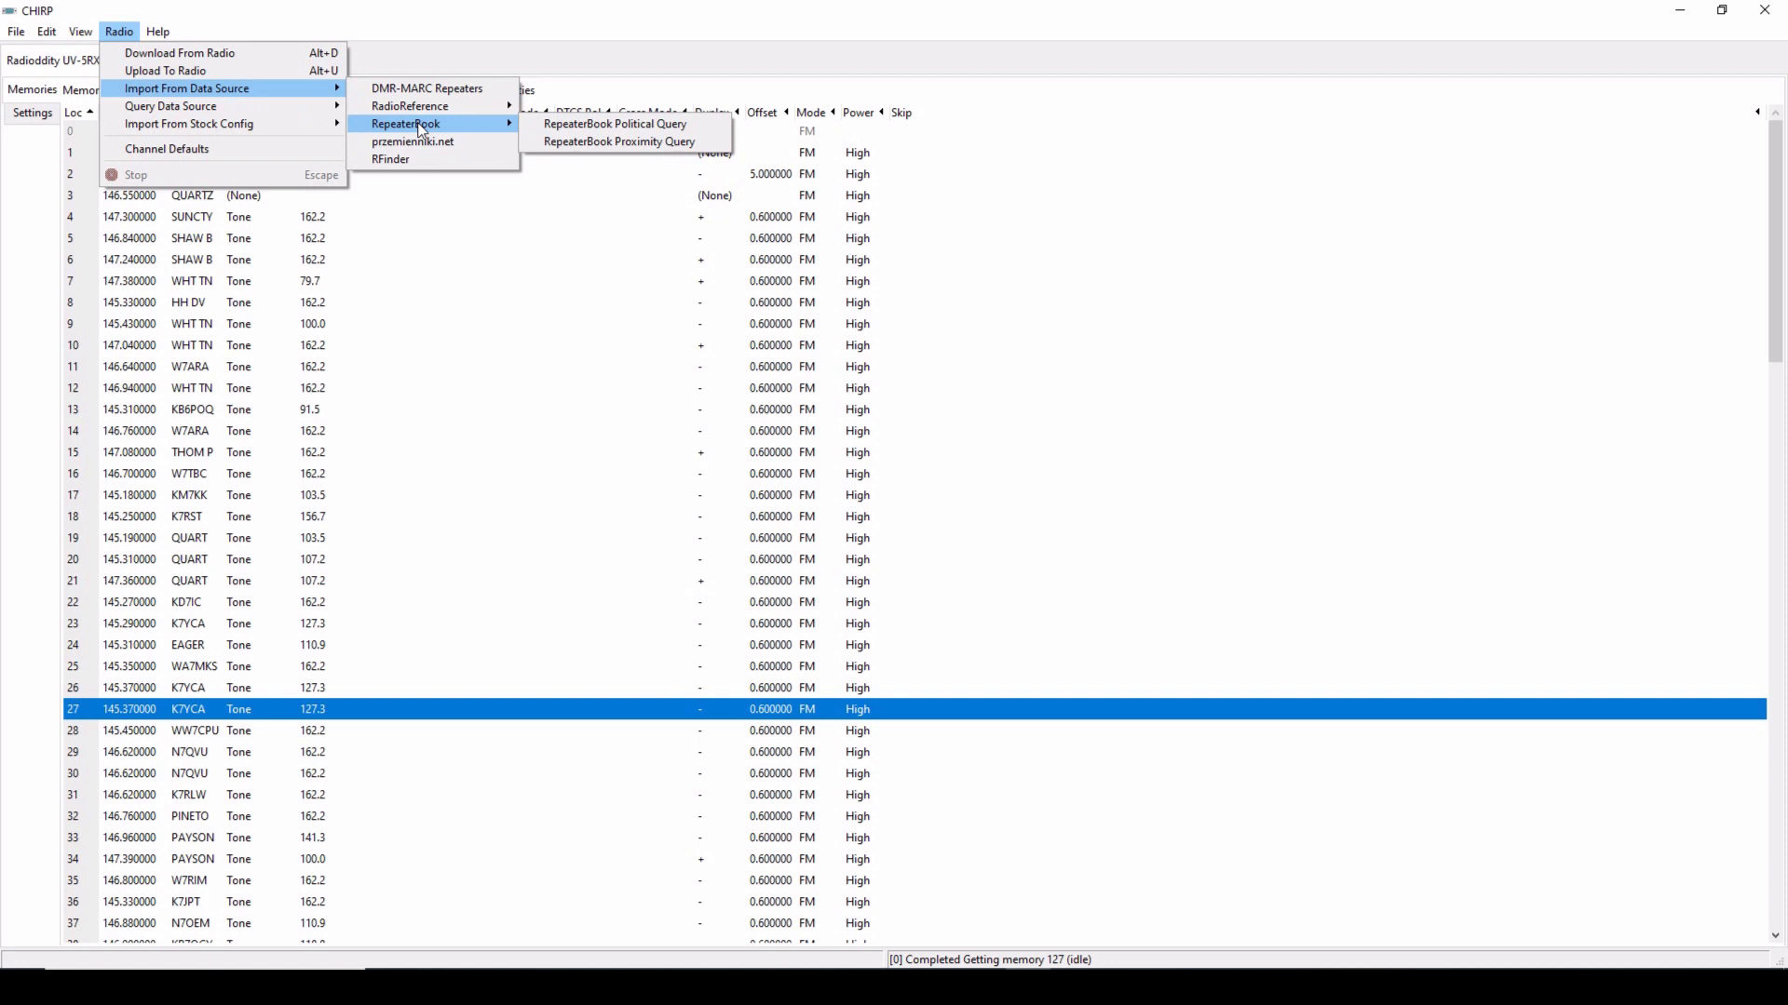
mouse_move(613, 122)
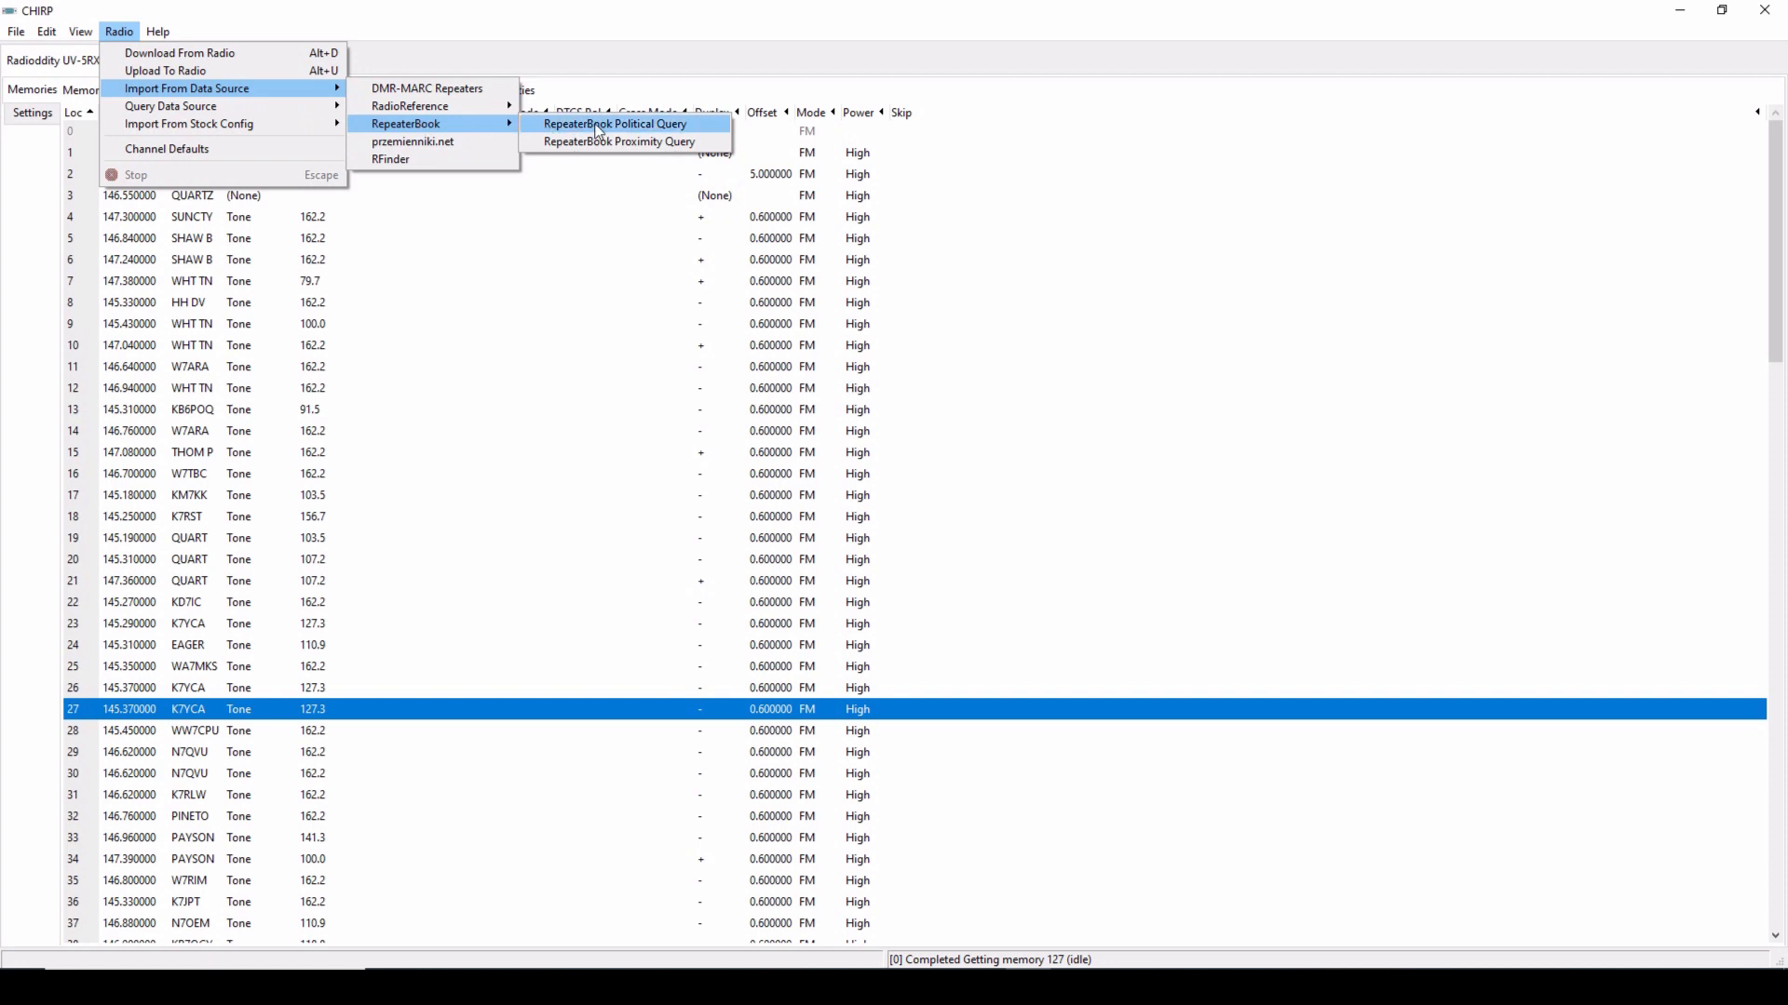
Step: Run a RepeaterBook political query for Maricopa County, AZ on the 1.25 m band
left_click(615, 122)
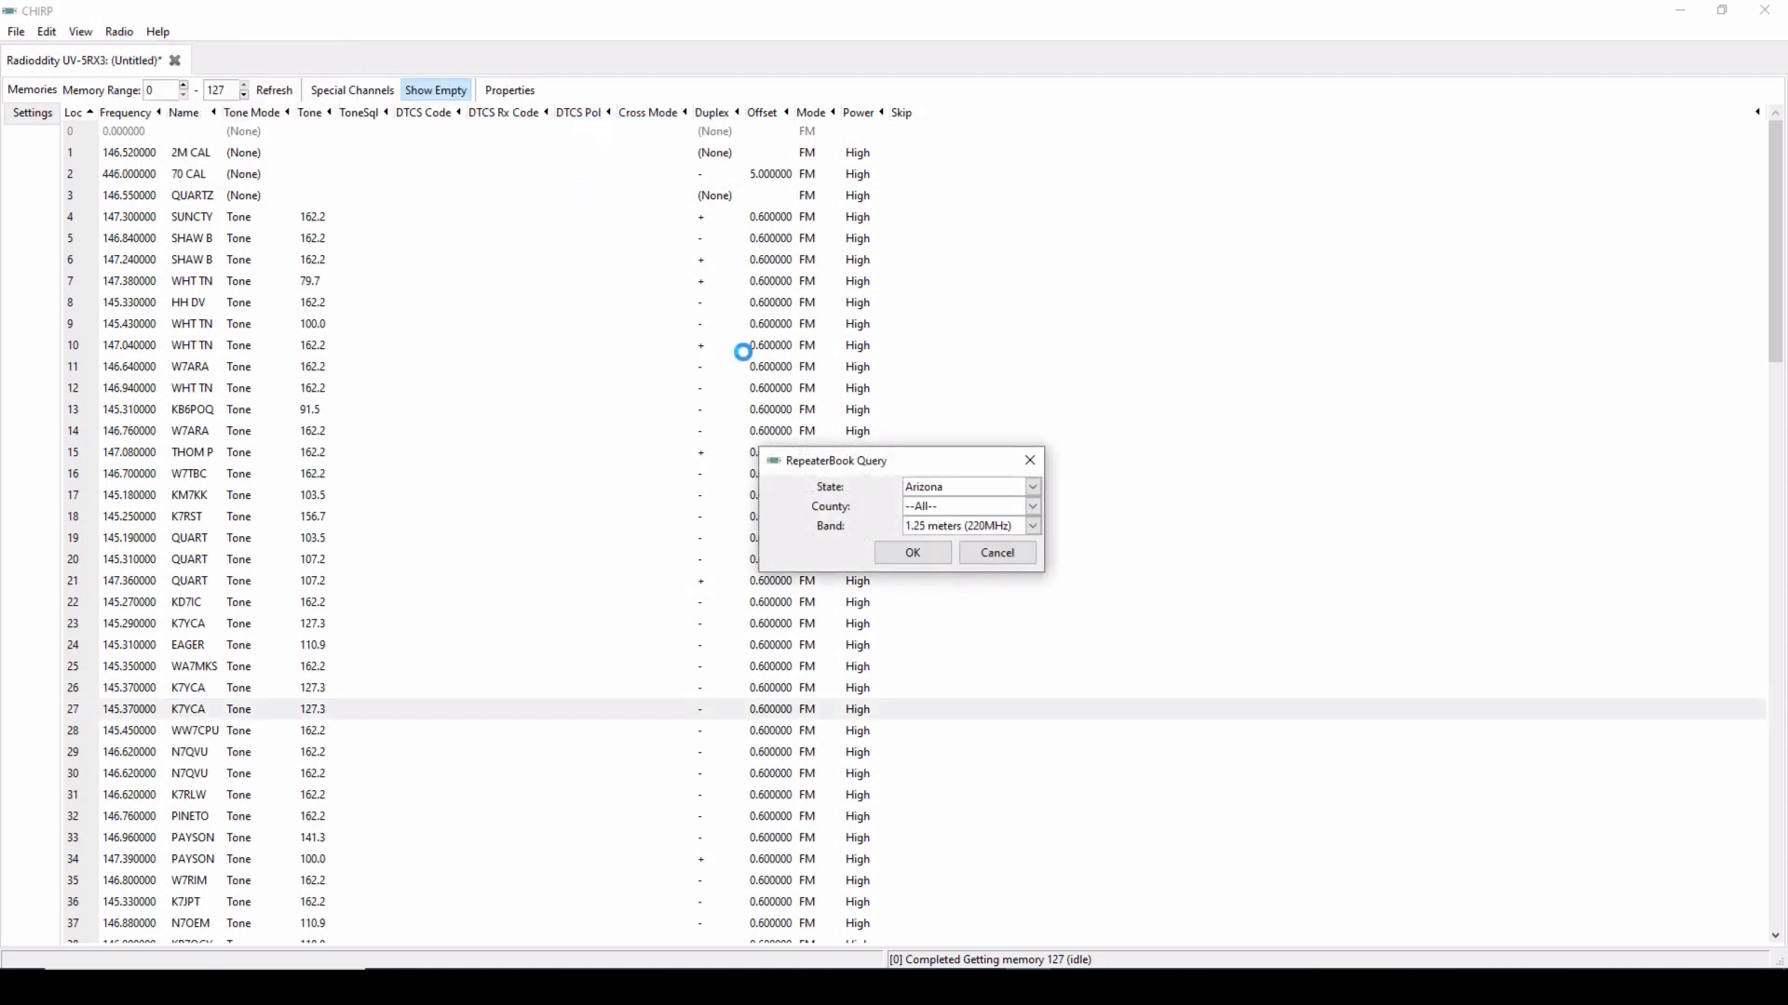
mouse_move(961, 498)
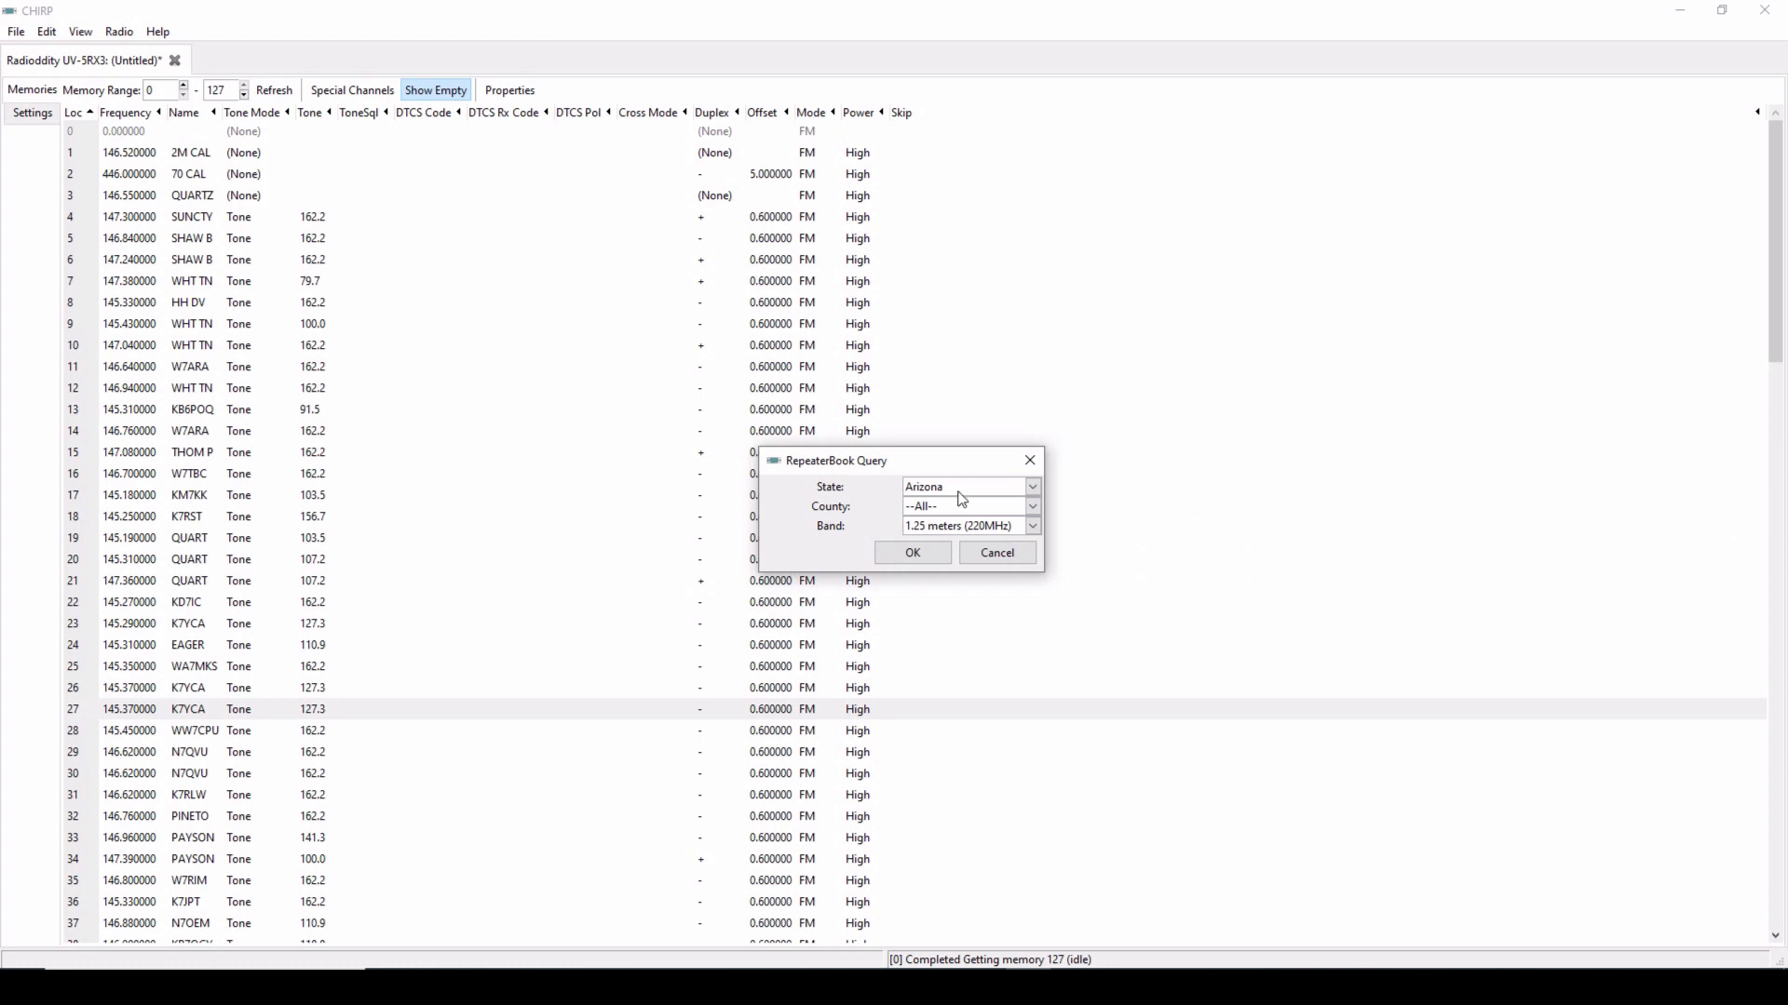
left_click(1030, 506)
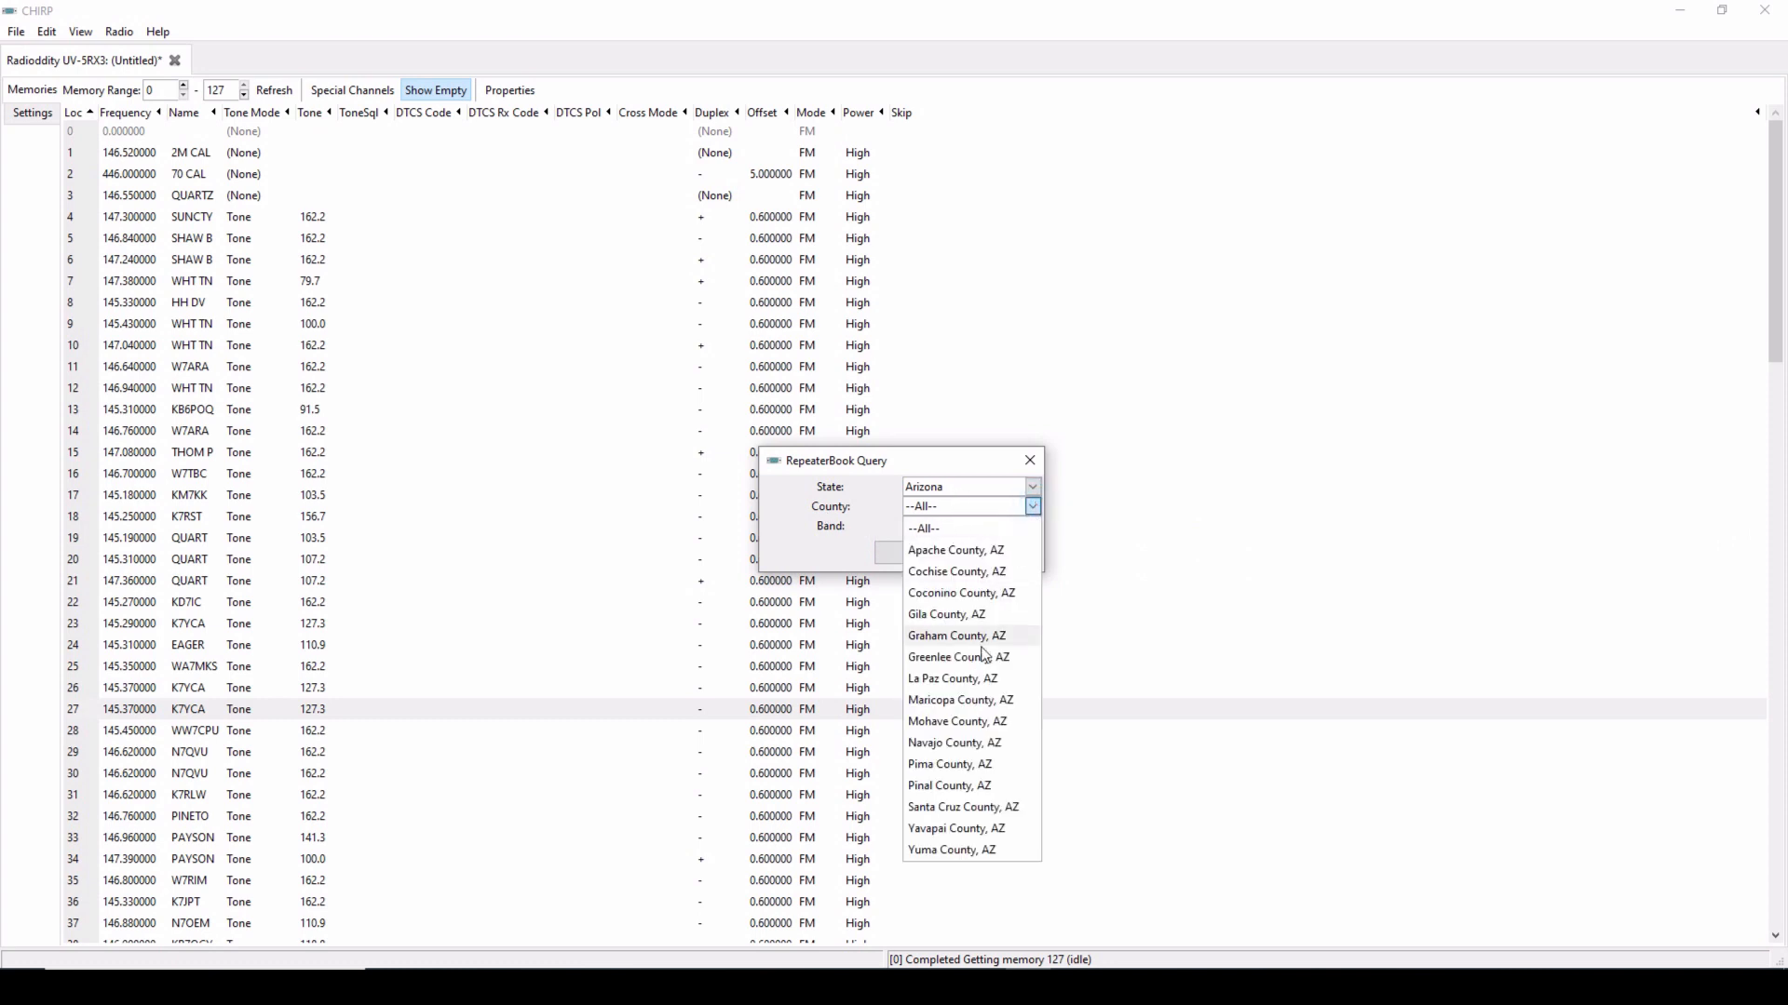
left_click(959, 699)
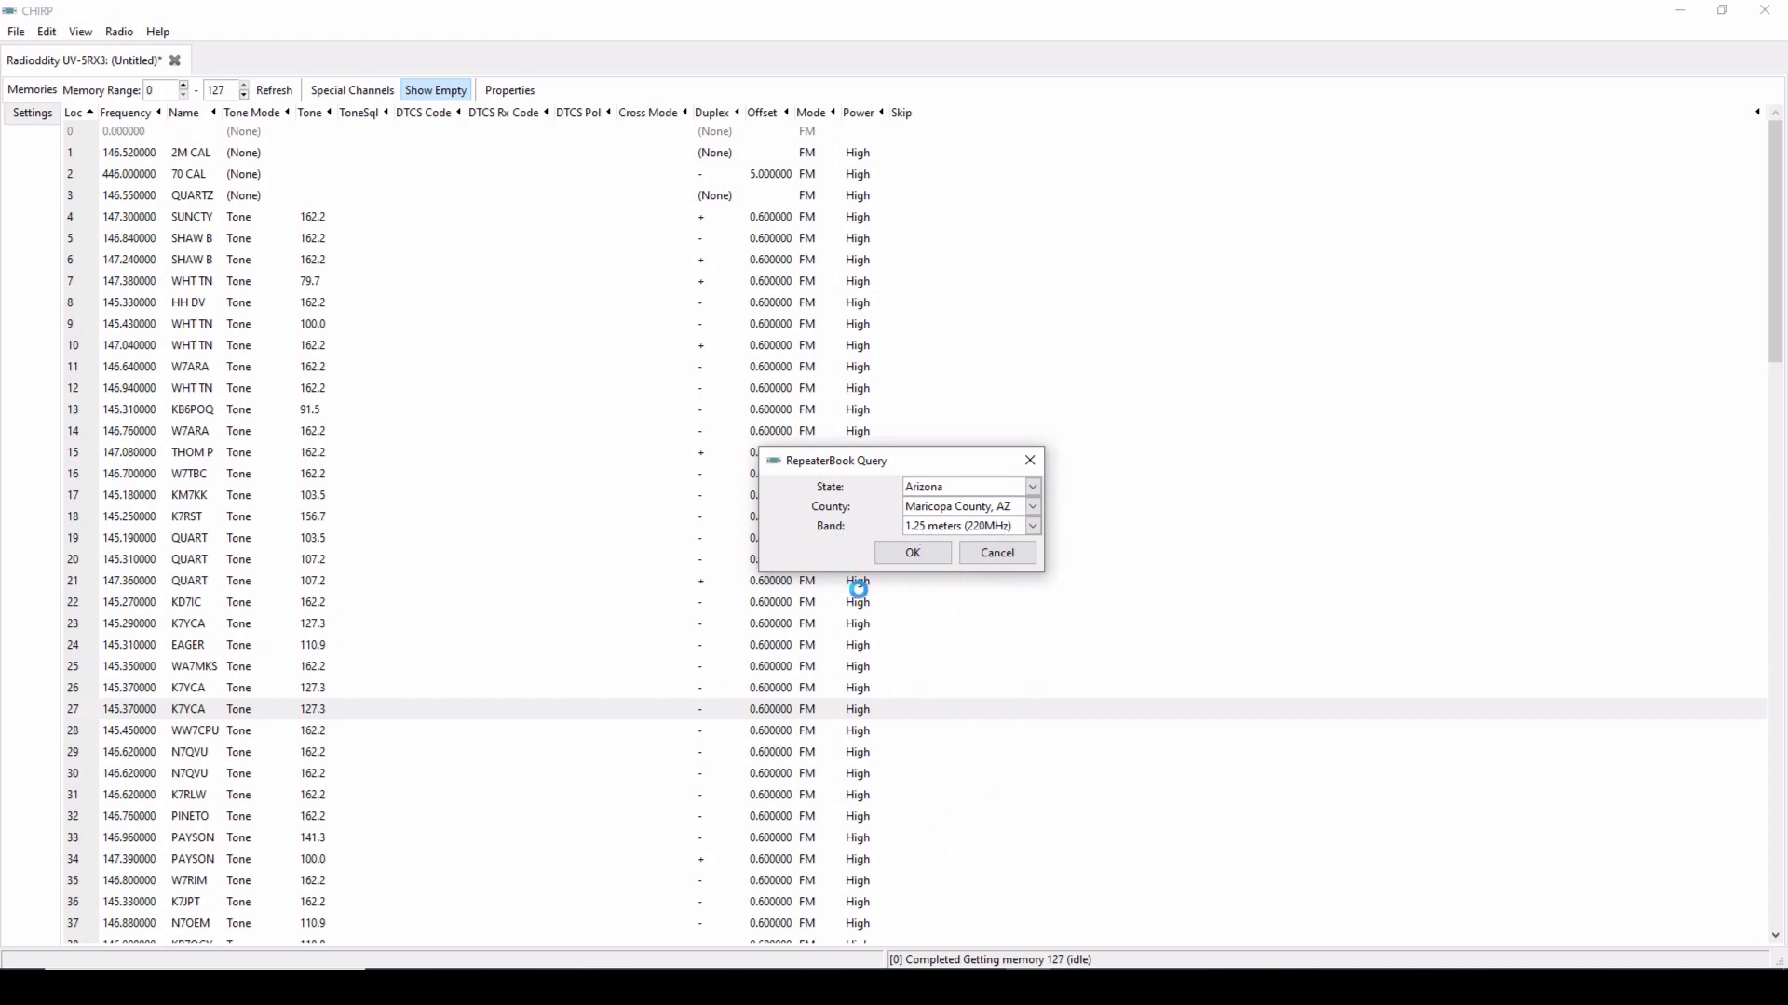
left_click(913, 554)
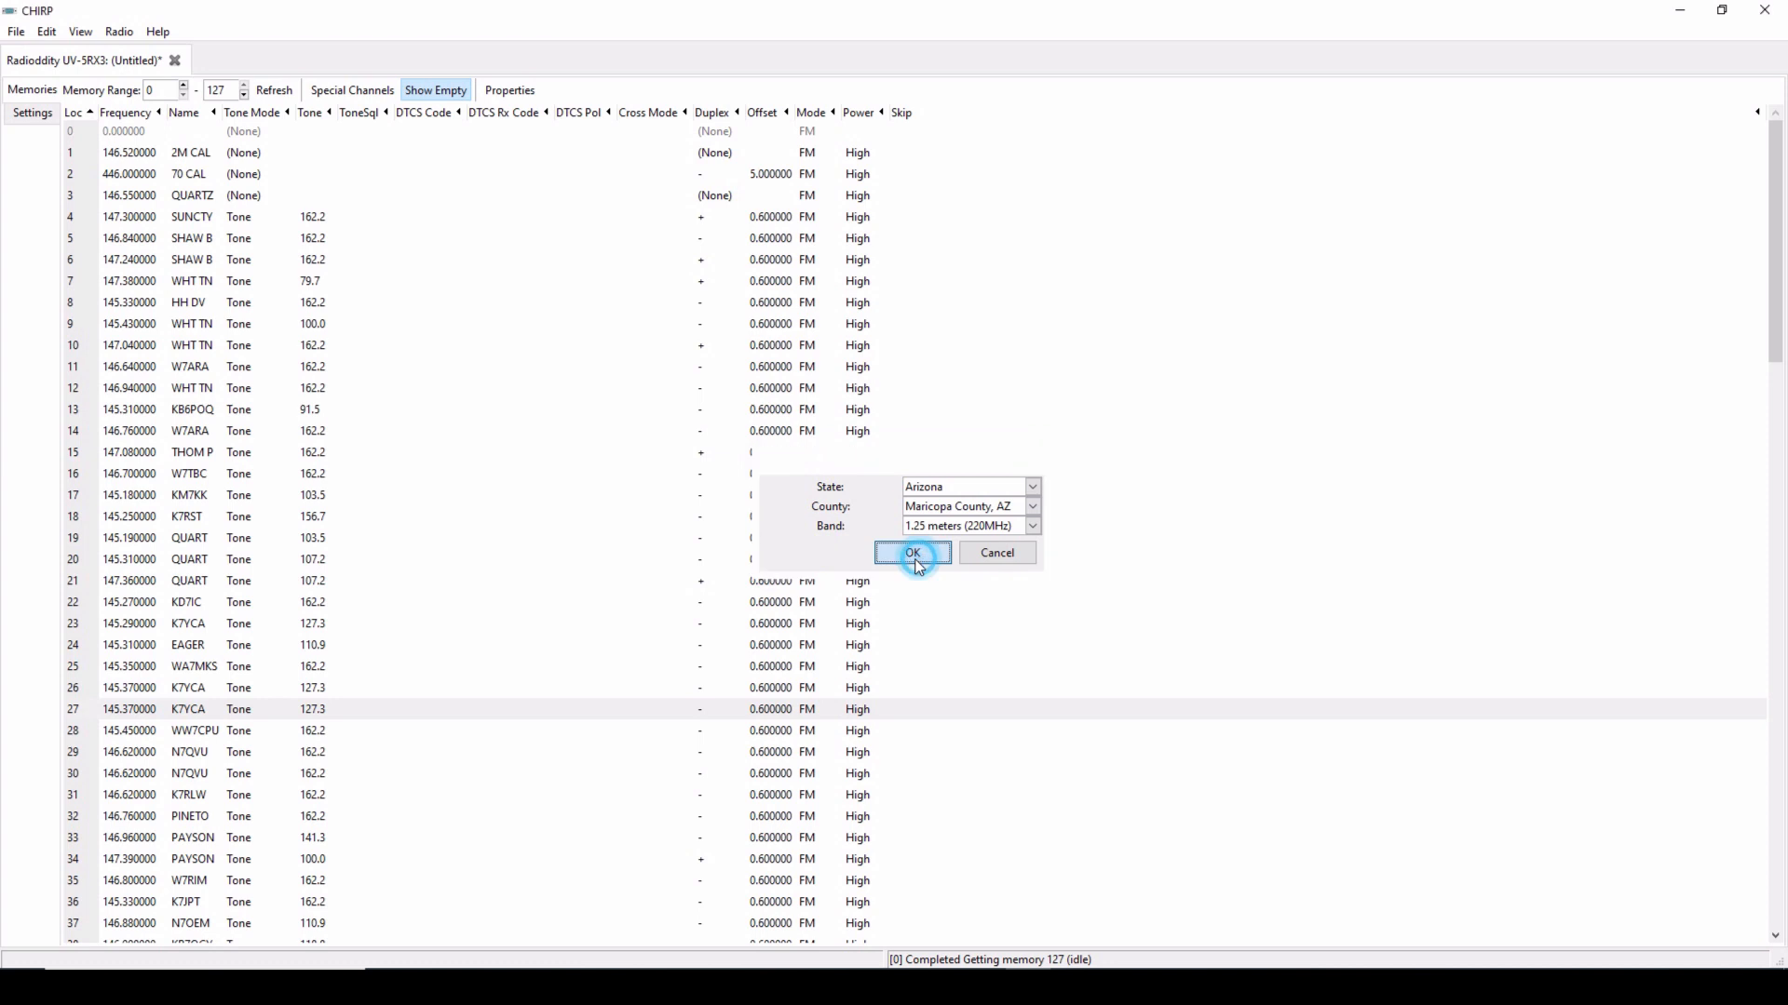
left_click(911, 553)
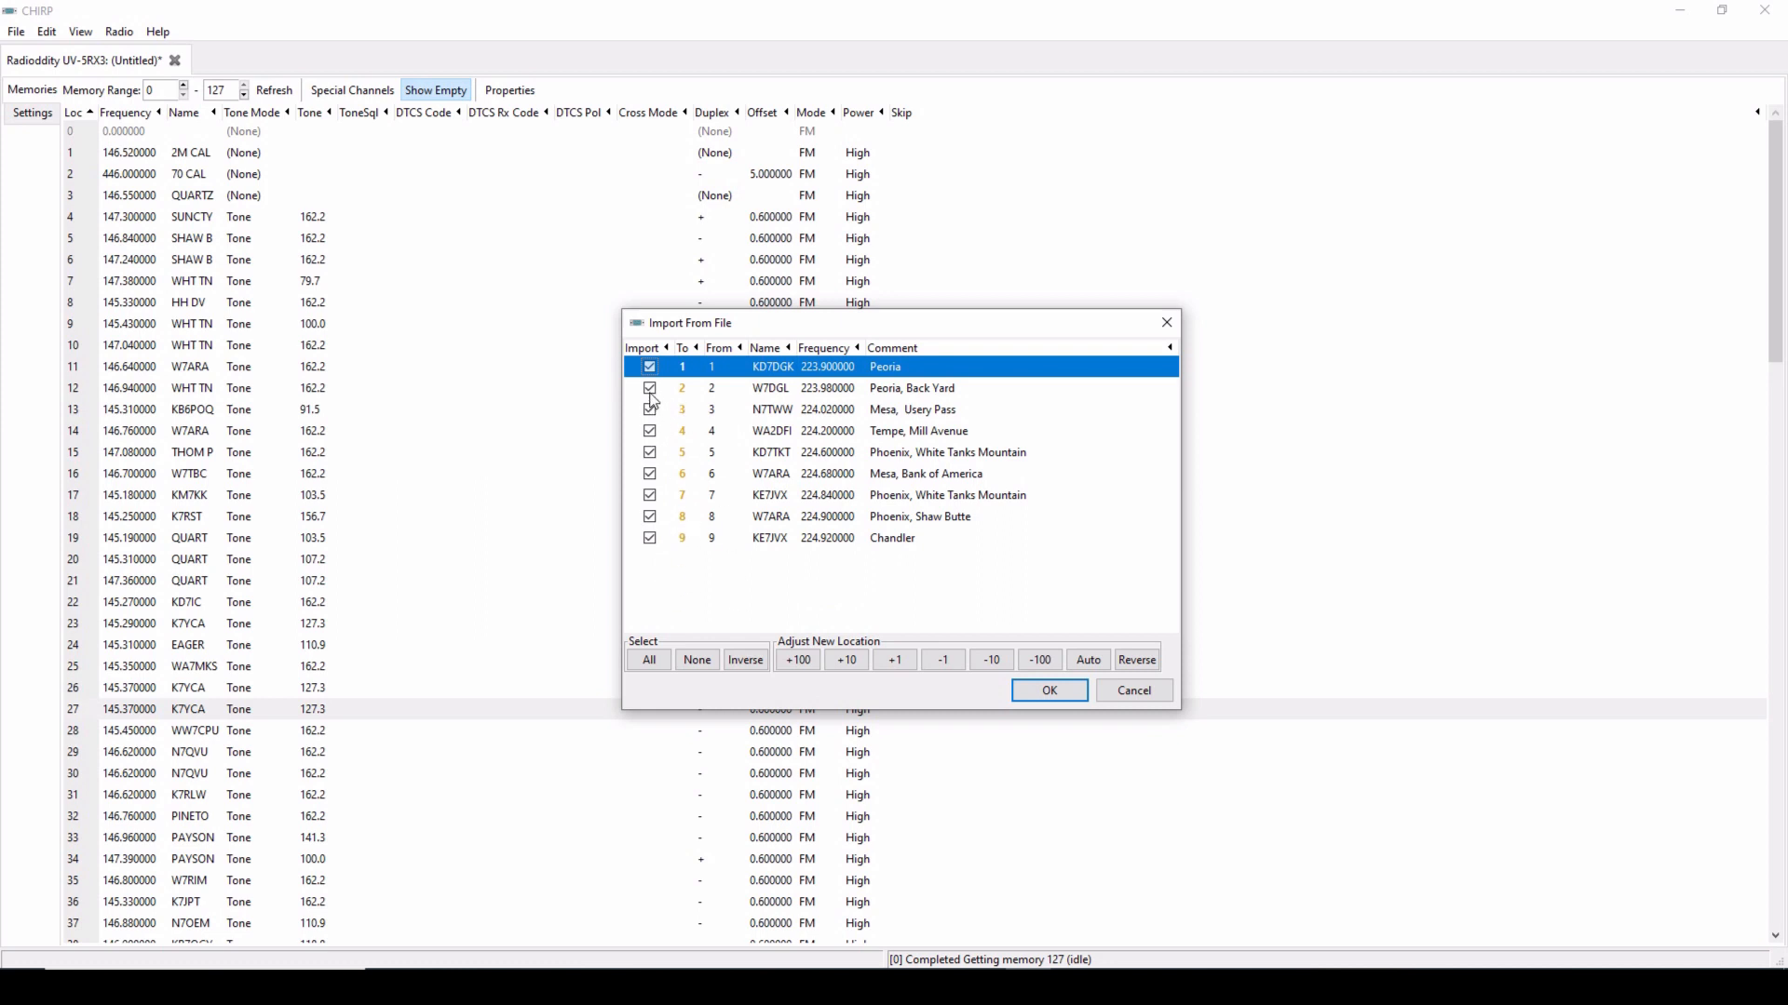
Step: Close the nine-repeater Import From File list without importing
left_click(649, 659)
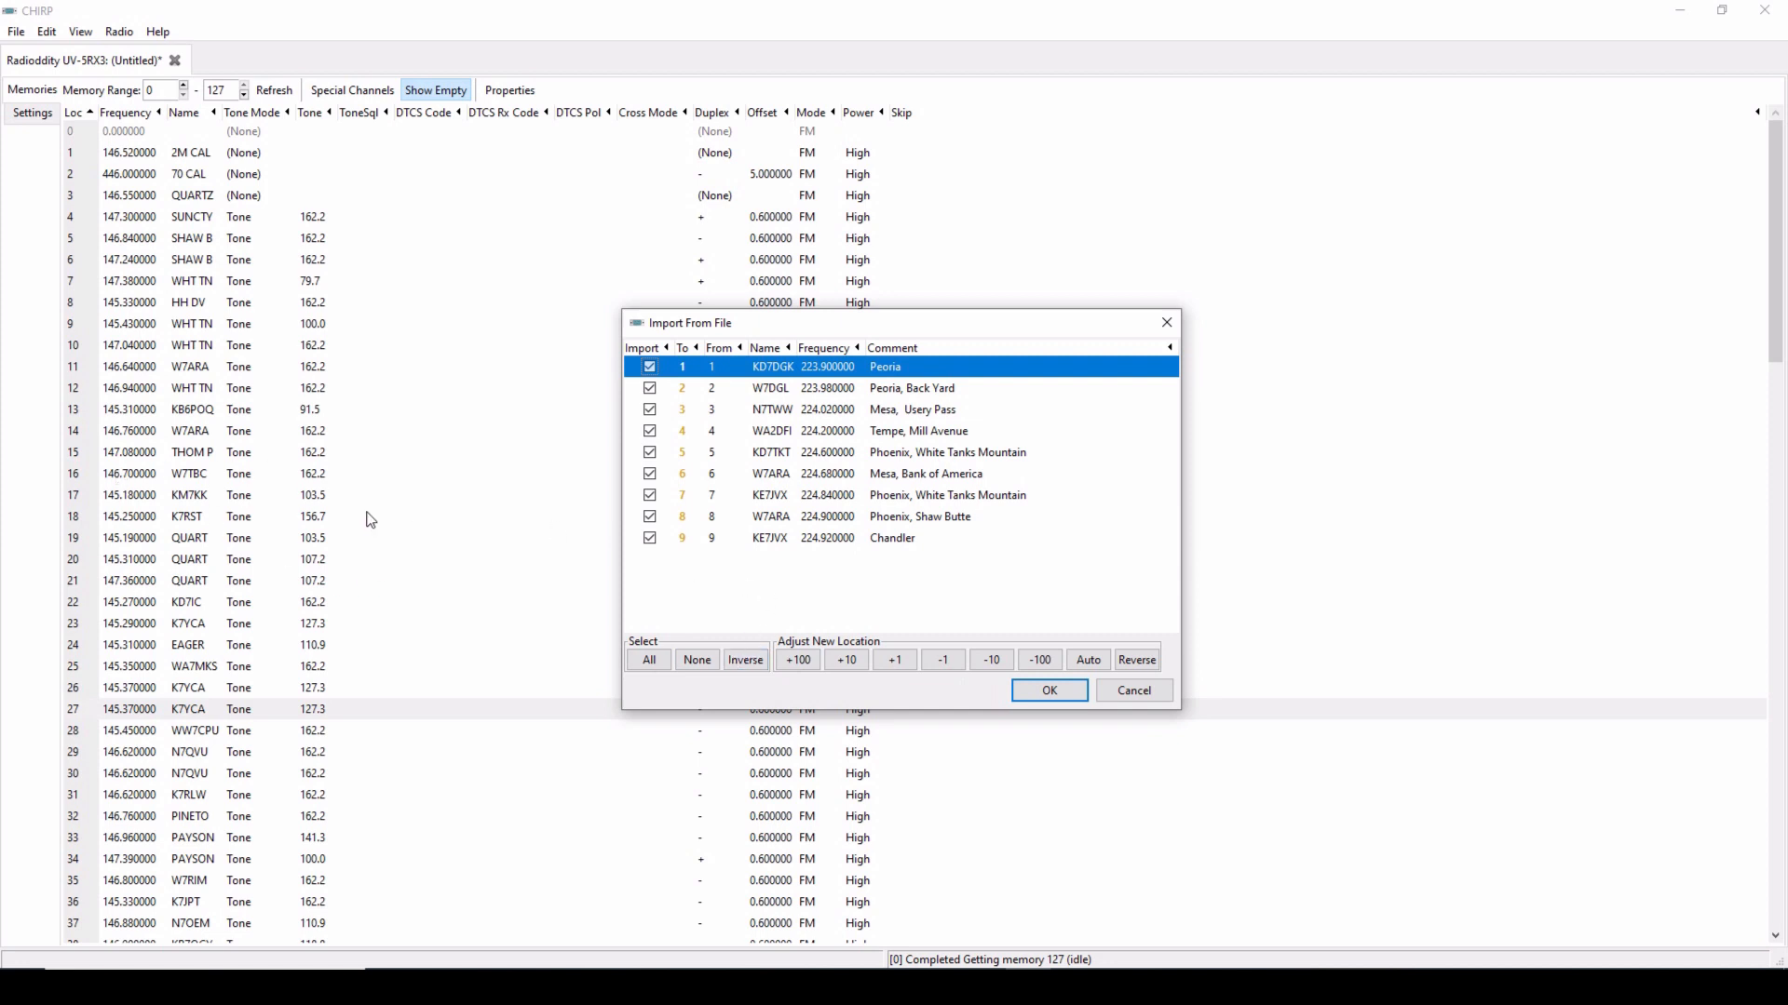
mouse_move(471, 482)
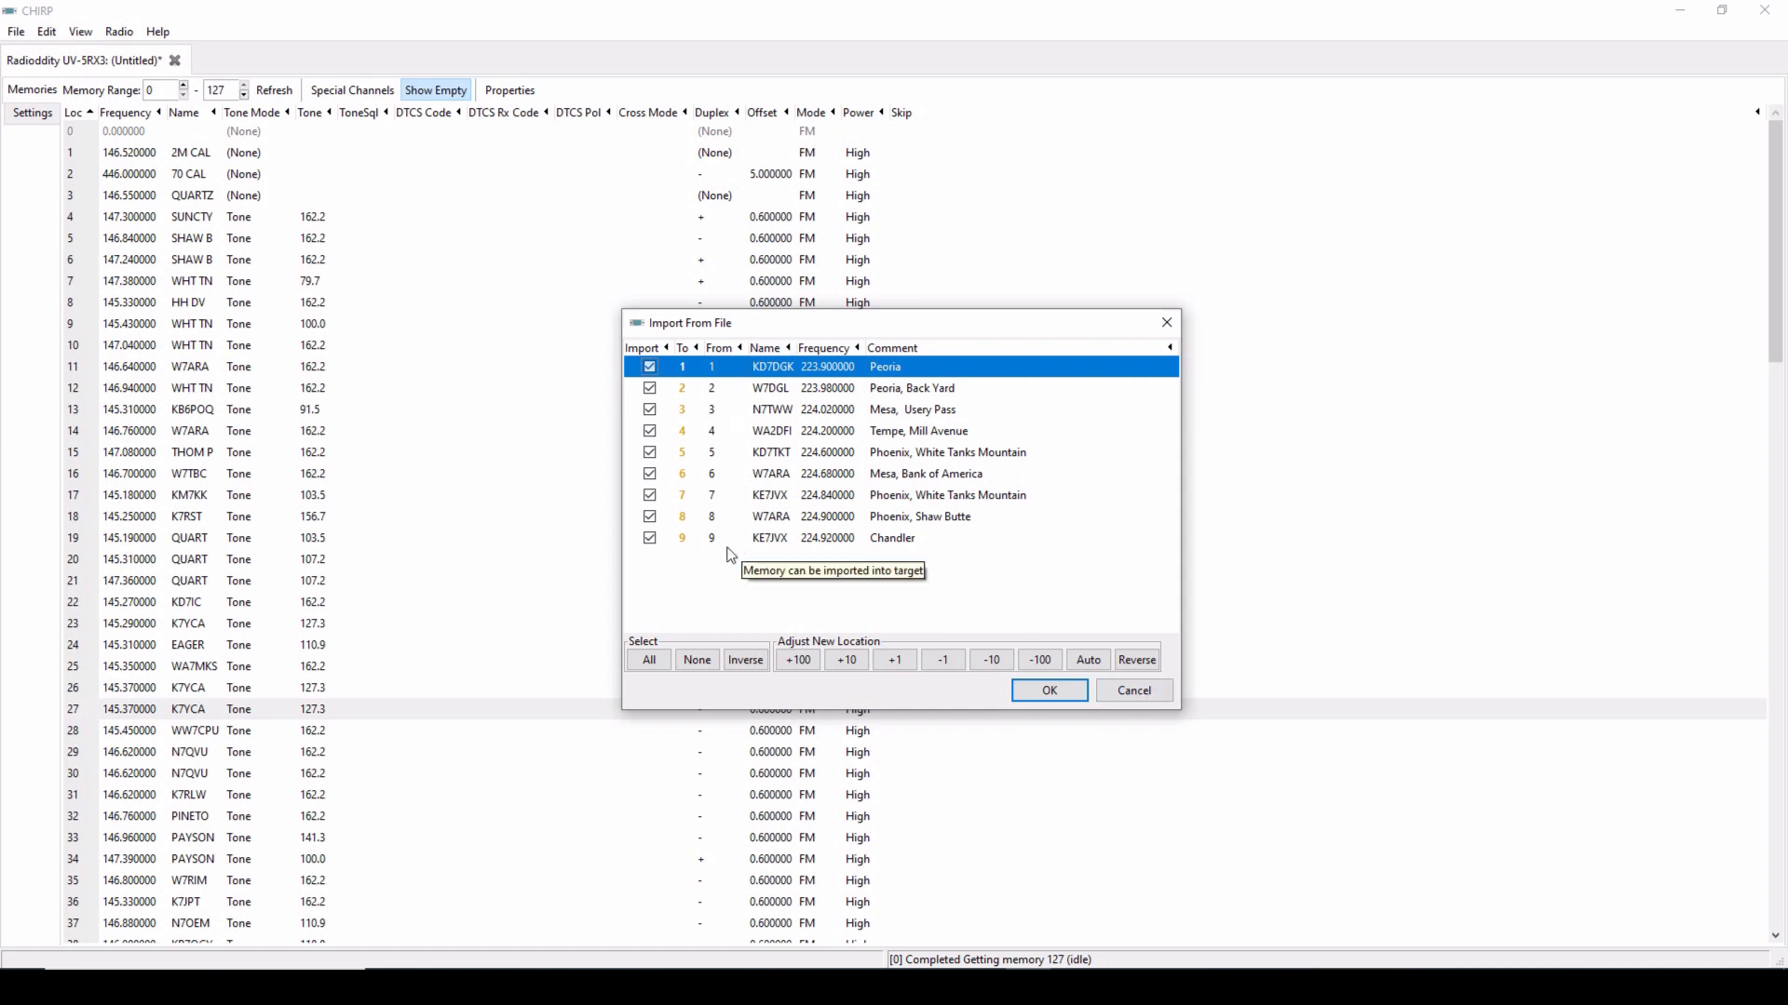
left_click(1132, 689)
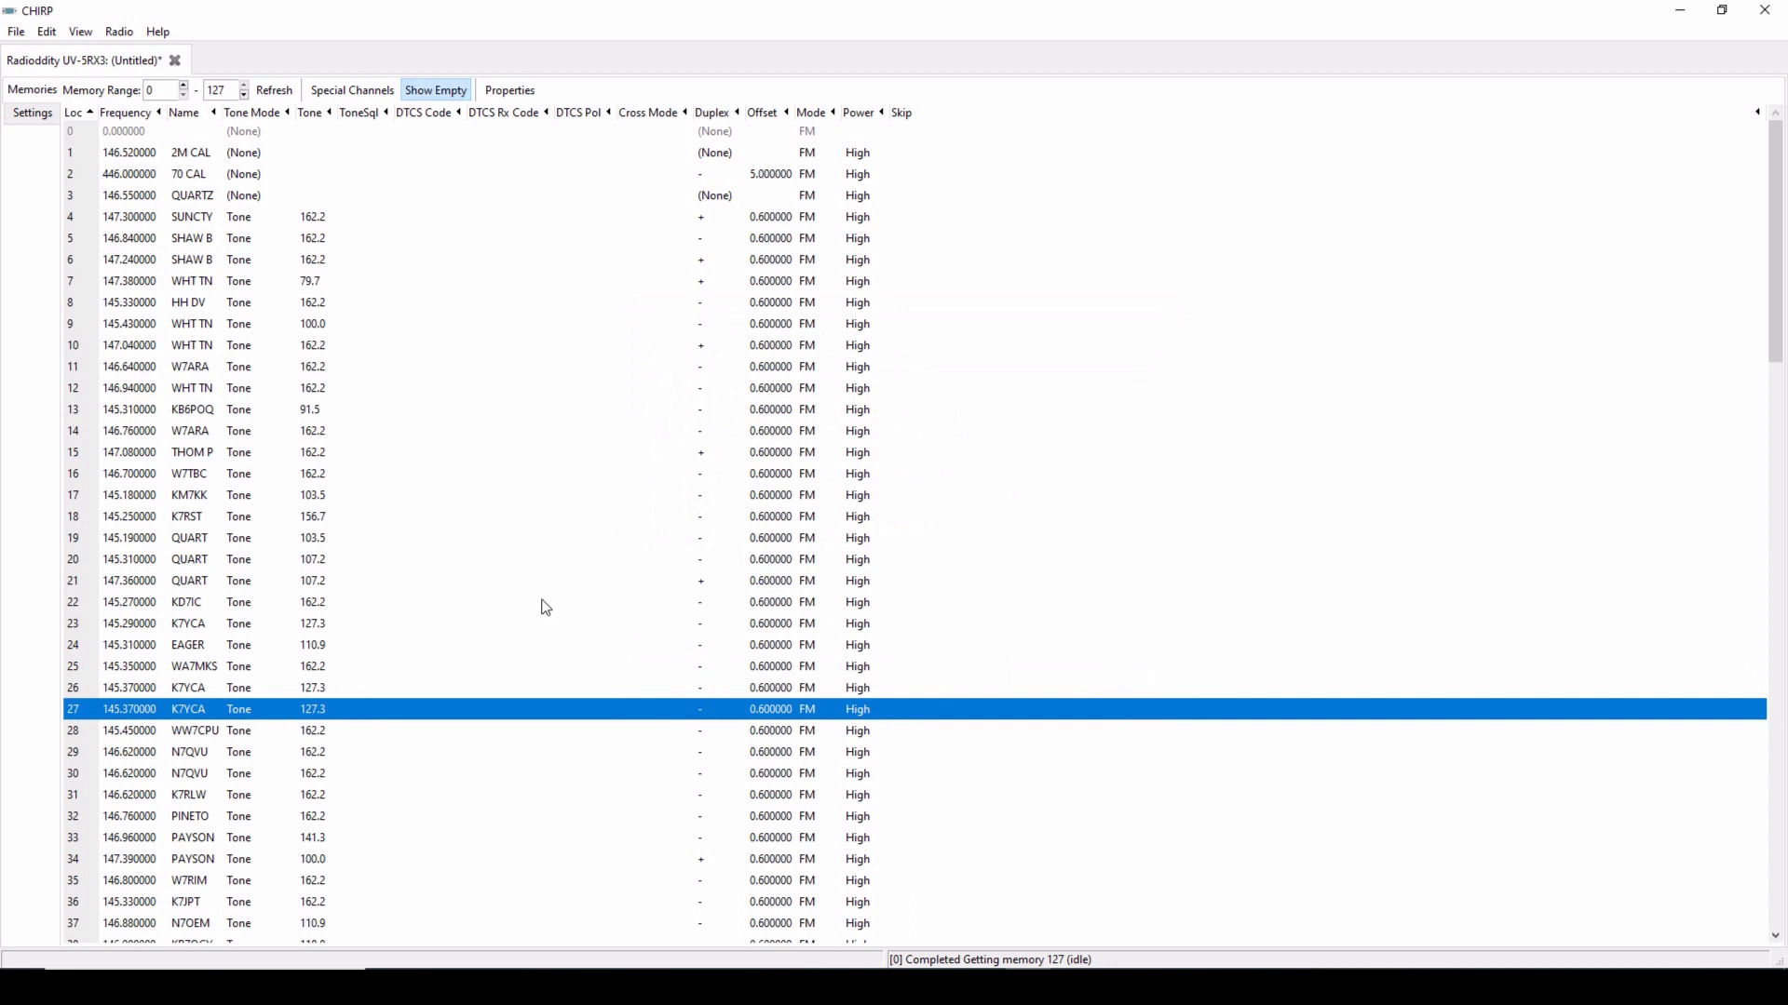
mouse_move(536, 582)
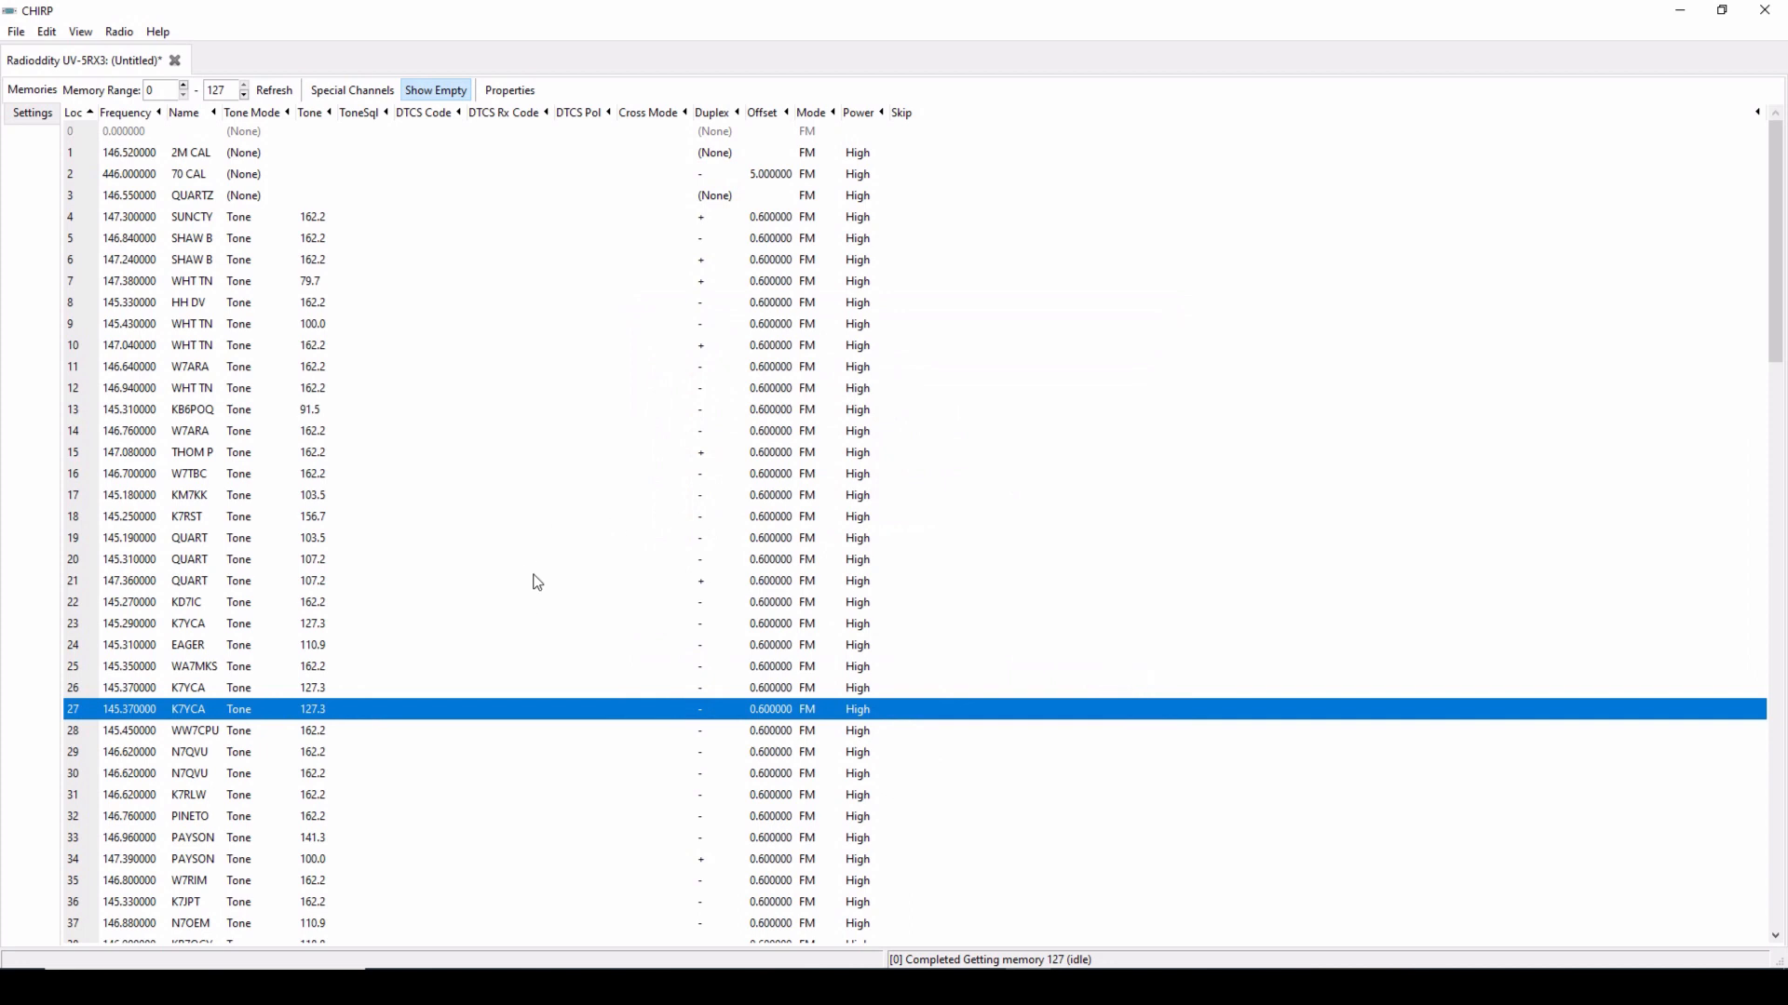
mouse_move(817, 339)
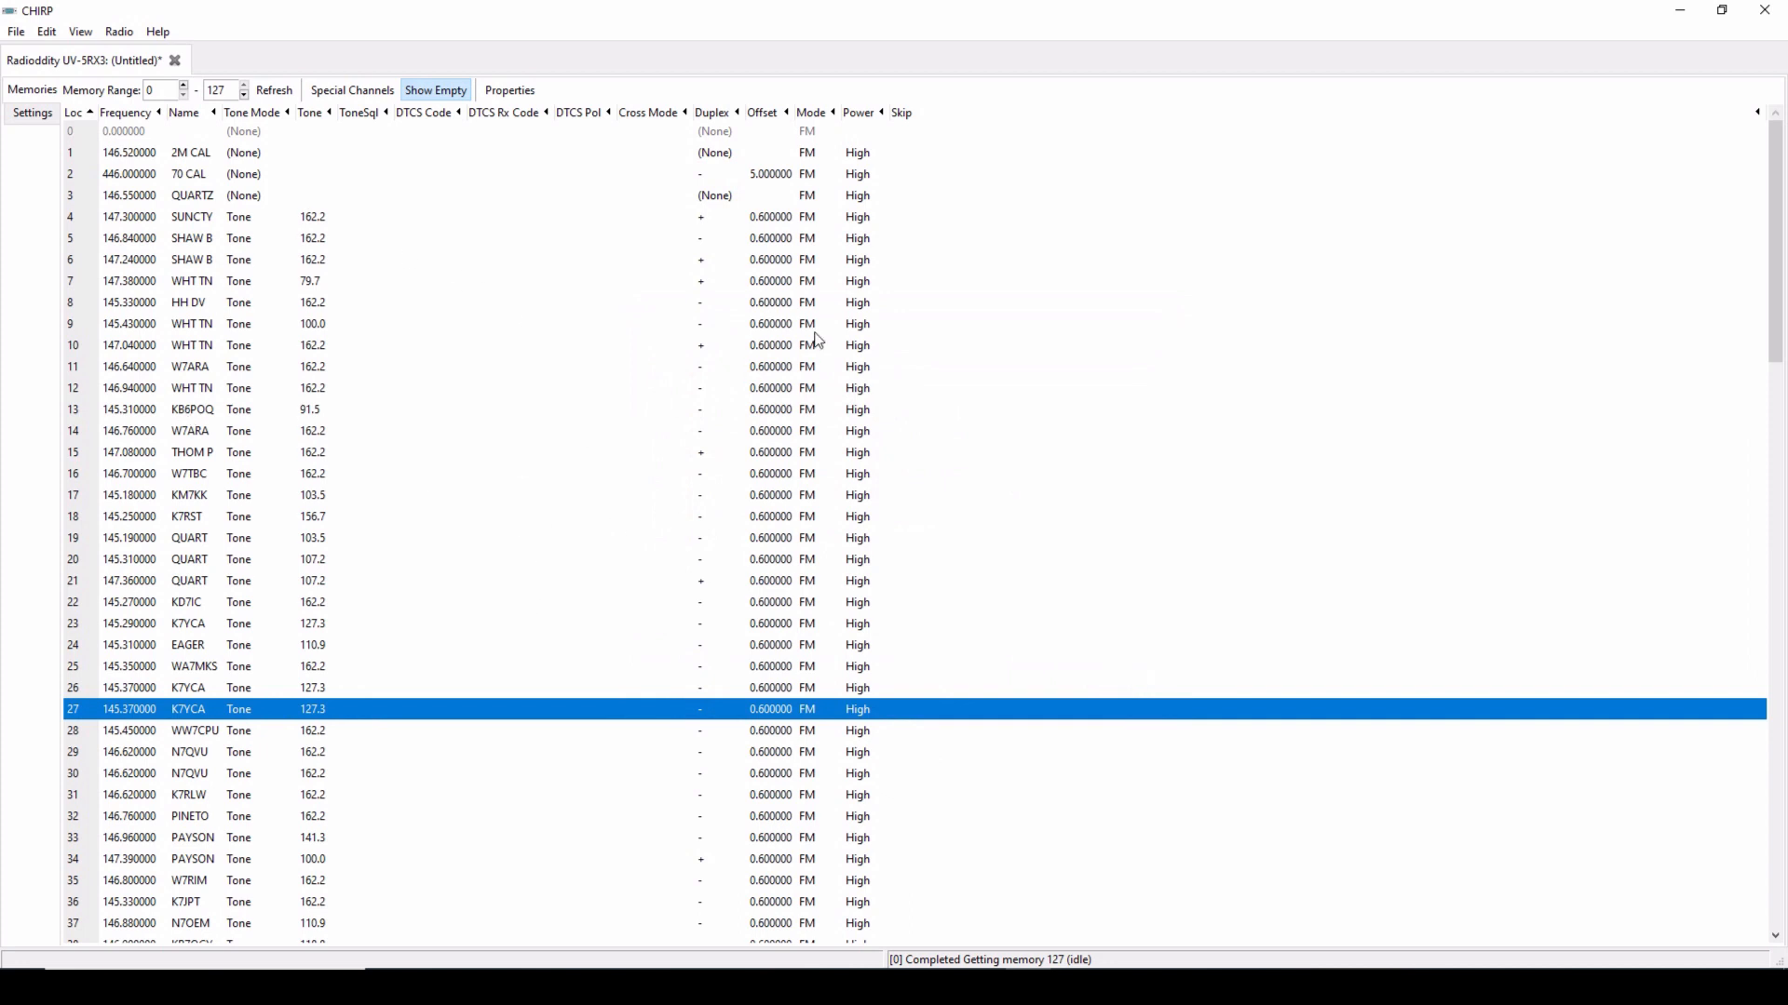
Step: Look over the UV-5RX3 Basic Settings, then show Advanced Settings
left_click(30, 111)
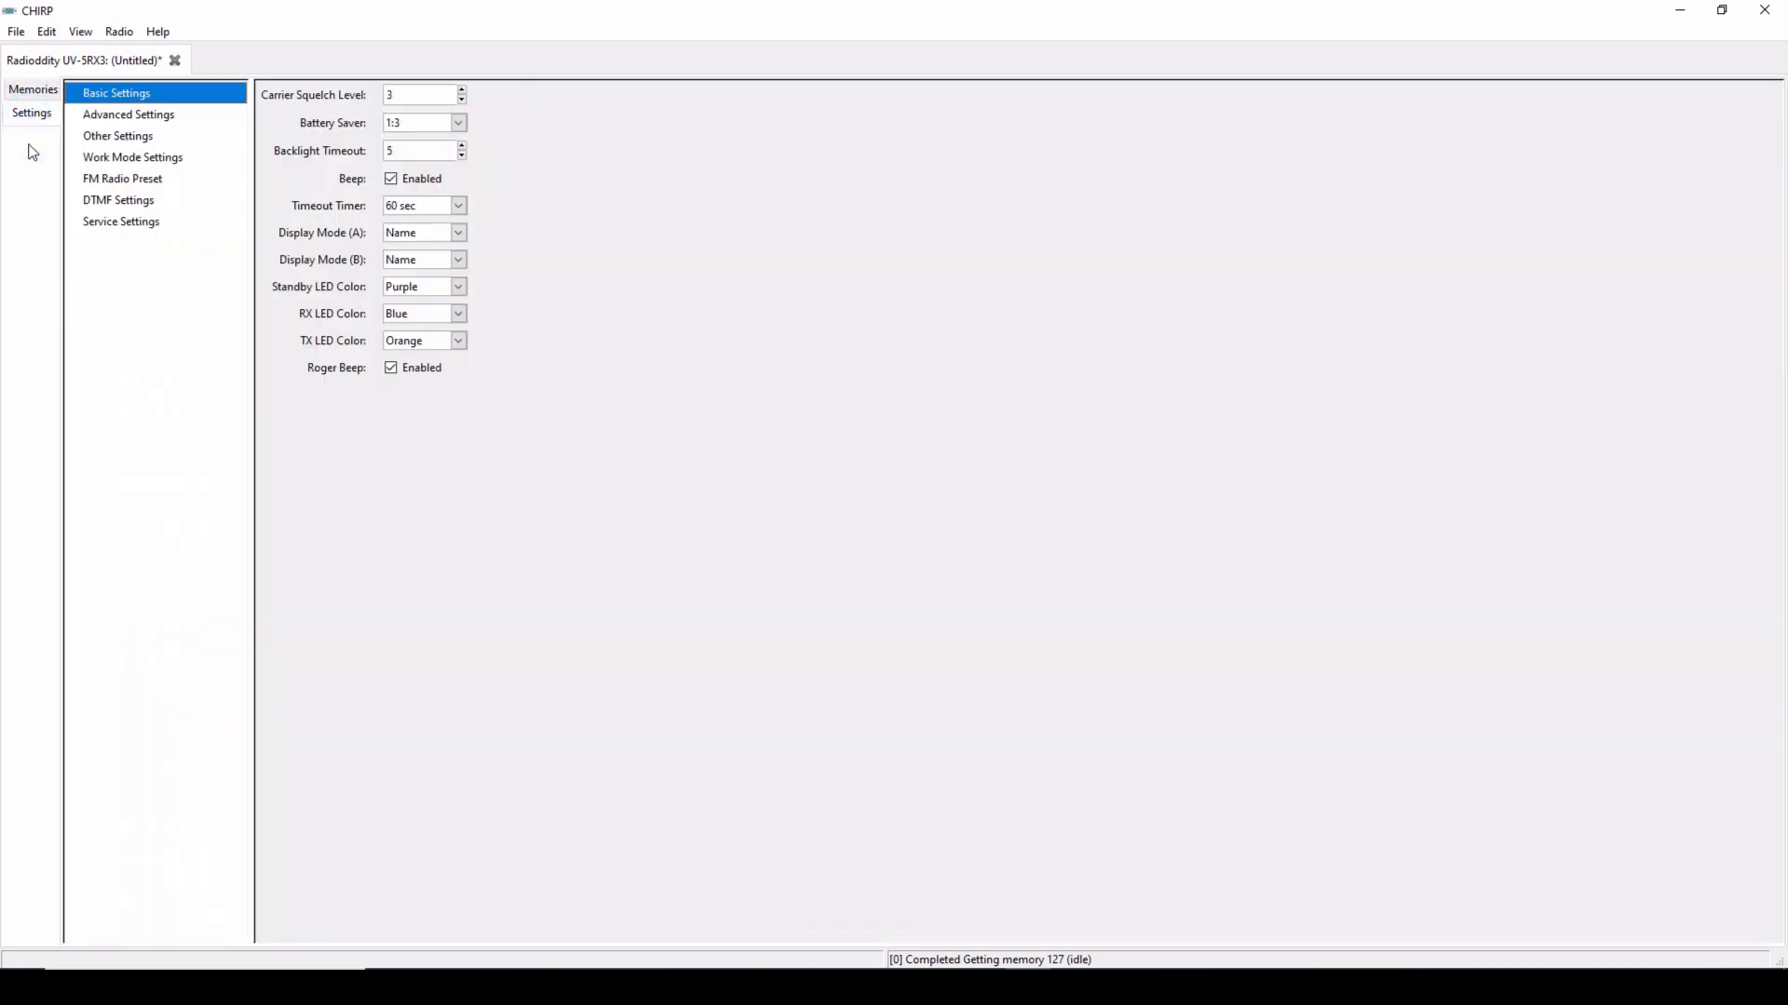
mouse_move(1238, 406)
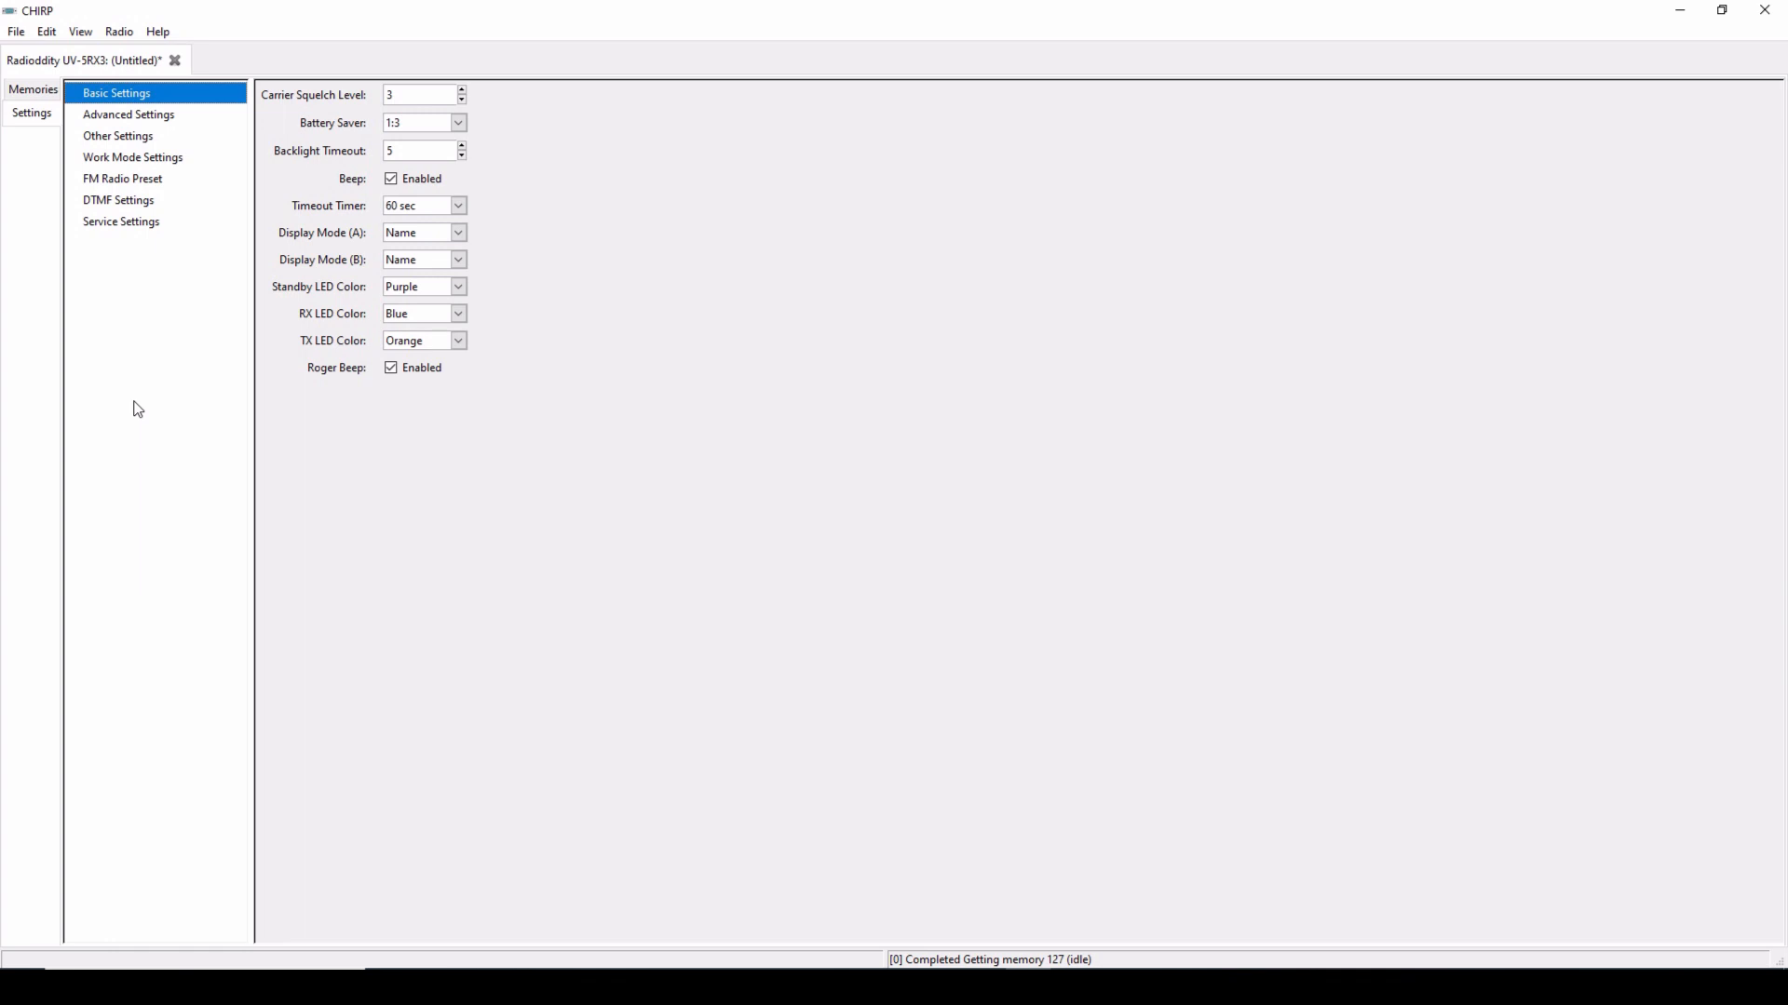
mouse_move(139, 97)
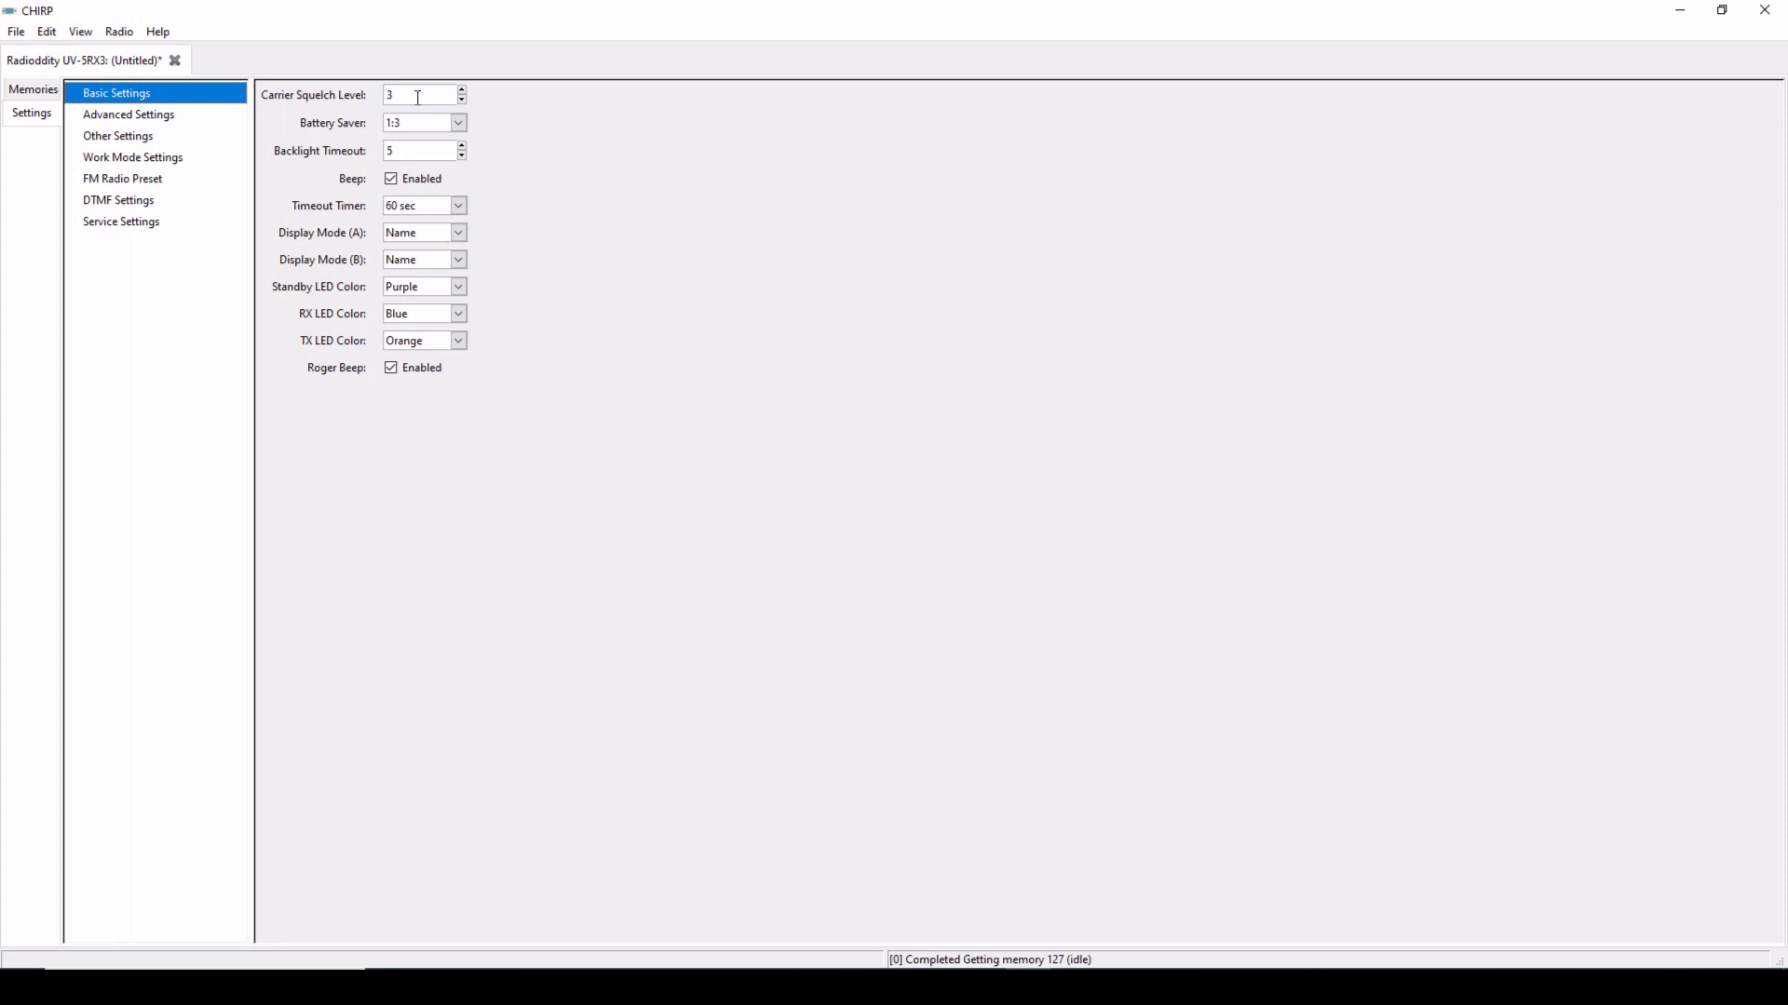
mouse_move(340, 140)
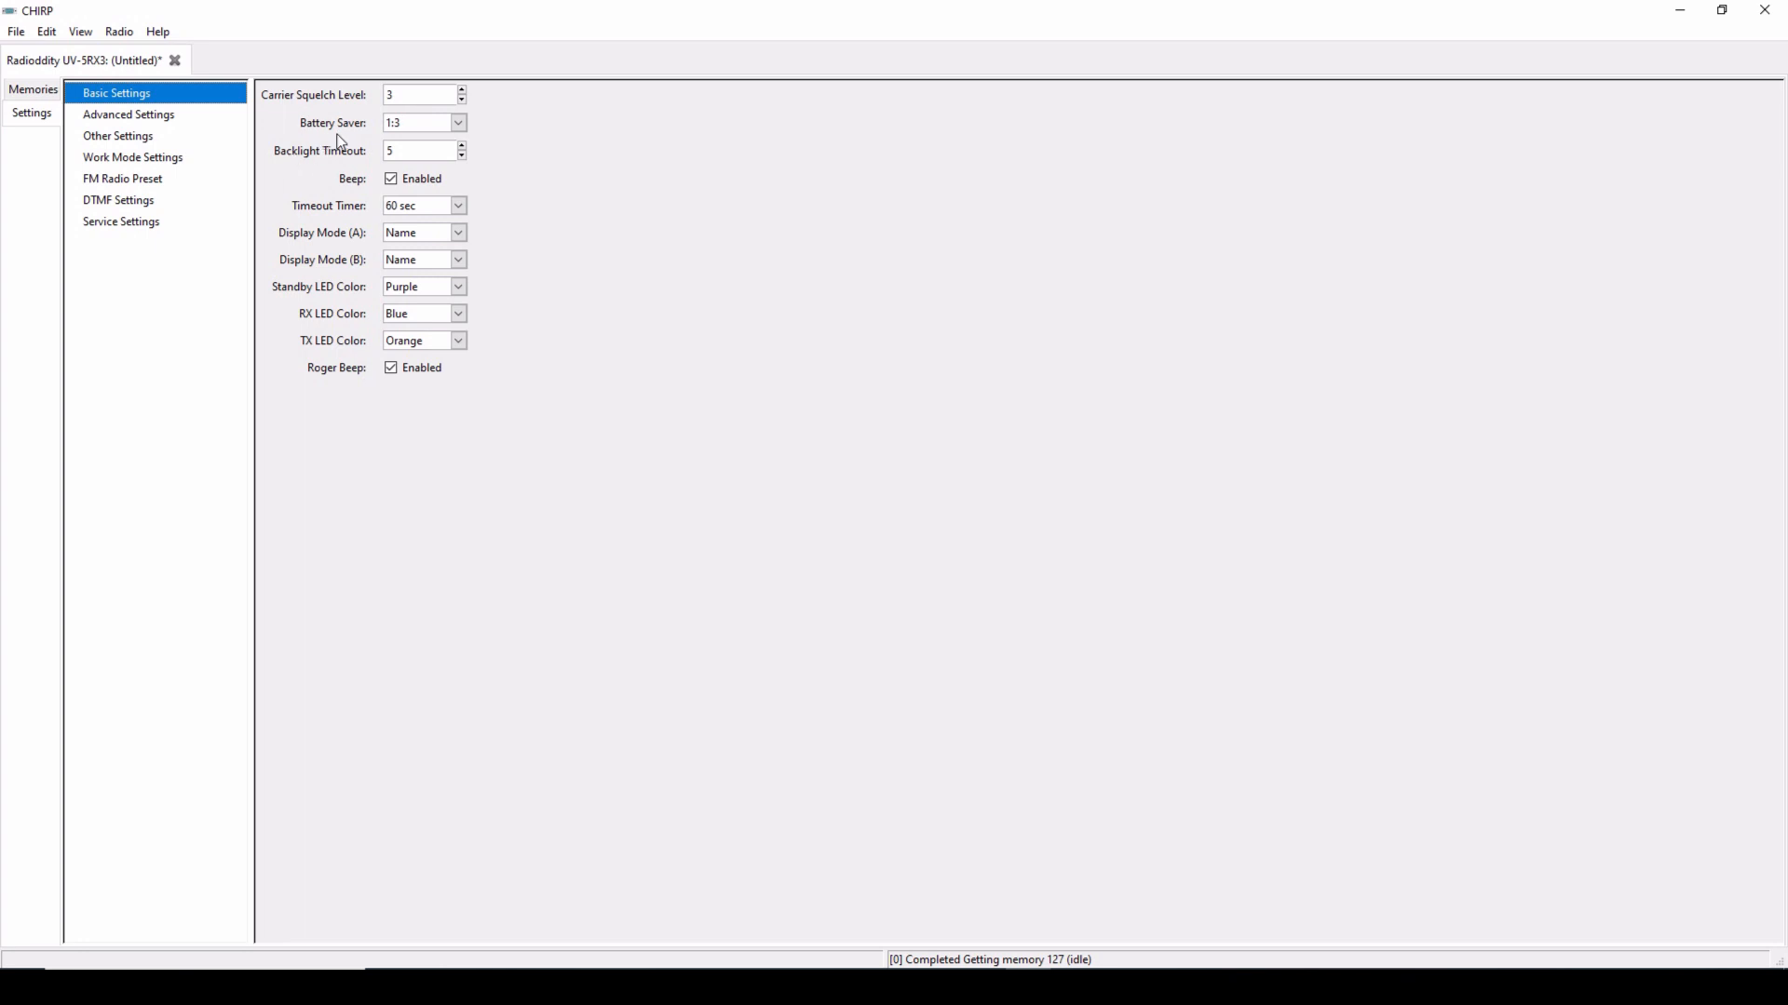
mouse_move(432, 238)
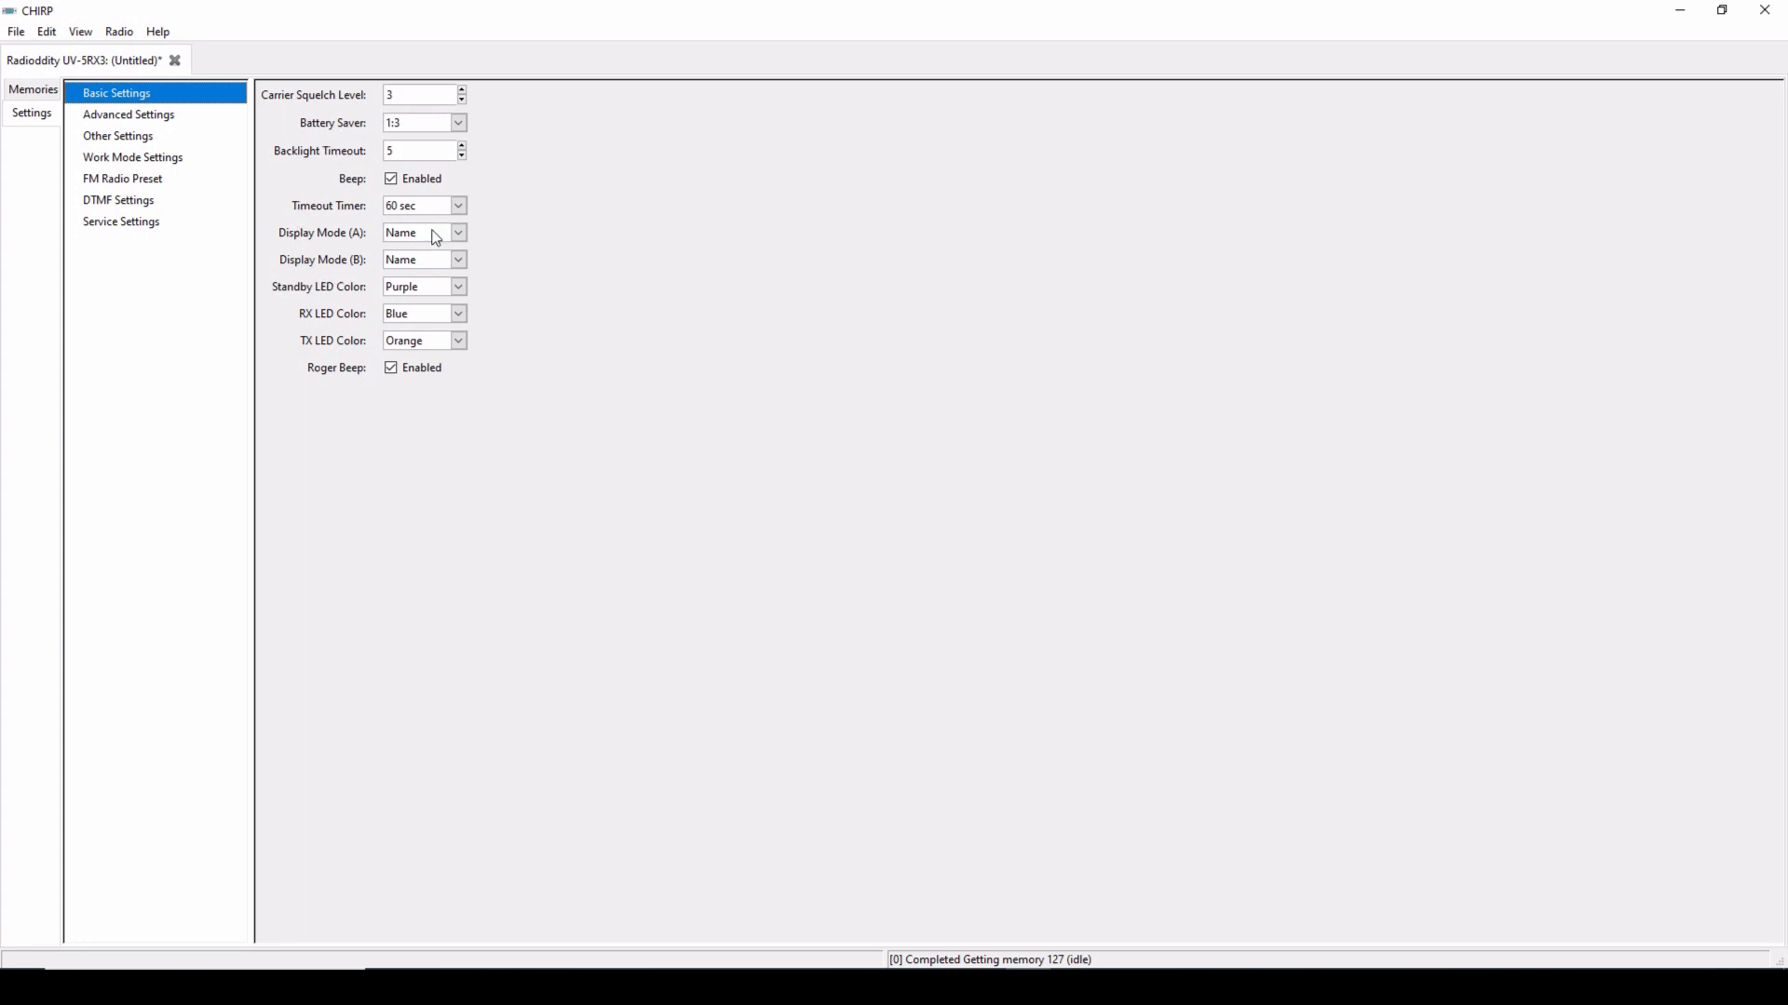
mouse_move(317, 278)
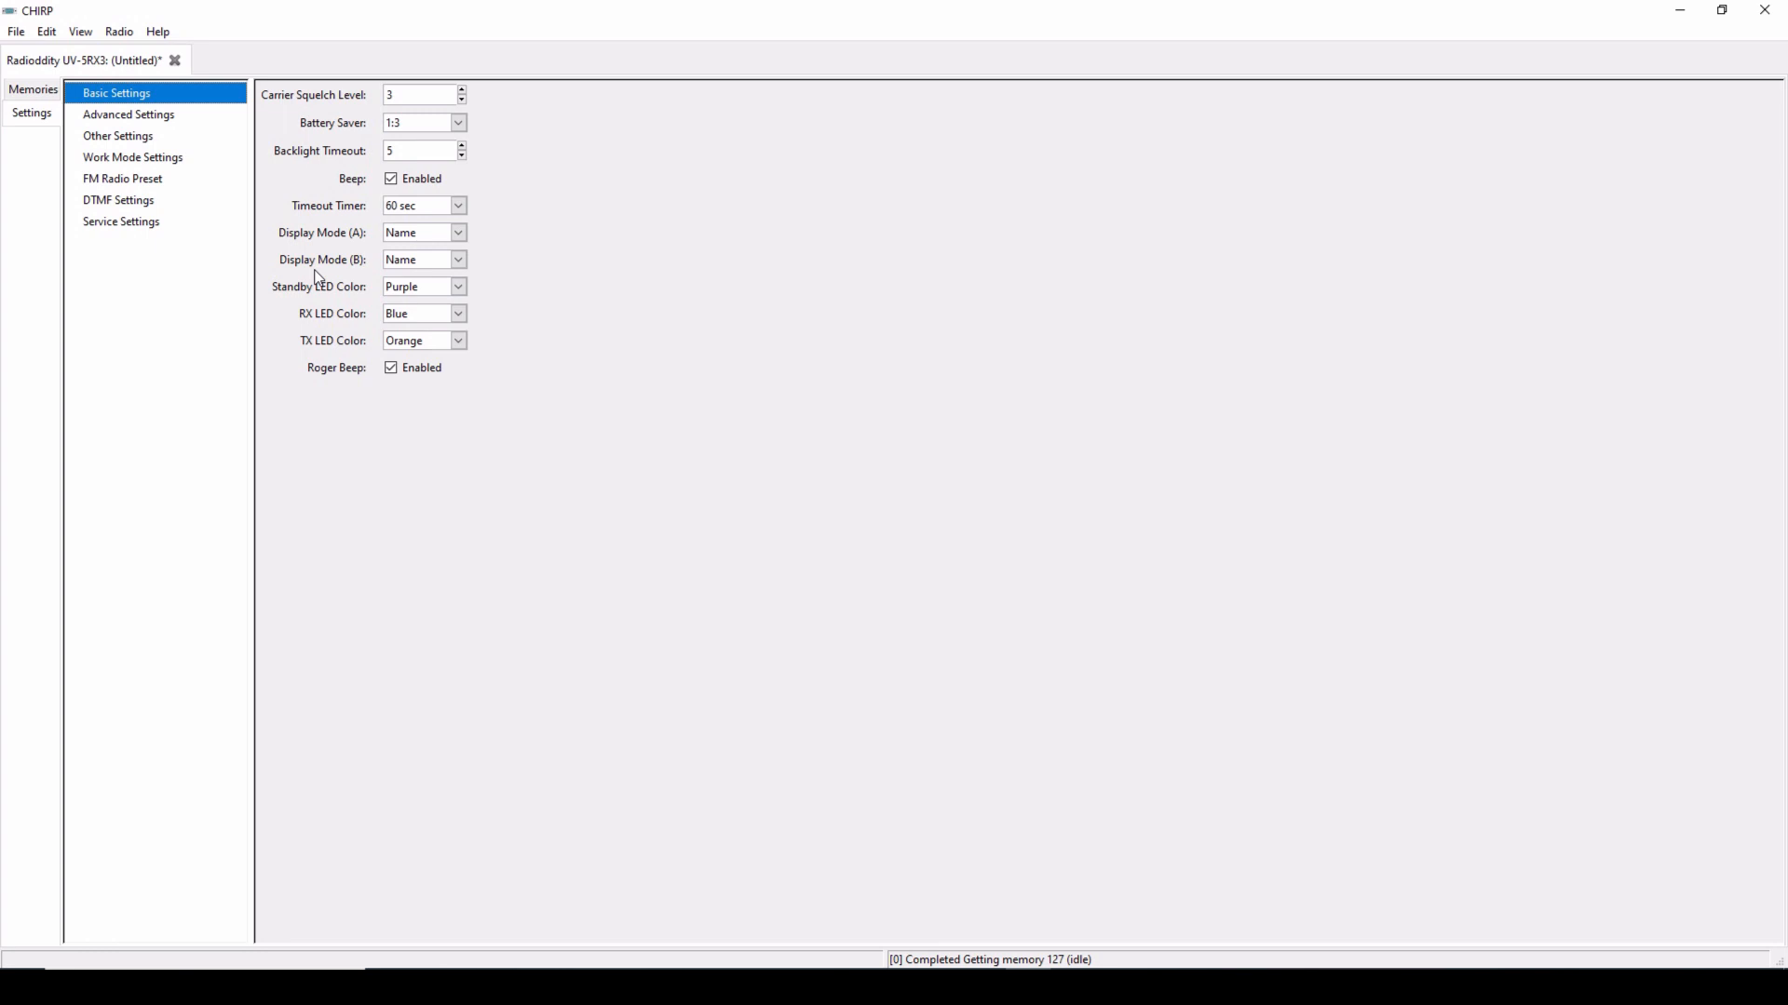
mouse_move(422, 357)
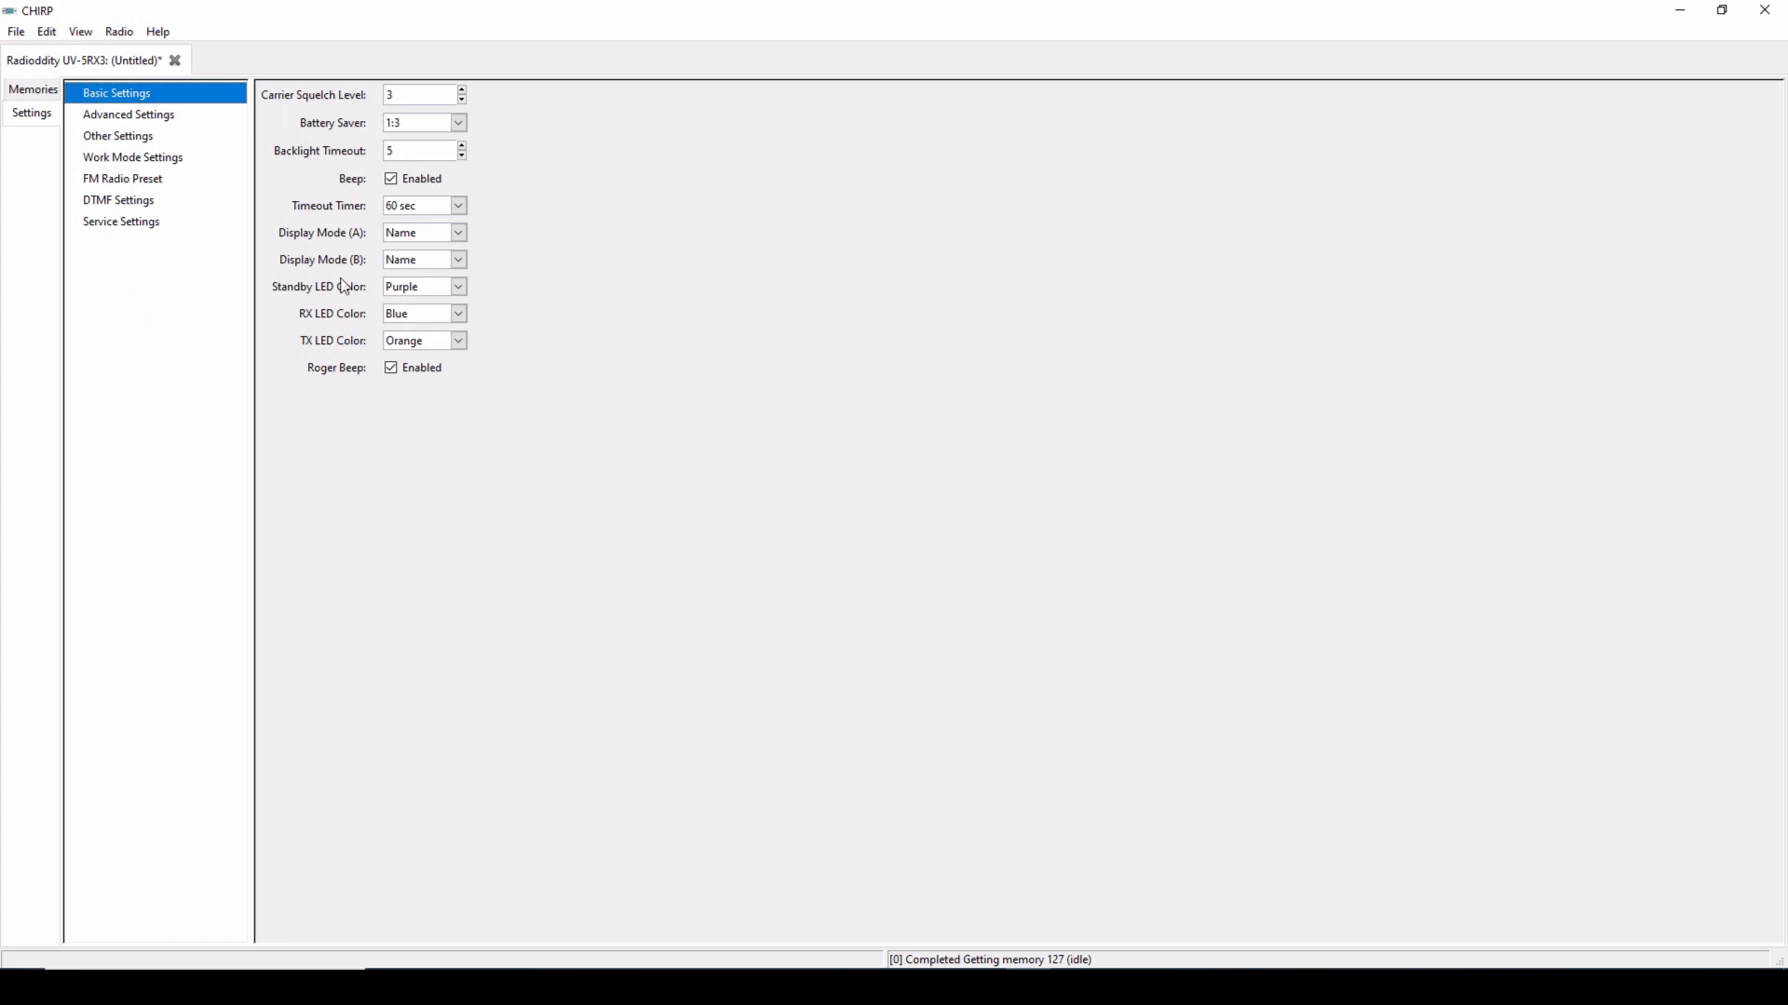
mouse_move(170, 300)
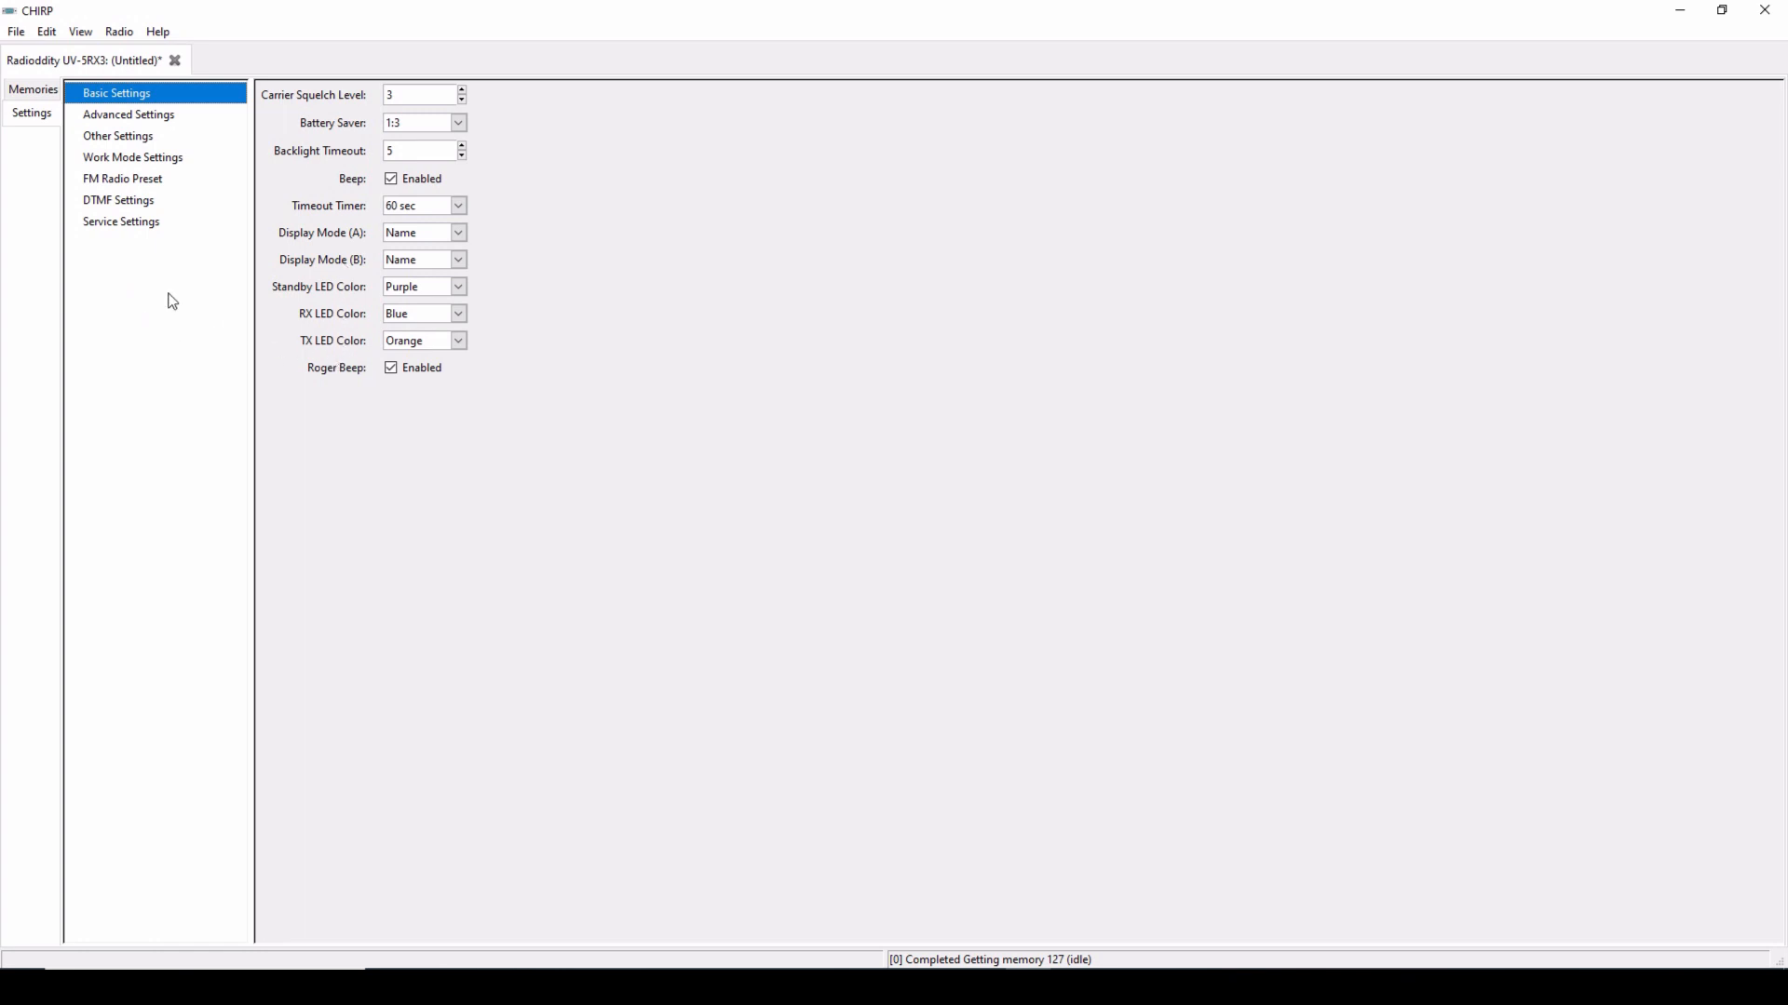
left_click(128, 113)
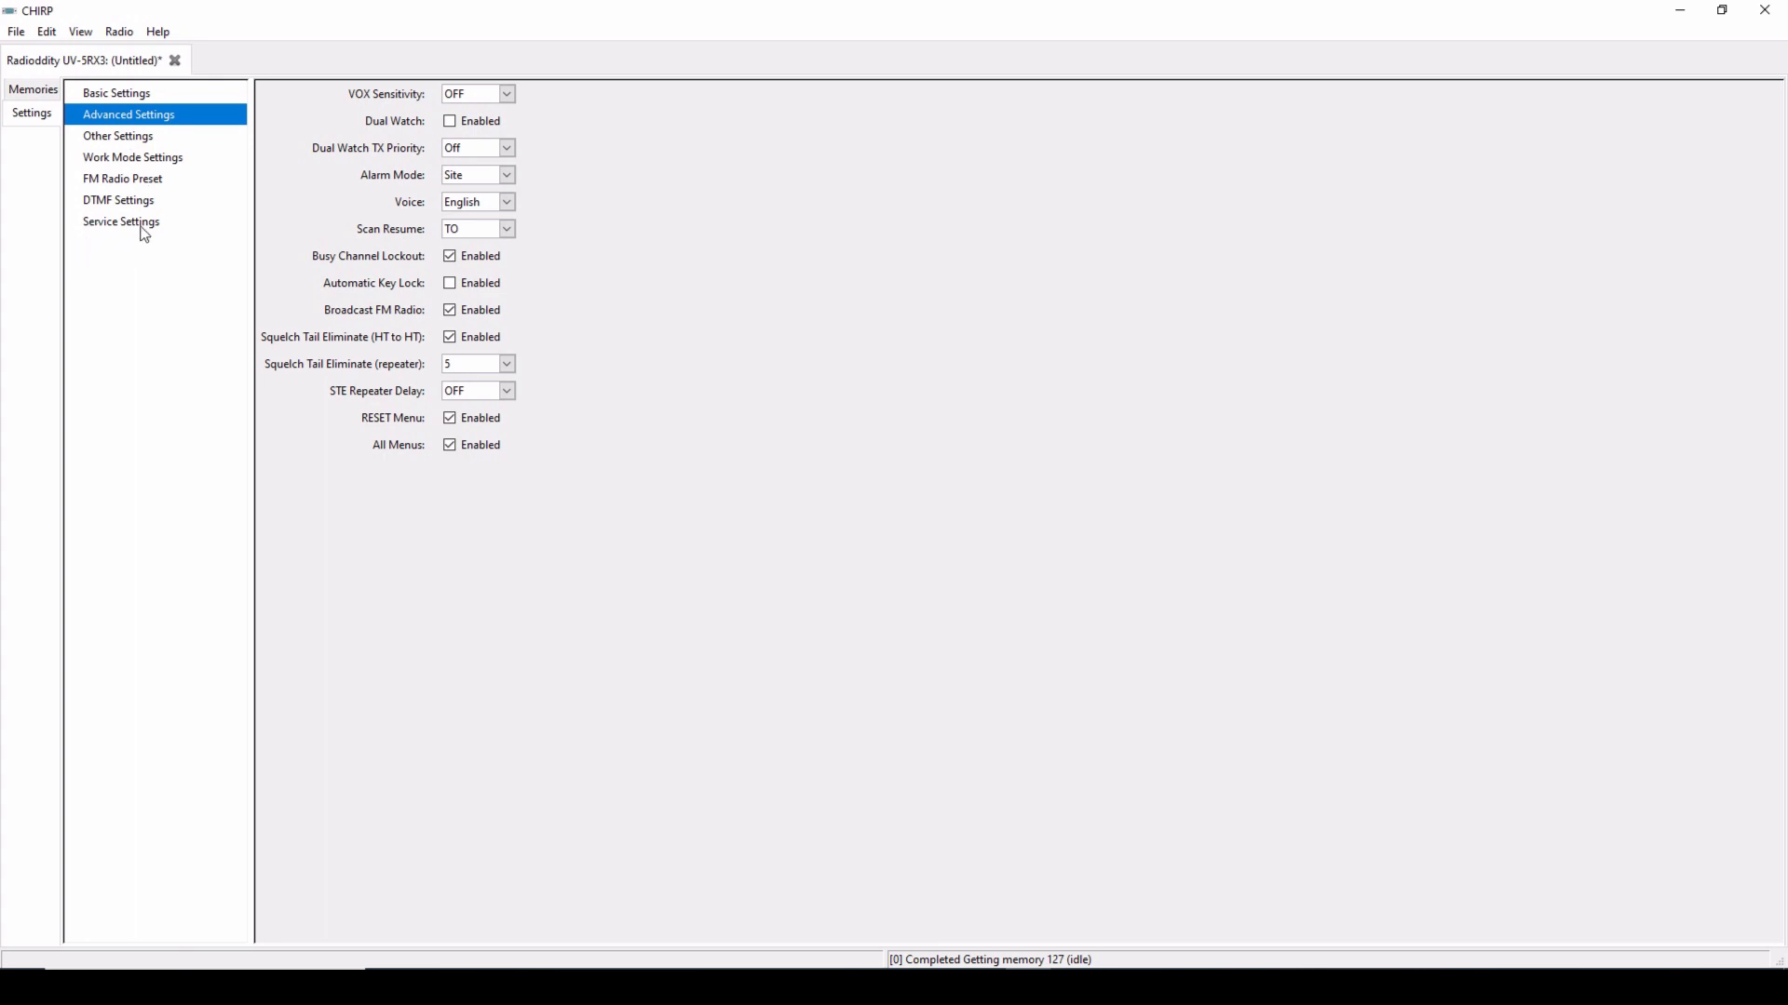
Step: Review the VHF/UHF service squelch levels, then view the 76.0 MHz FM radio preset
left_click(120, 222)
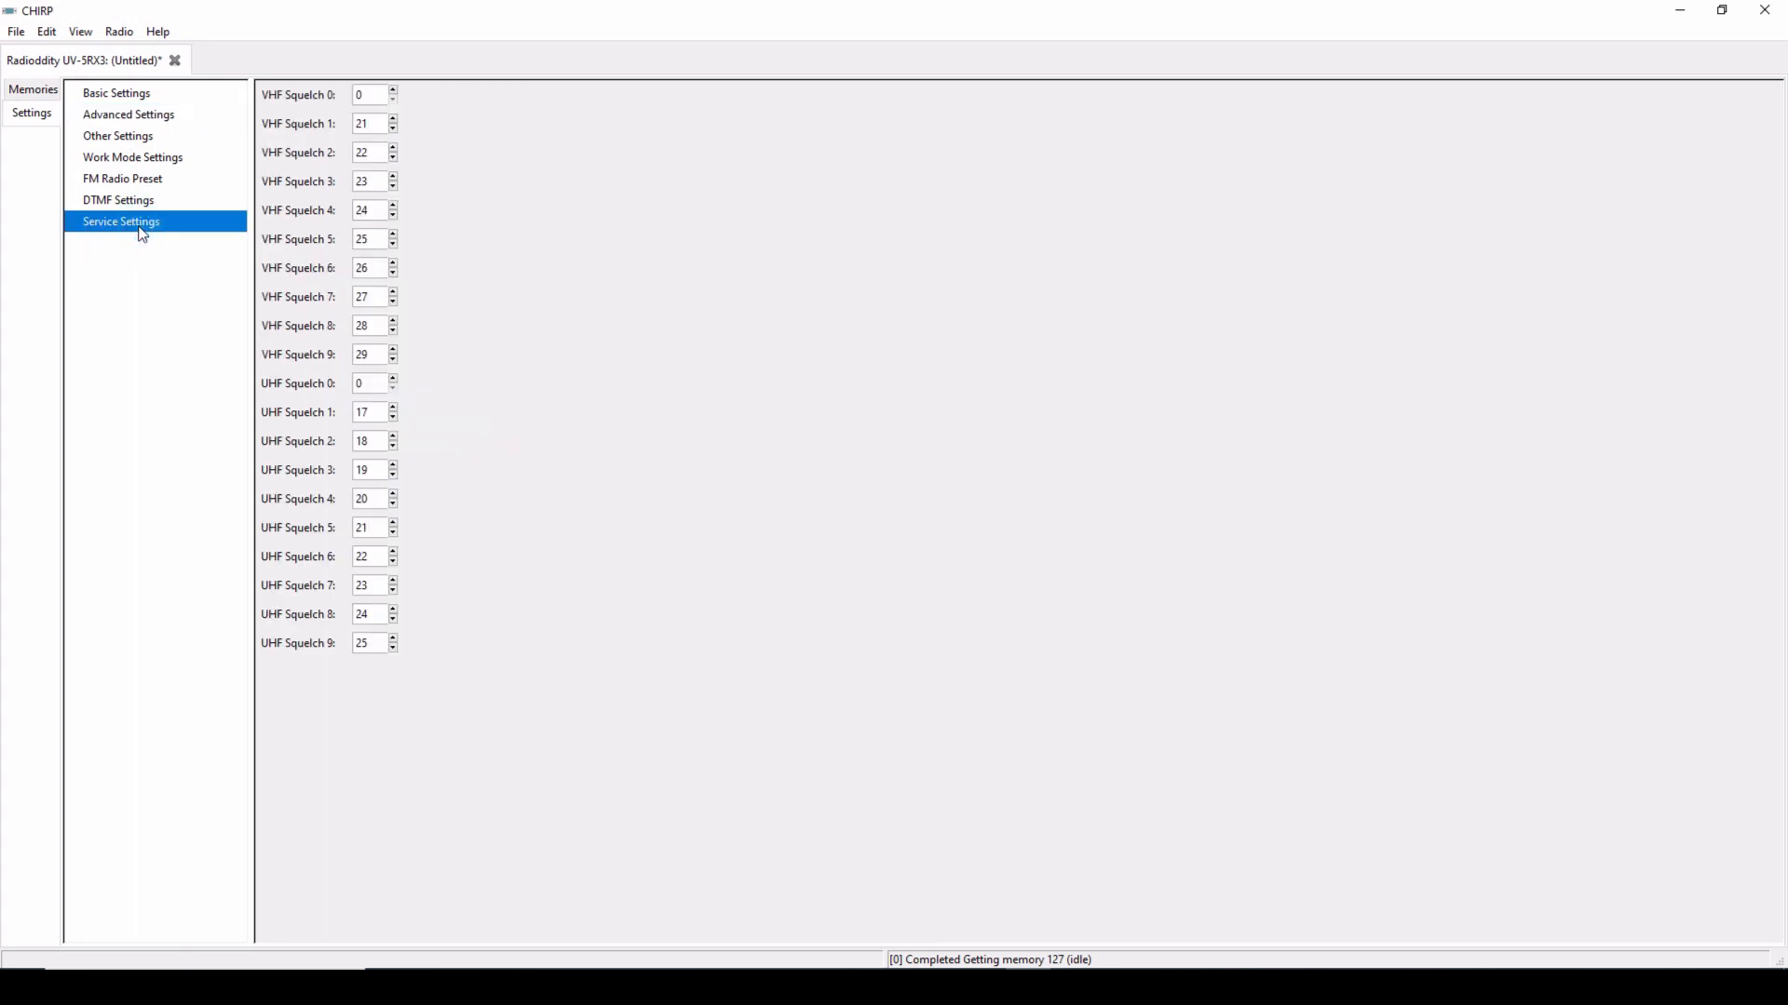
left_click(122, 178)
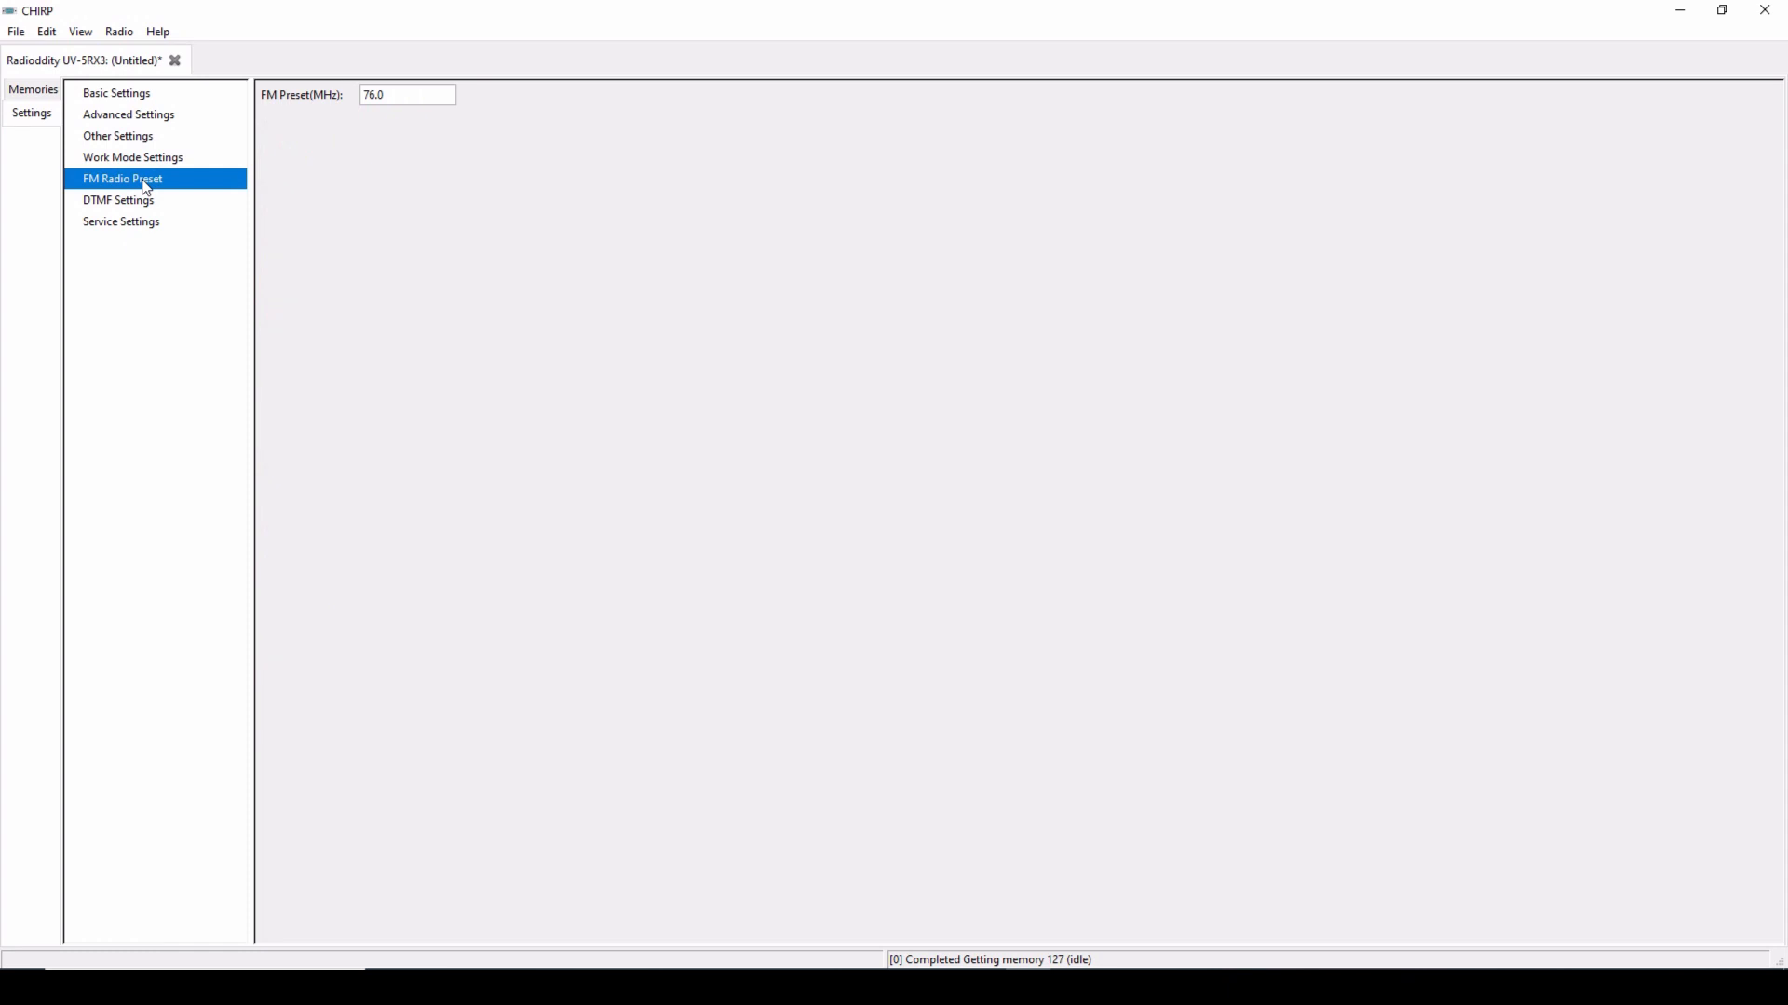
mouse_move(211, 121)
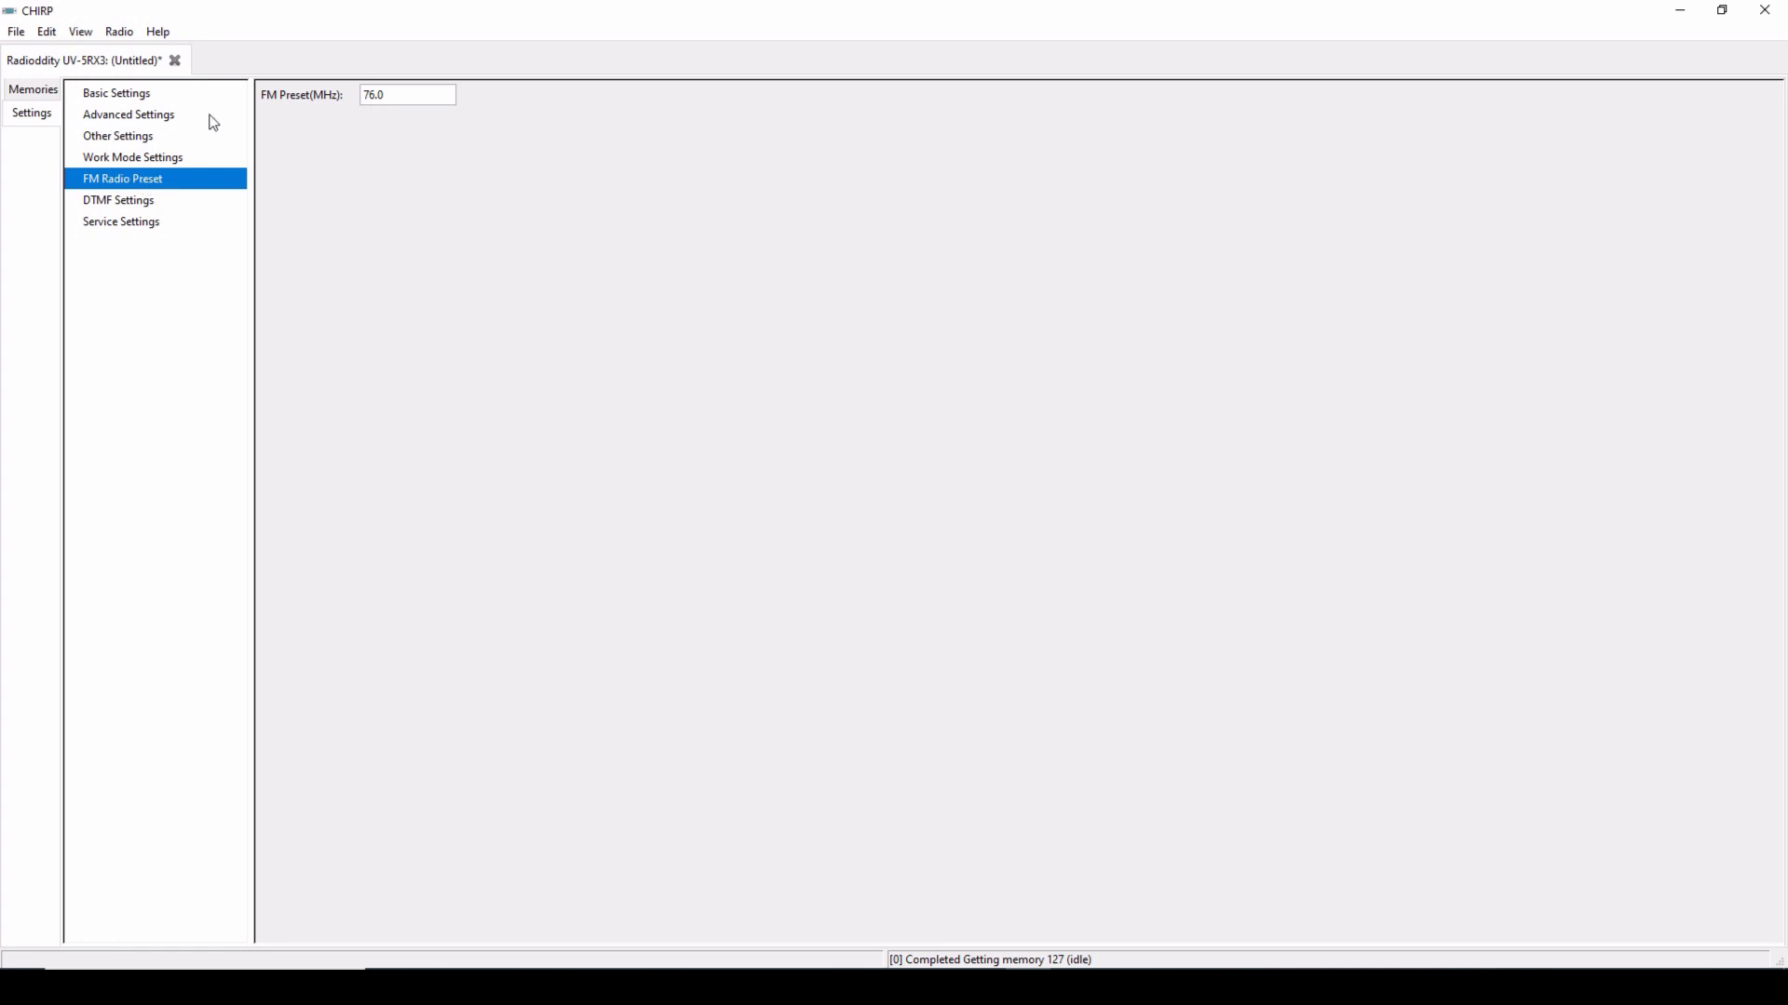
mouse_move(122, 168)
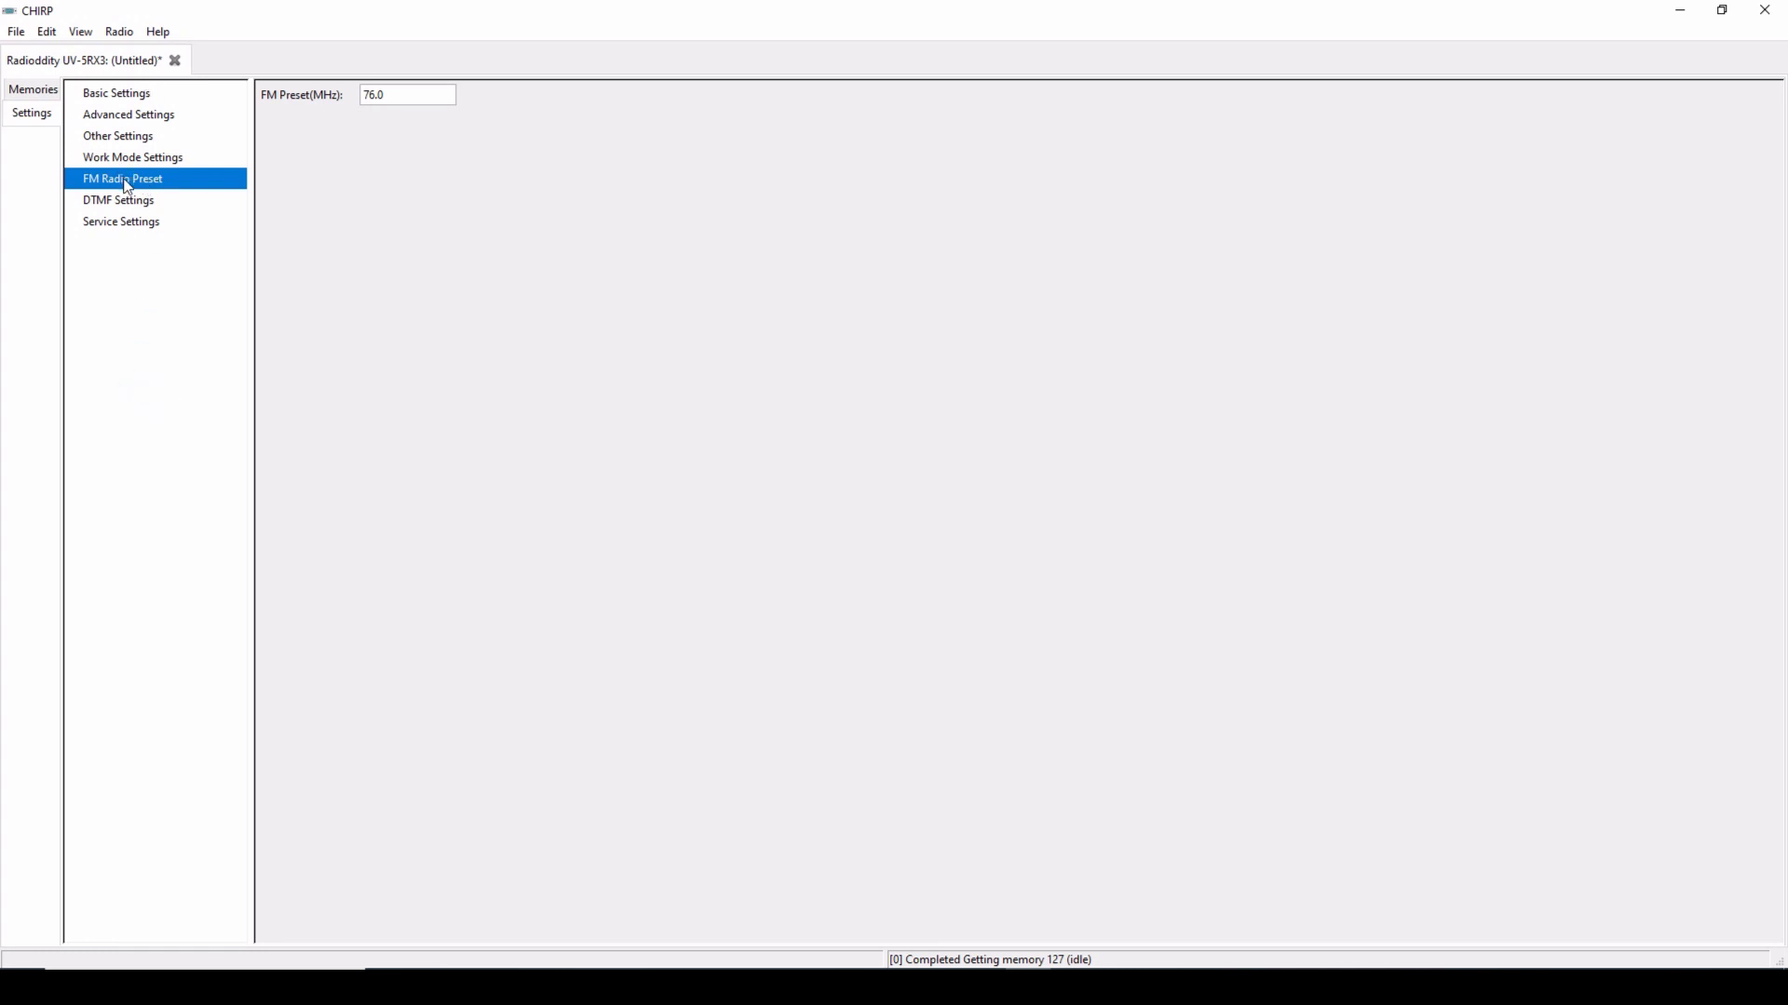
mouse_move(133, 287)
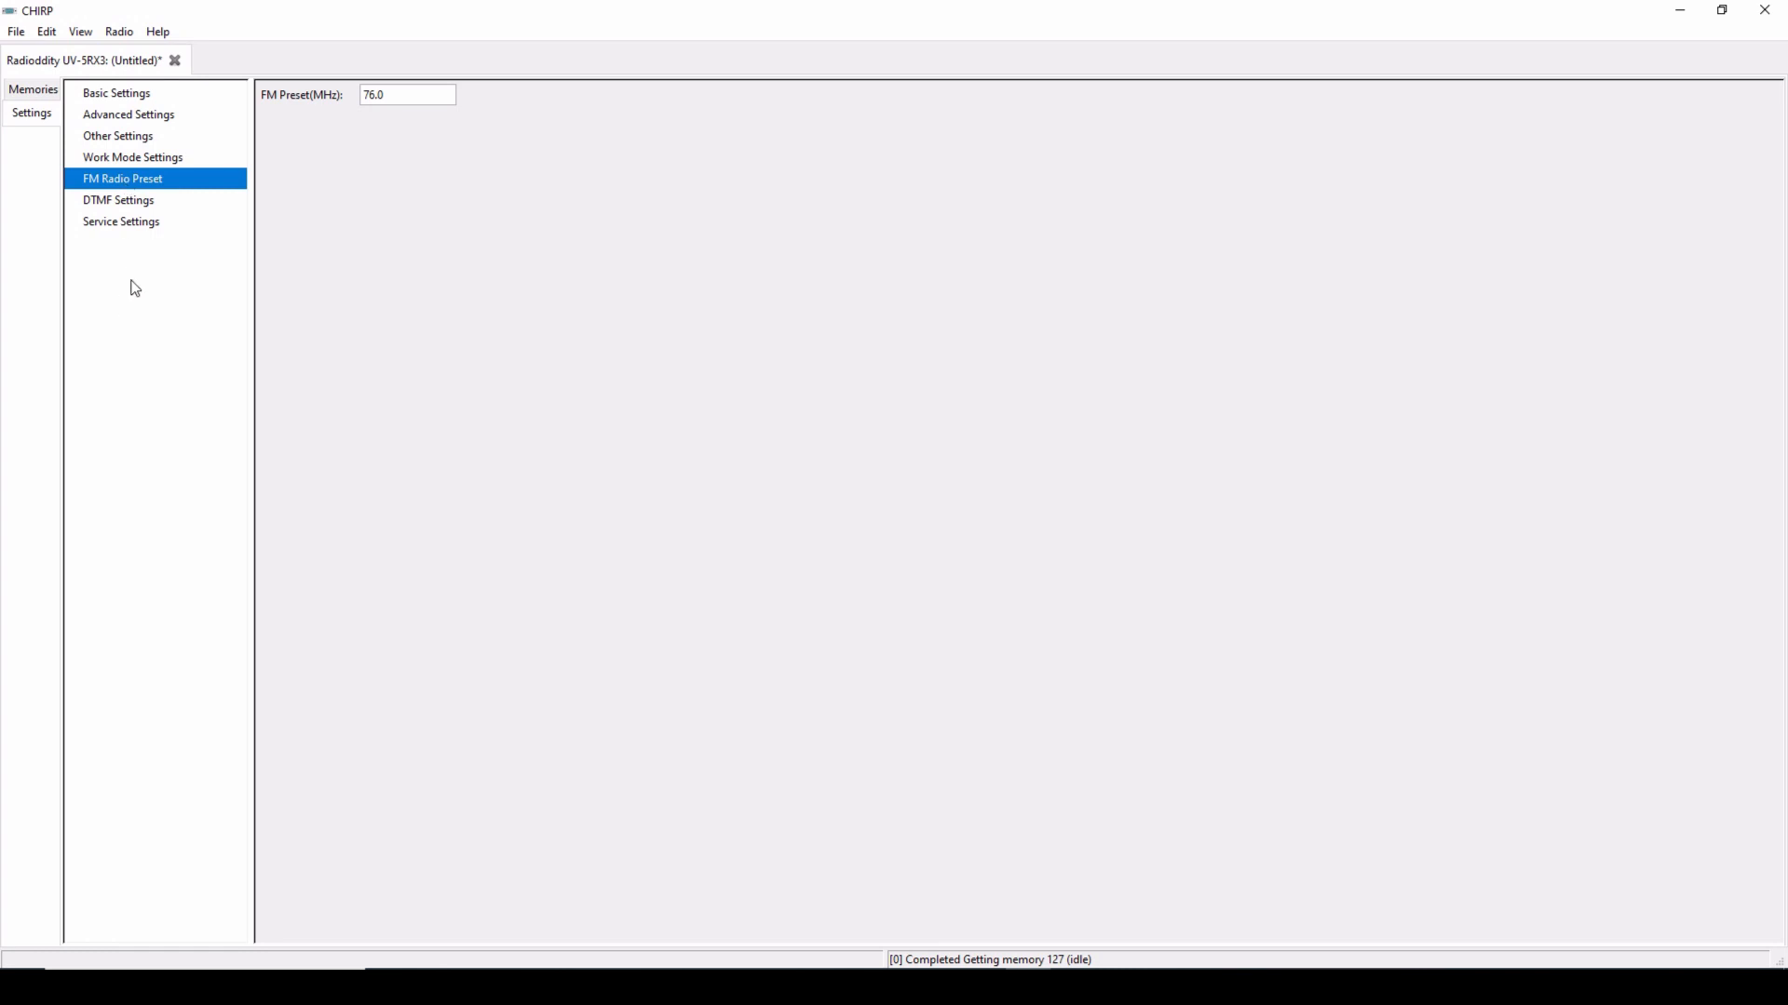
mouse_move(31, 89)
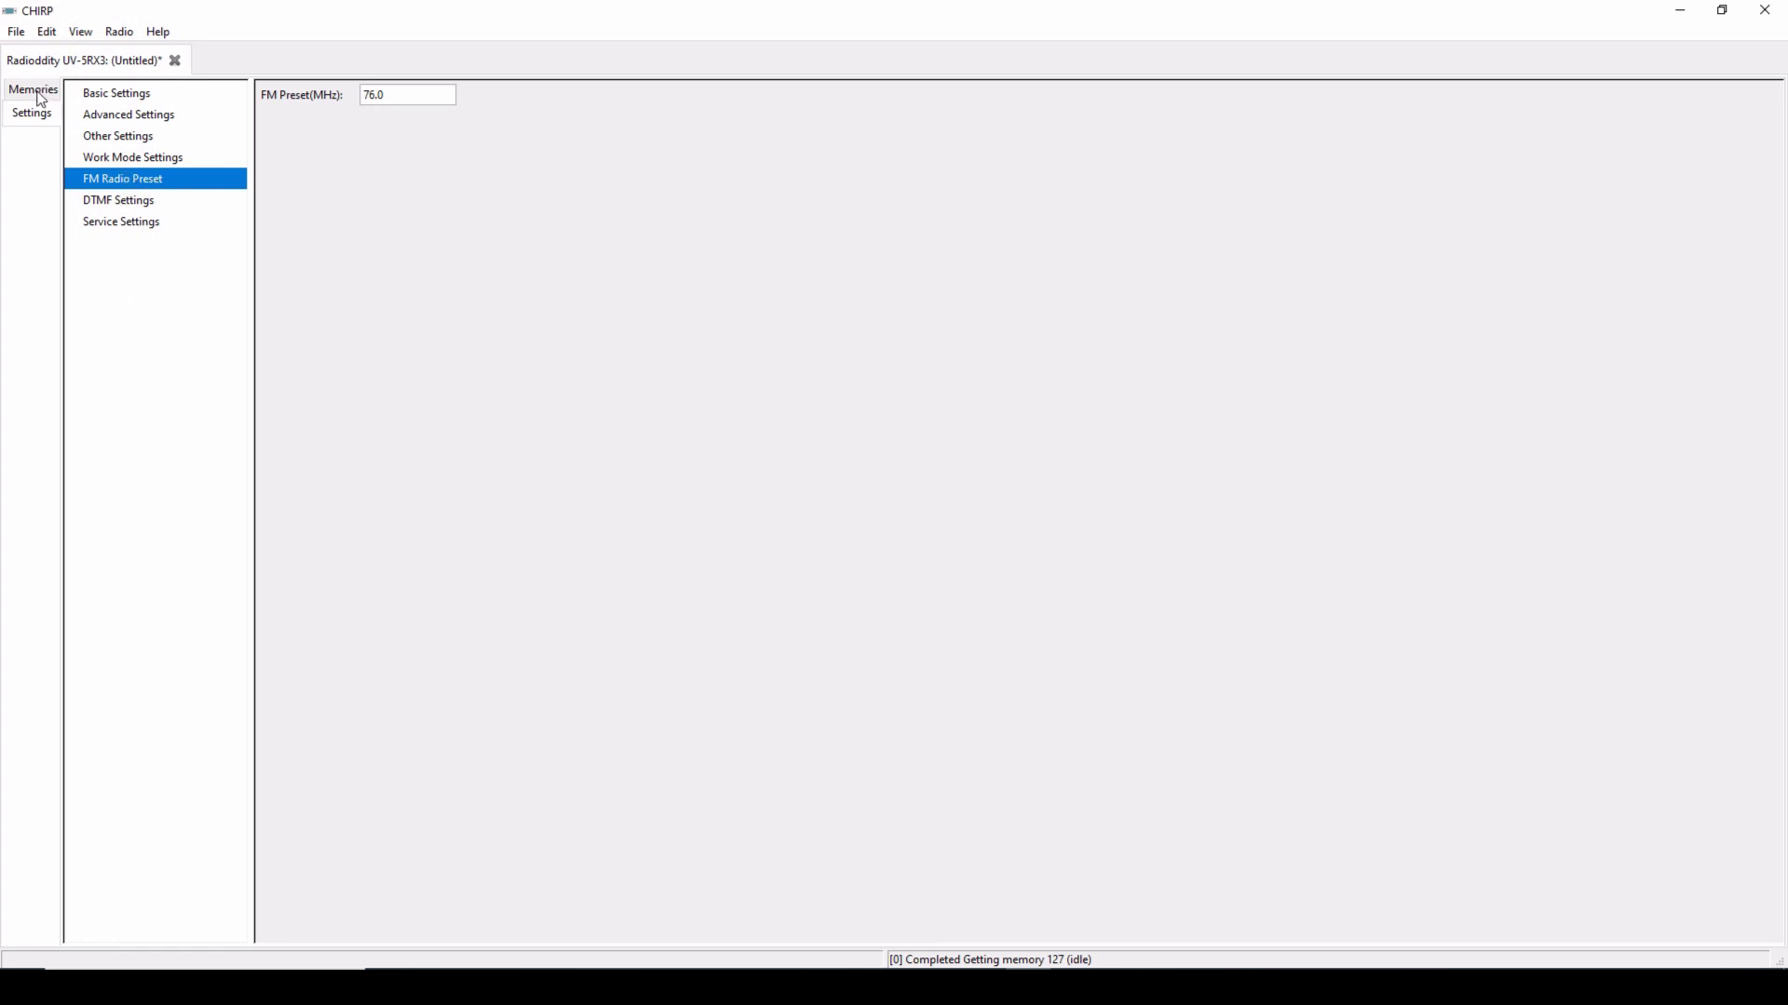
Step: Return to the UV-5RX3 channel memory grid showing the downloaded repeater channels
left_click(32, 90)
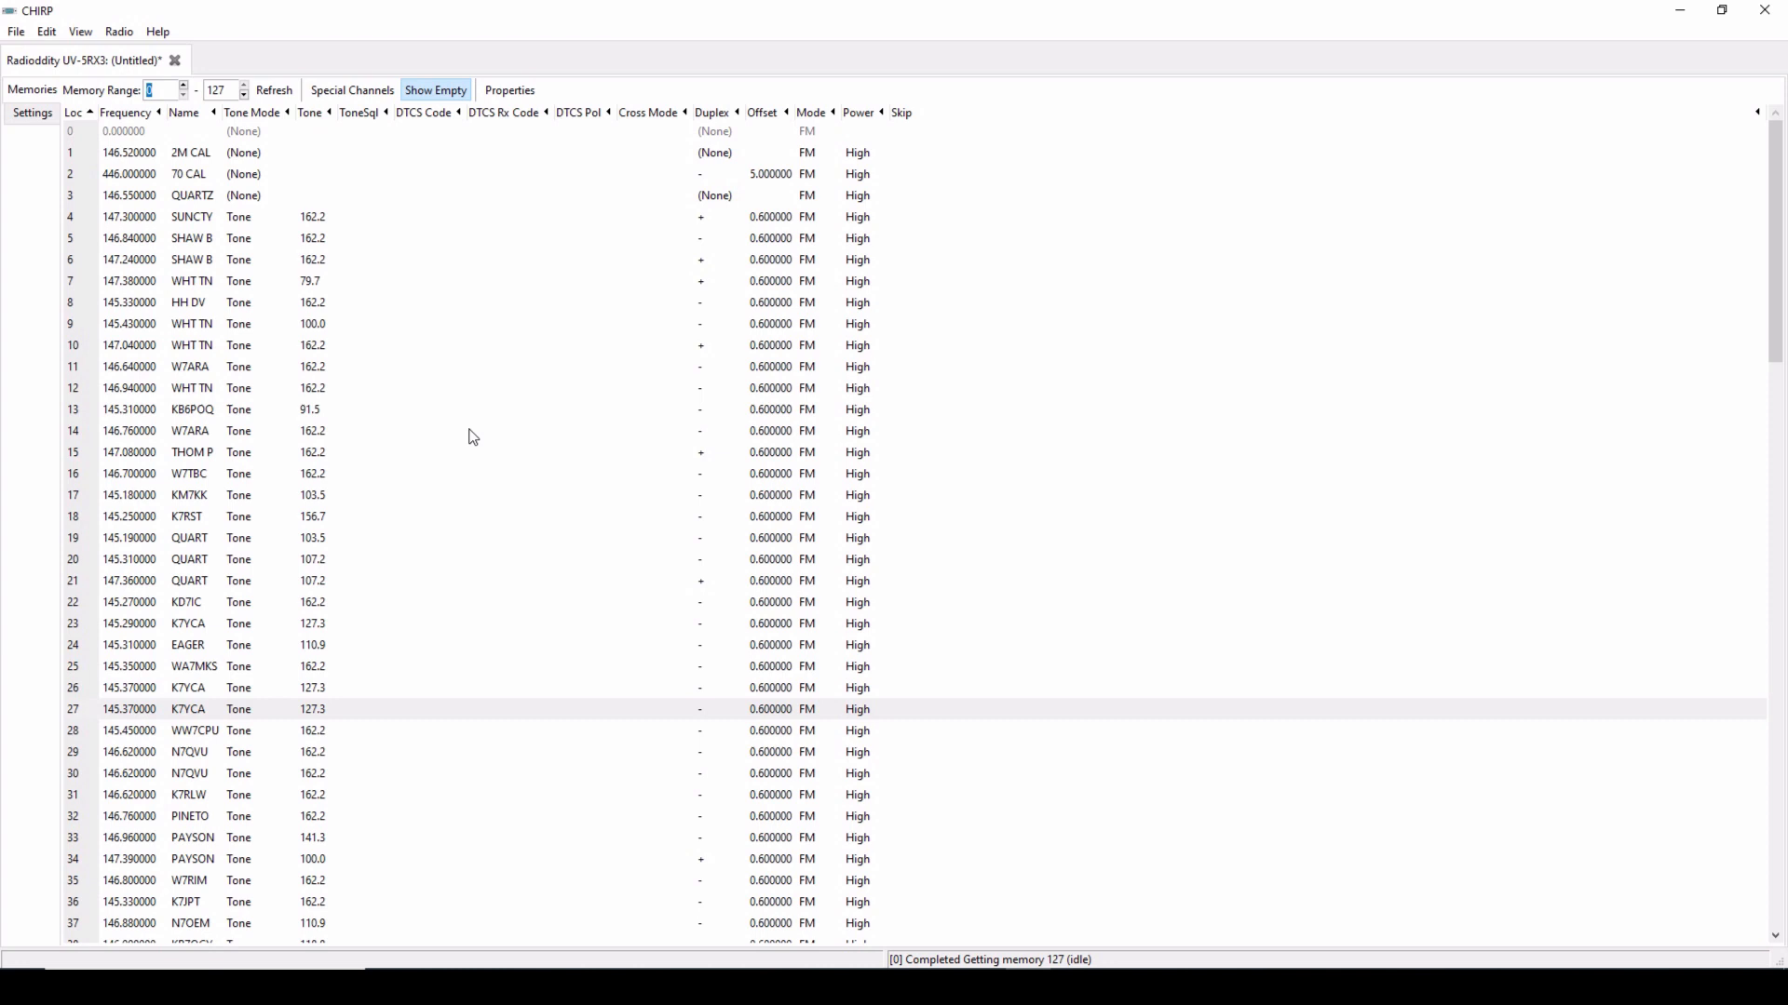
mouse_move(466, 457)
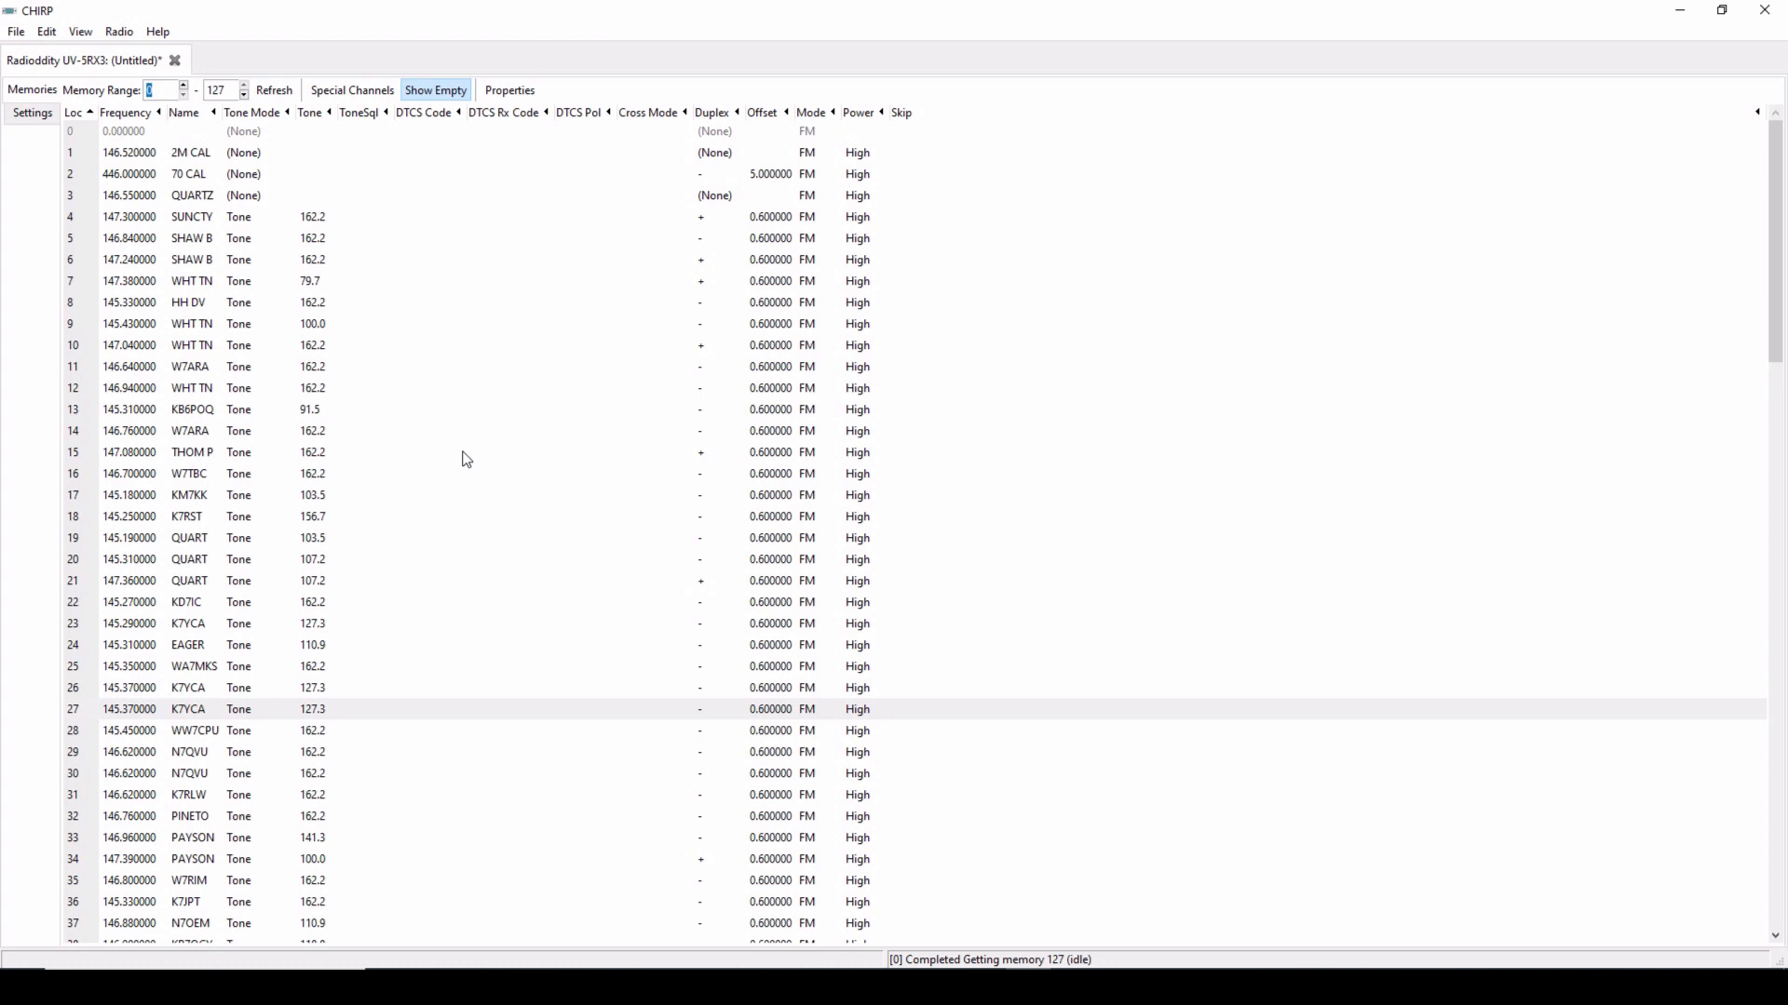
left_click(118, 30)
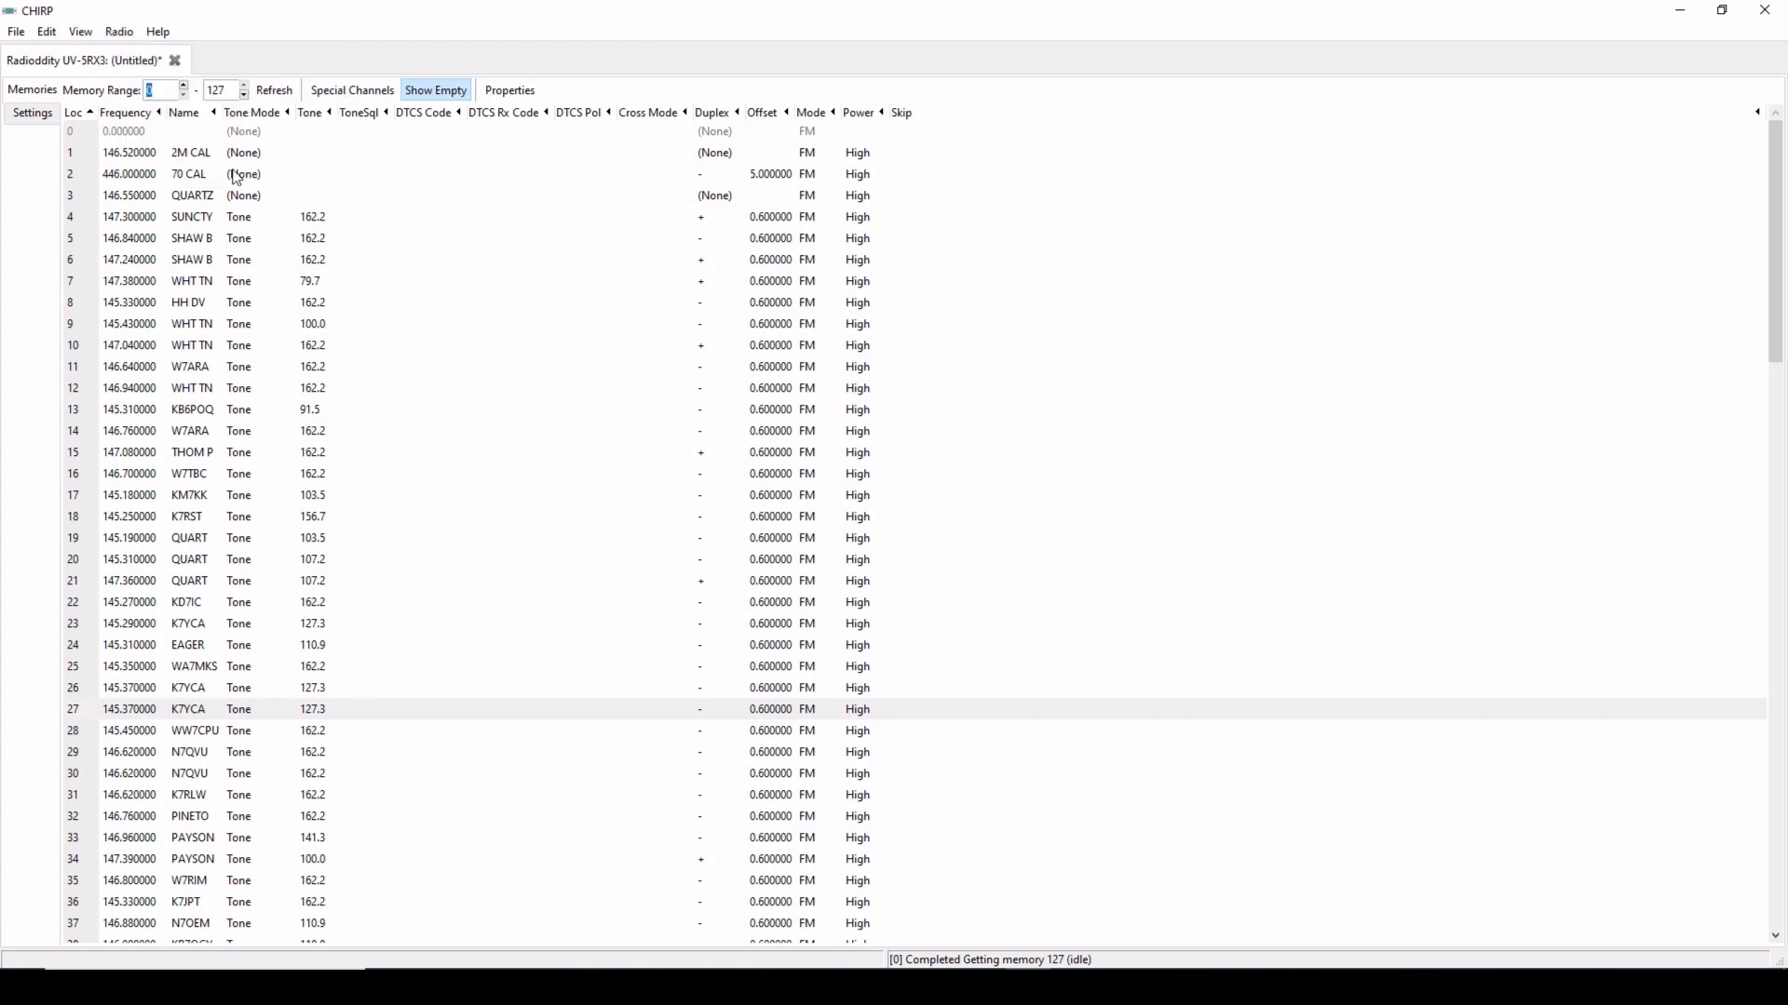
mouse_move(165, 57)
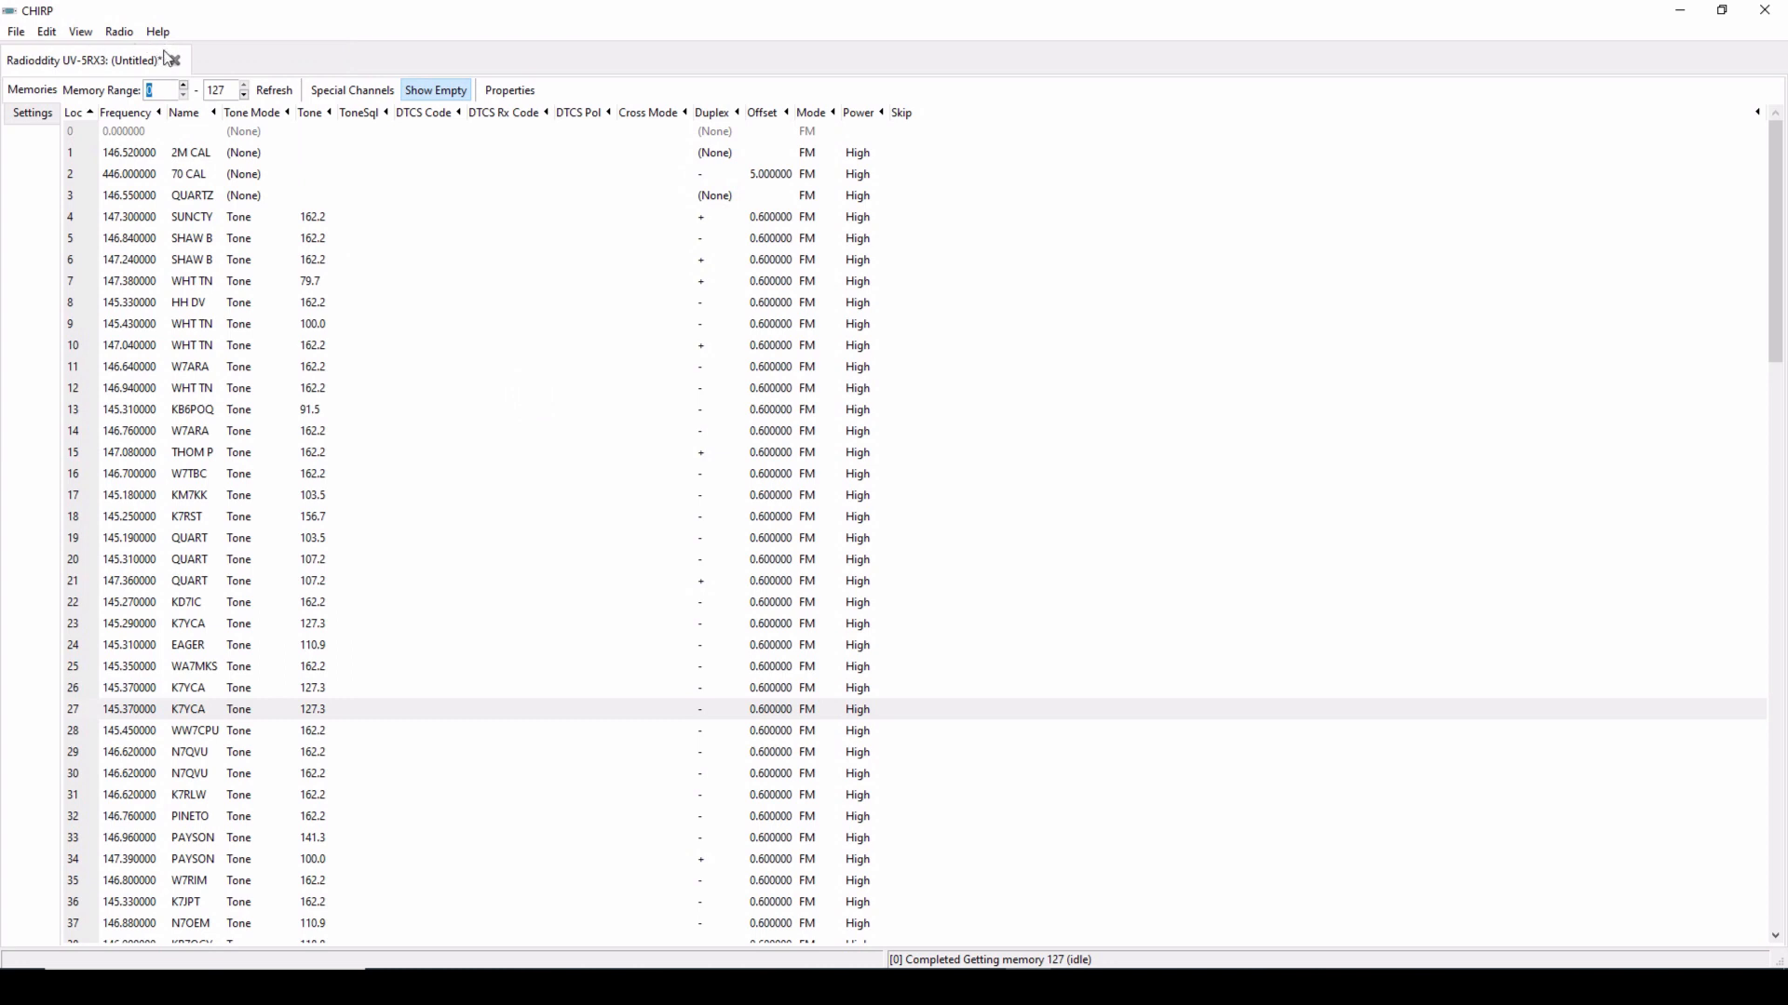